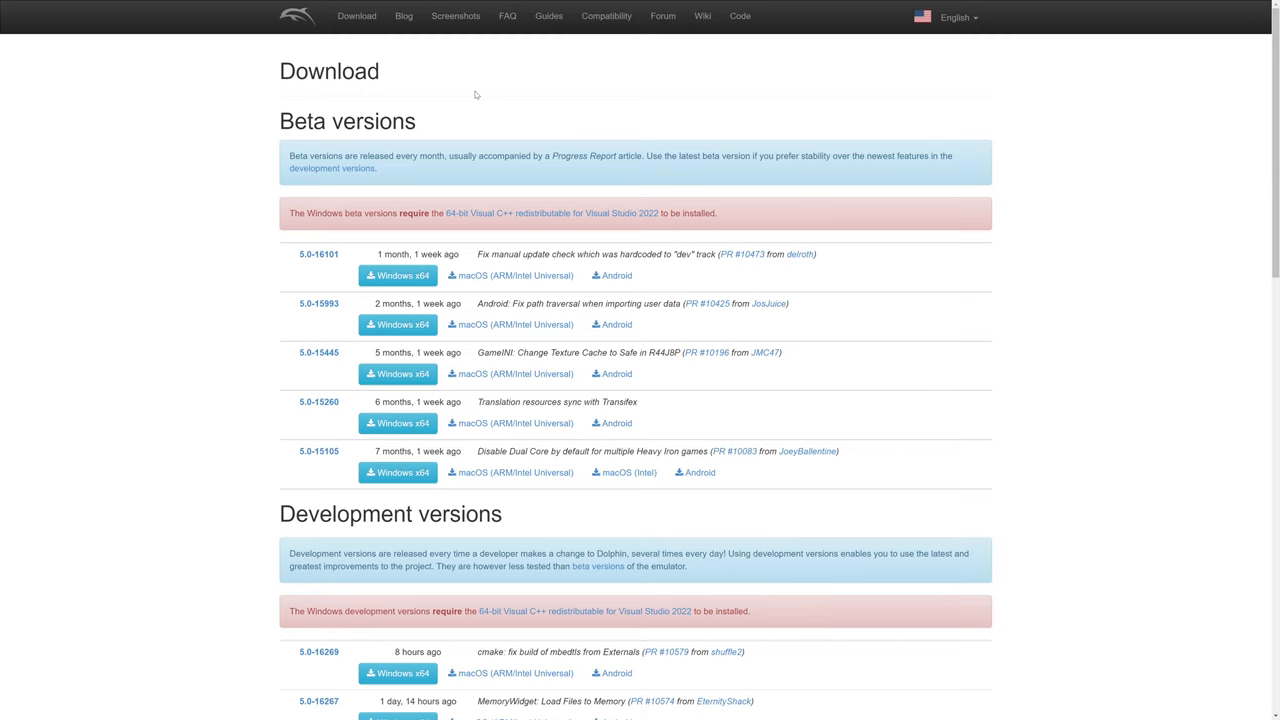
pyautogui.moveTo(434, 99)
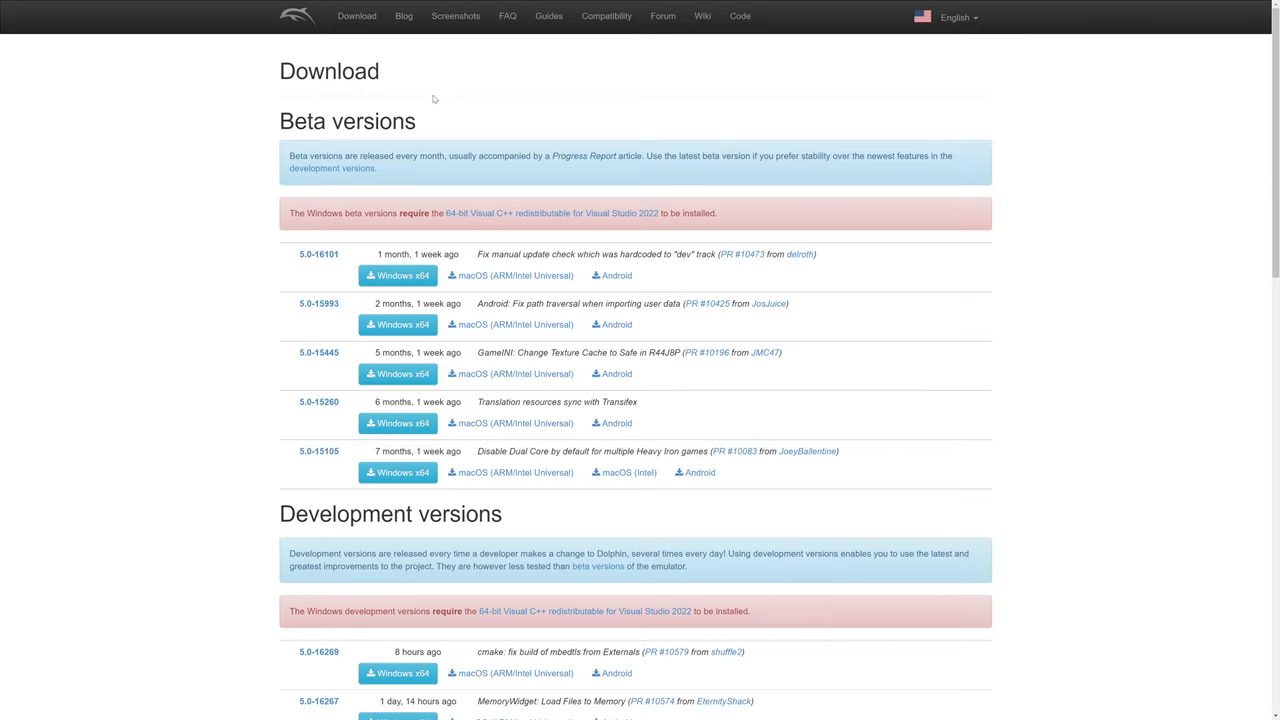
# - Download Dolphin dev build 5.0-16269 for Windows x64 and the Visual C++ 2022 x64 redistributable
pyautogui.doubleClick(318, 254)
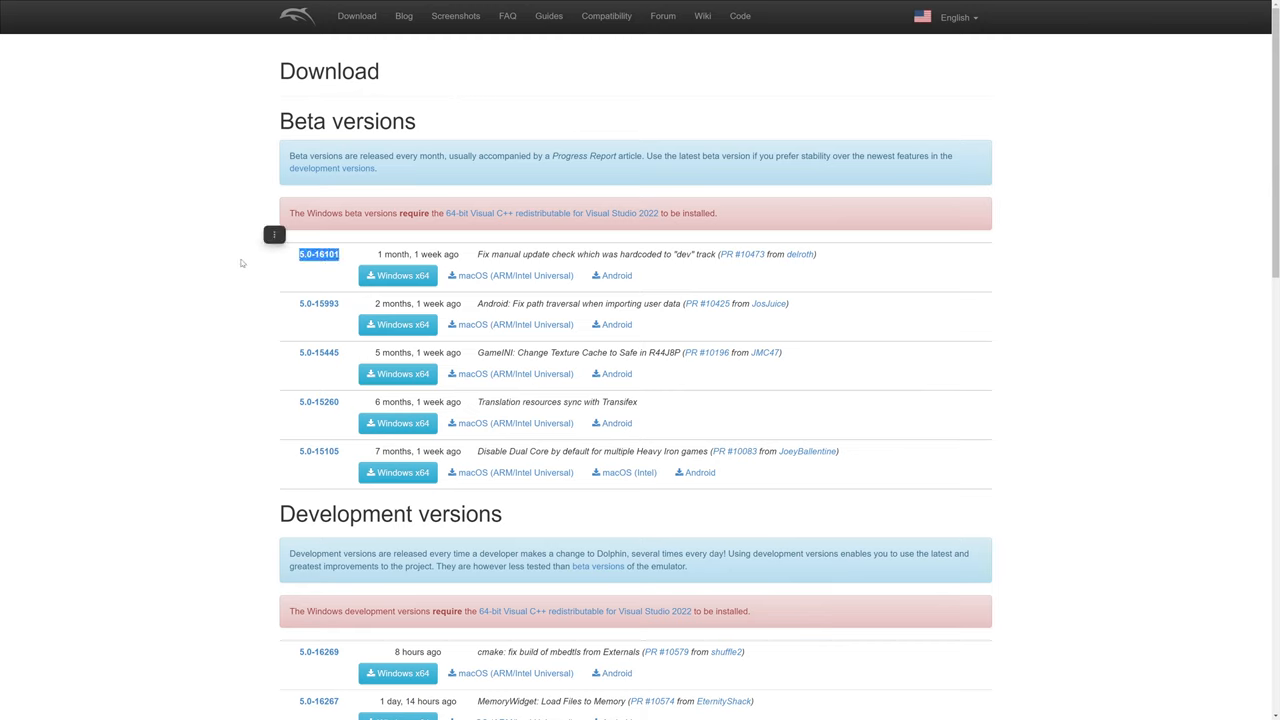
pyautogui.scroll(-3)
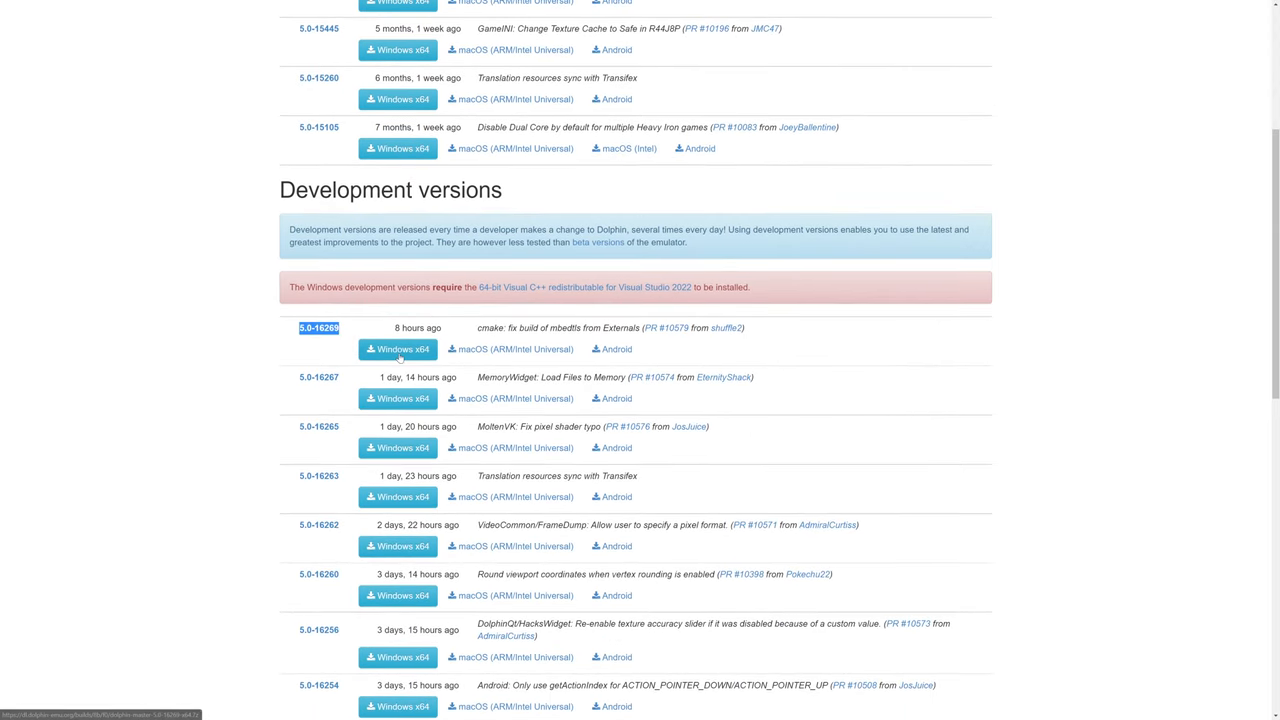
pyautogui.click(397, 349)
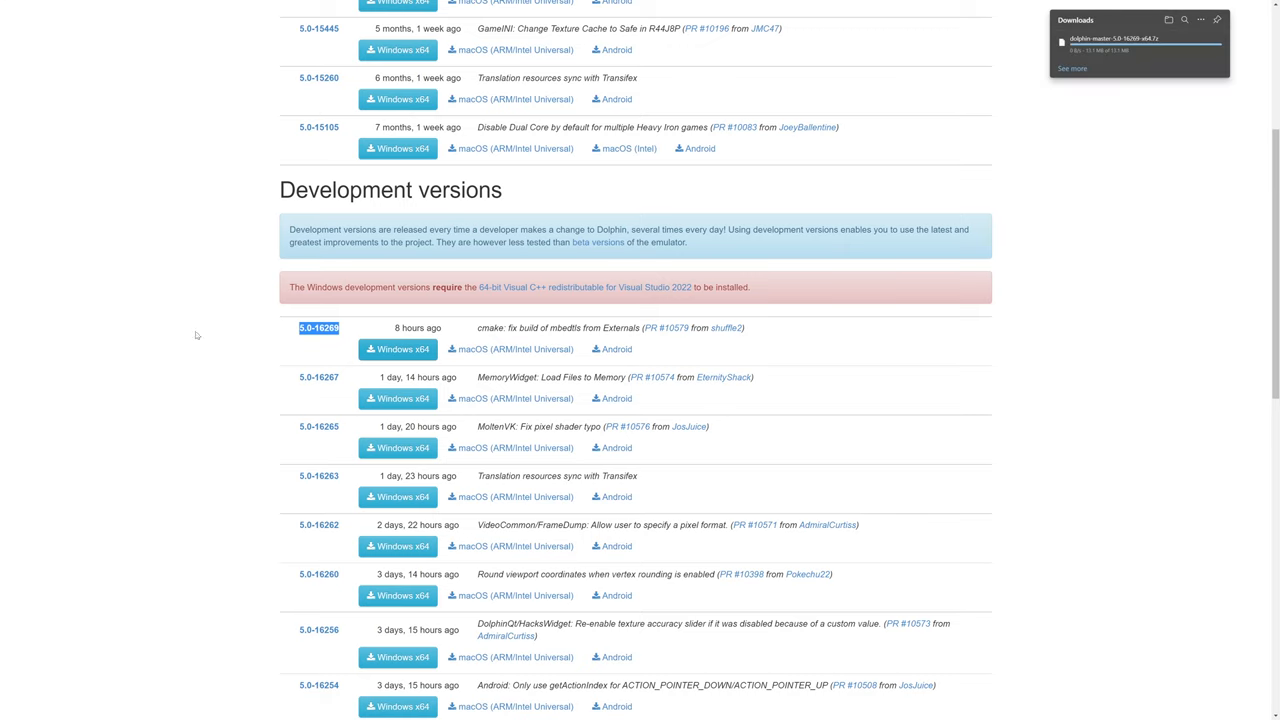
pyautogui.moveTo(533, 302)
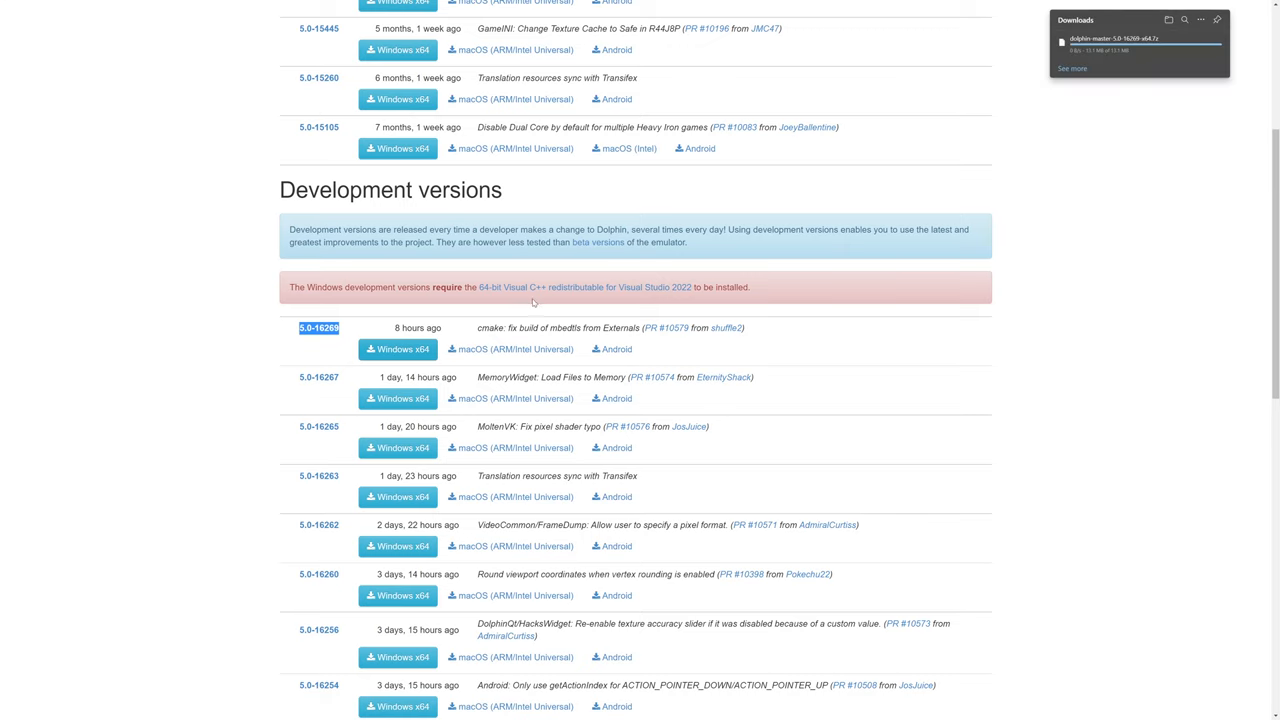
pyautogui.moveTo(530, 302)
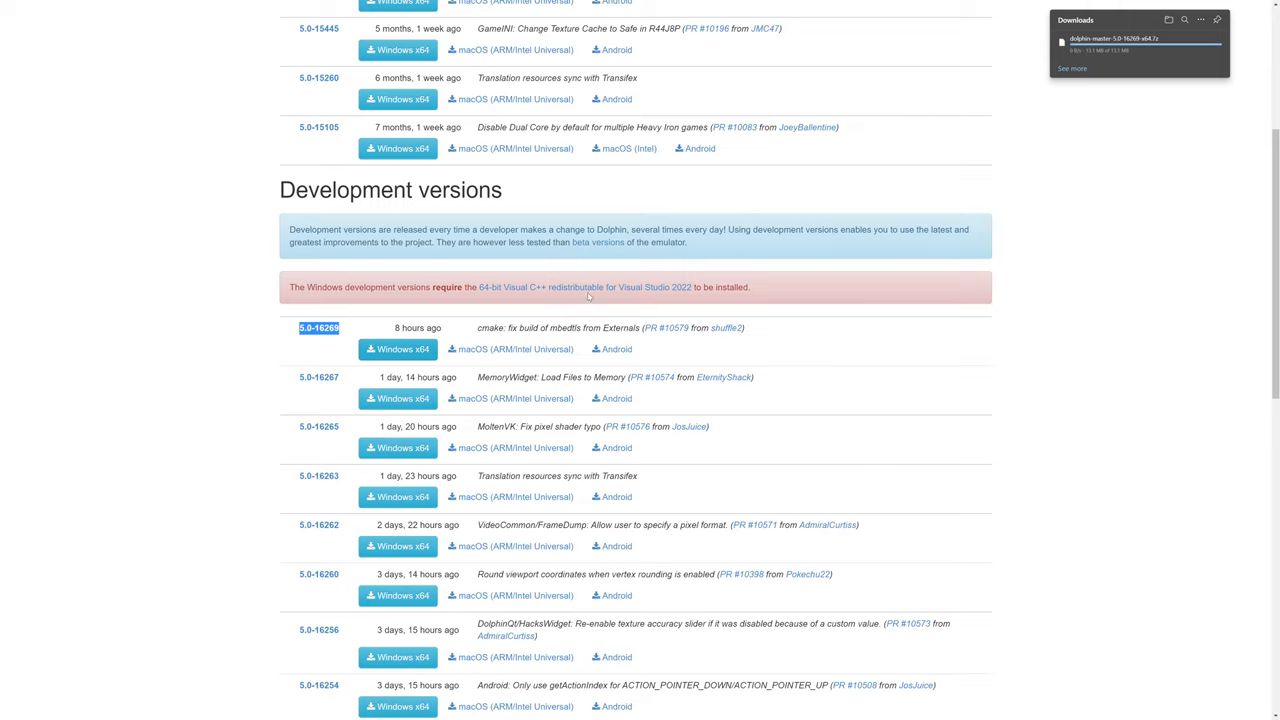
pyautogui.moveTo(583, 287)
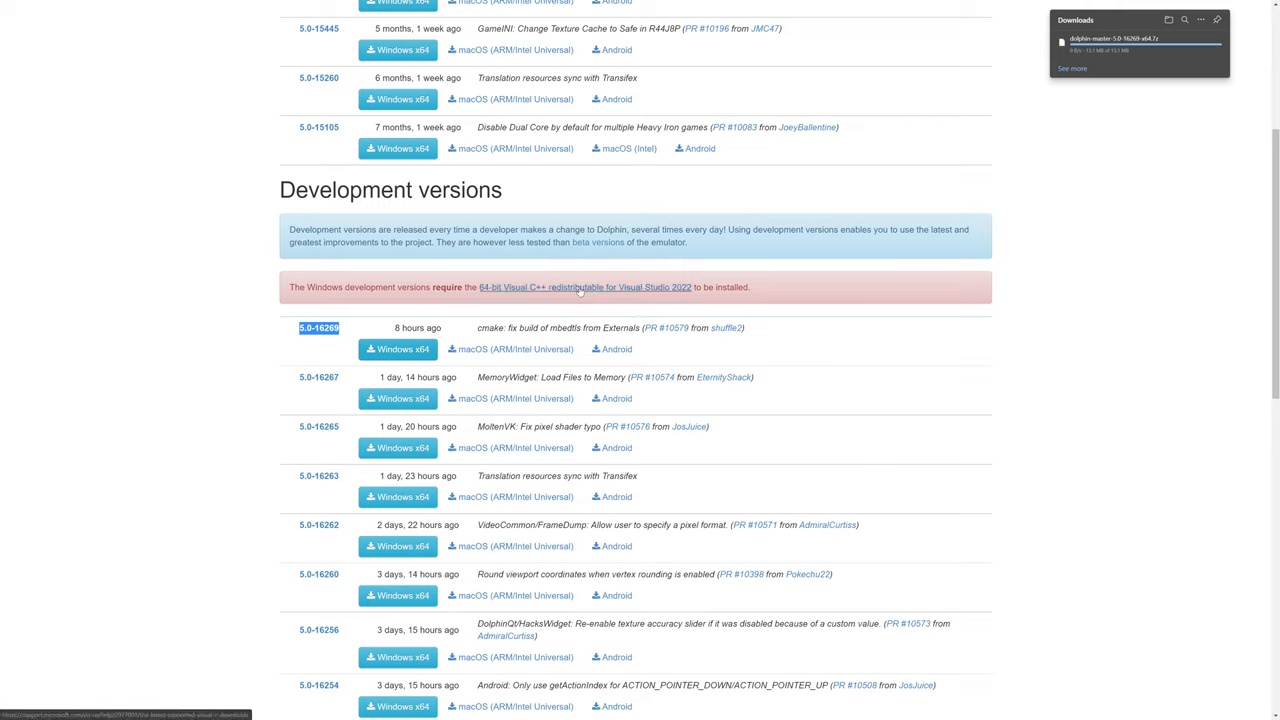
pyautogui.click(584, 287)
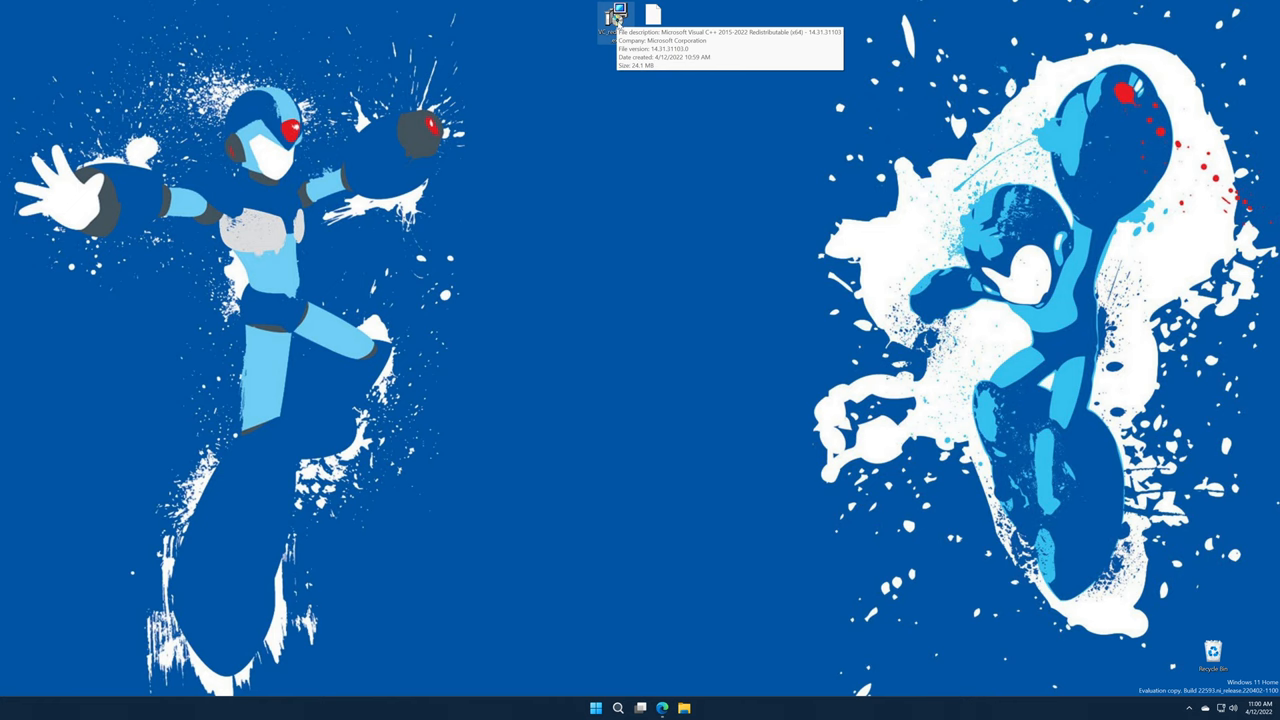
# - Run VC_redist from the desktop to install the Visual C++ 2015-2022 x64 redistributable
pyautogui.doubleClick(616, 16)
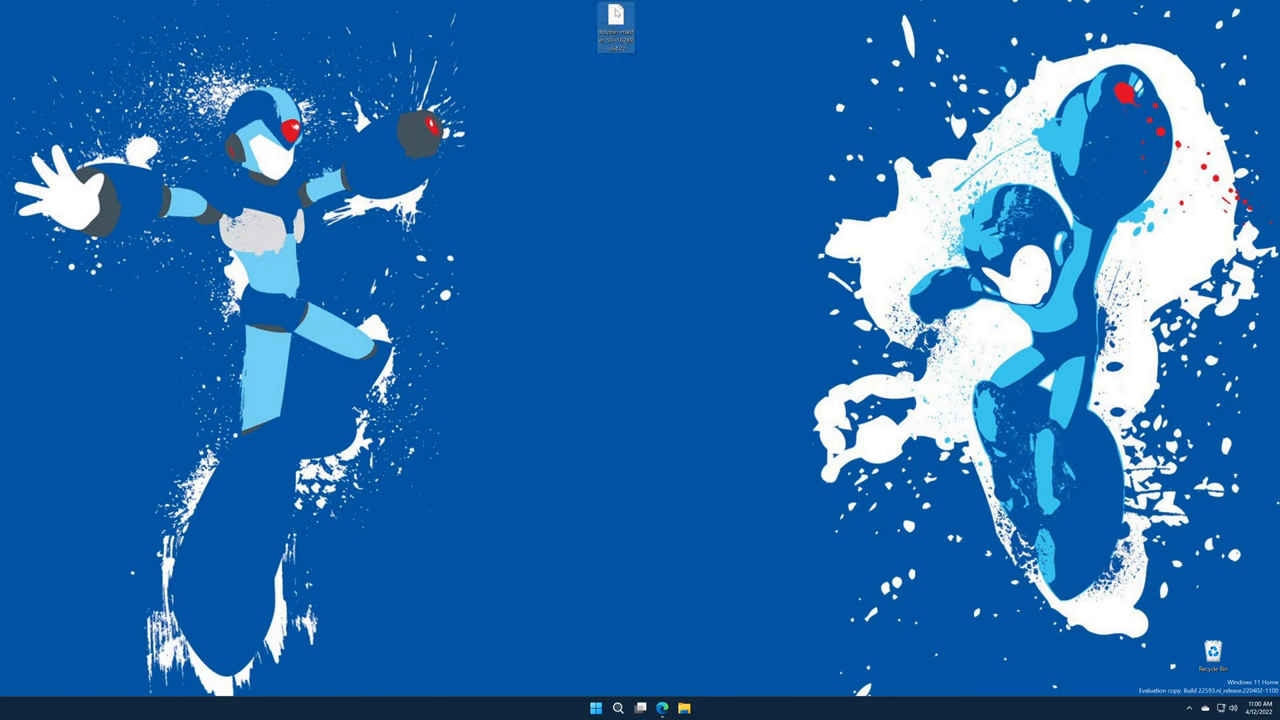
# - Extract the Dolphin archive, move Dolphin-x64 onto the desktop and open it
pyautogui.rightClick(616, 27)
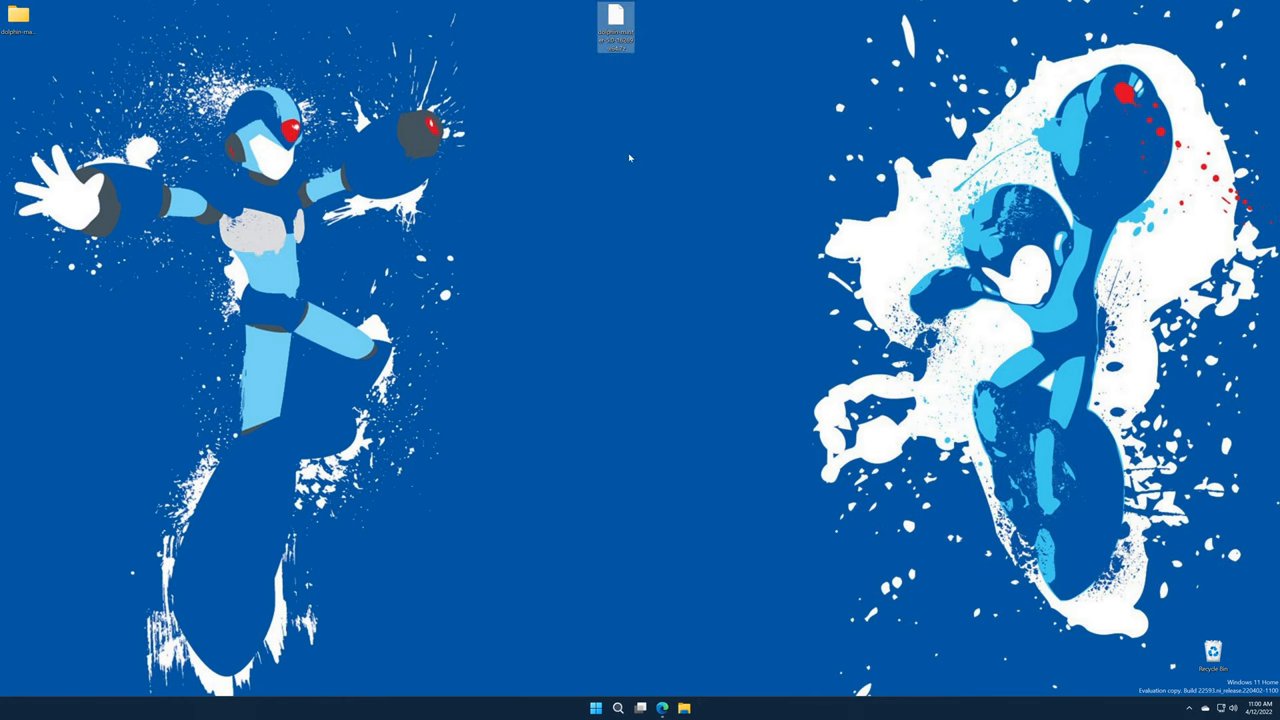
pyautogui.doubleClick(615, 27)
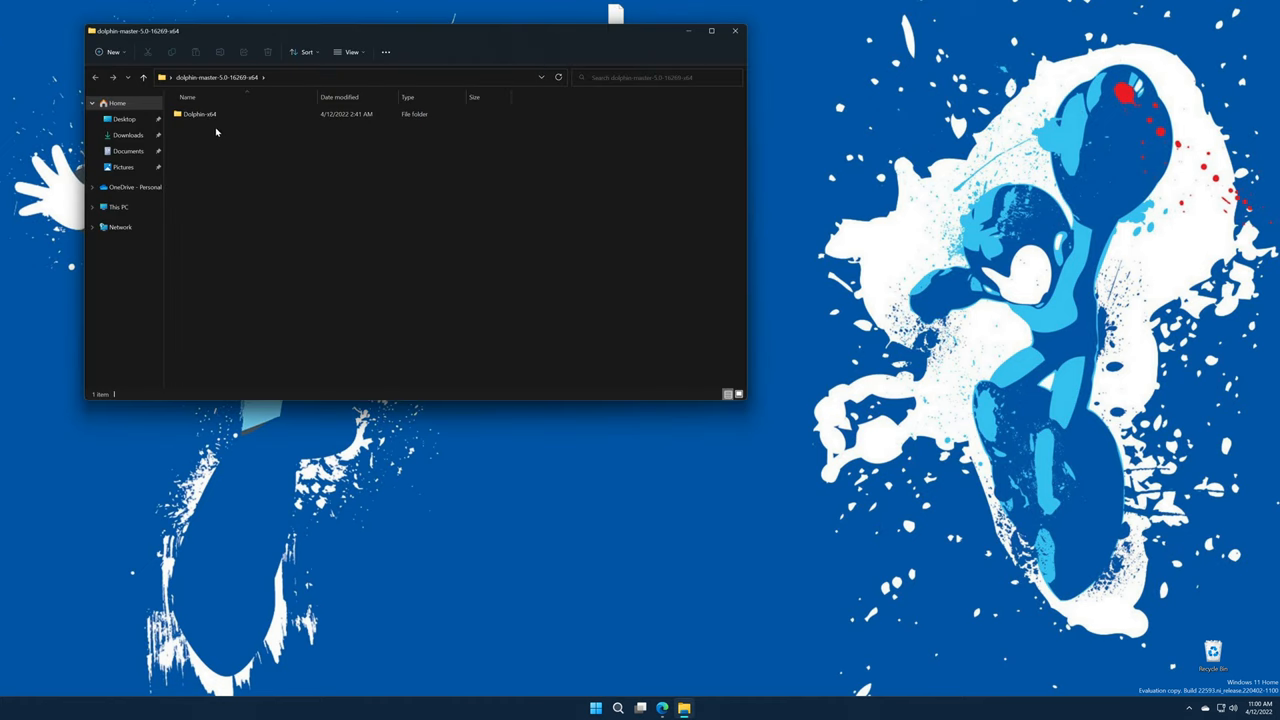
pyautogui.click(200, 113)
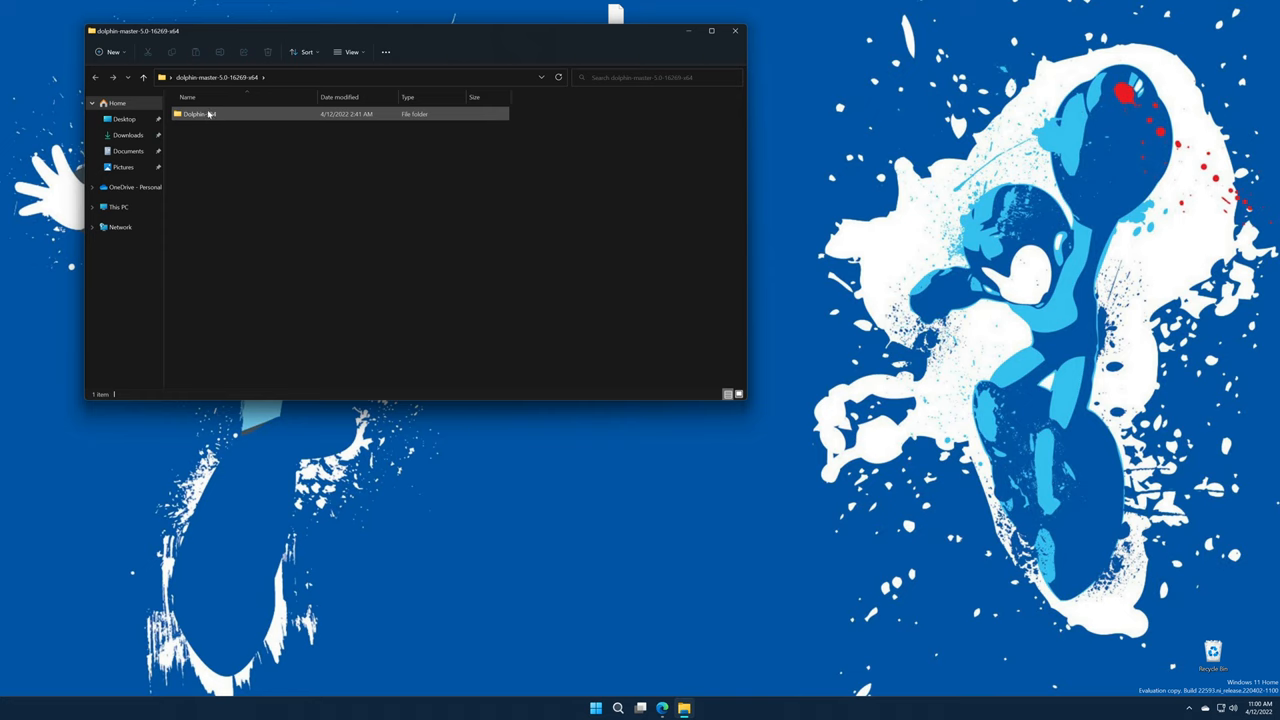
pyautogui.moveTo(197, 114)
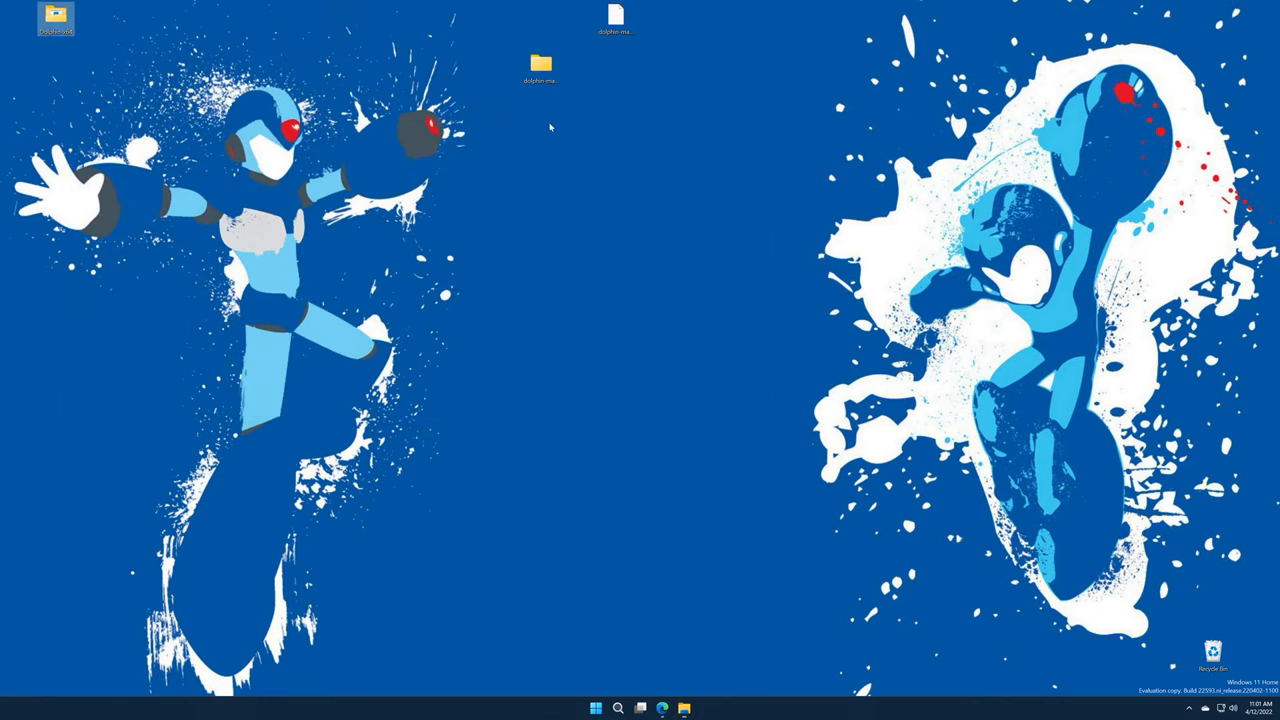
pyautogui.doubleClick(540, 65)
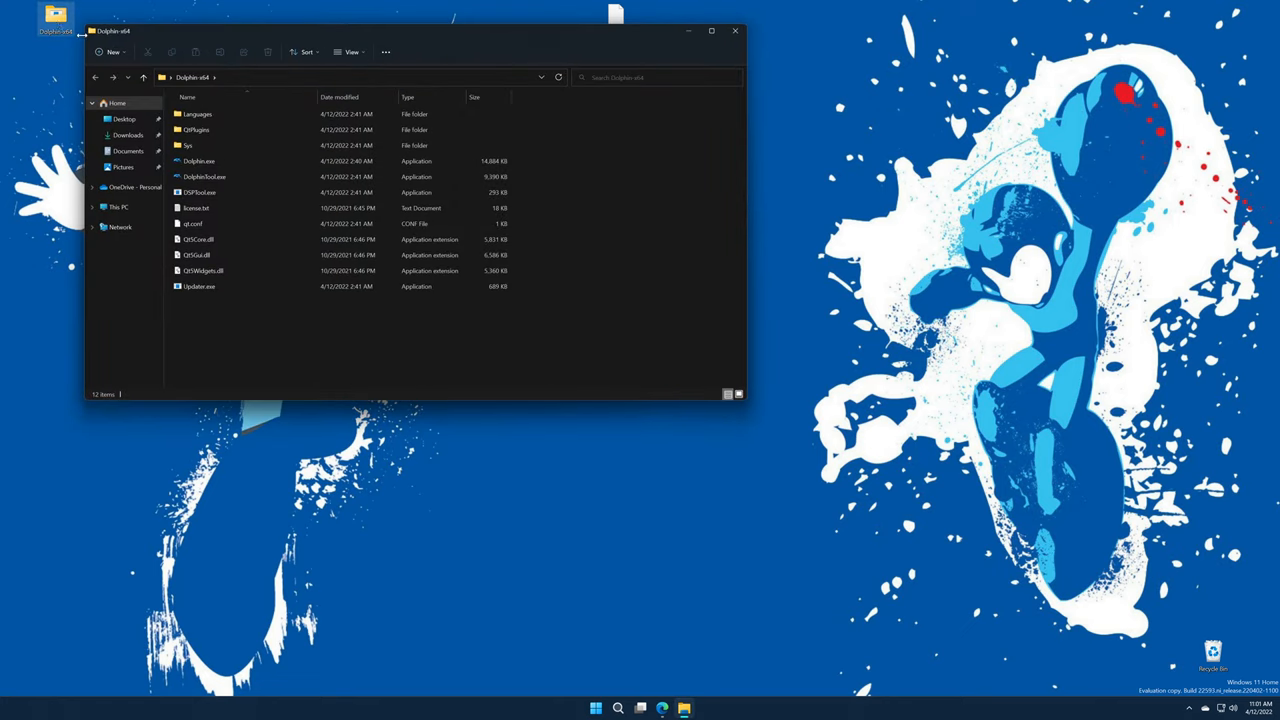
pyautogui.click(188, 145)
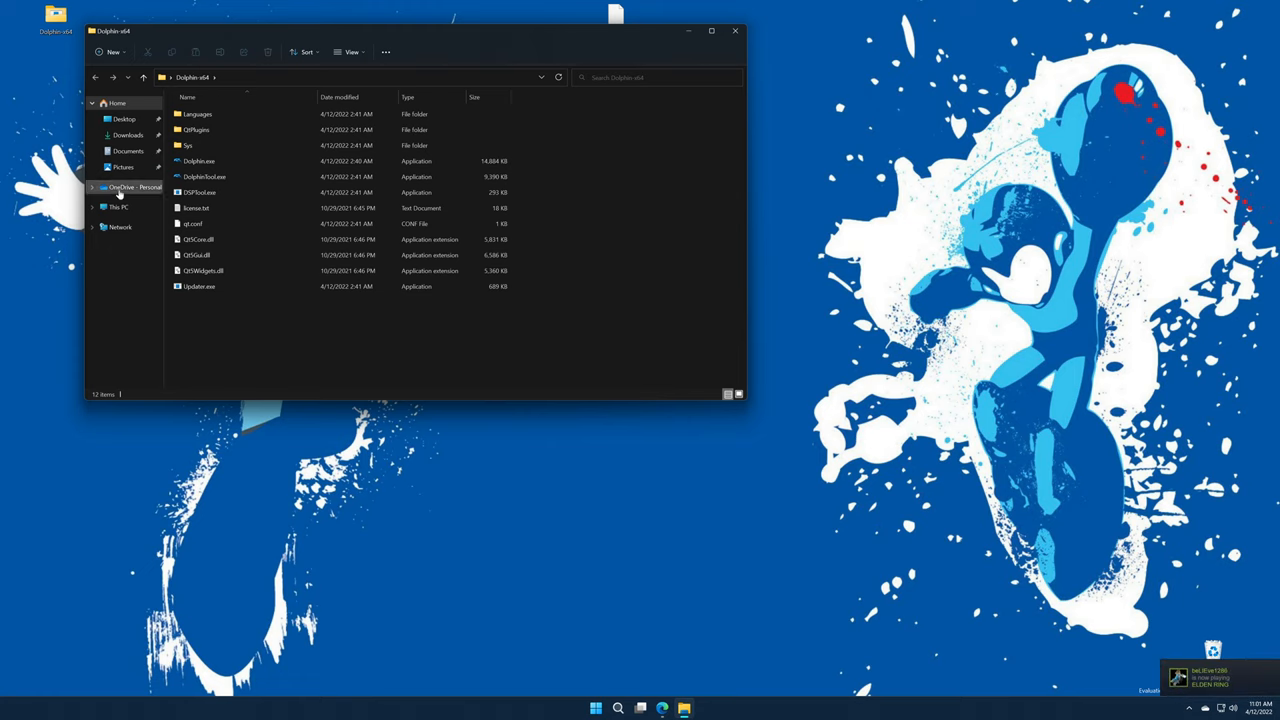
# - Browse OneDrive to LaunchBox > Emulators > Gamecube - Wii, then close File Explorer
pyautogui.click(135, 187)
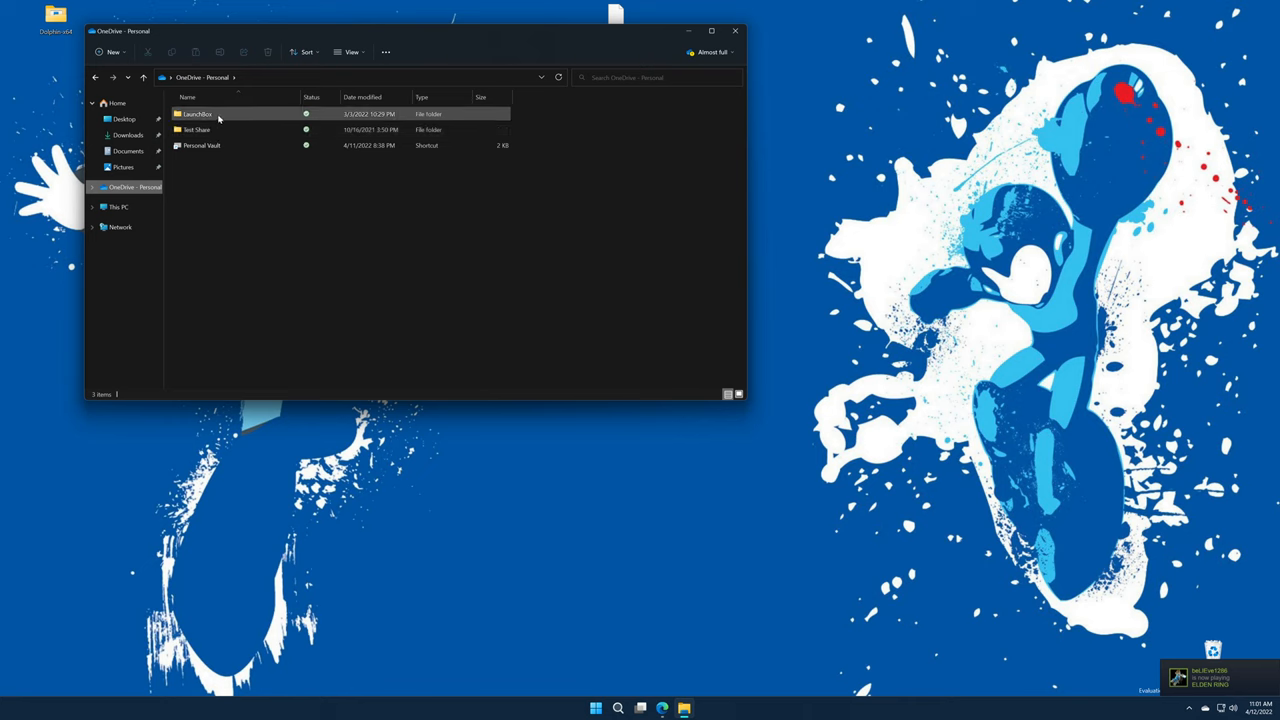
pyautogui.doubleClick(197, 113)
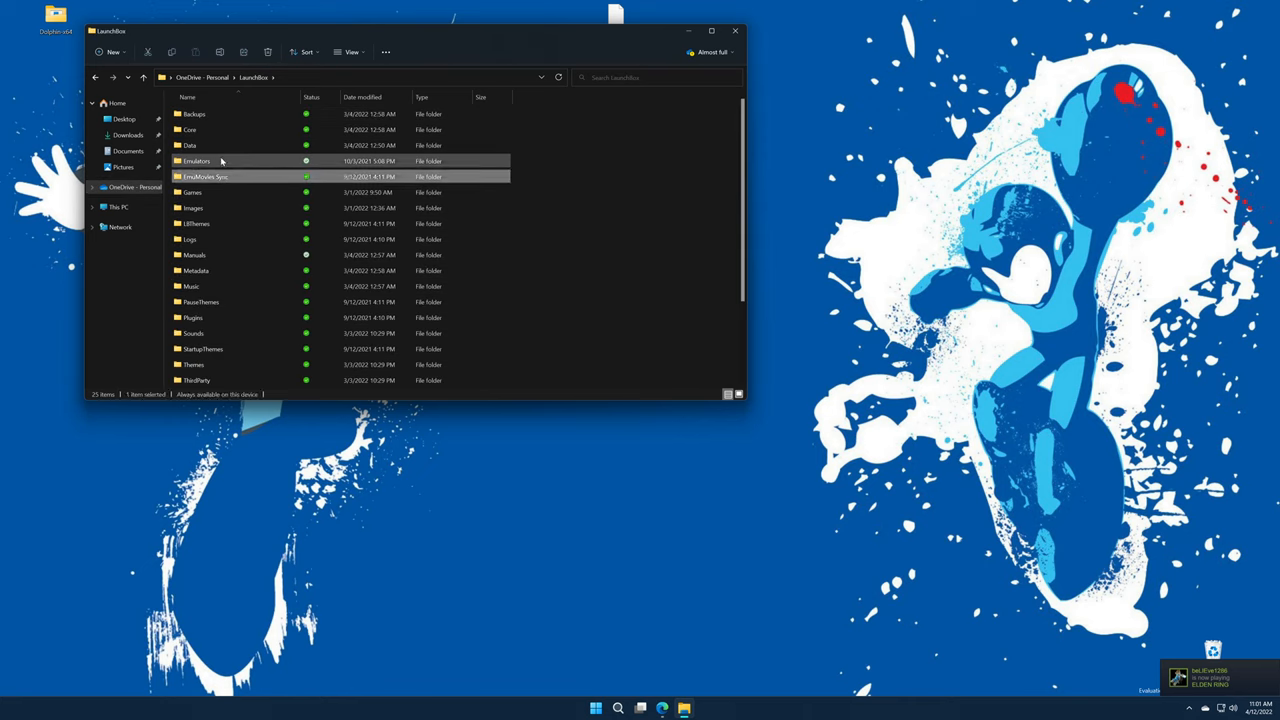
pyautogui.doubleClick(196, 161)
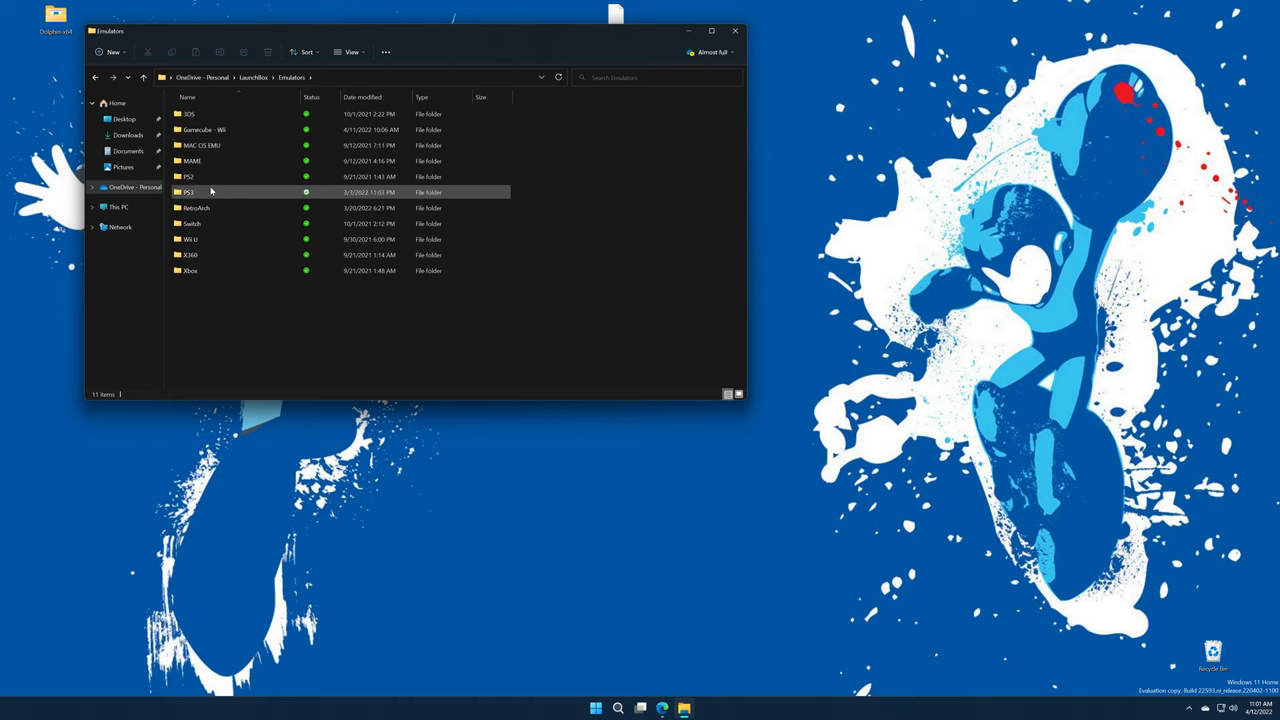
pyautogui.doubleClick(203, 129)
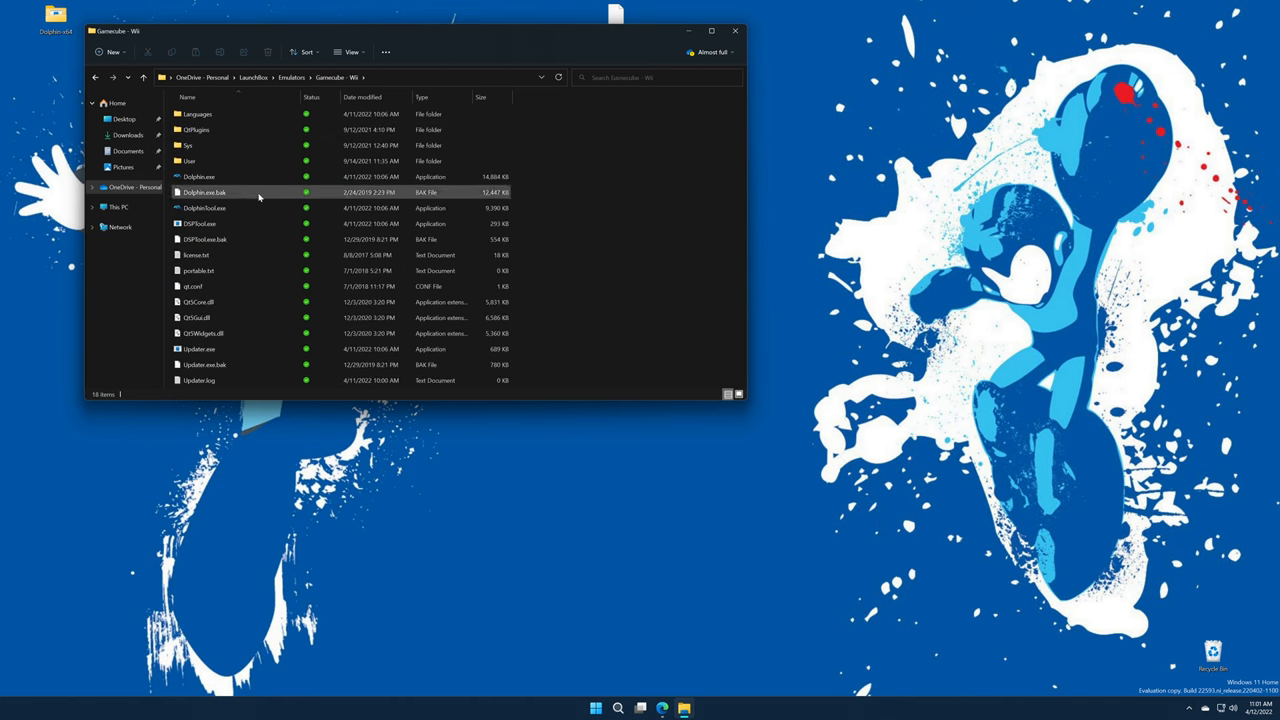
pyautogui.click(649, 219)
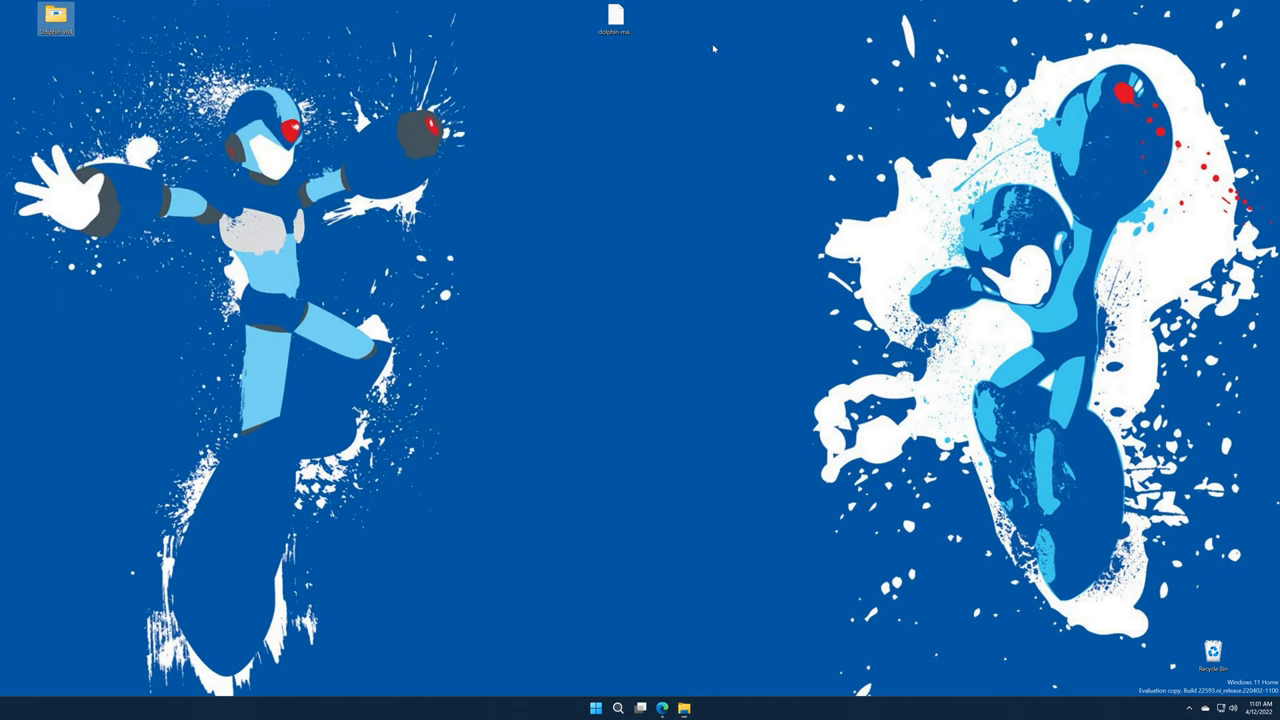
pyautogui.click(56, 18)
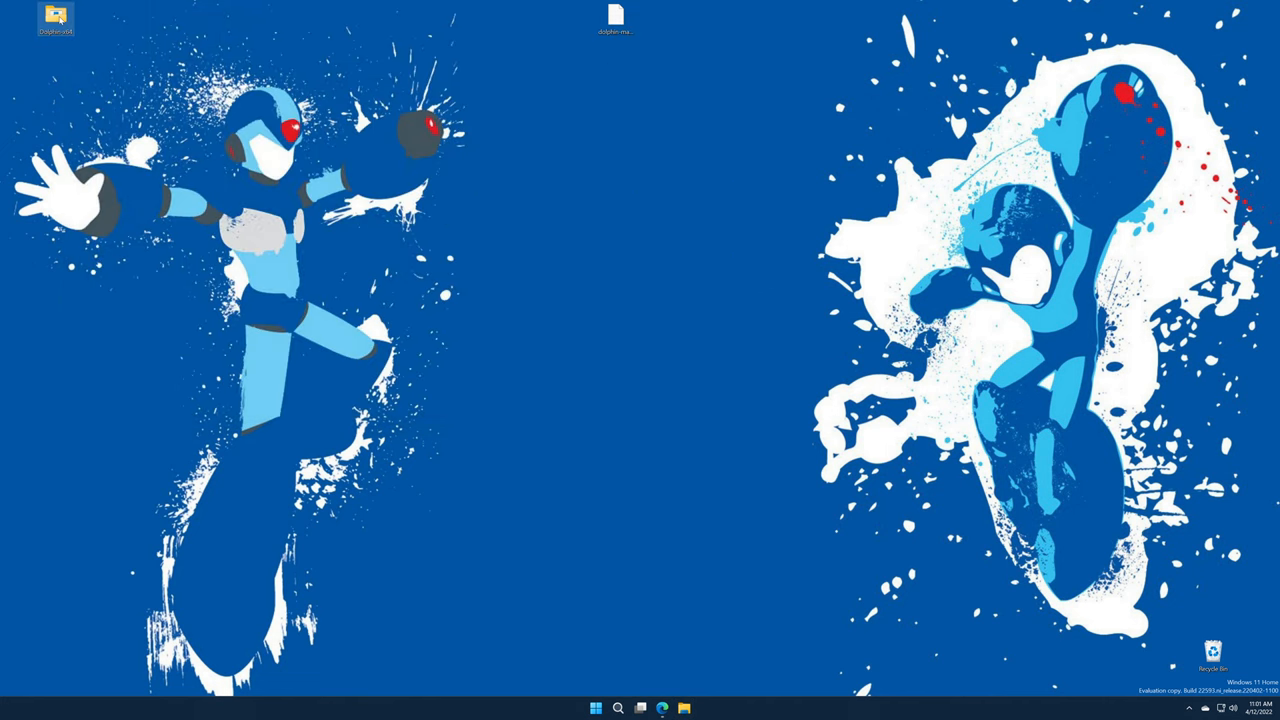
# - Create a new empty text document named portable.txt in Dolphin-x64
pyautogui.doubleClick(56, 17)
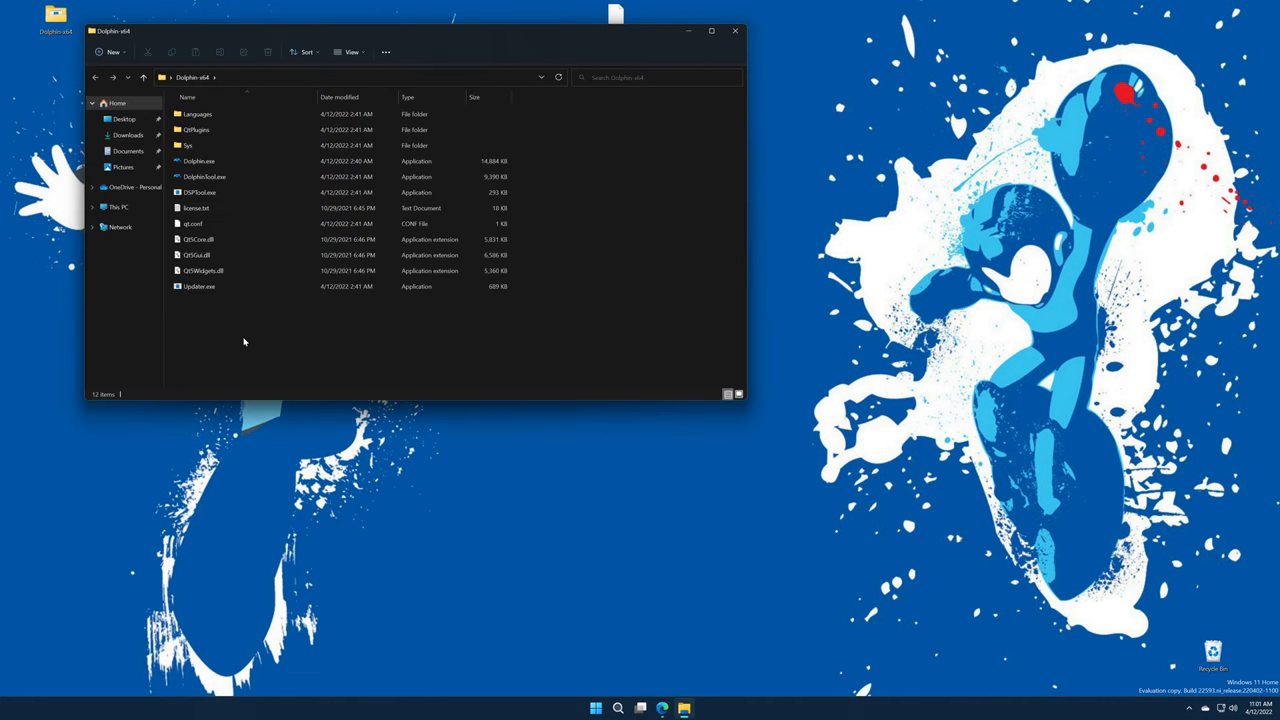
pyautogui.rightClick(243, 342)
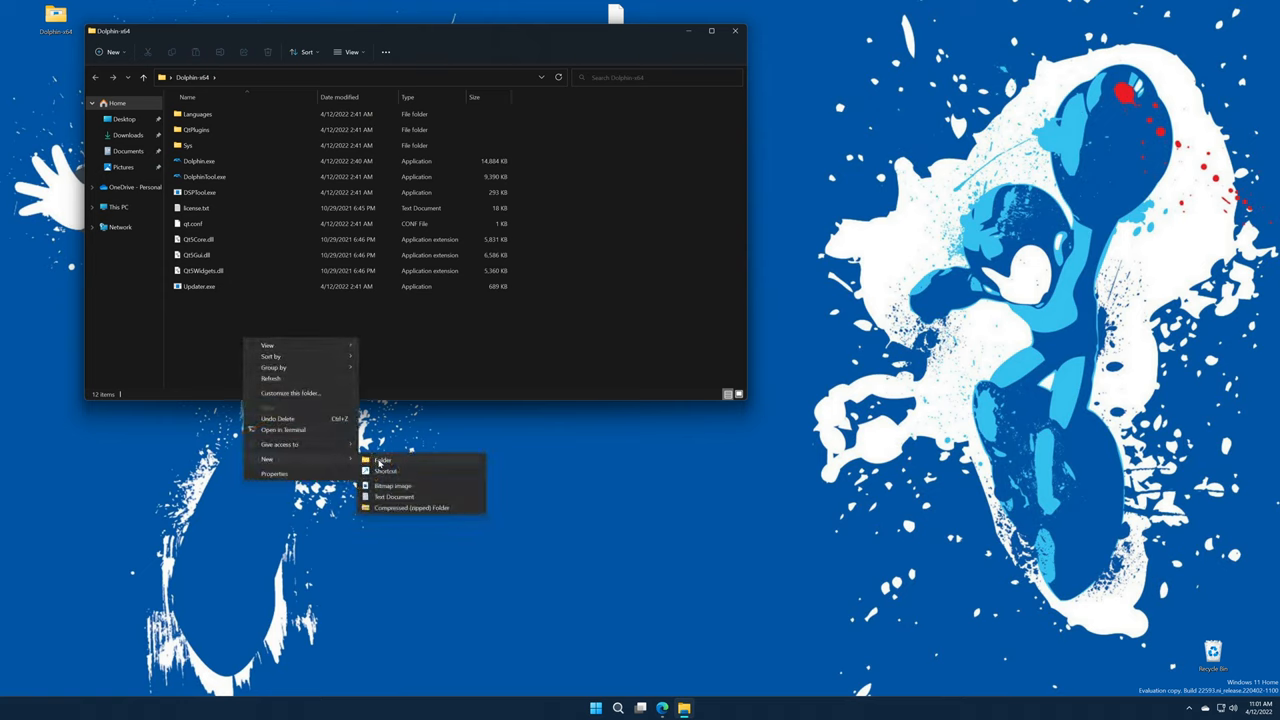
pyautogui.click(396, 497)
pyautogui.write('portable.txt')
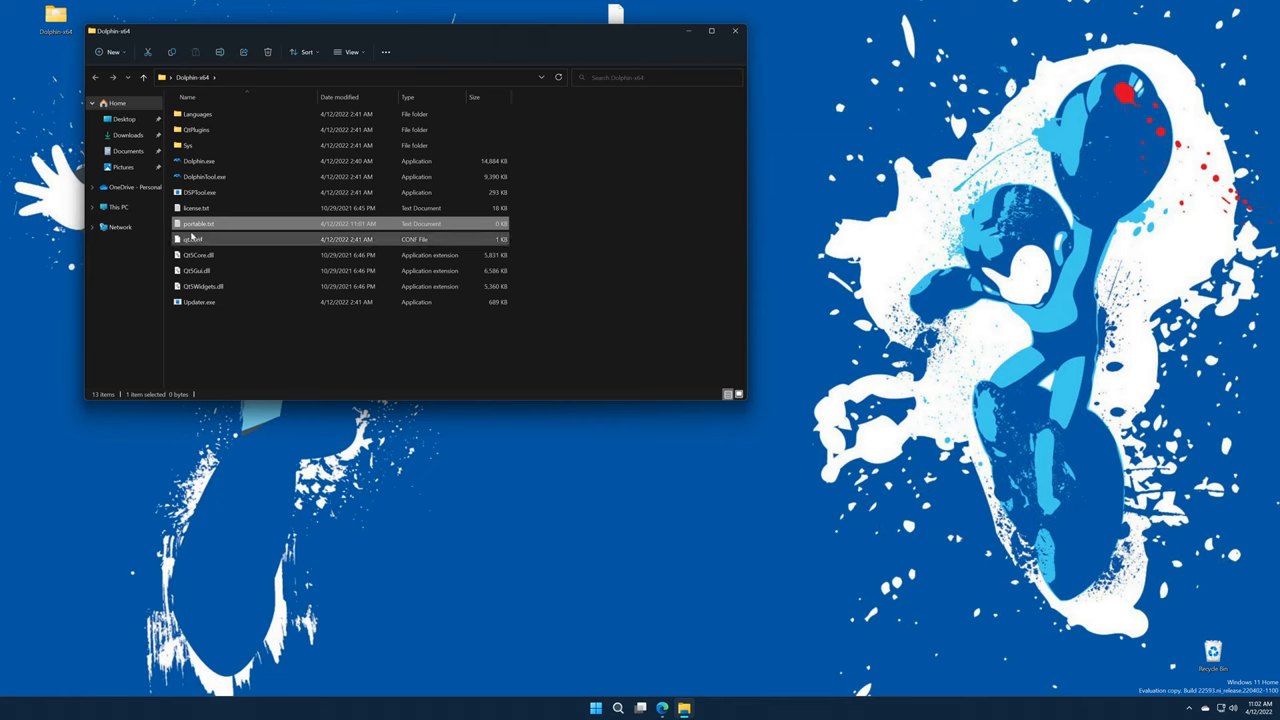
pyautogui.click(199, 161)
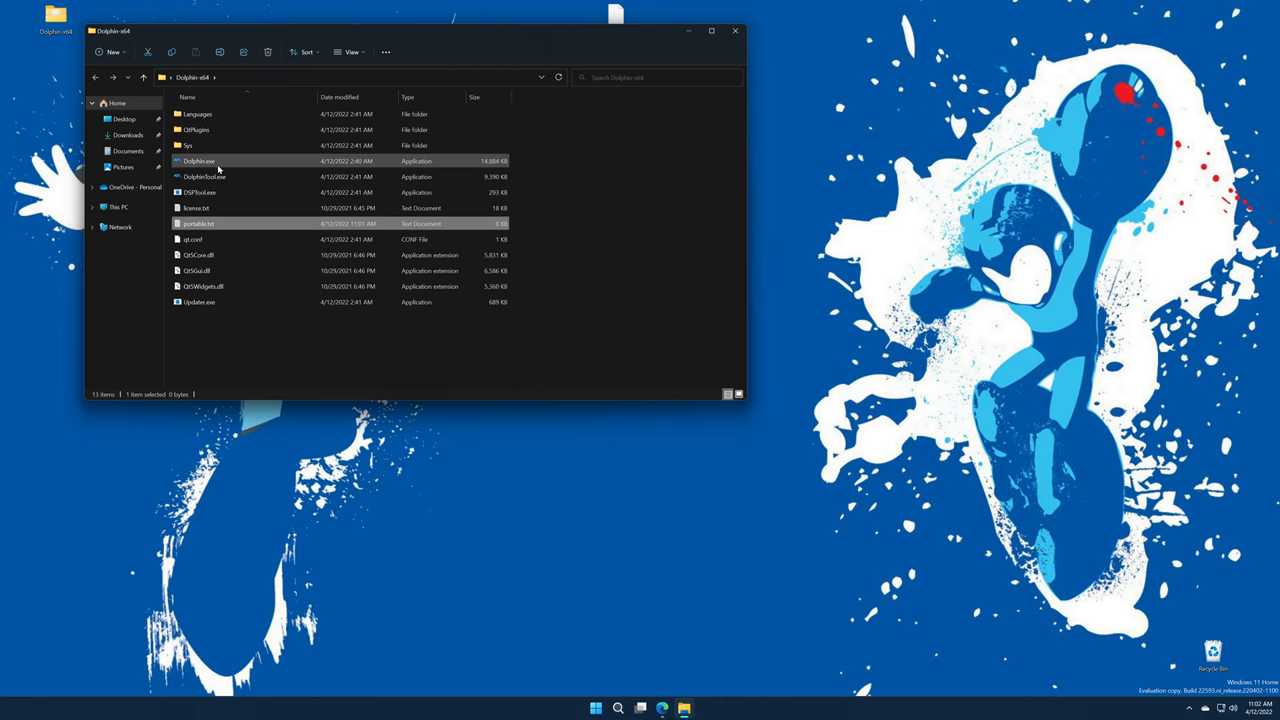
# - Launch Dolphin.exe and answer Yes to usage statistics reporting
pyautogui.doubleClick(198, 161)
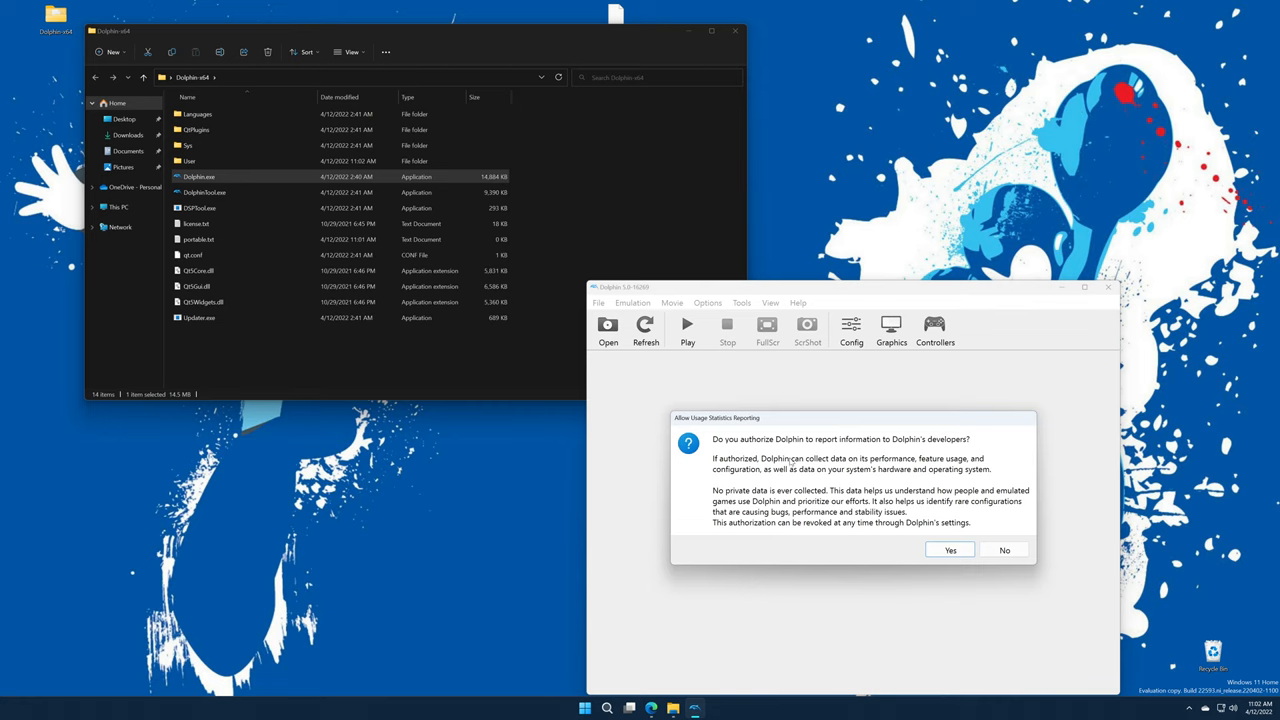
pyautogui.moveTo(823, 486)
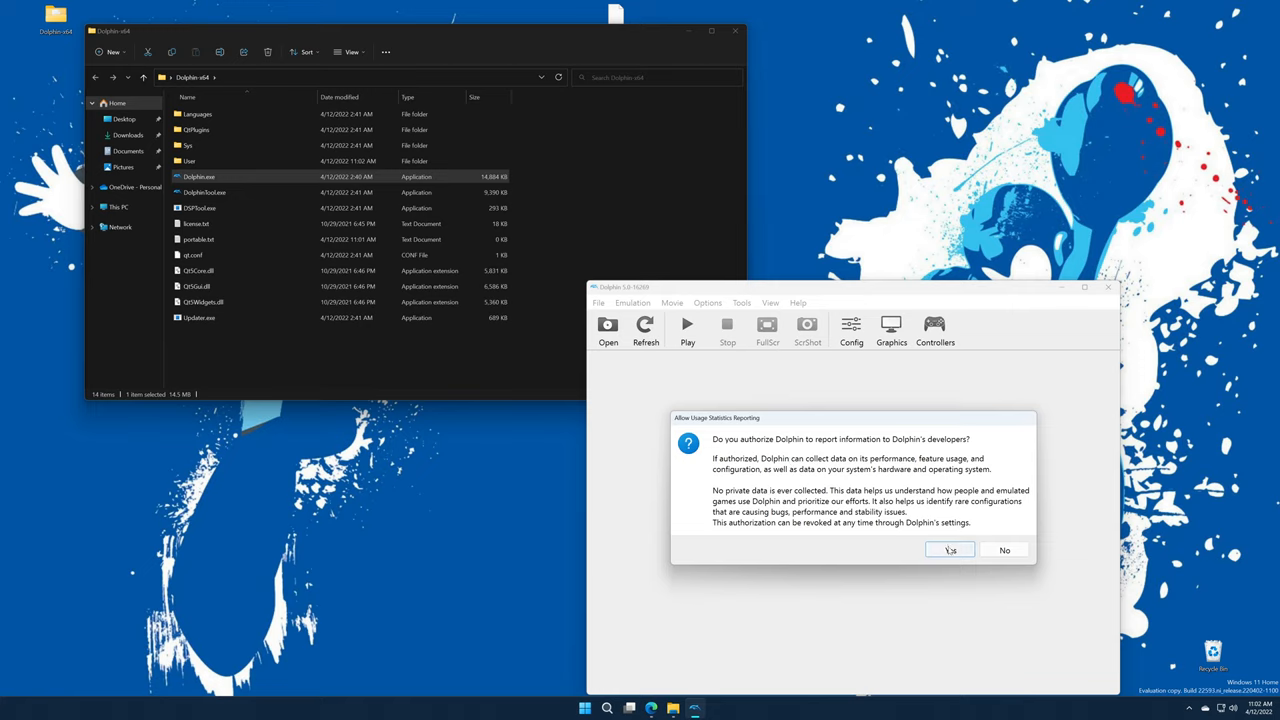
pyautogui.click(949, 549)
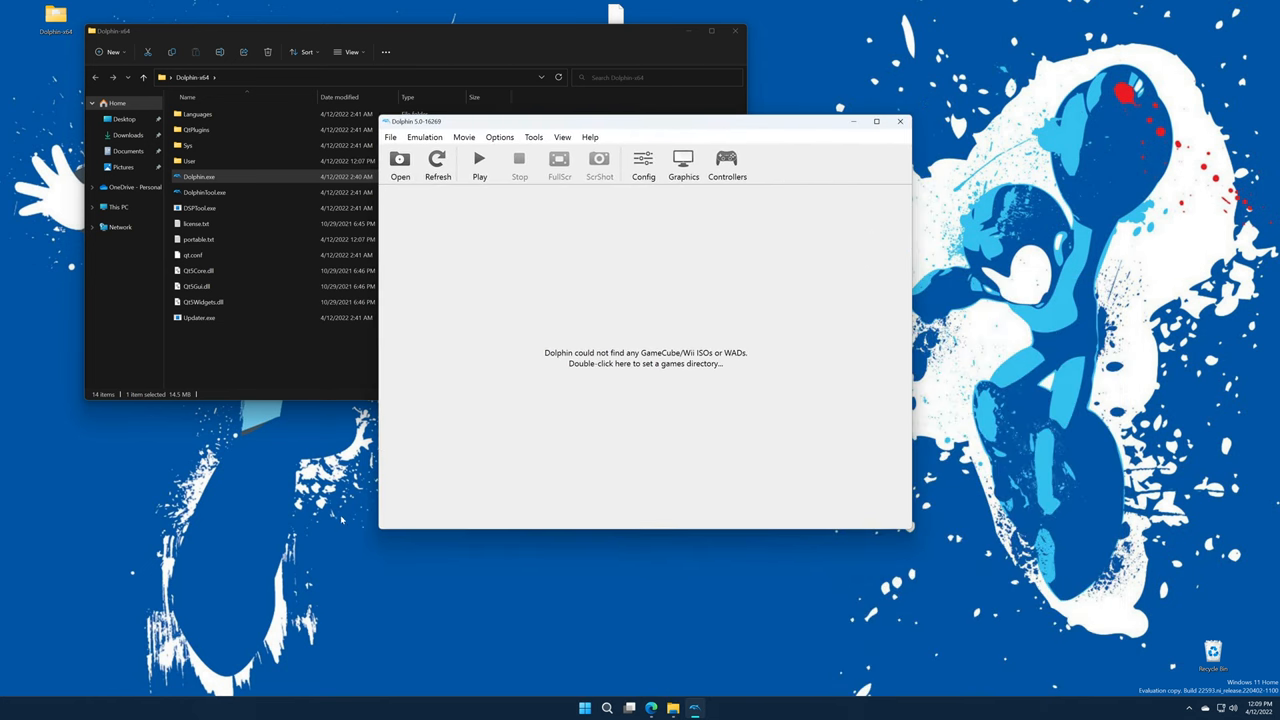
pyautogui.moveTo(626, 327)
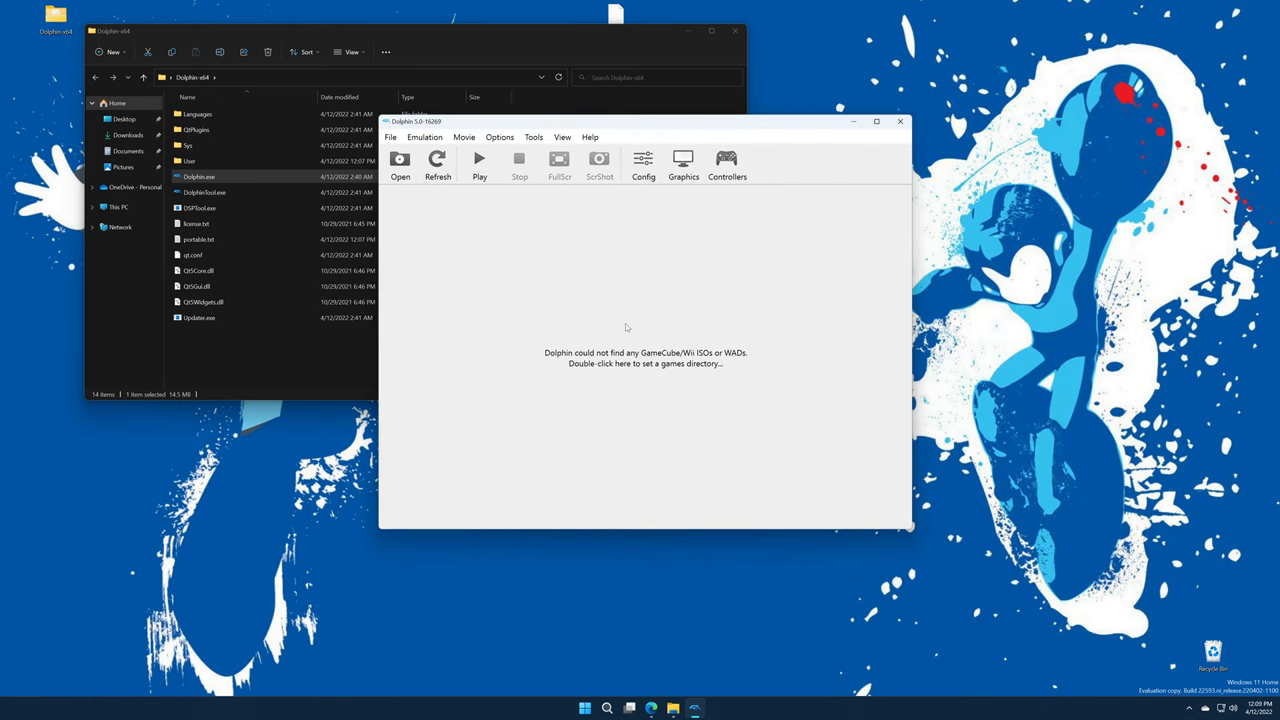
pyautogui.moveTo(640, 264)
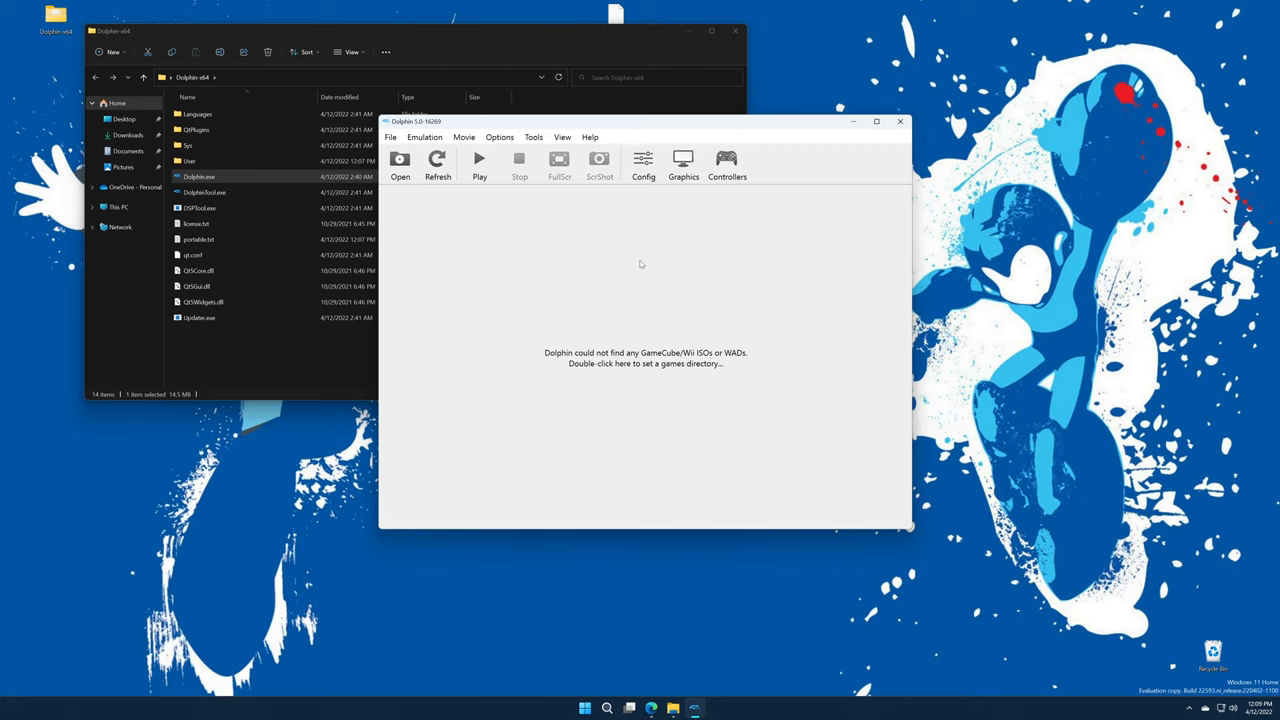
pyautogui.moveTo(680, 440)
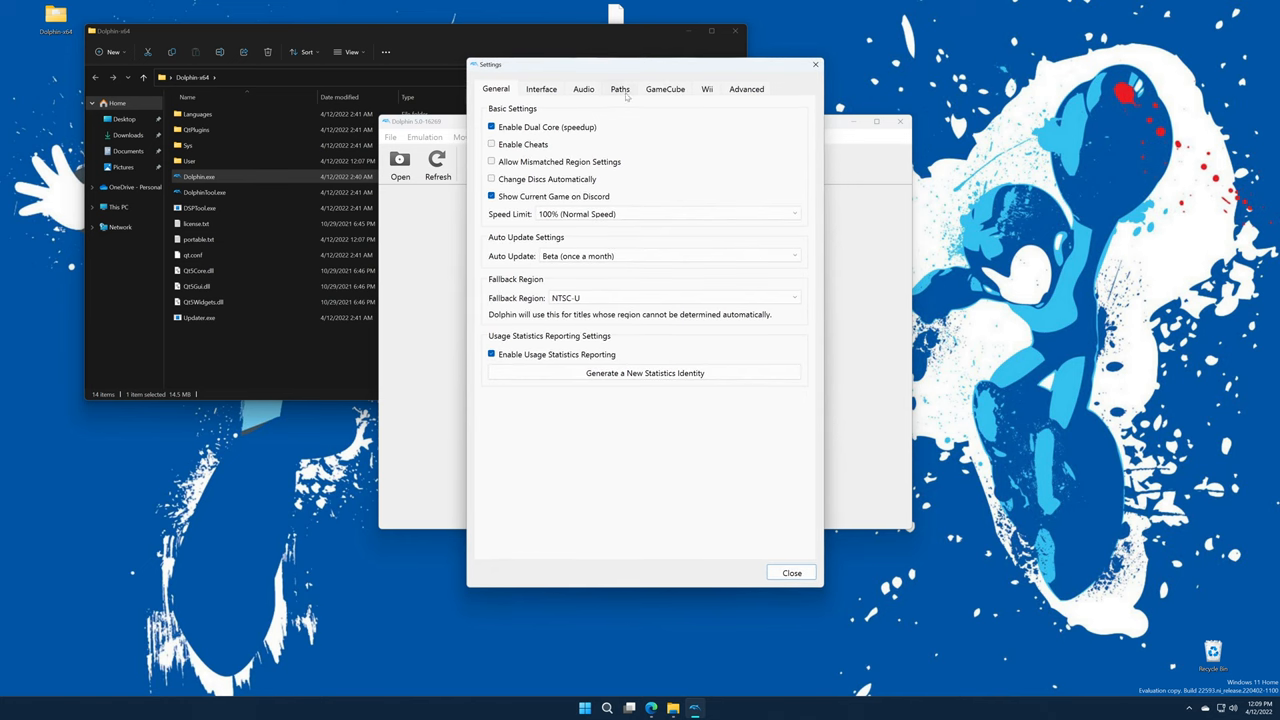
# - Add D:\Emulation\GameCube Games as a game folder under Config > Paths
pyautogui.click(619, 89)
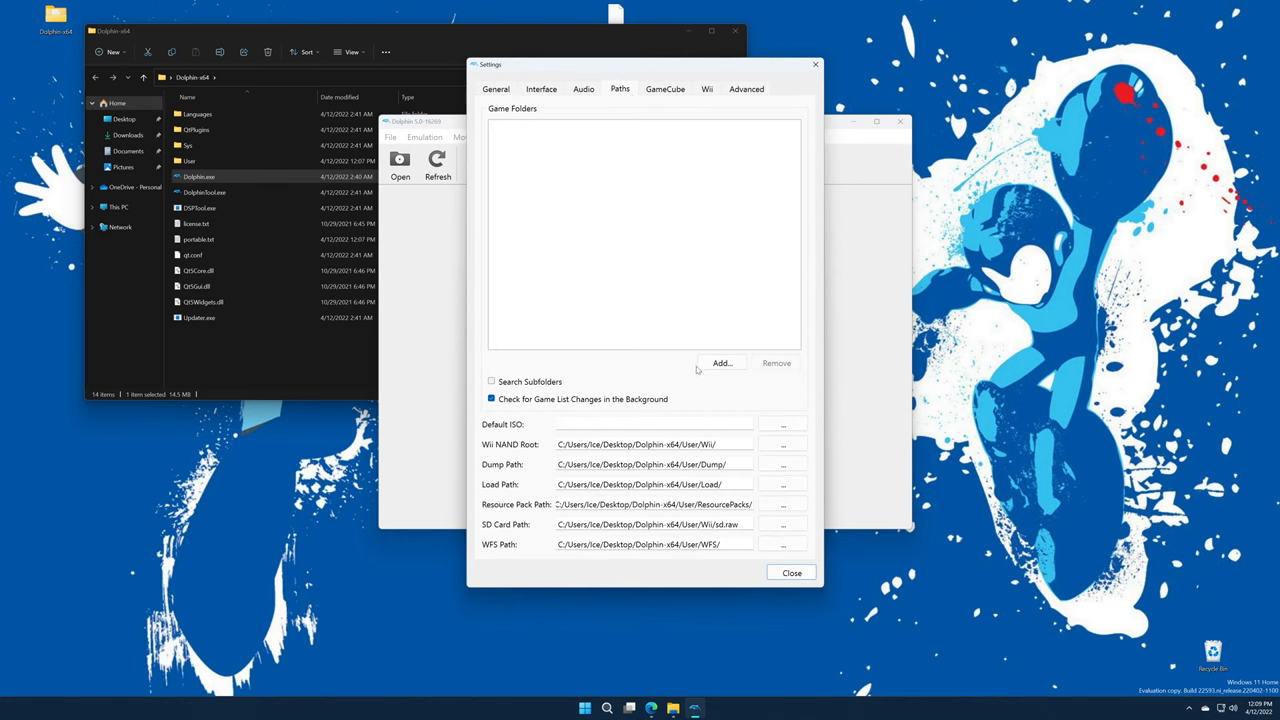
pyautogui.click(721, 362)
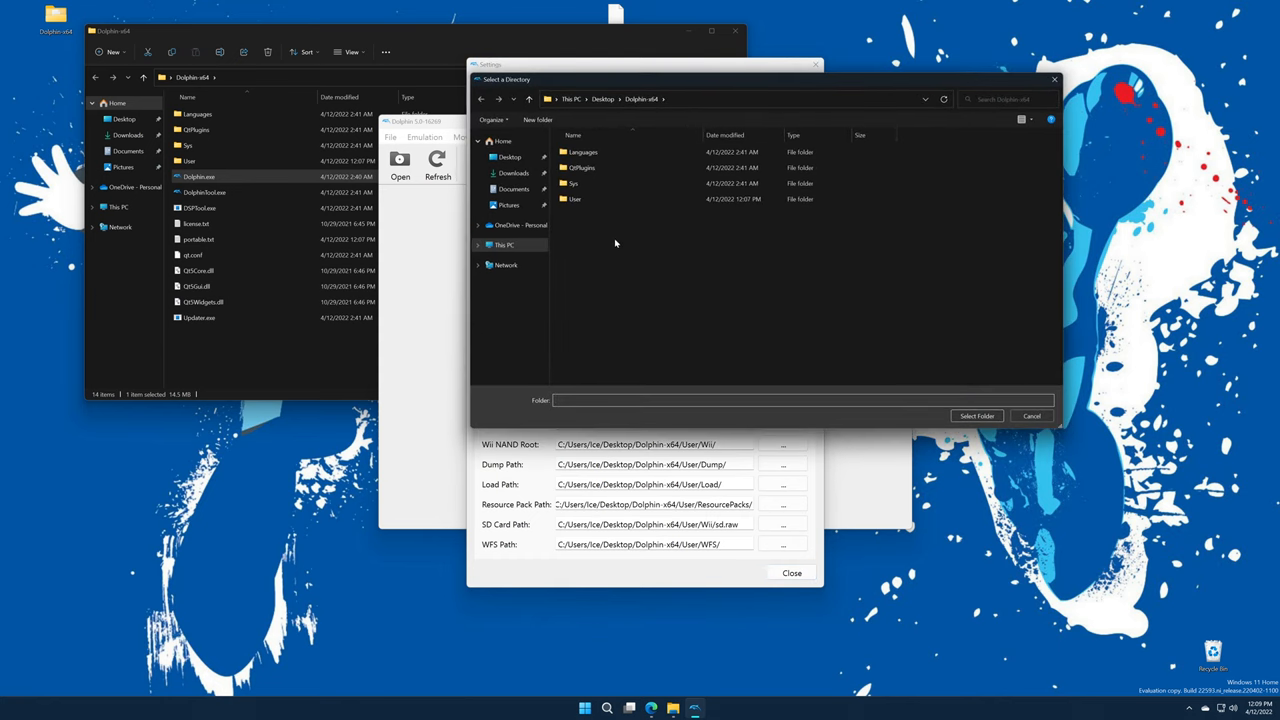
pyautogui.click(503, 245)
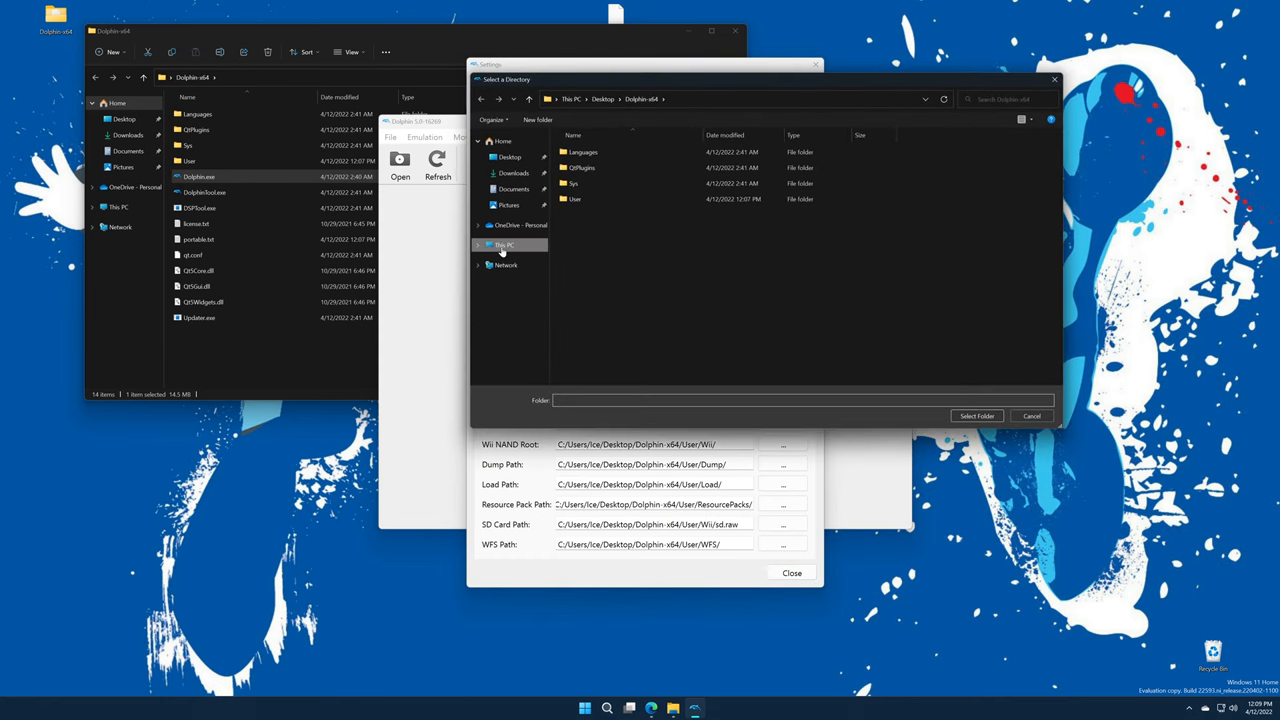
pyautogui.click(504, 245)
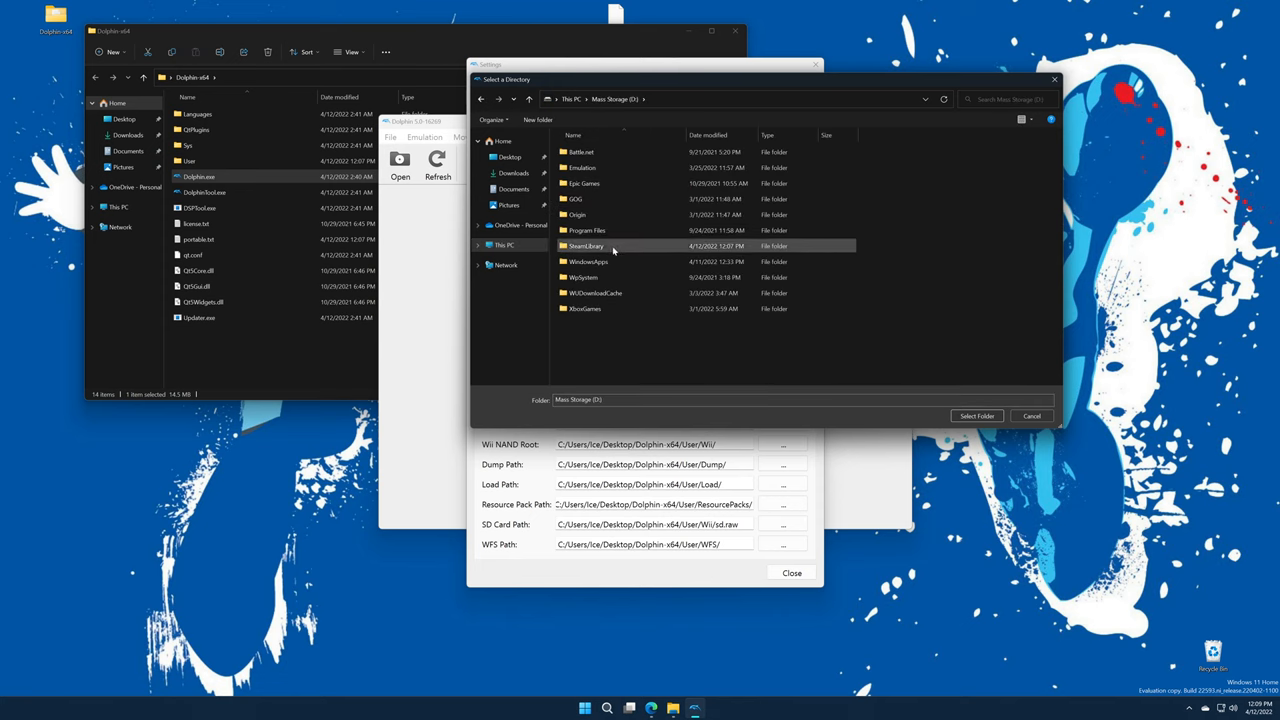
pyautogui.doubleClick(582, 167)
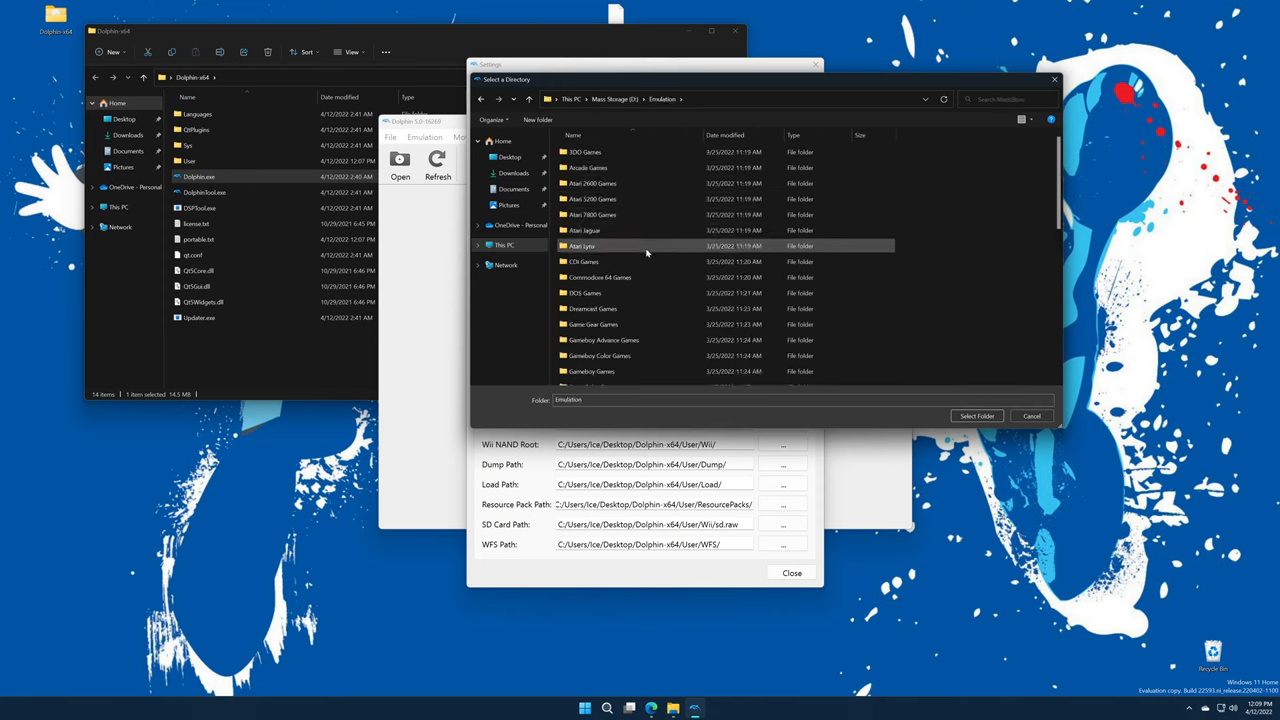
pyautogui.scroll(-3)
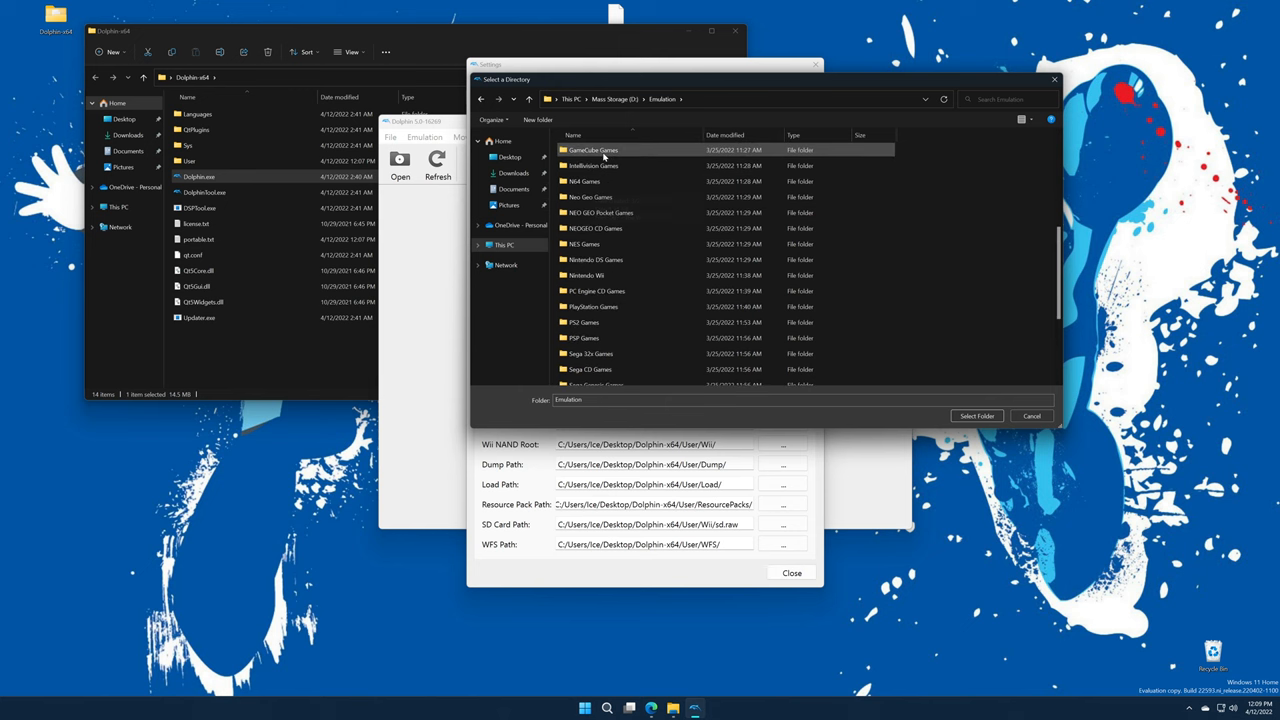
pyautogui.click(977, 415)
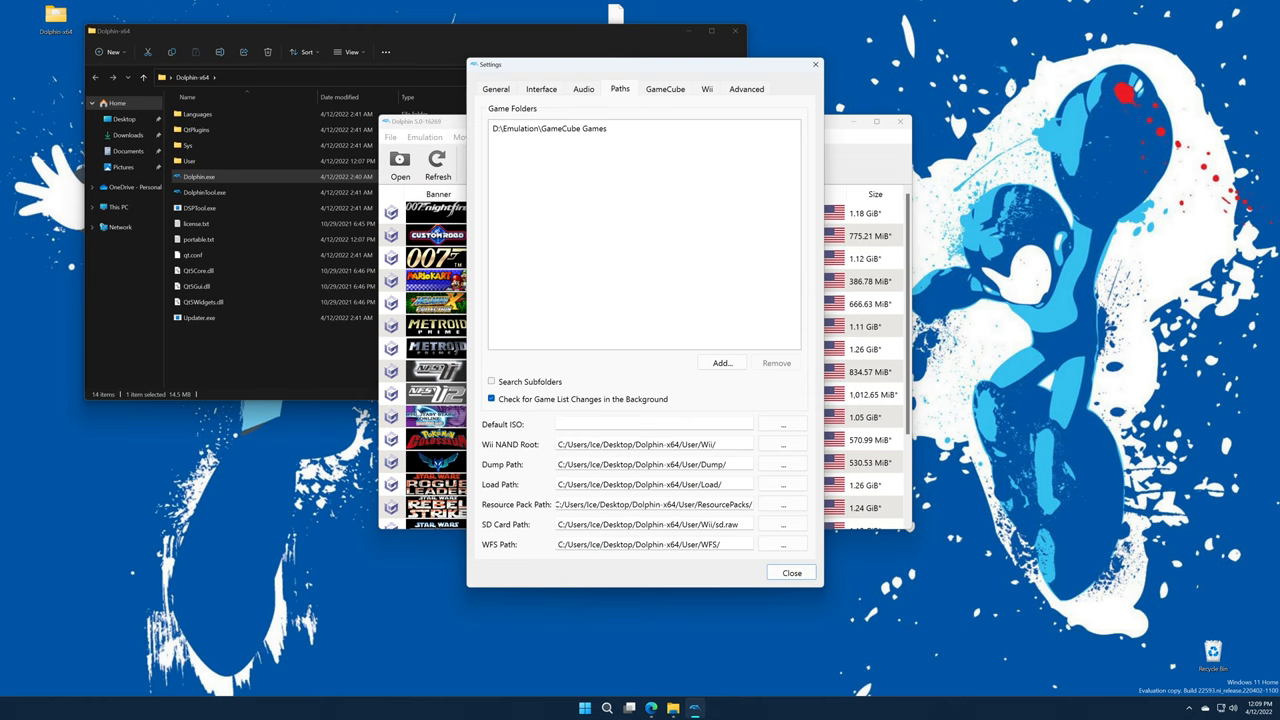
# - Add D:\Emulation\Nintendo Wii as a game folder
pyautogui.click(491, 381)
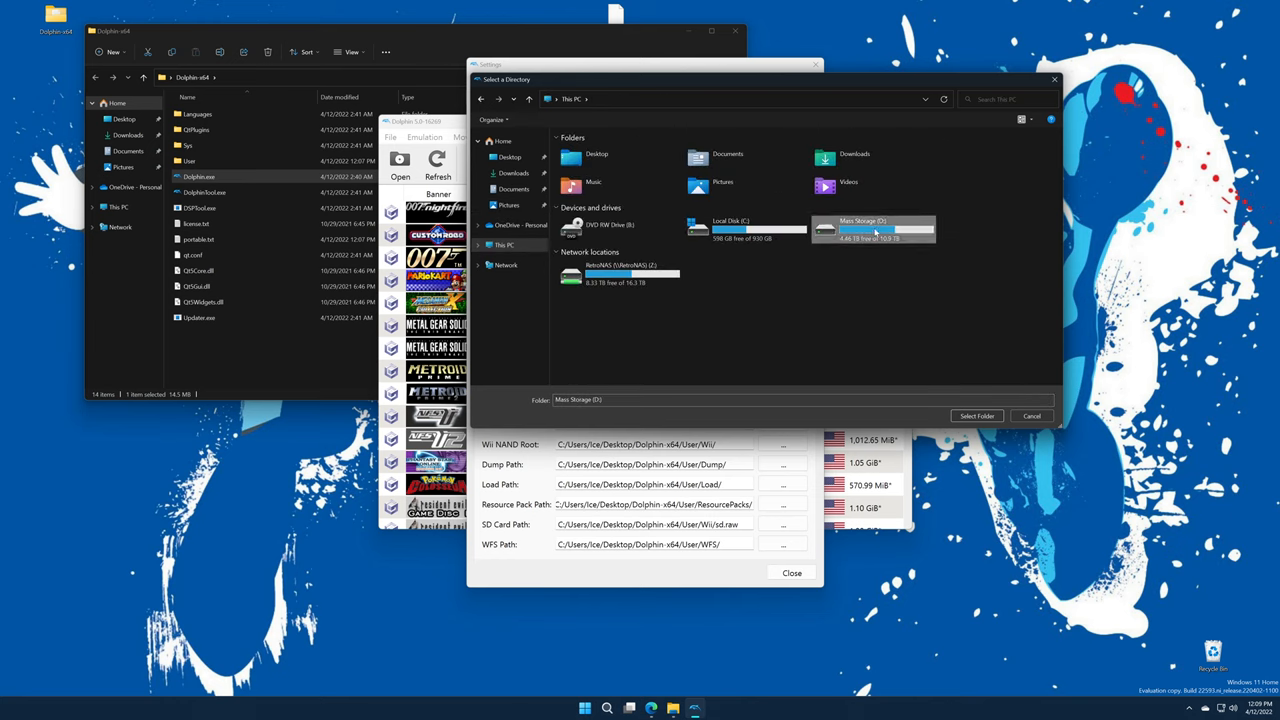
pyautogui.doubleClick(873, 228)
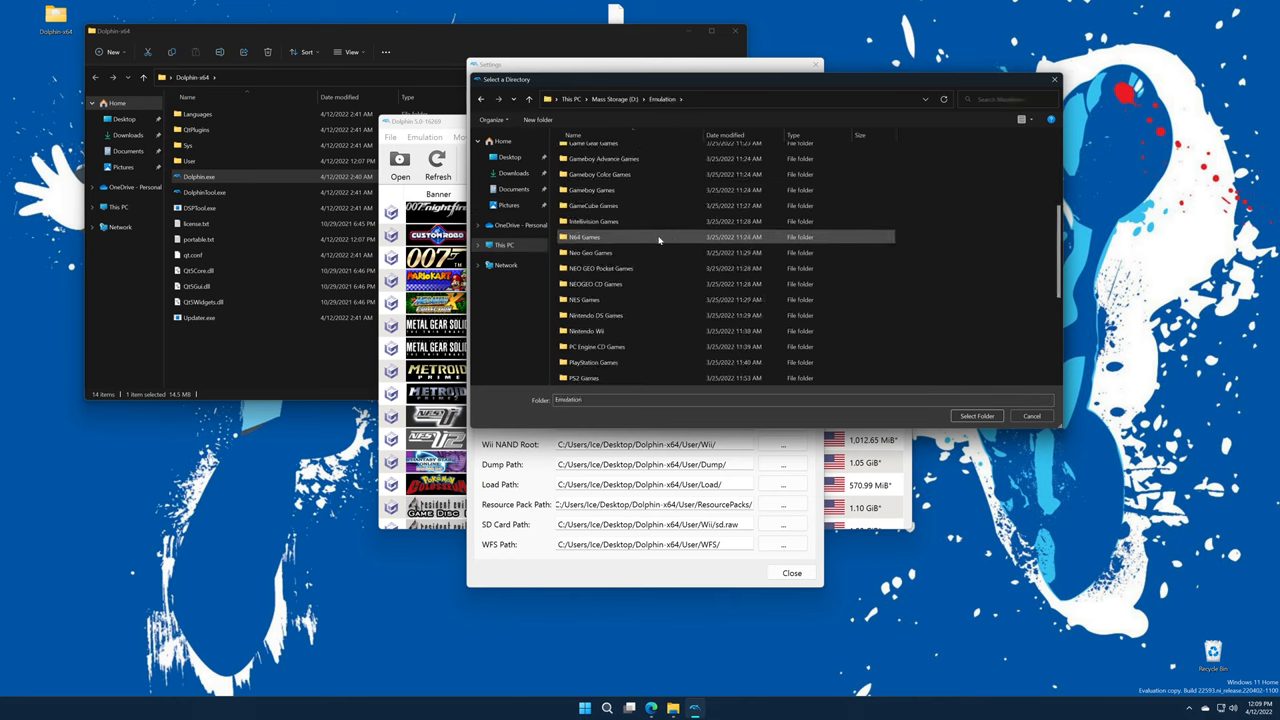
pyautogui.click(977, 415)
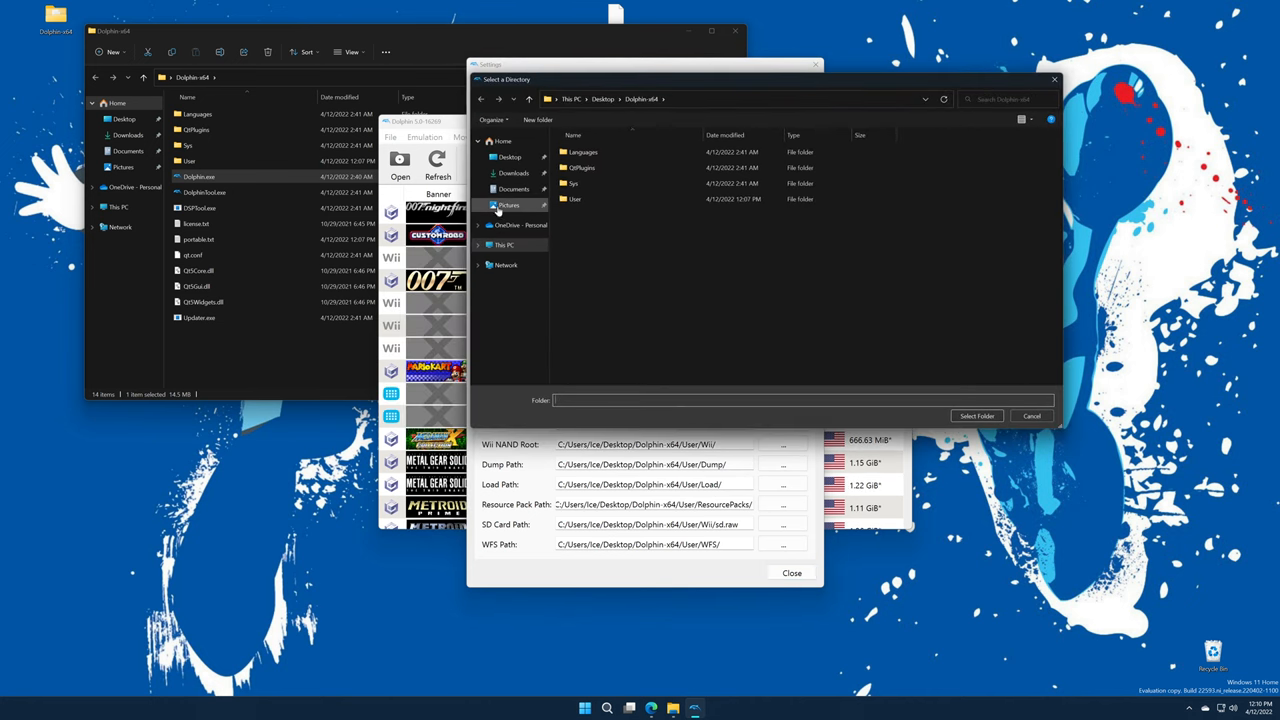
# - Browse a new folder picker to D:\Emulation\Wii Virtual Console
pyautogui.click(503, 245)
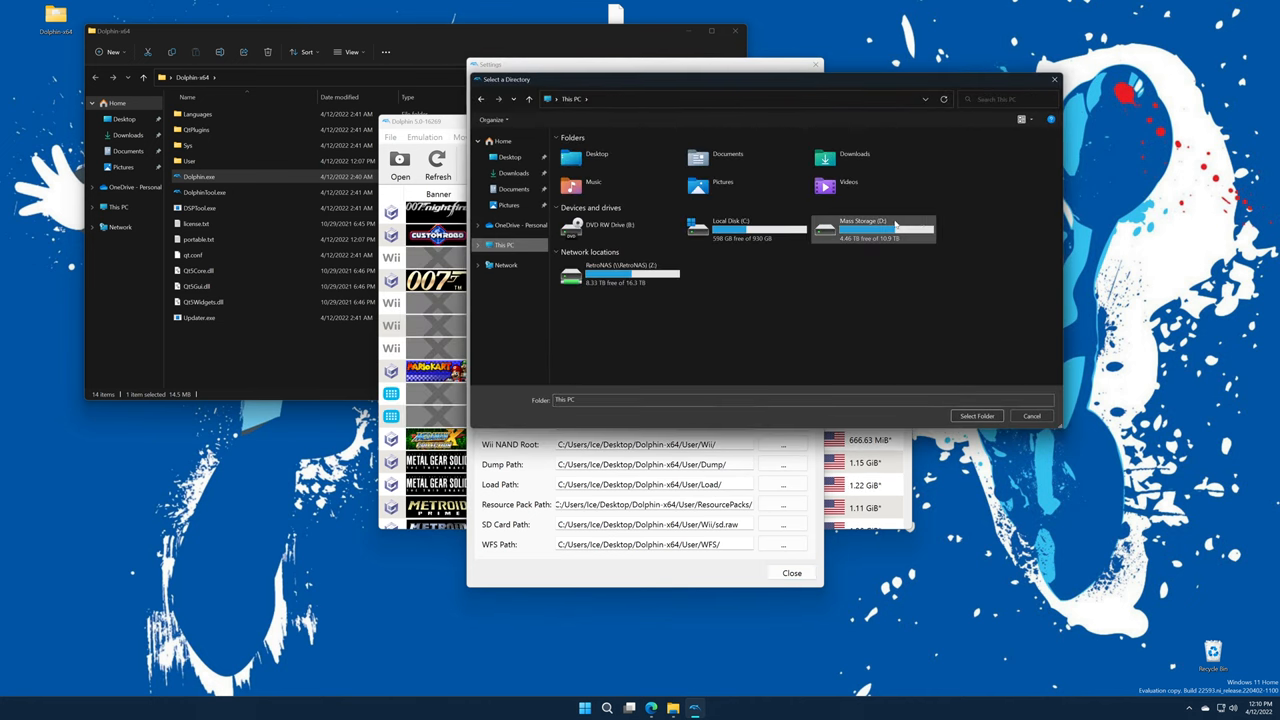
pyautogui.doubleClick(870, 227)
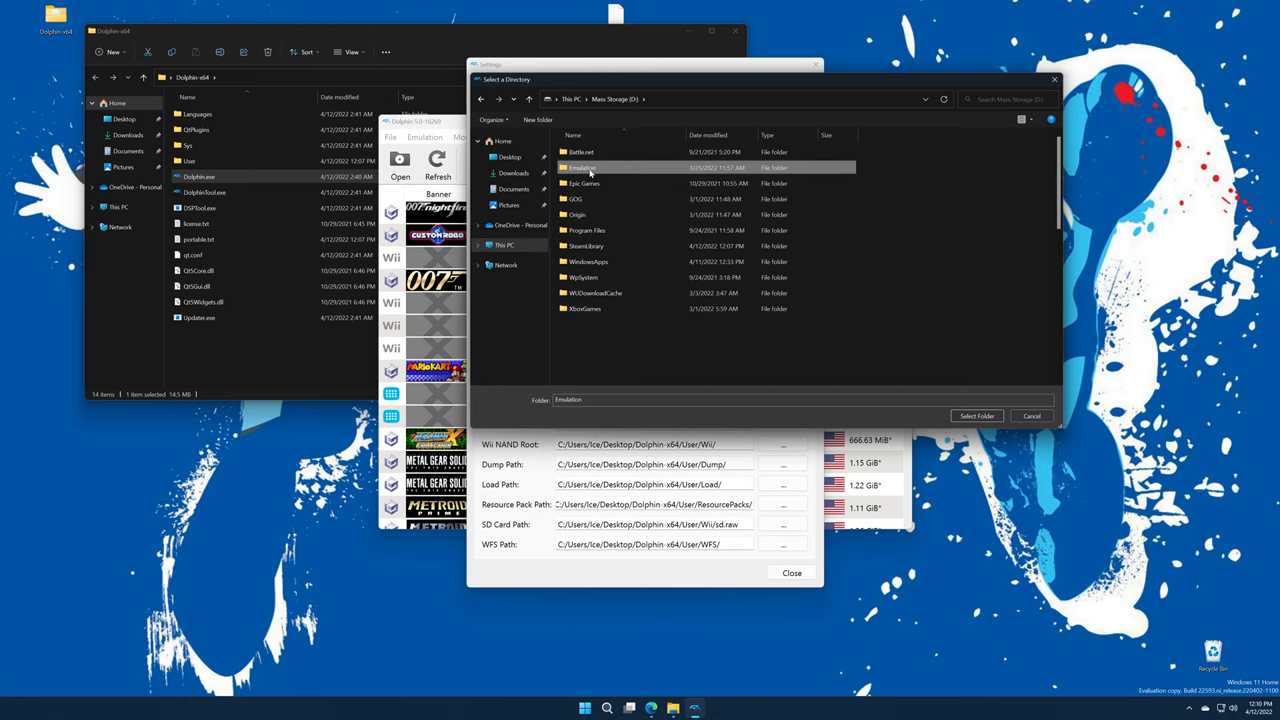
pyautogui.doubleClick(583, 167)
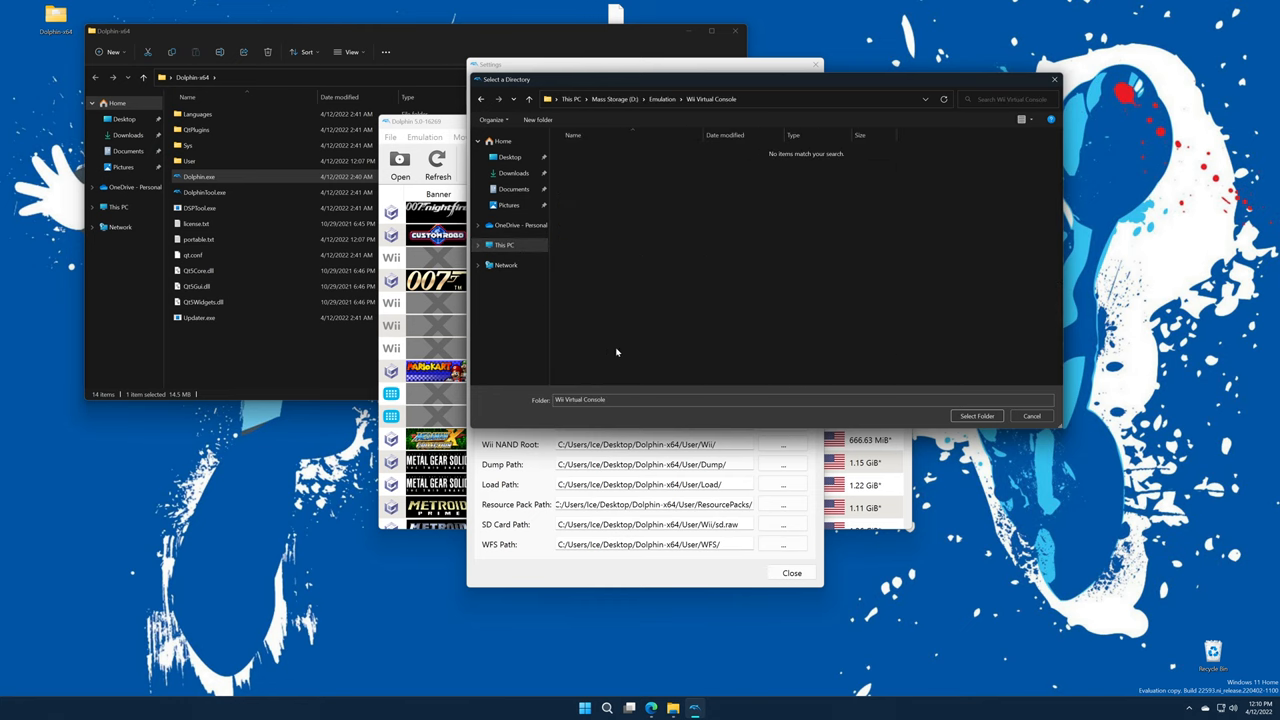
# - Select Wii Virtual Console with Search Subfolders on, close settings, and scroll the game list
pyautogui.click(1031, 416)
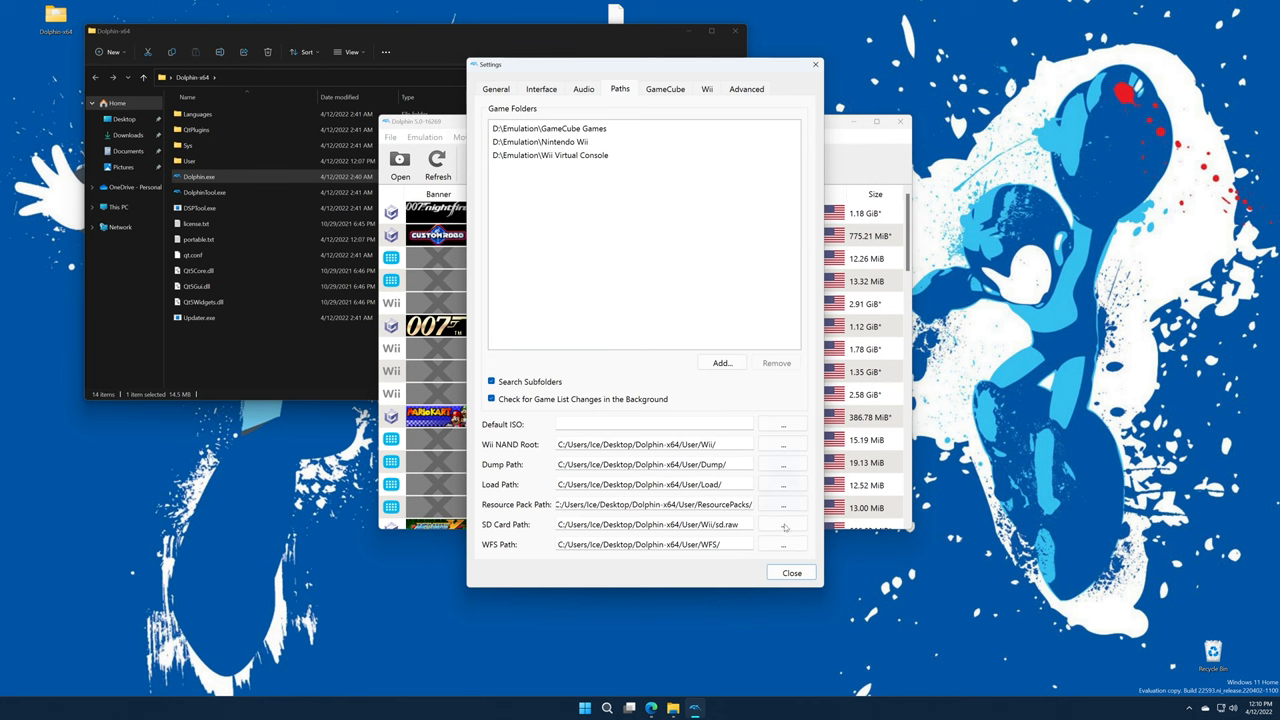
pyautogui.click(791, 572)
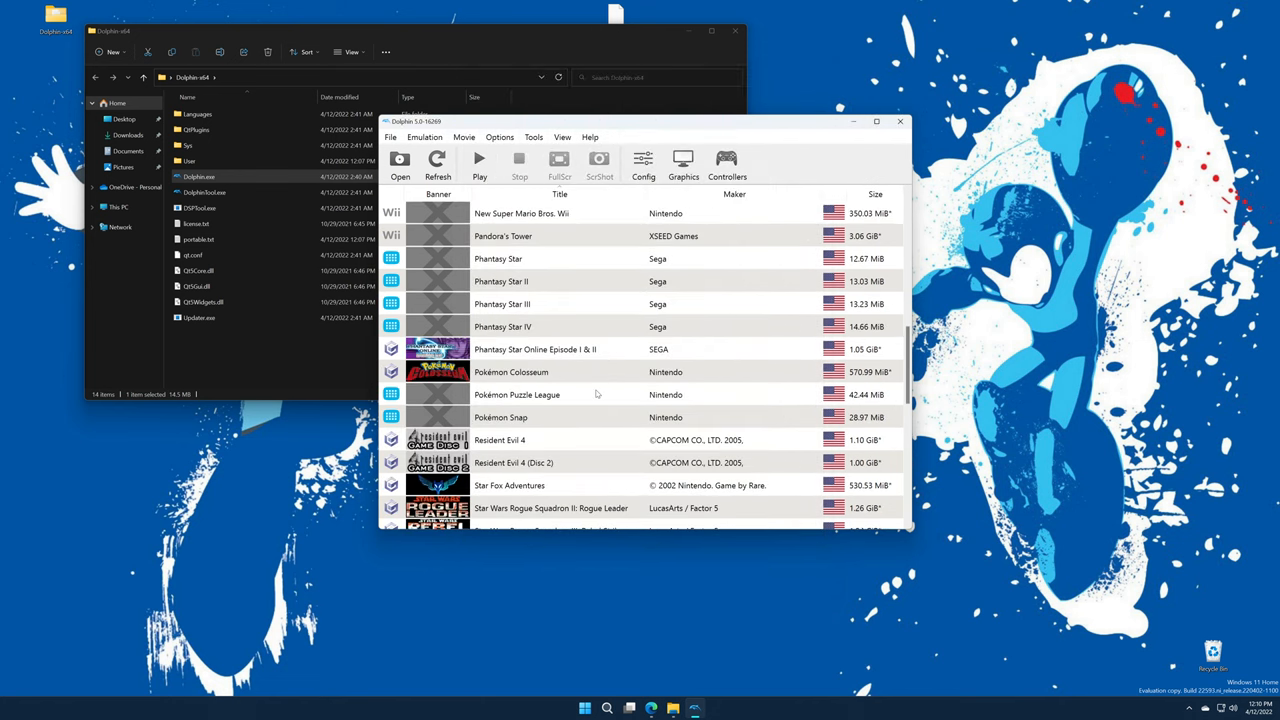
pyautogui.scroll(3)
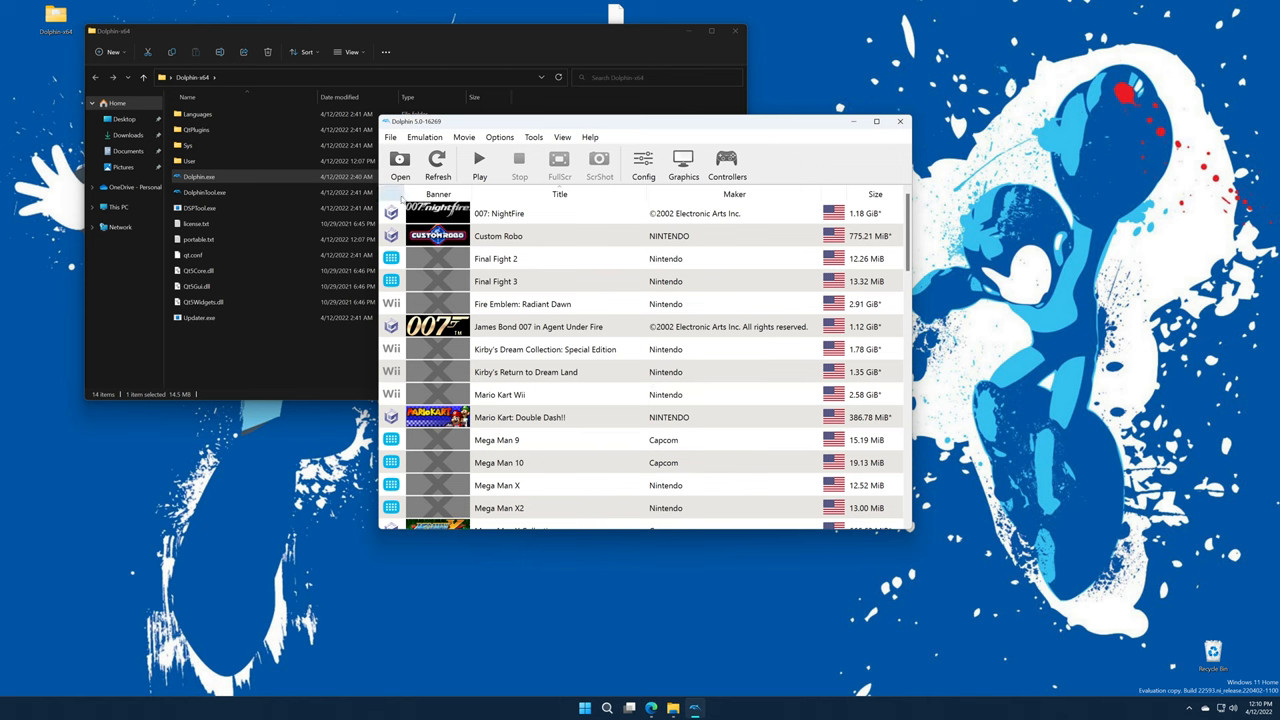
pyautogui.scroll(-3)
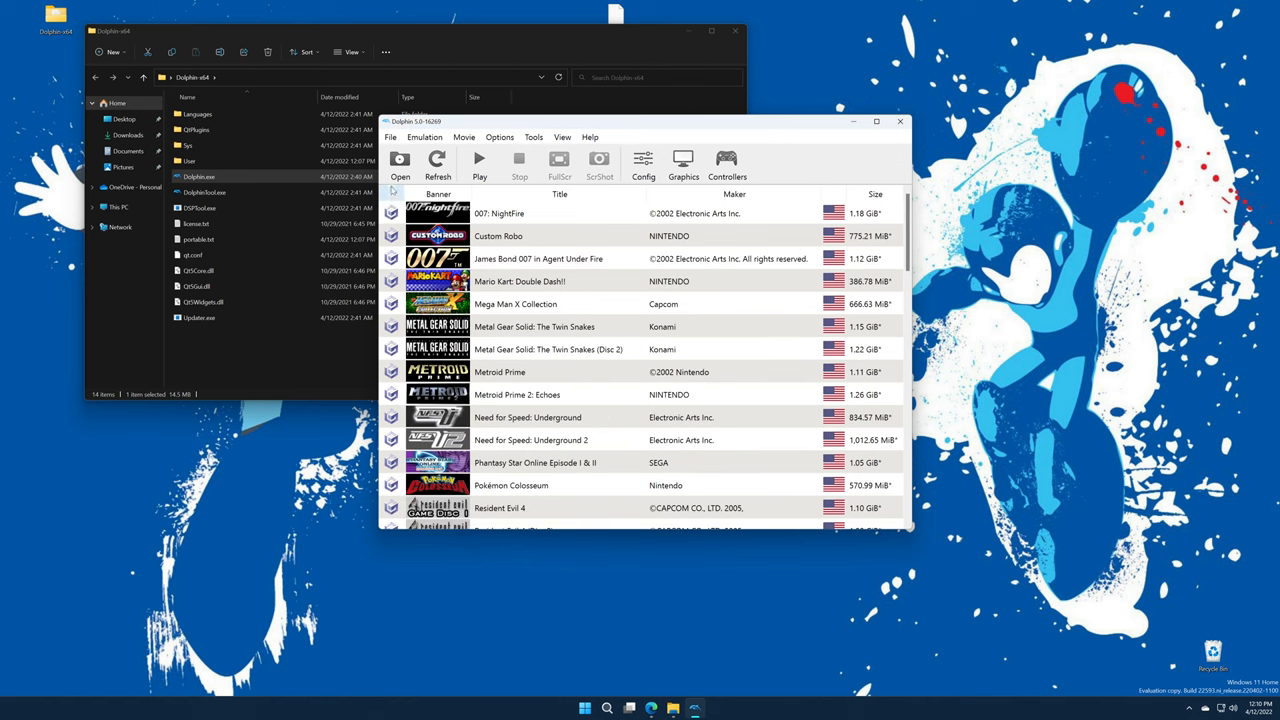
pyautogui.scroll(-3)
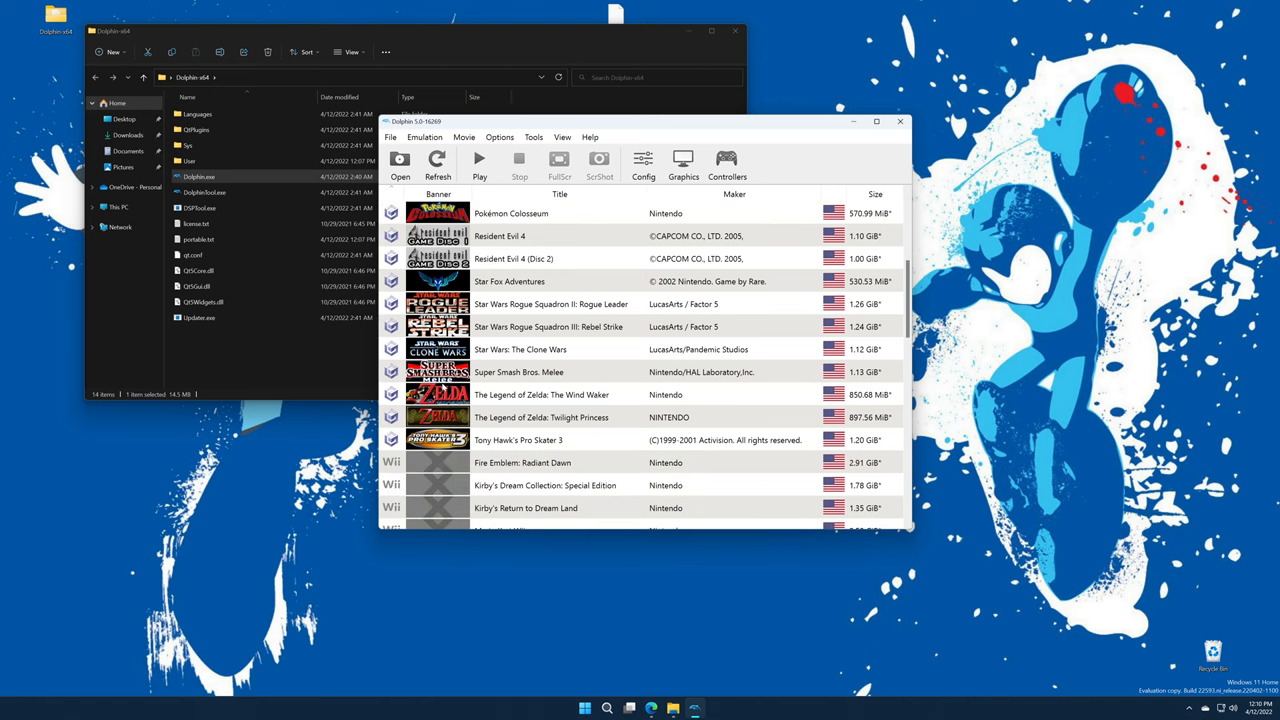
pyautogui.scroll(-3)
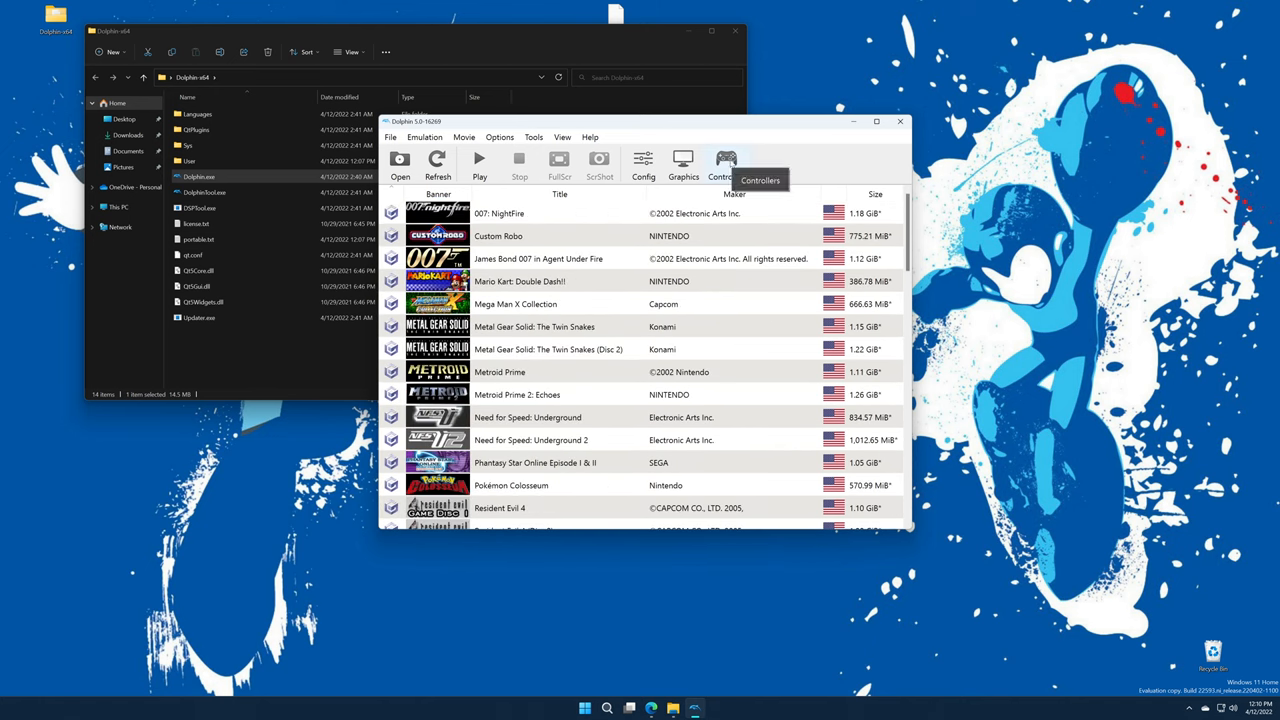
# - Set Port 1 GameCube controller device to Xbox One Game Controller and begin mapping buttons with A
pyautogui.click(721, 165)
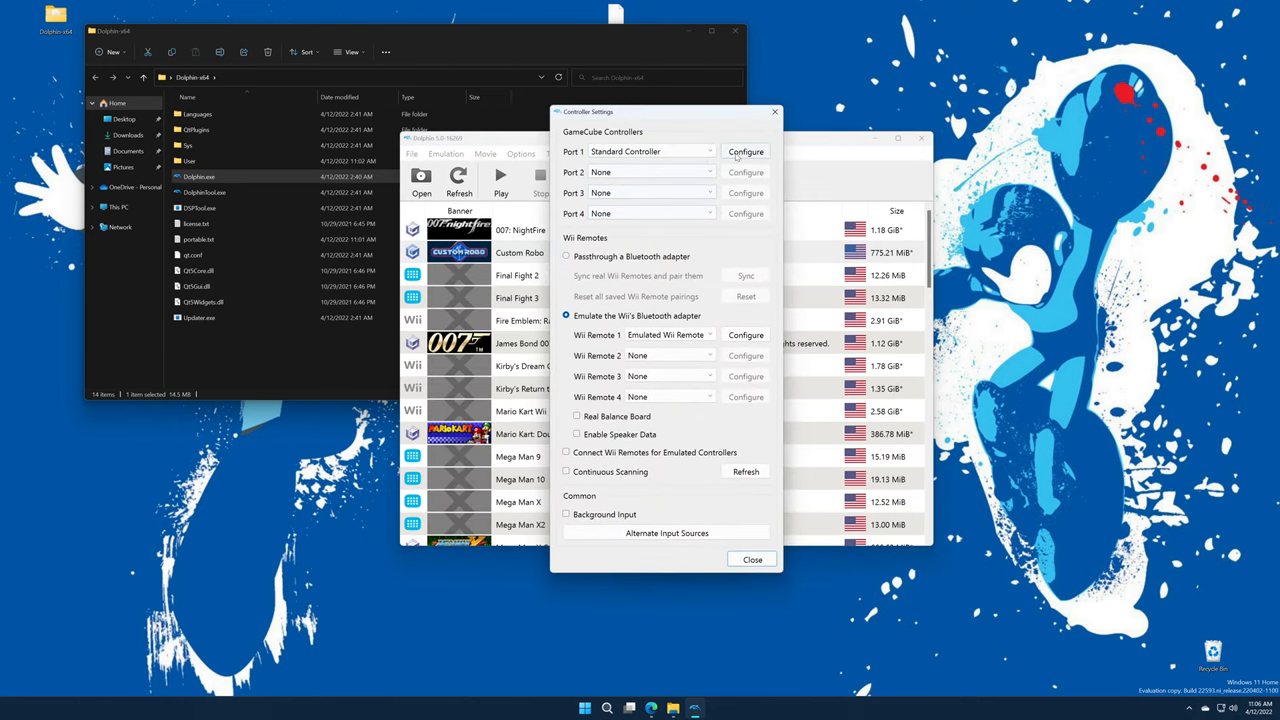
pyautogui.click(745, 151)
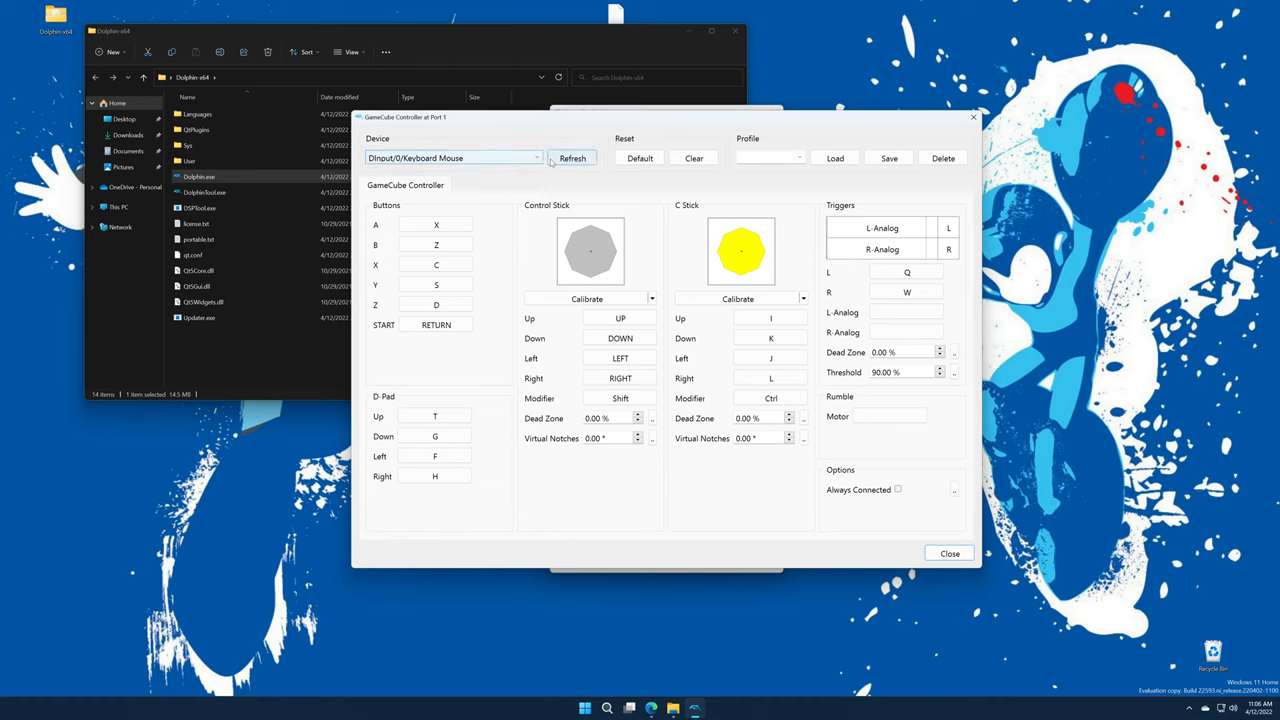
pyautogui.click(537, 158)
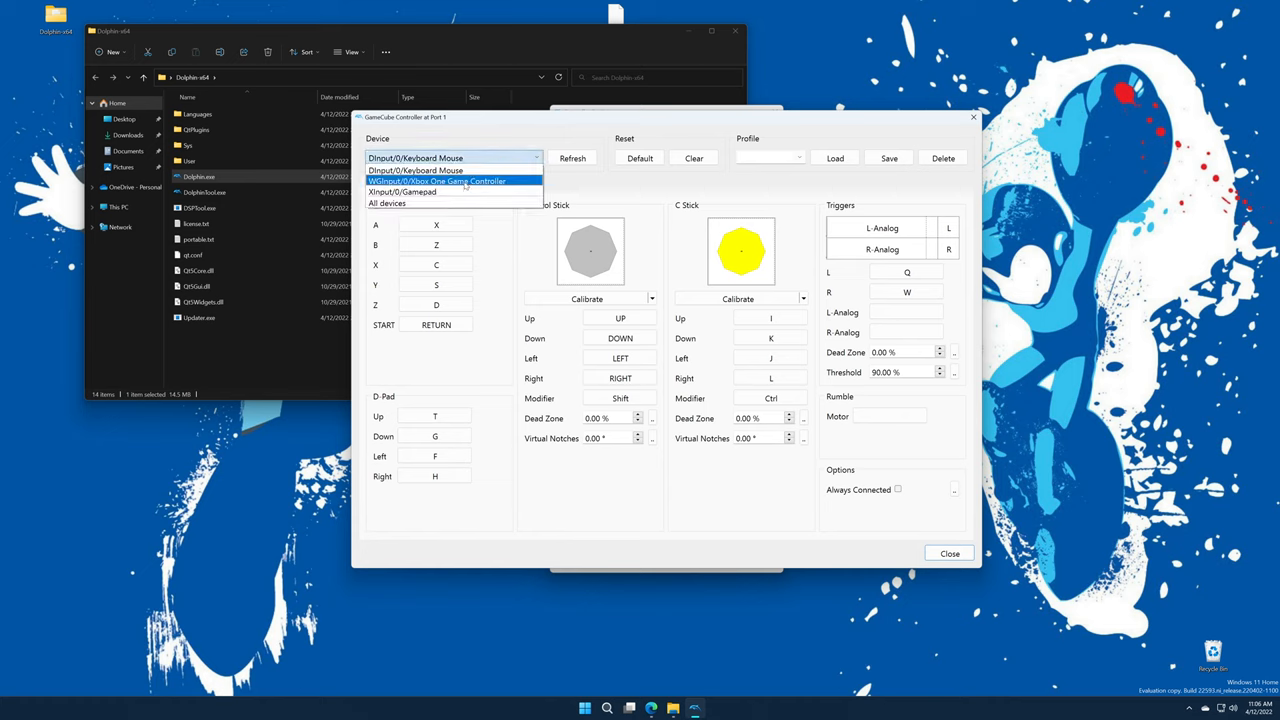
pyautogui.click(437, 181)
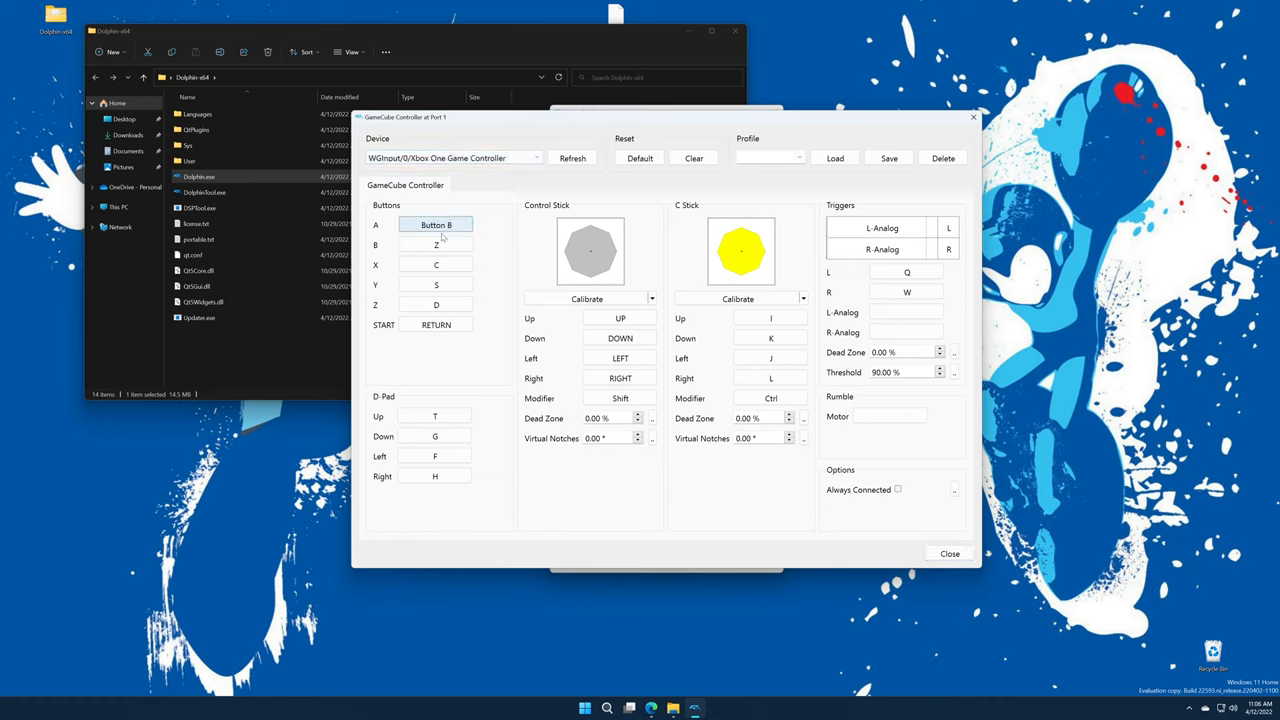
pyautogui.click(435, 245)
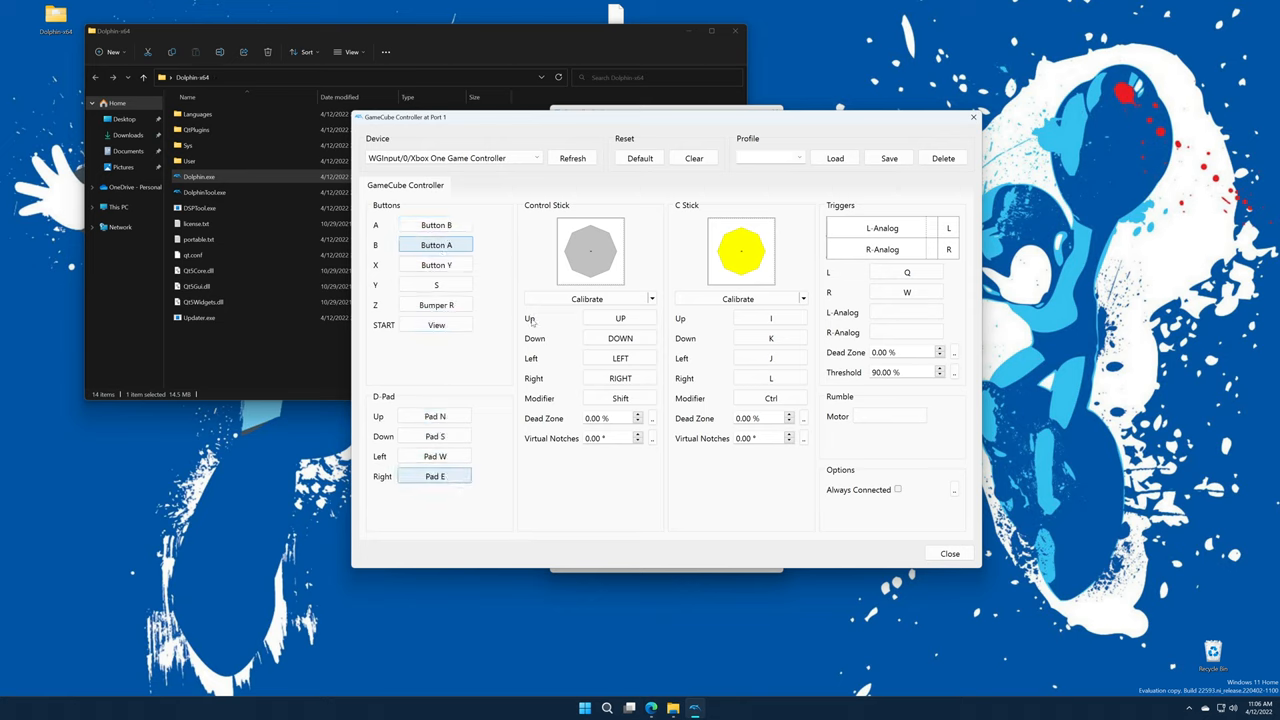
# - Bind the Control Stick to the left stick and calibrate it, then the C Stick to the right stick
pyautogui.click(587, 298)
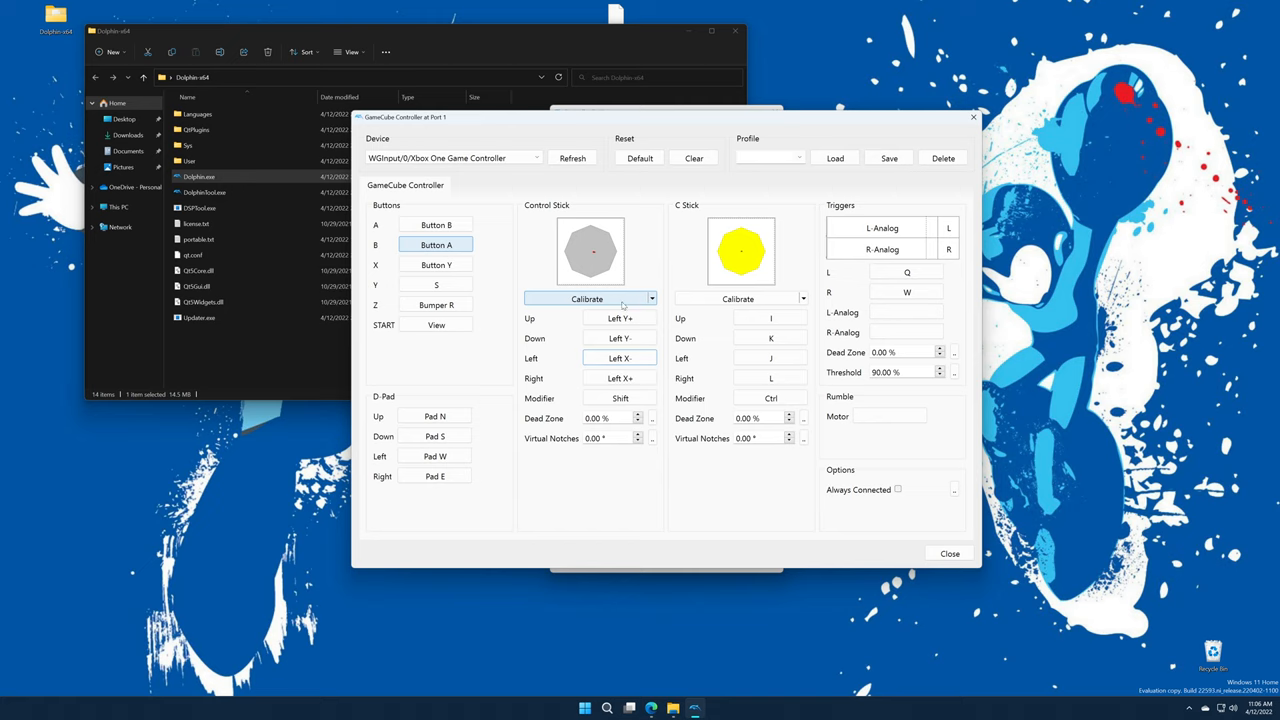
pyautogui.click(587, 298)
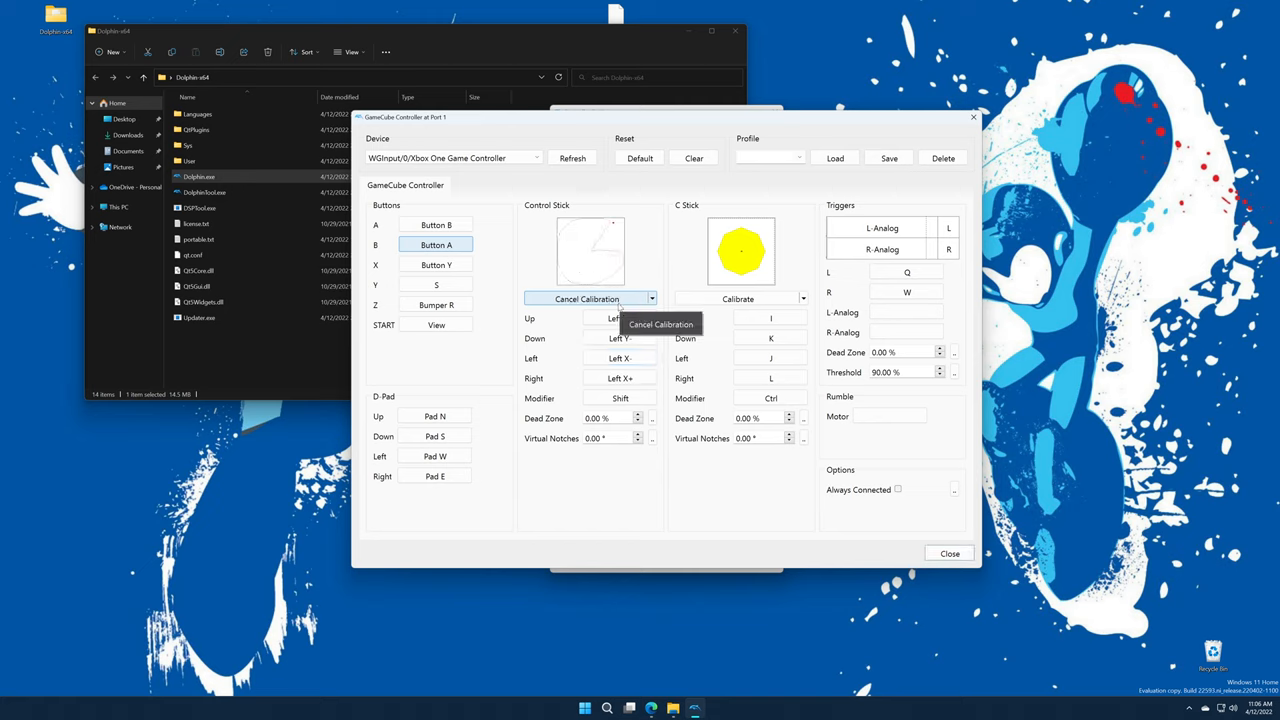
pyautogui.click(587, 298)
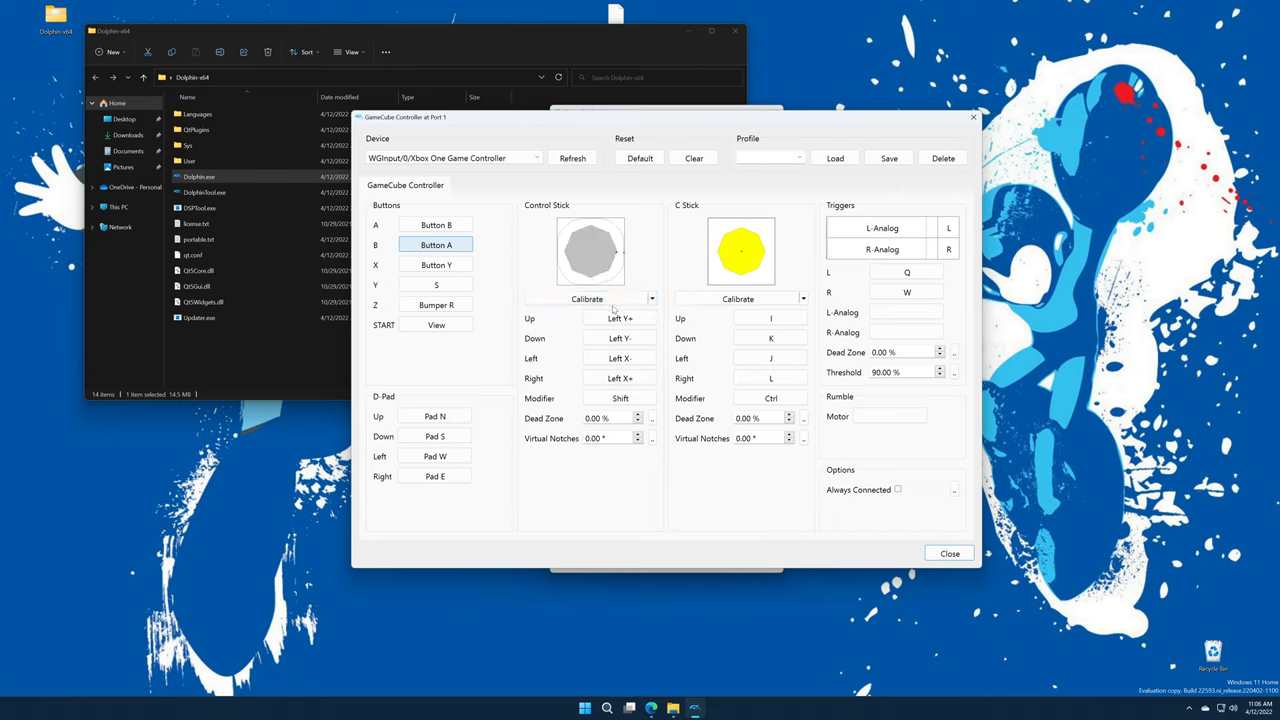
pyautogui.click(620, 318)
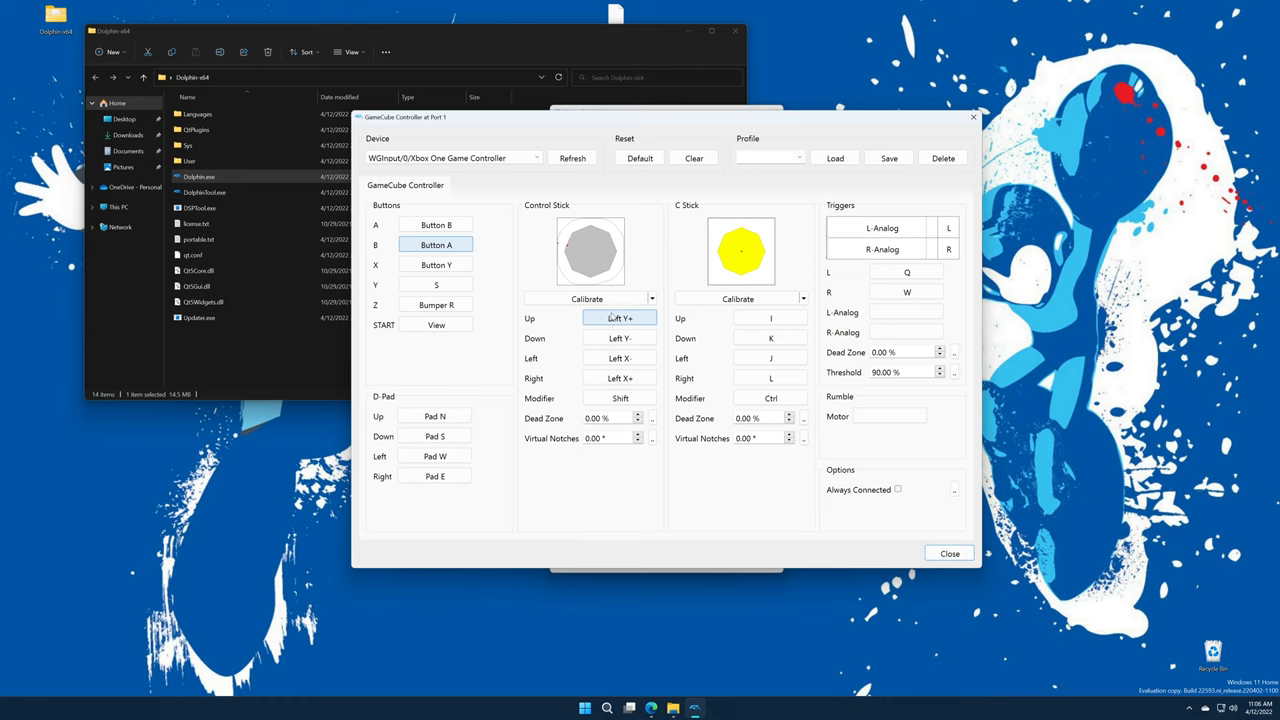
pyautogui.moveTo(620, 318)
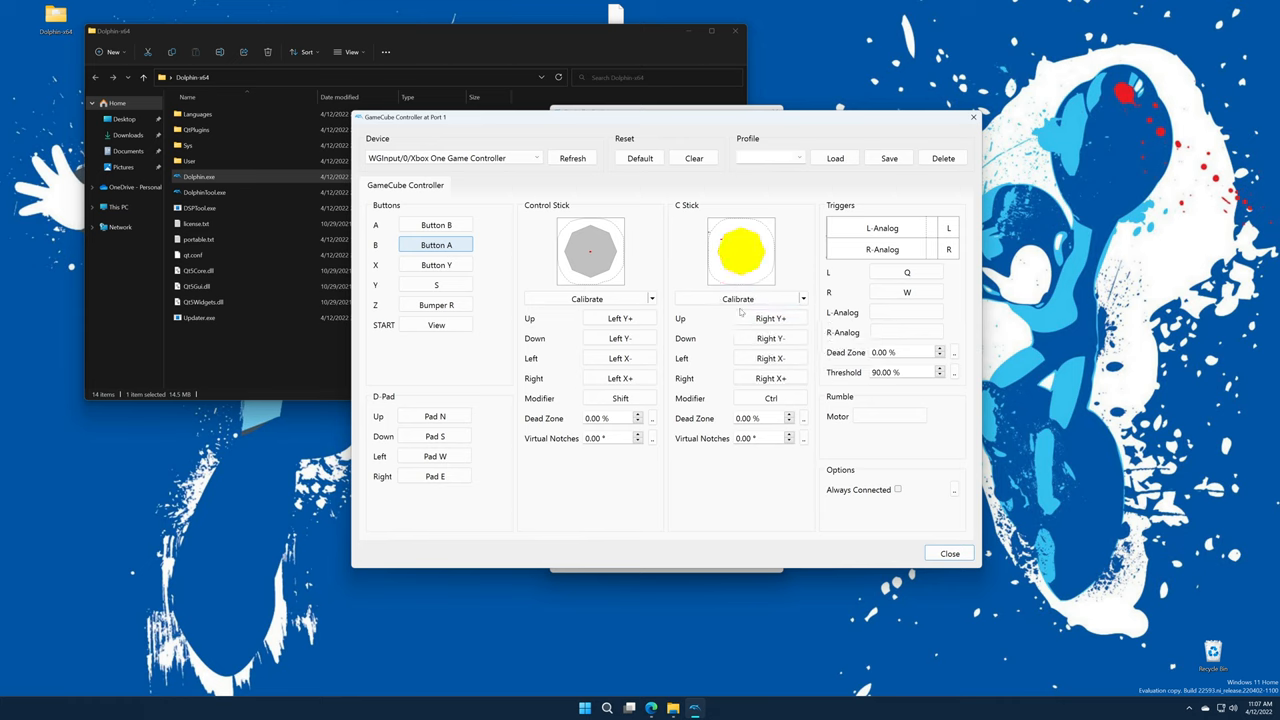
# - Map the L, R and L-Analog trigger fields to the Xbox controller's triggers
pyautogui.click(906, 272)
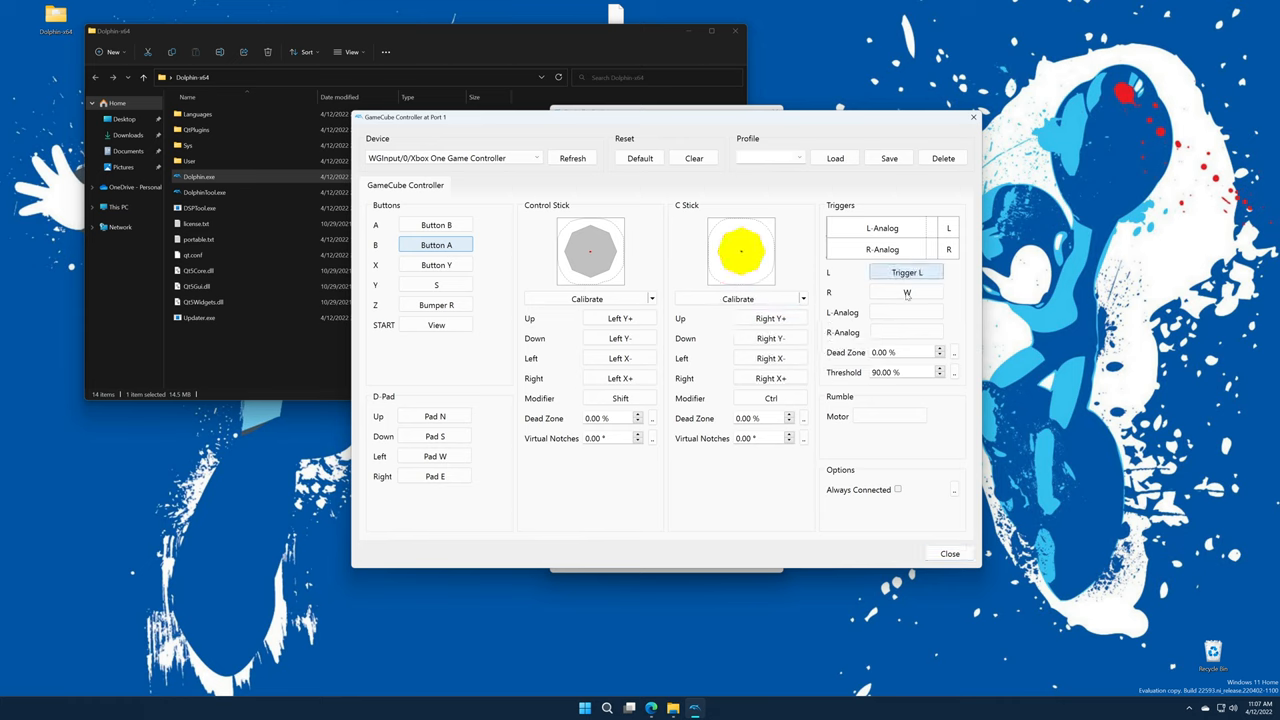
pyautogui.click(906, 292)
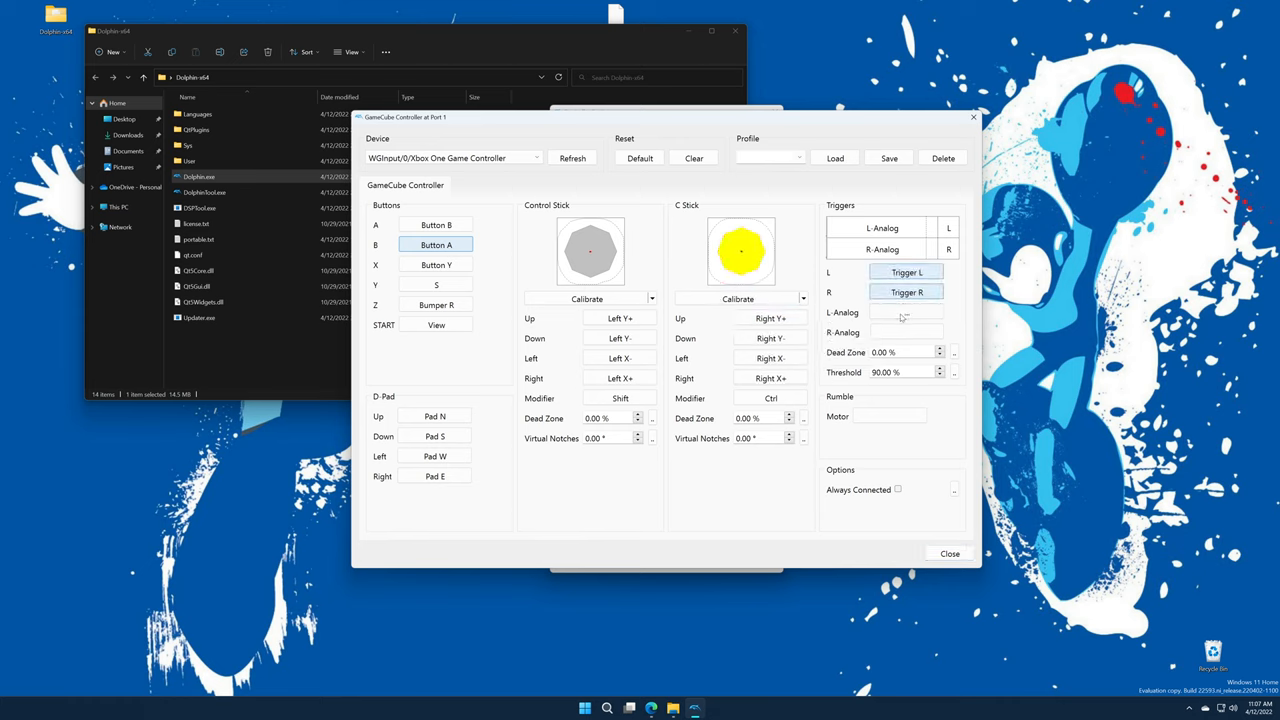
pyautogui.click(906, 331)
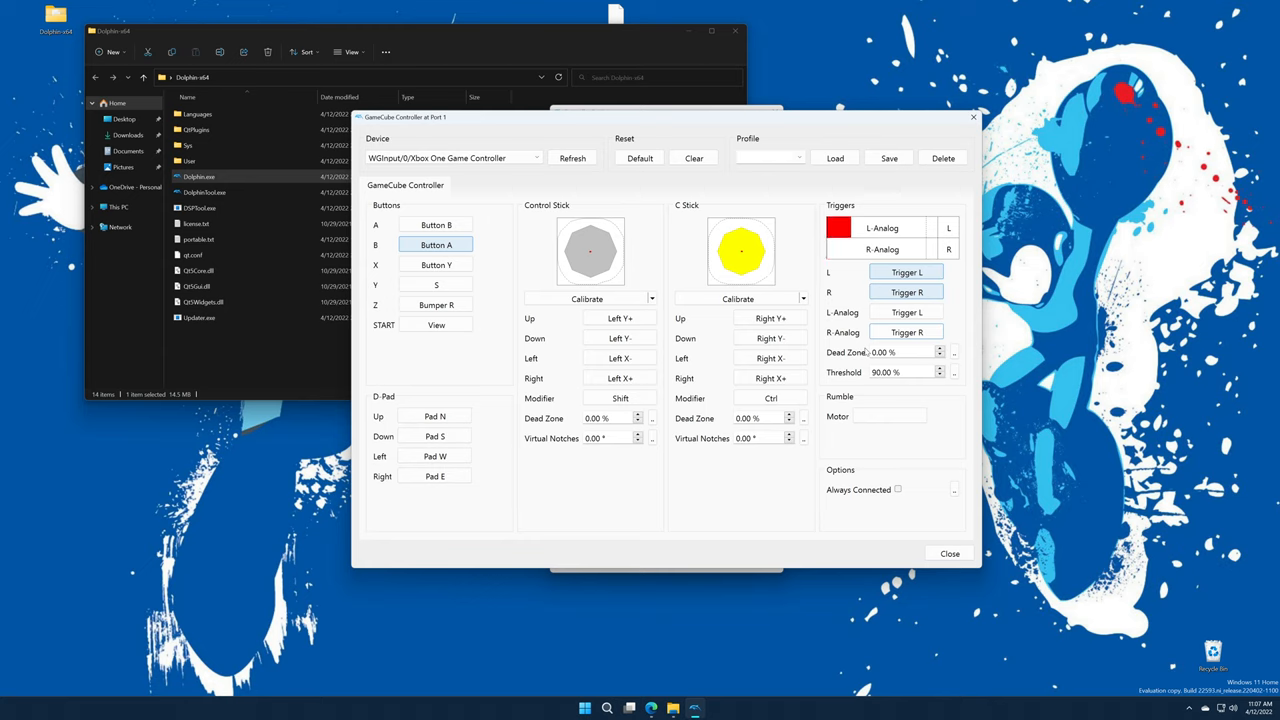
pyautogui.click(840, 249)
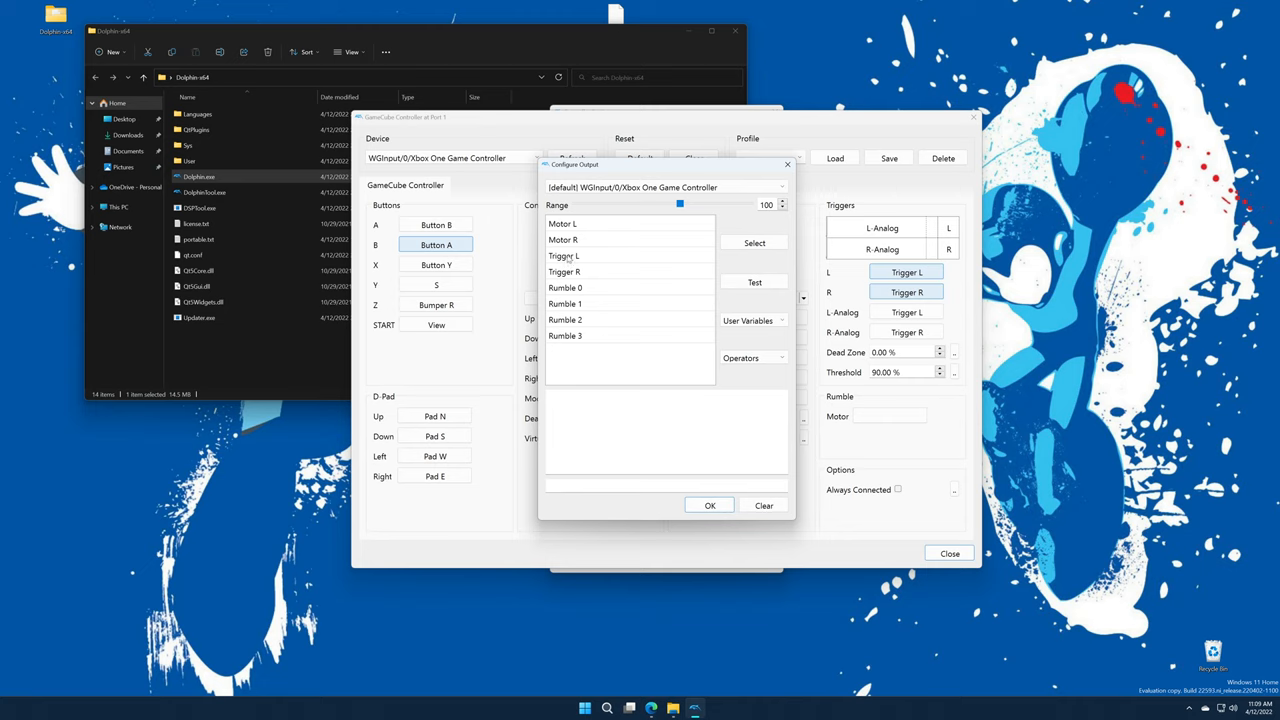
pyautogui.moveTo(588, 228)
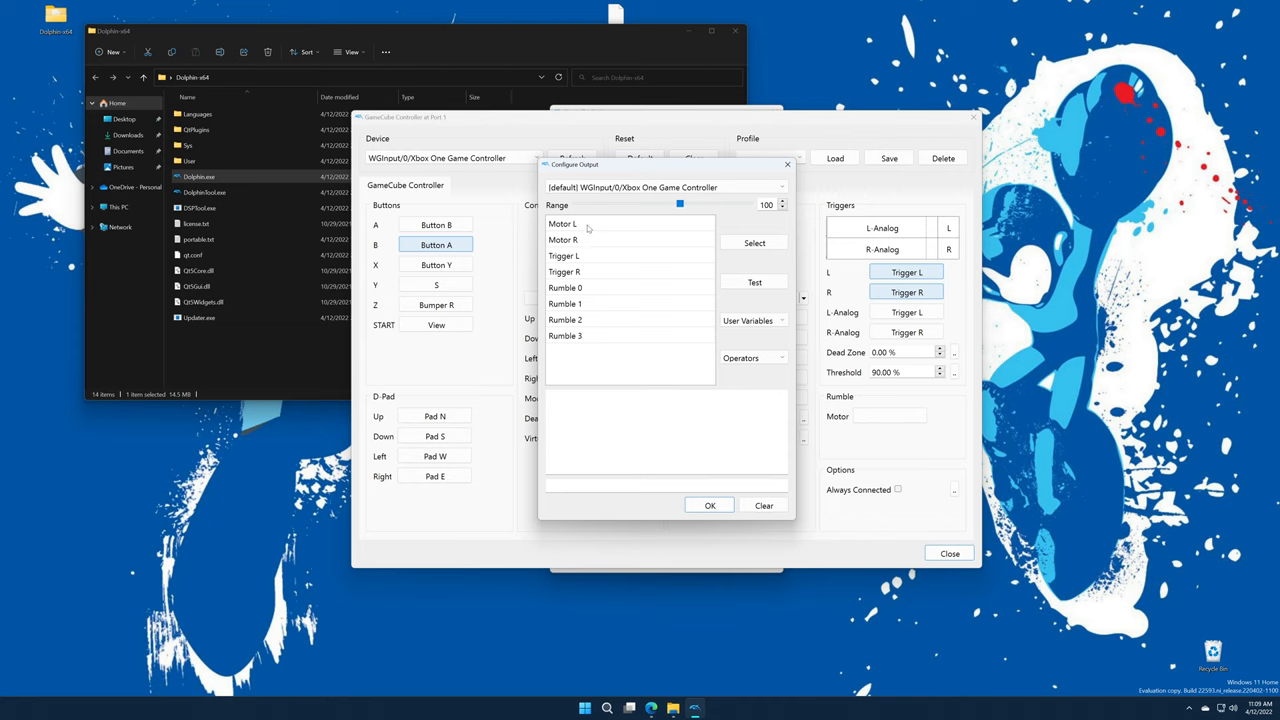
# - Set the rumble expression to Motor L | Motor R and test it on the controller
pyautogui.click(562, 223)
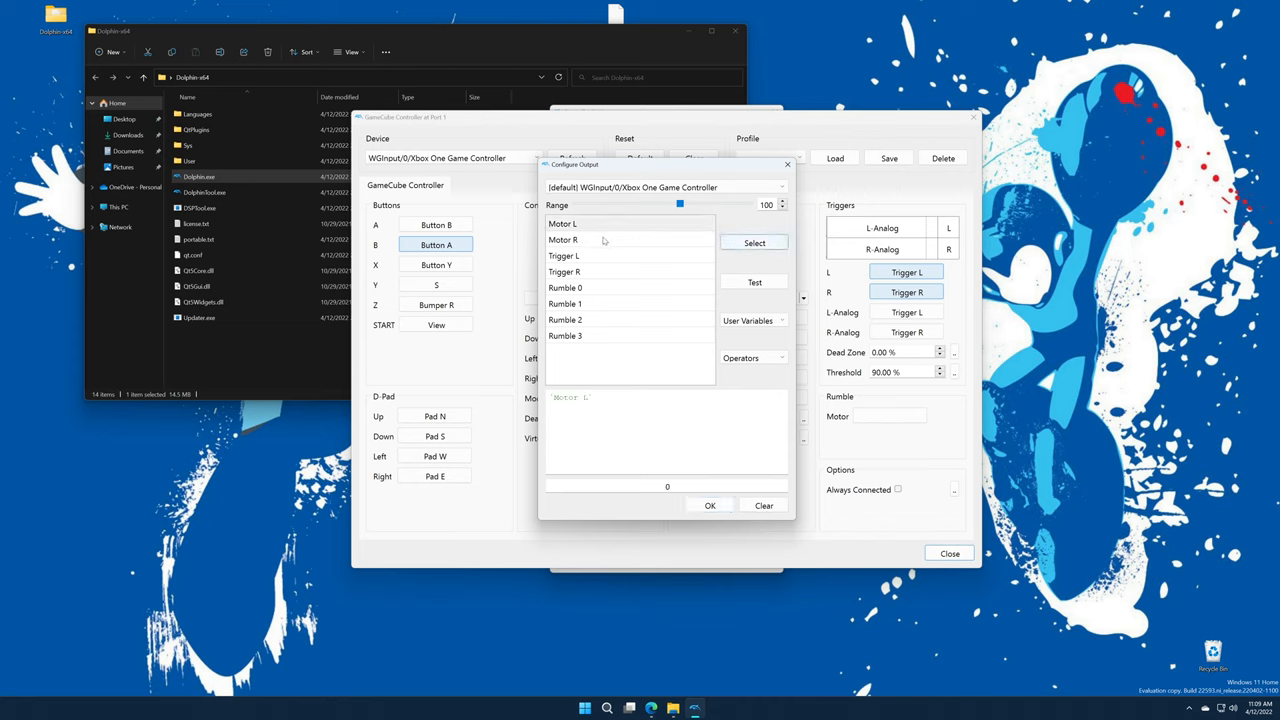
pyautogui.click(753, 357)
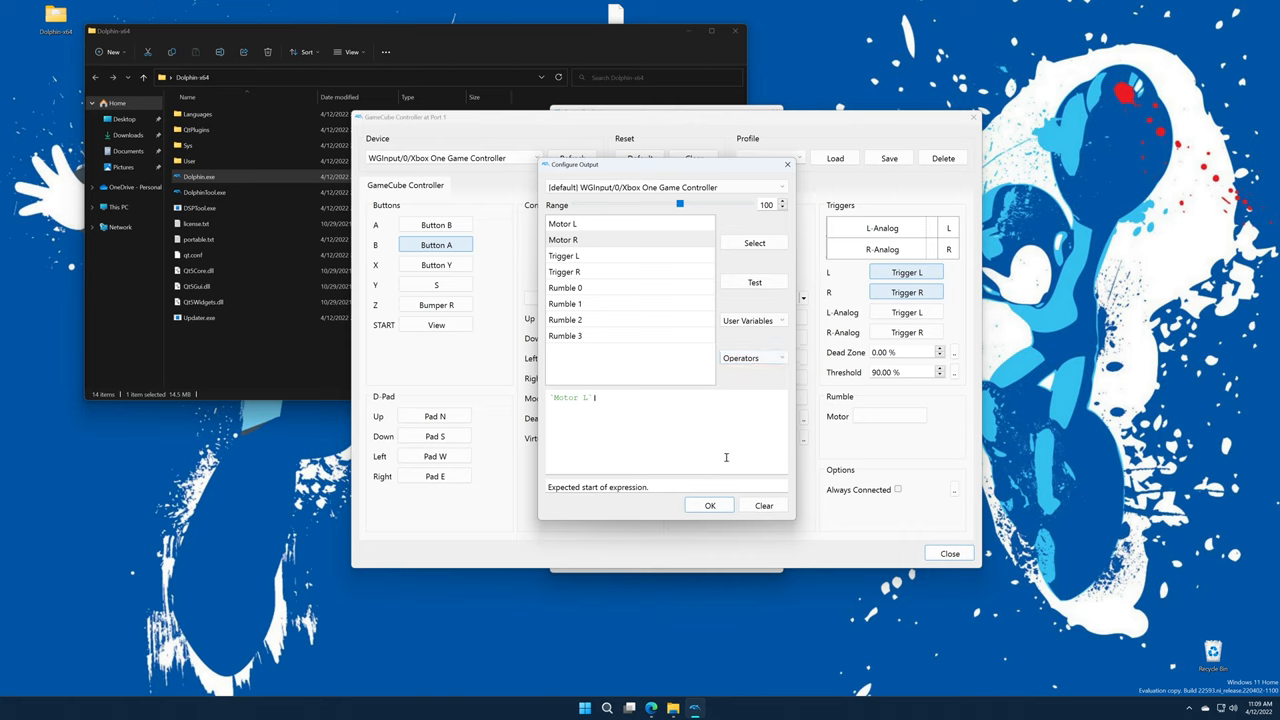
pyautogui.click(754, 243)
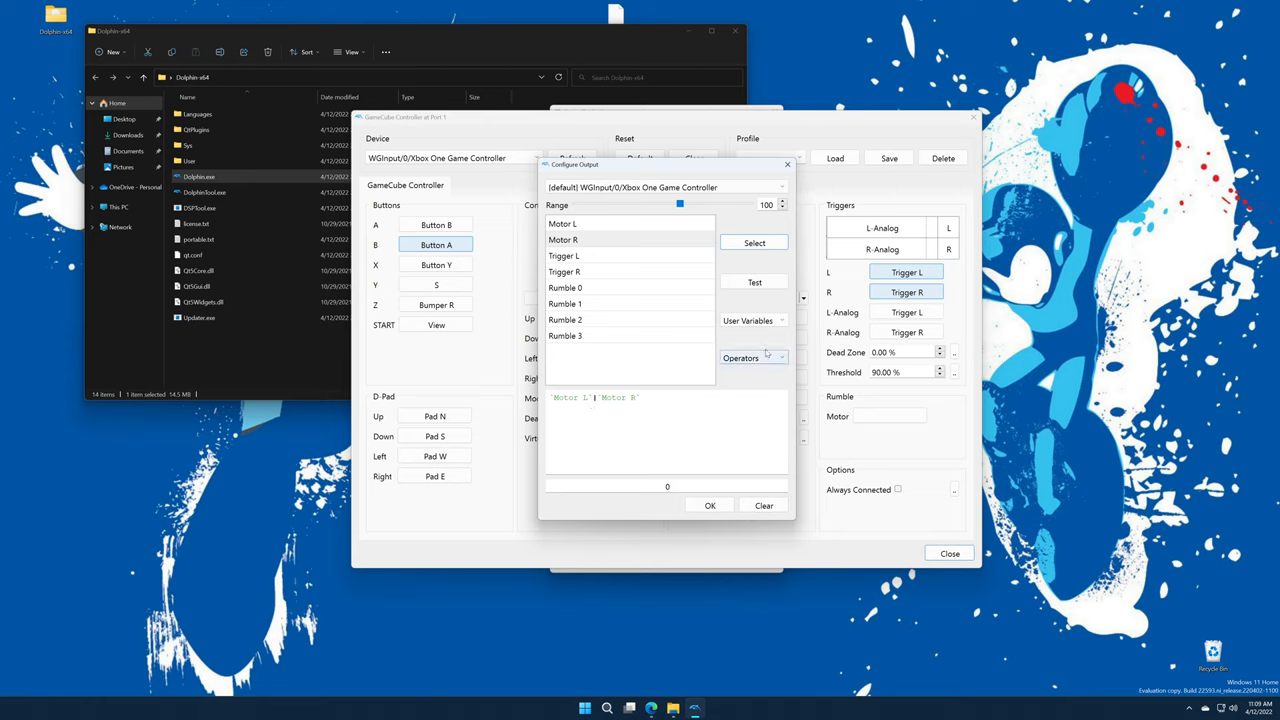
pyautogui.click(752, 358)
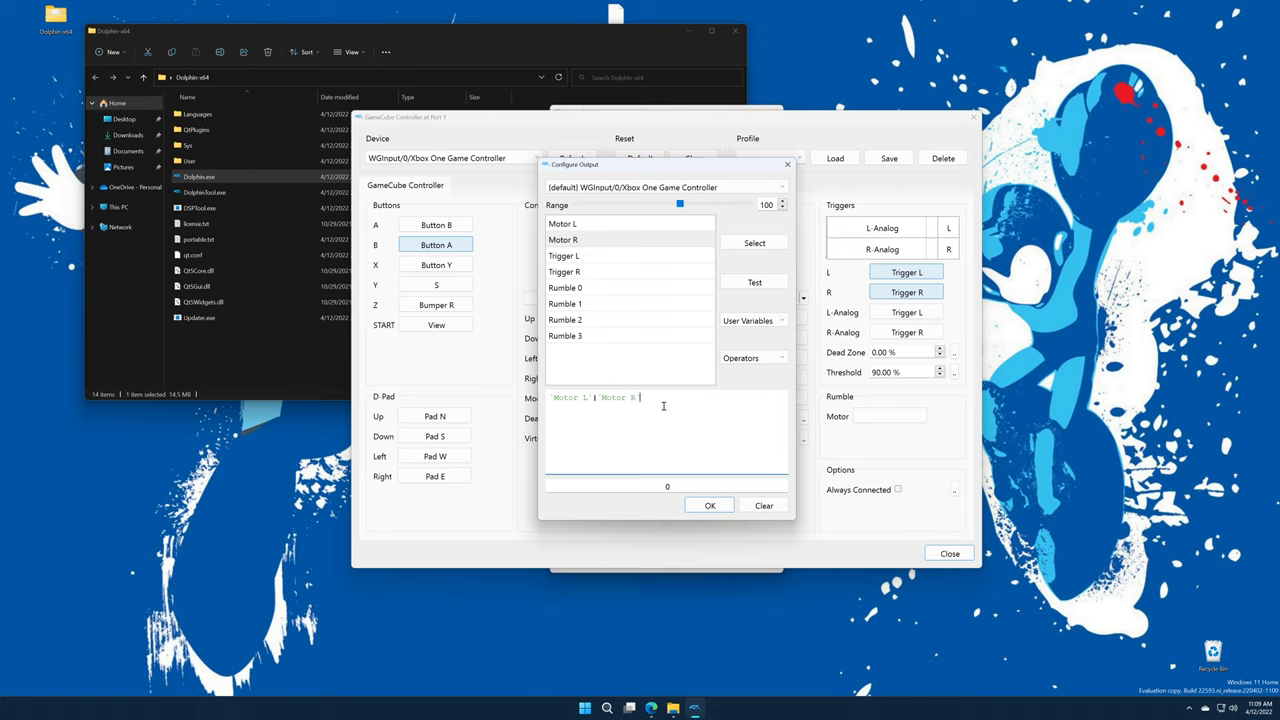
pyautogui.moveTo(756, 378)
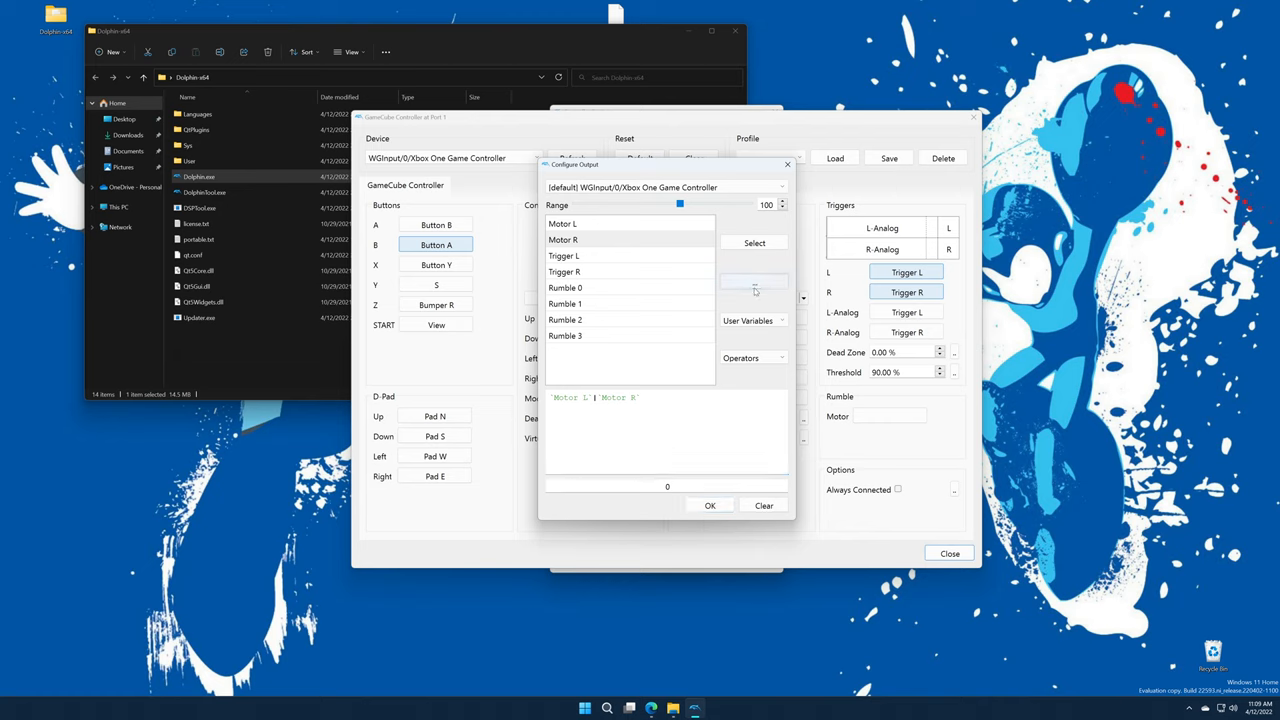
pyautogui.click(710, 505)
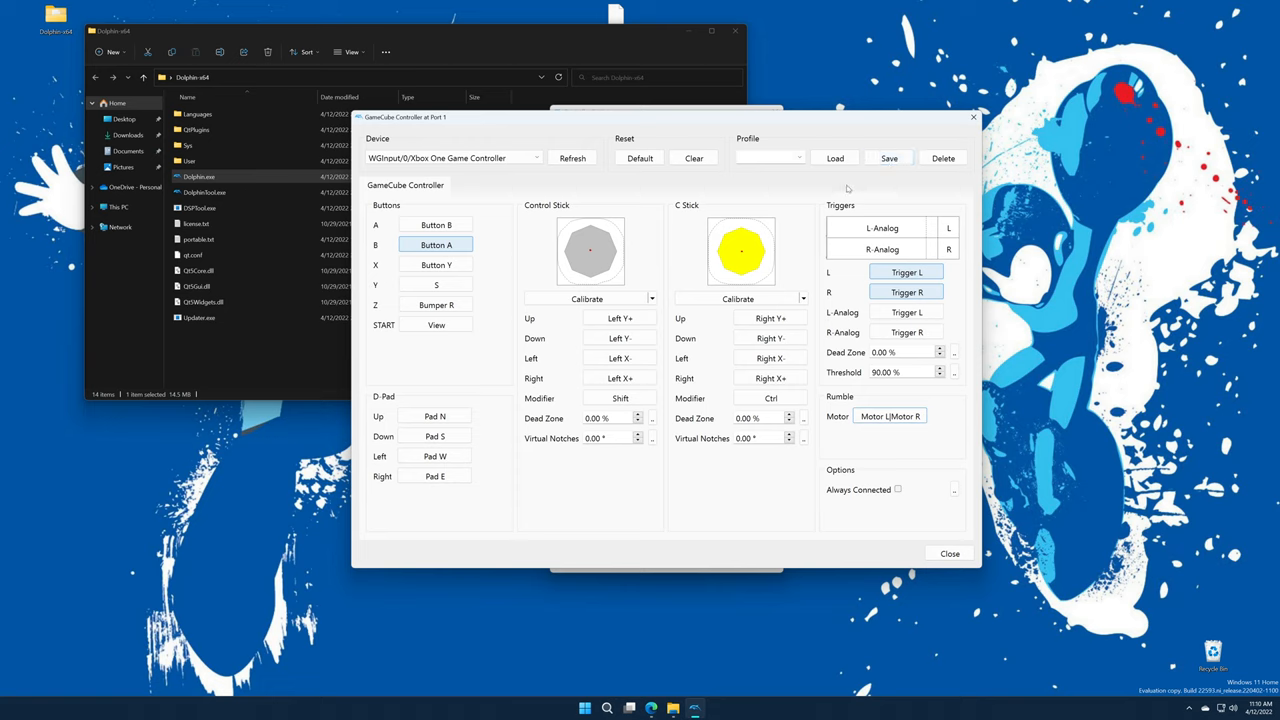
pyautogui.moveTo(843, 190)
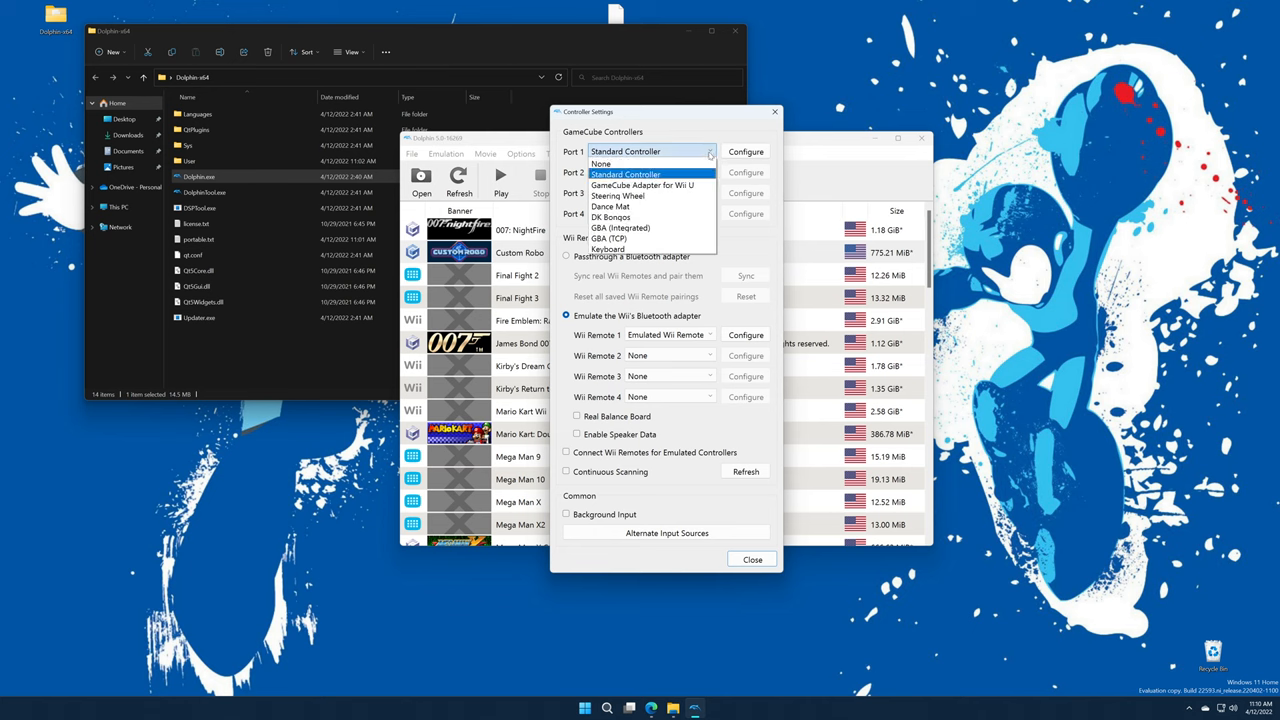
pyautogui.moveTo(610, 206)
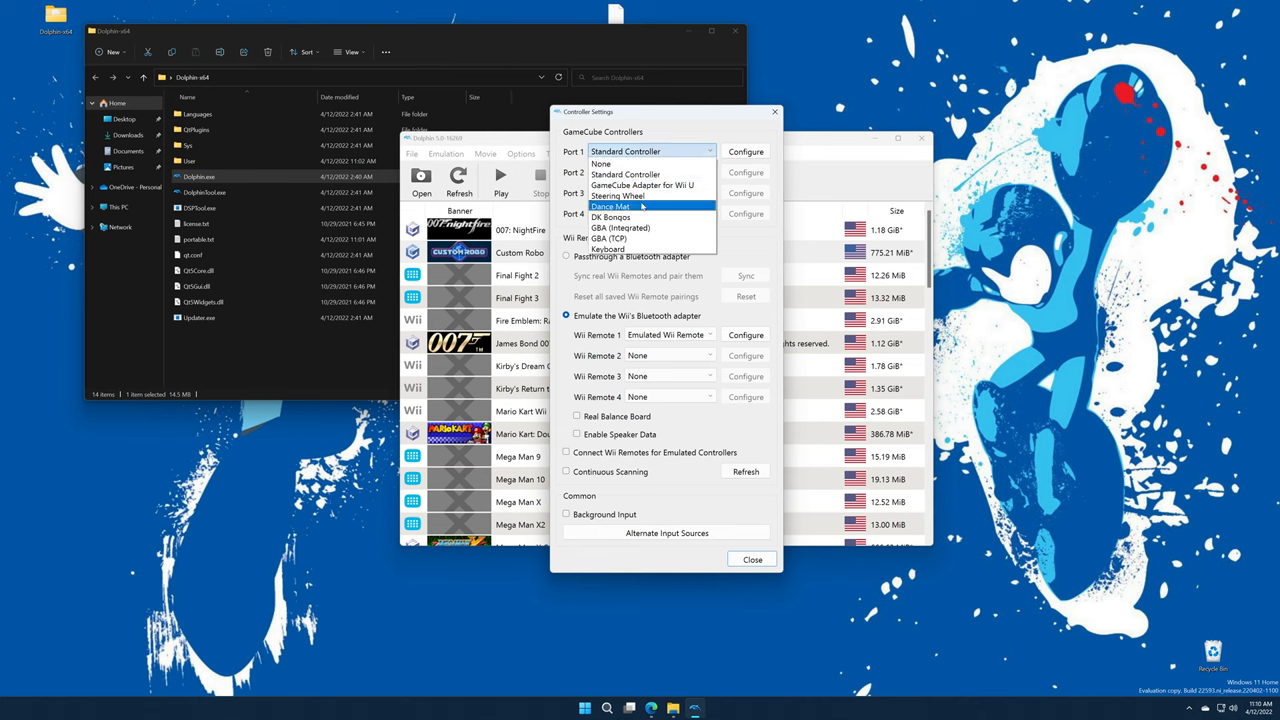
pyautogui.moveTo(648, 217)
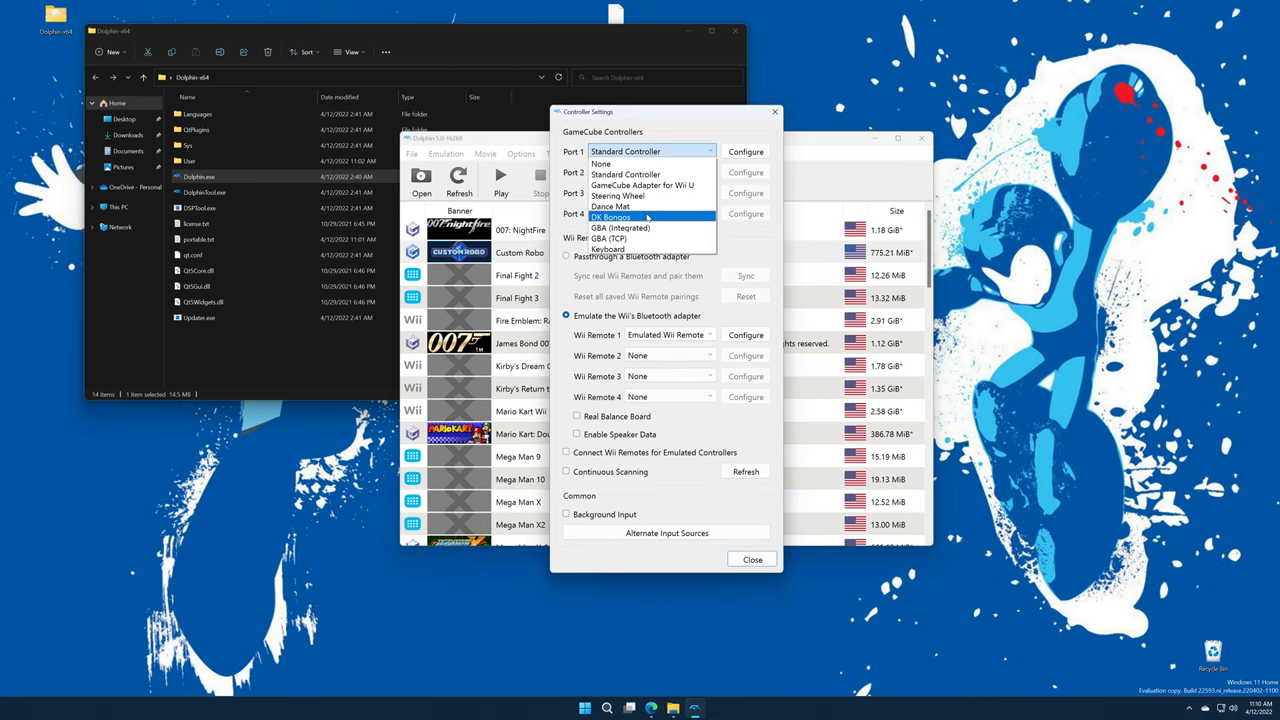
pyautogui.moveTo(610, 249)
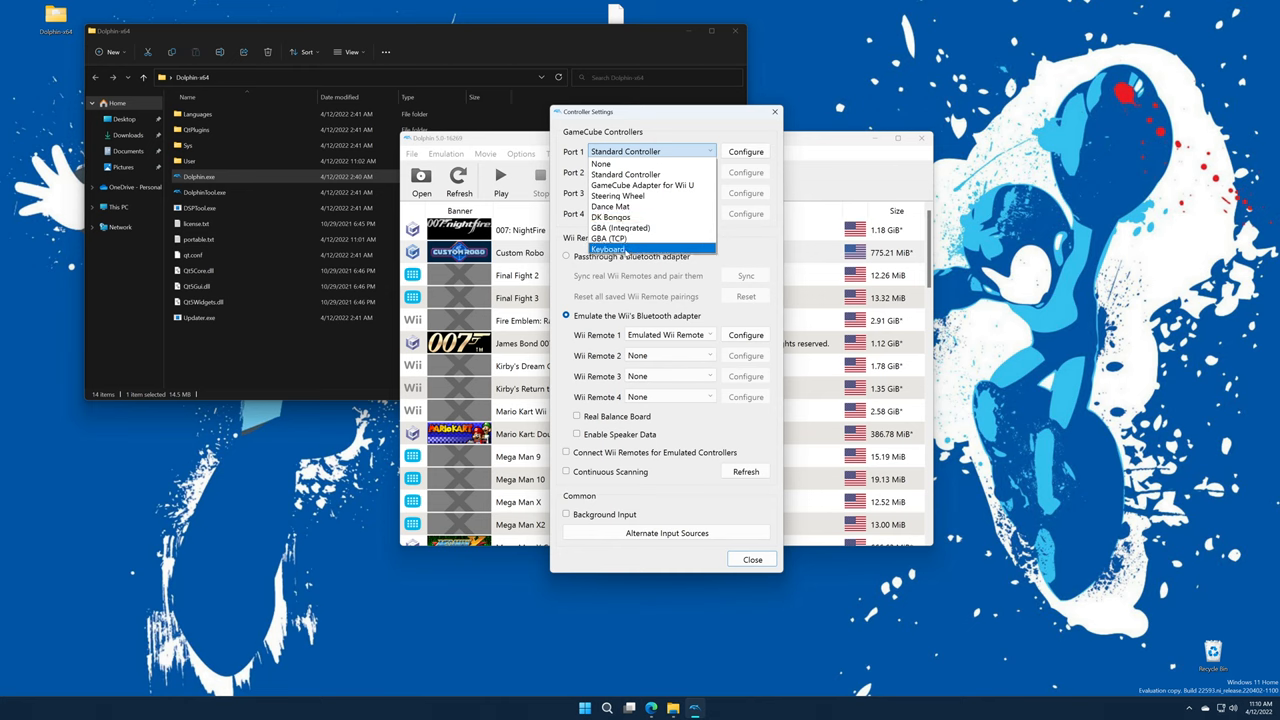
pyautogui.moveTo(620, 228)
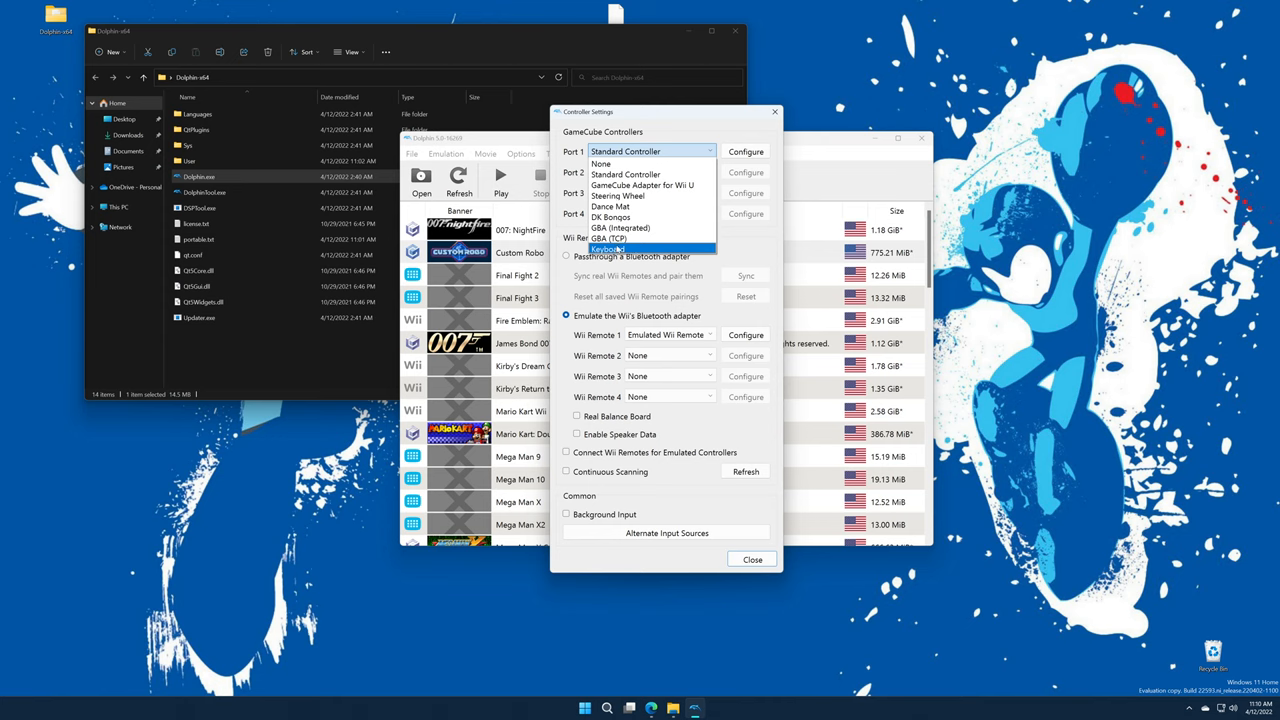
pyautogui.moveTo(638, 248)
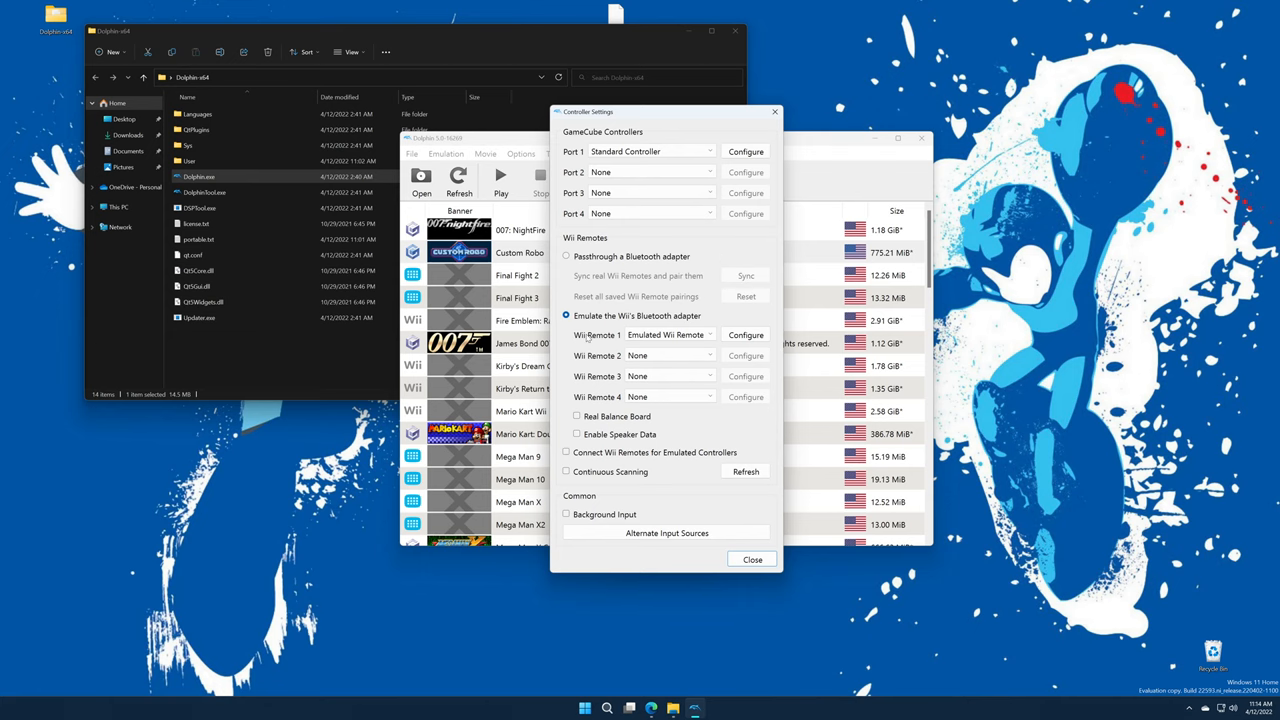
# - Open Wii Remote 1's mapping and cycle the Extension dropdown through Classic Controller and Guitar
pyautogui.click(745, 335)
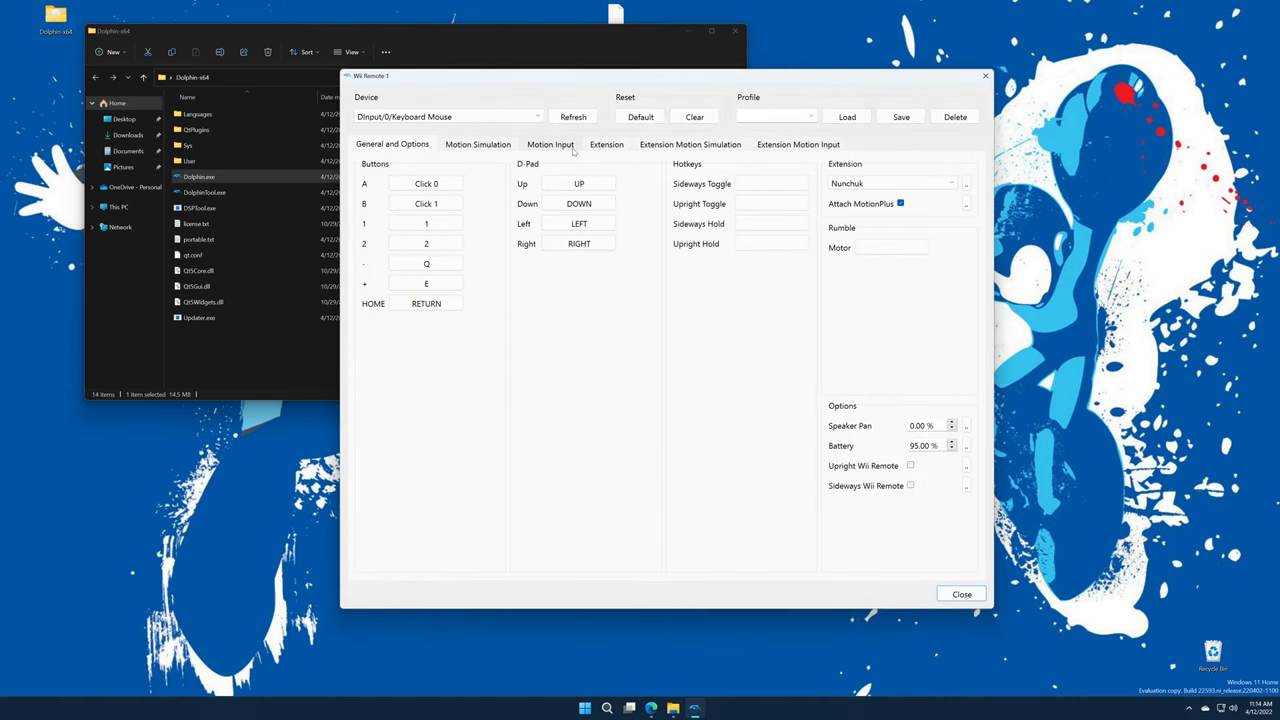
pyautogui.click(890, 183)
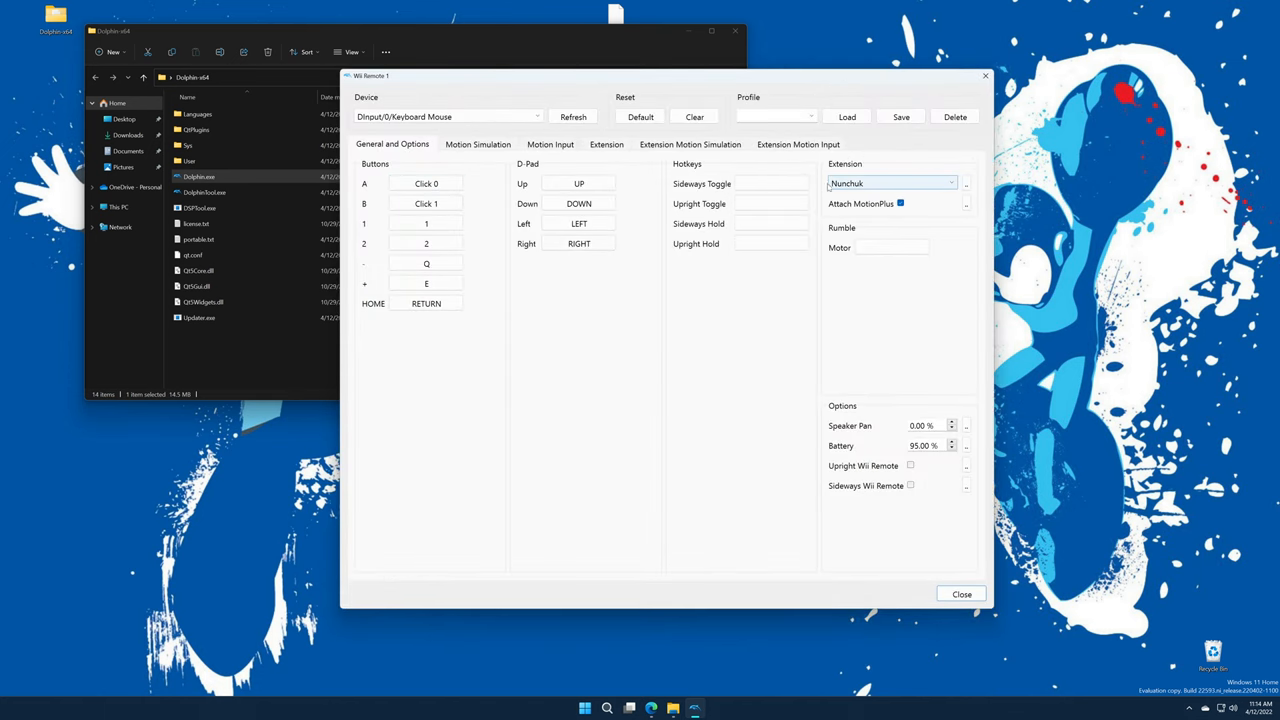
pyautogui.click(889, 183)
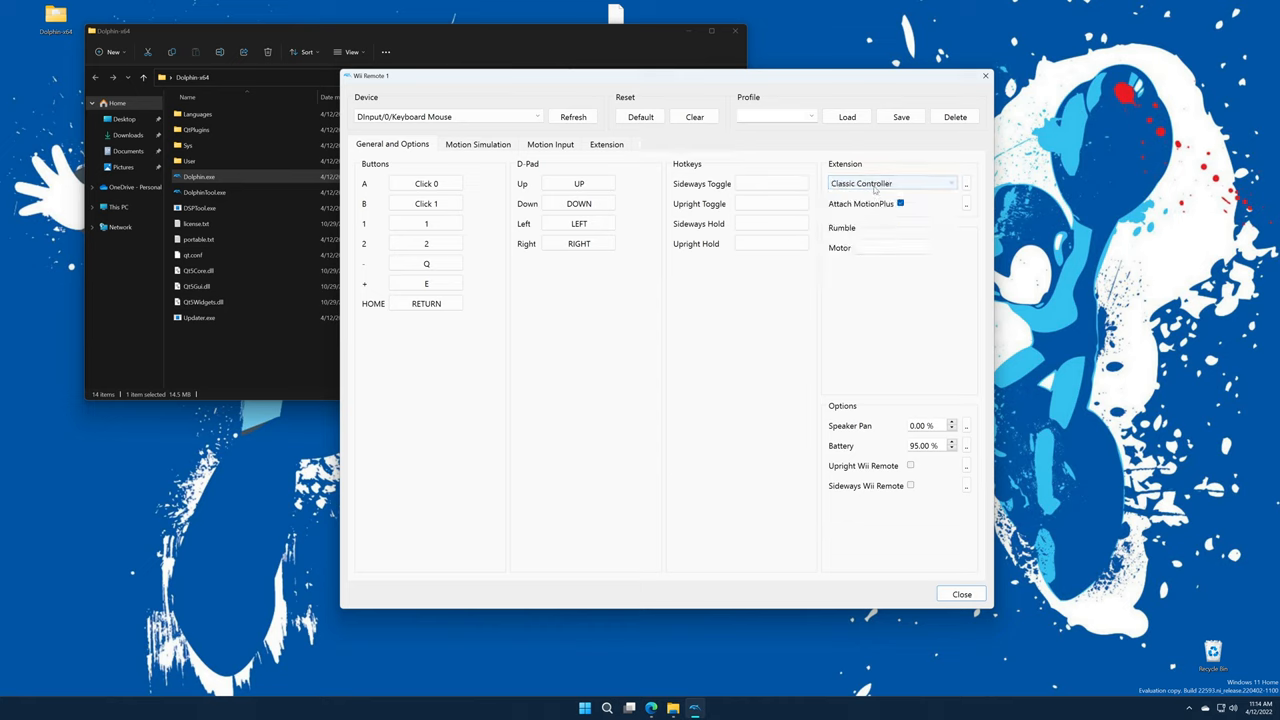
pyautogui.click(890, 183)
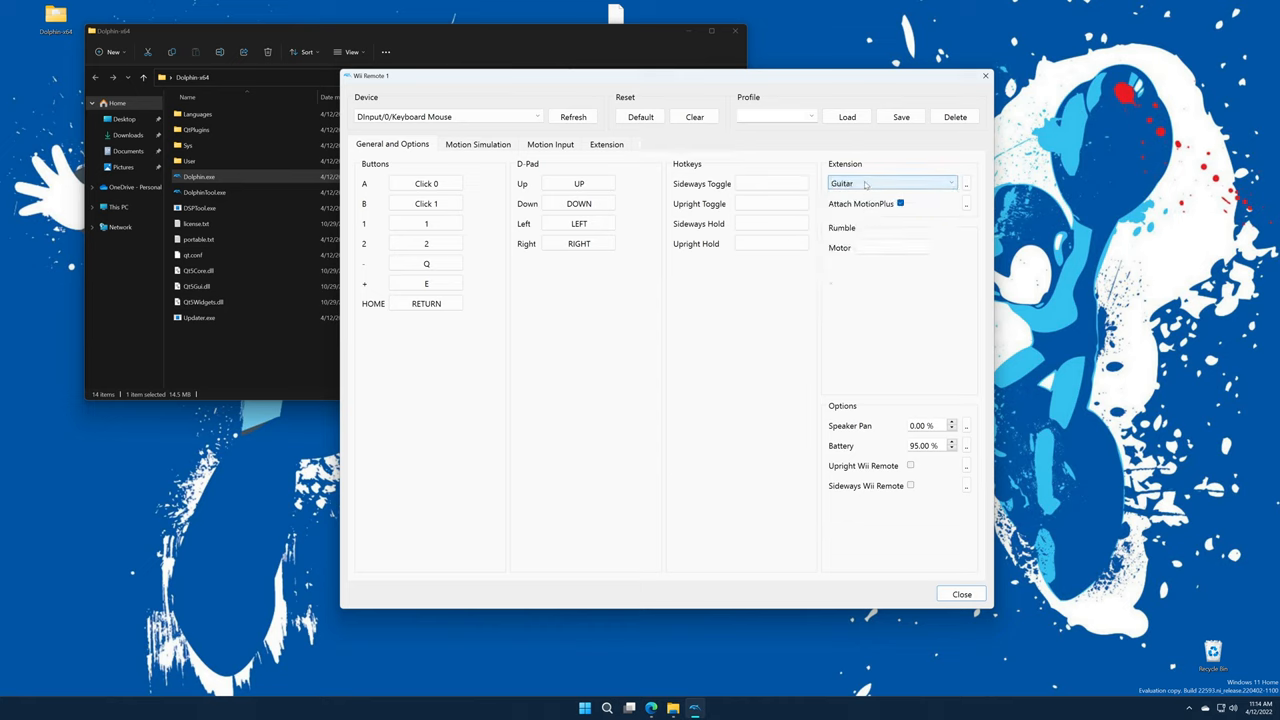
pyautogui.click(890, 183)
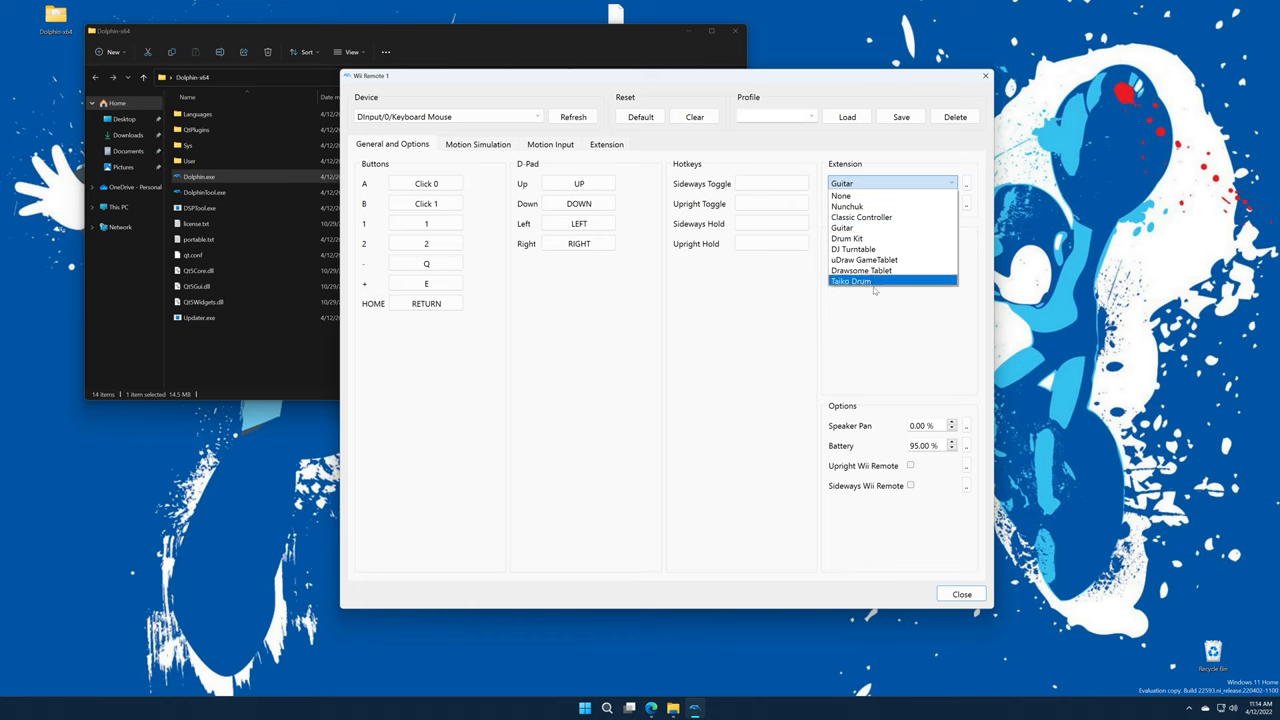
pyautogui.moveTo(846, 206)
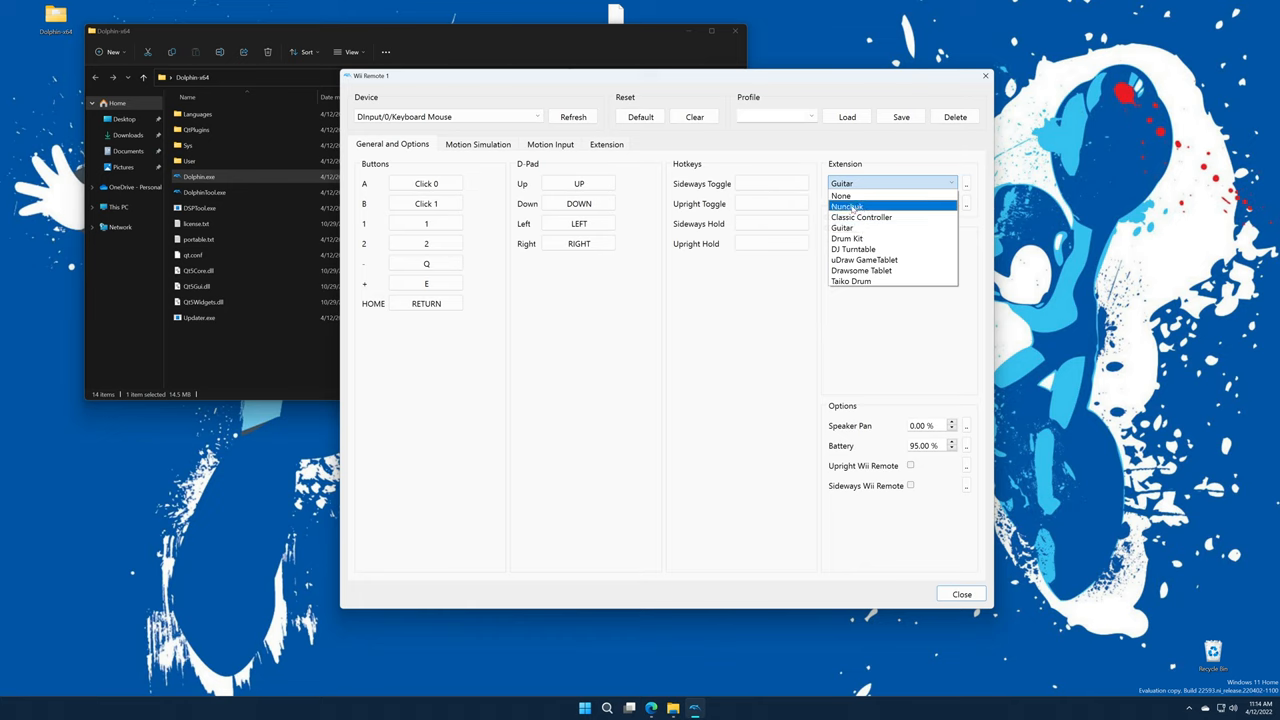
pyautogui.moveTo(867, 206)
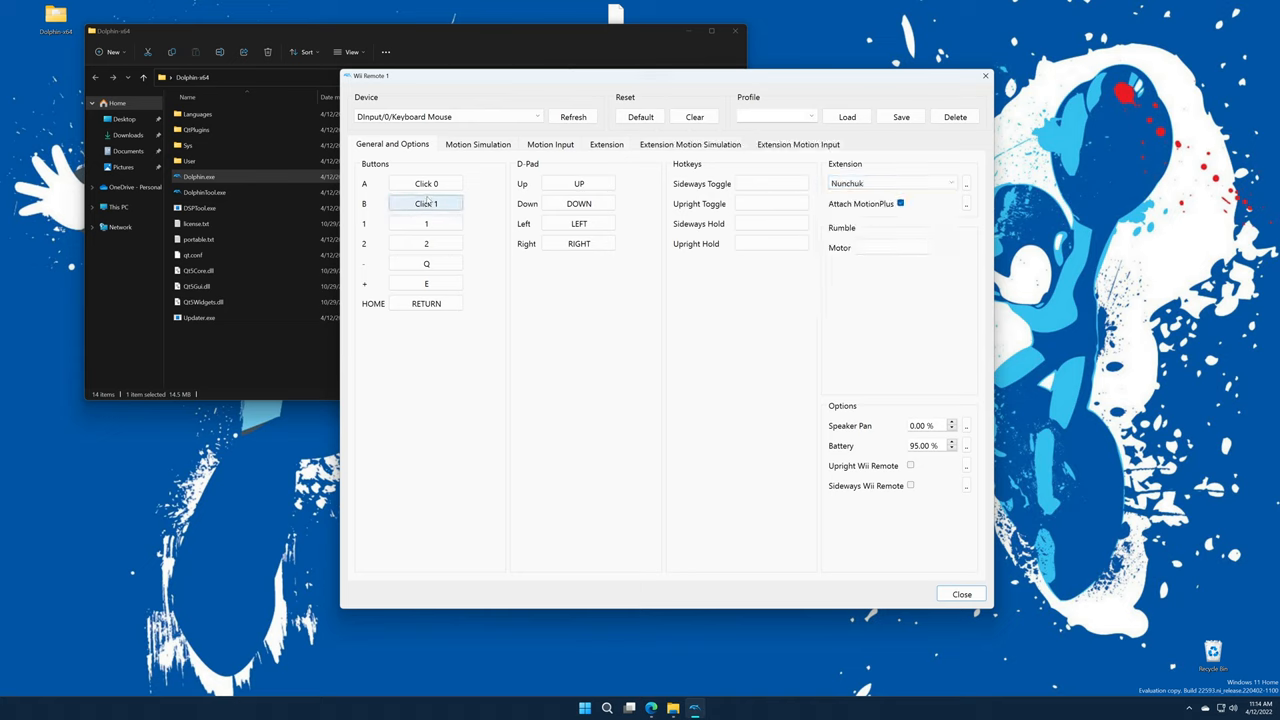
# - Select the Xbox One controller as device and bind rumble to the left and right motors
pyautogui.click(445, 116)
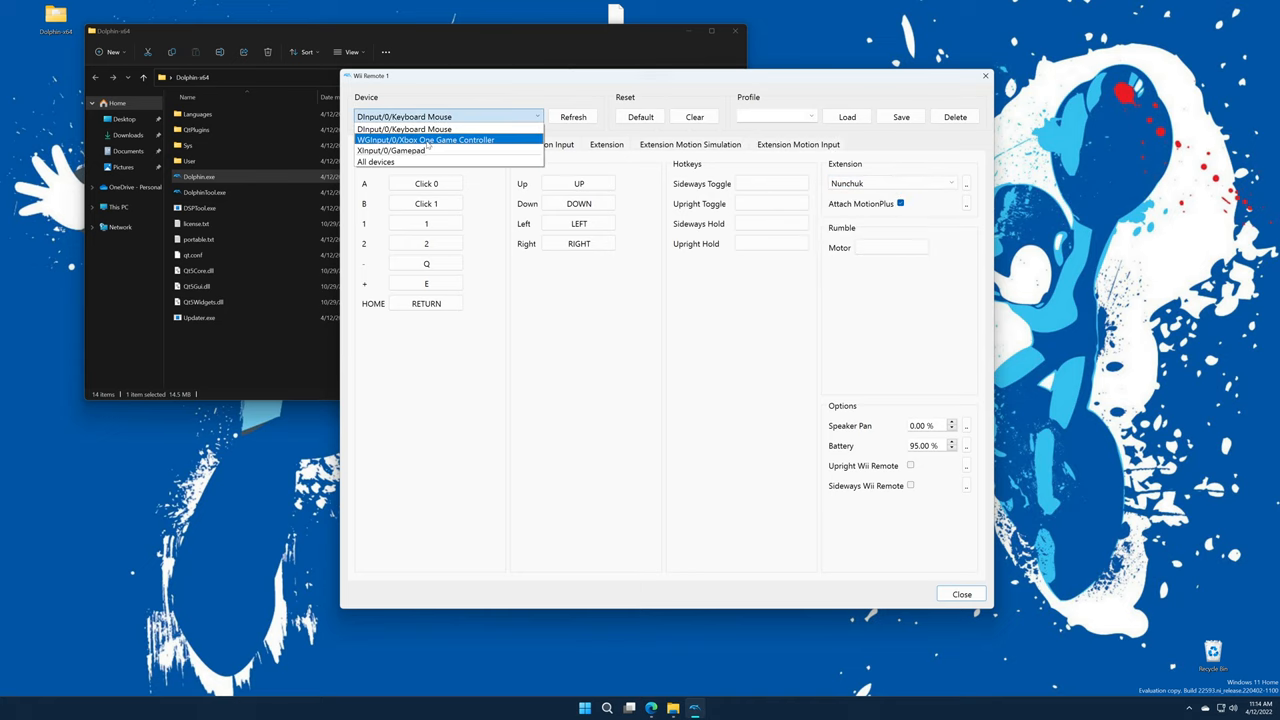
pyautogui.click(427, 140)
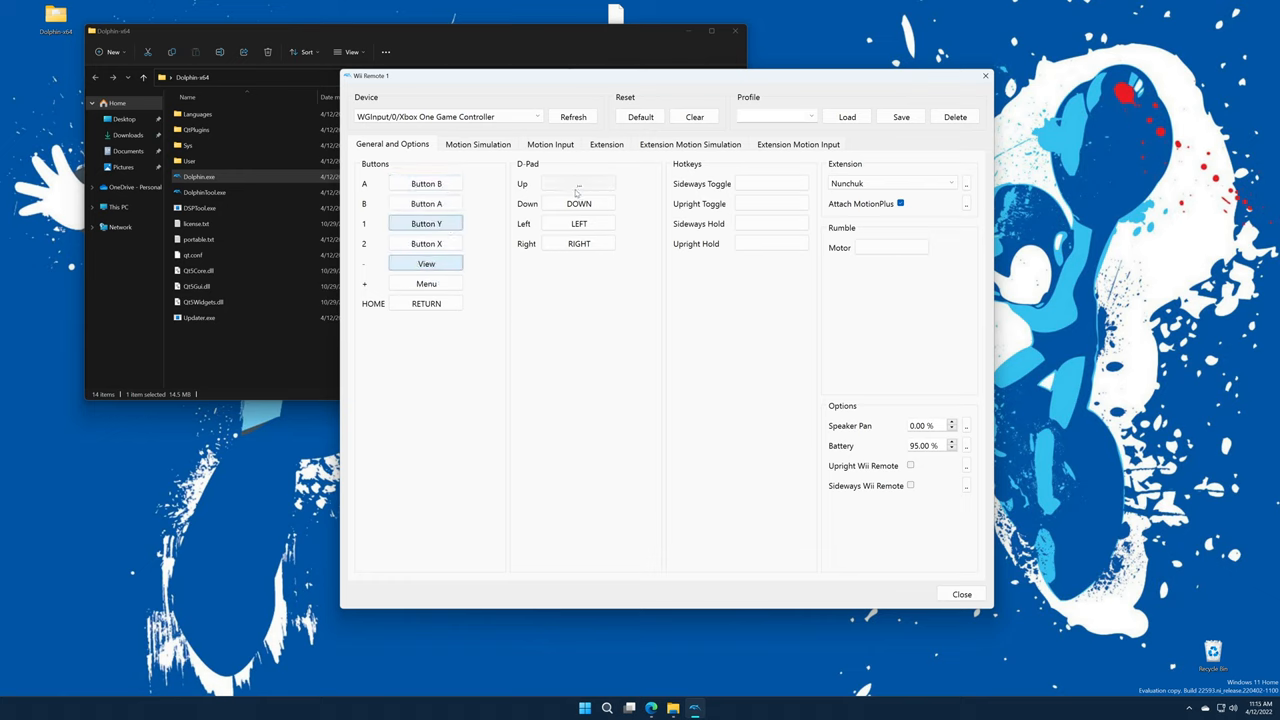
pyautogui.click(890, 247)
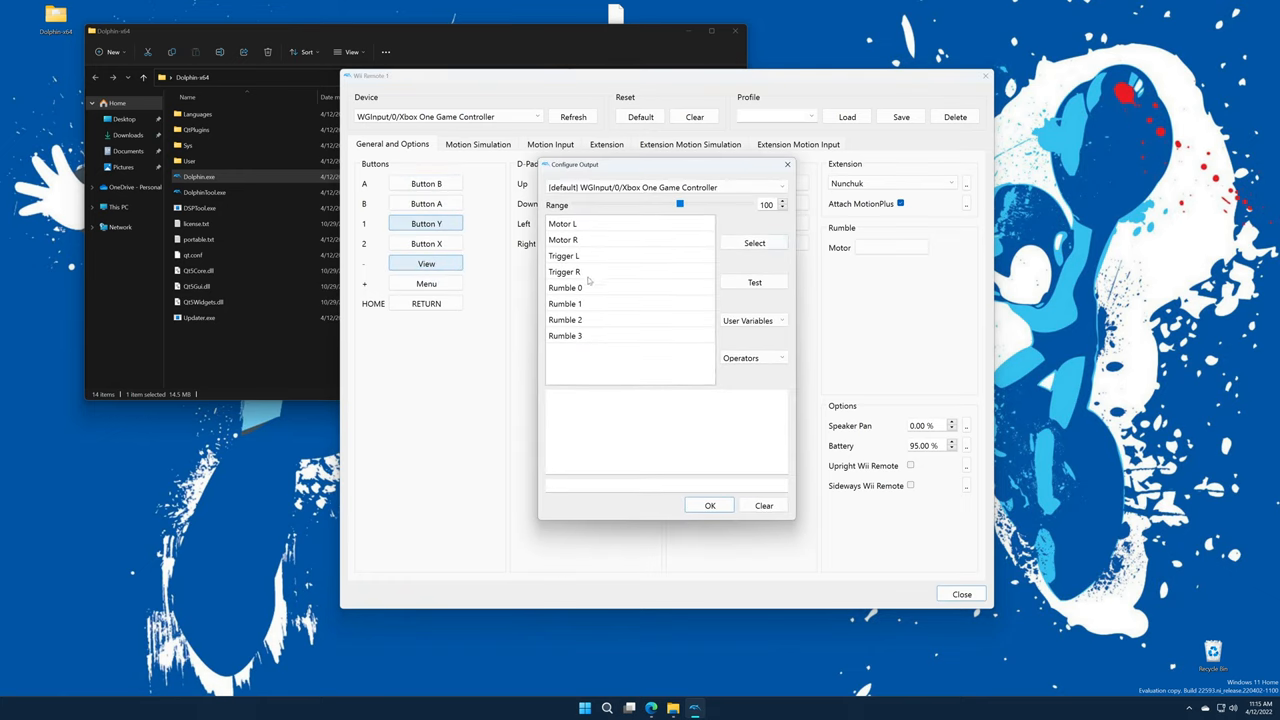
pyautogui.click(563, 223)
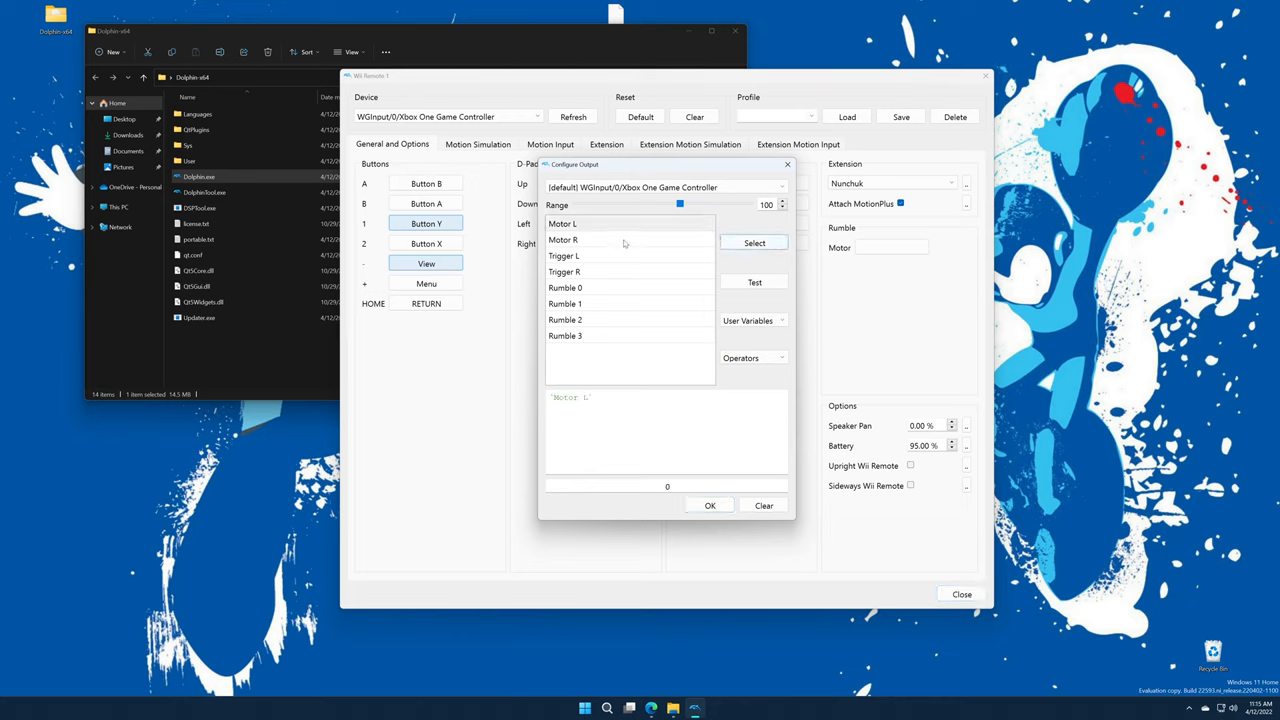
pyautogui.click(710, 505)
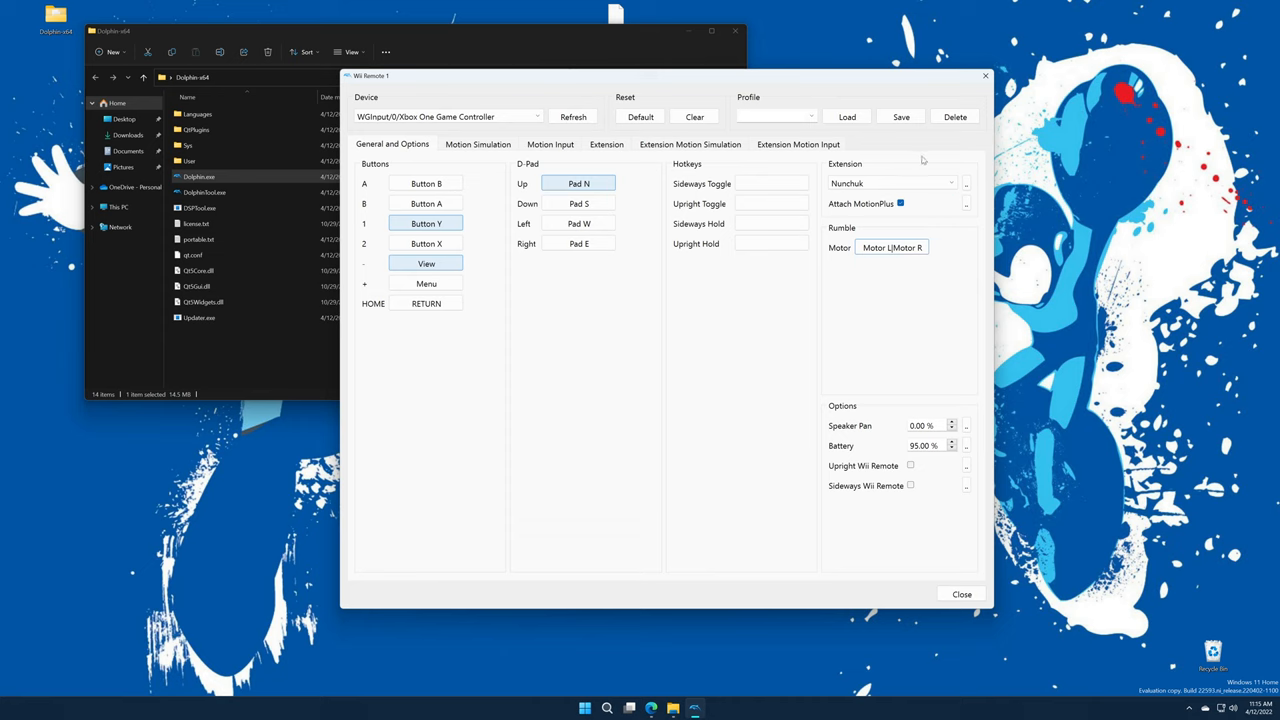
# - Review the motion and Nunchuk tabs, map Nunchuk C to the left trigger, and close
pyautogui.click(477, 144)
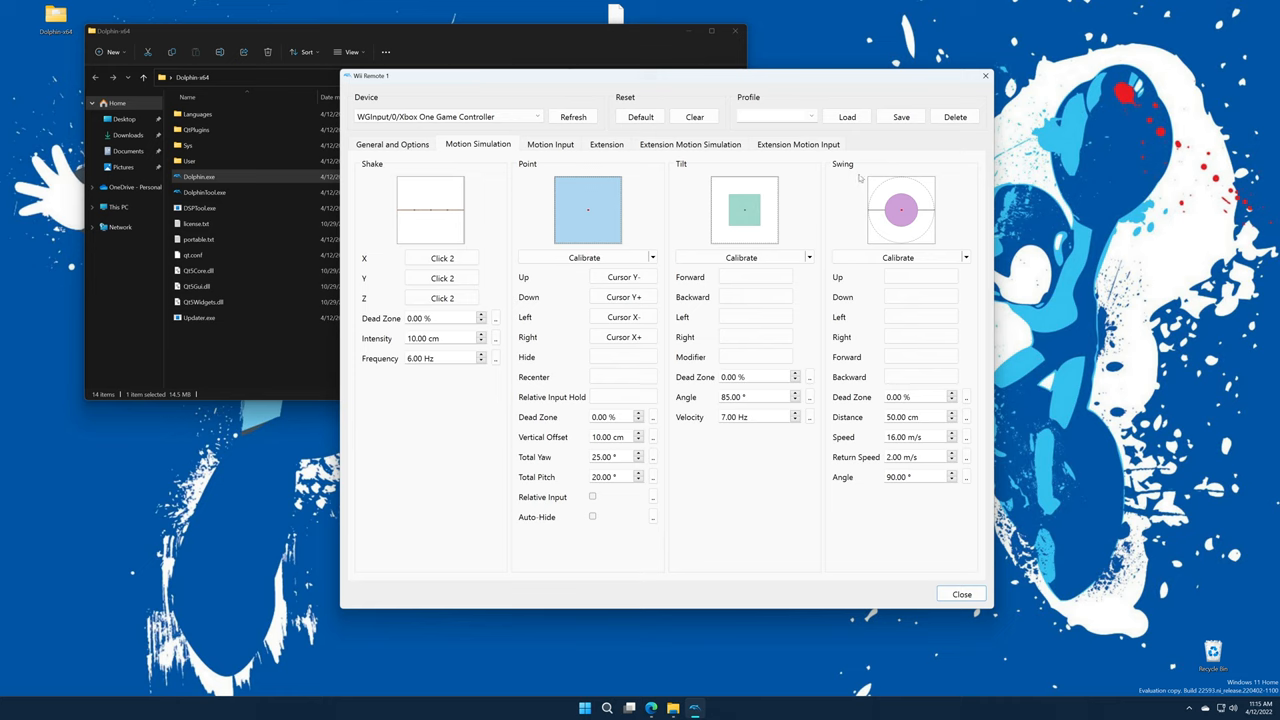
pyautogui.click(550, 144)
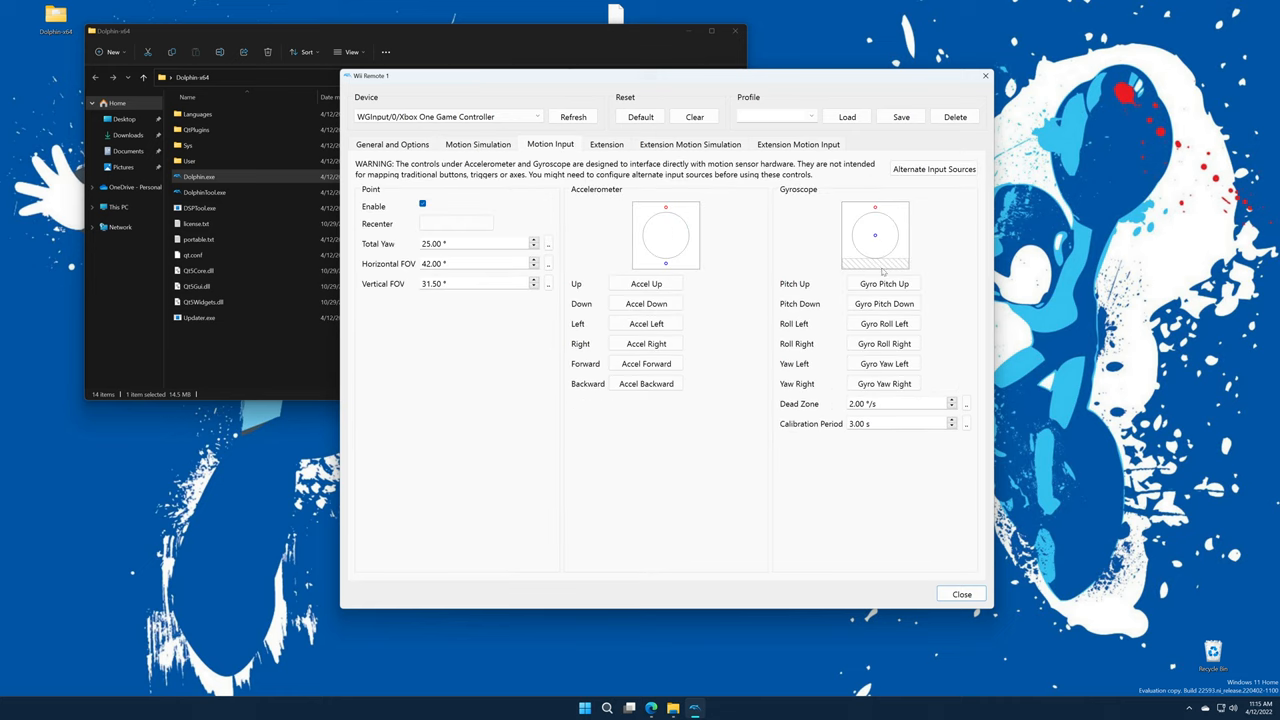
pyautogui.click(606, 144)
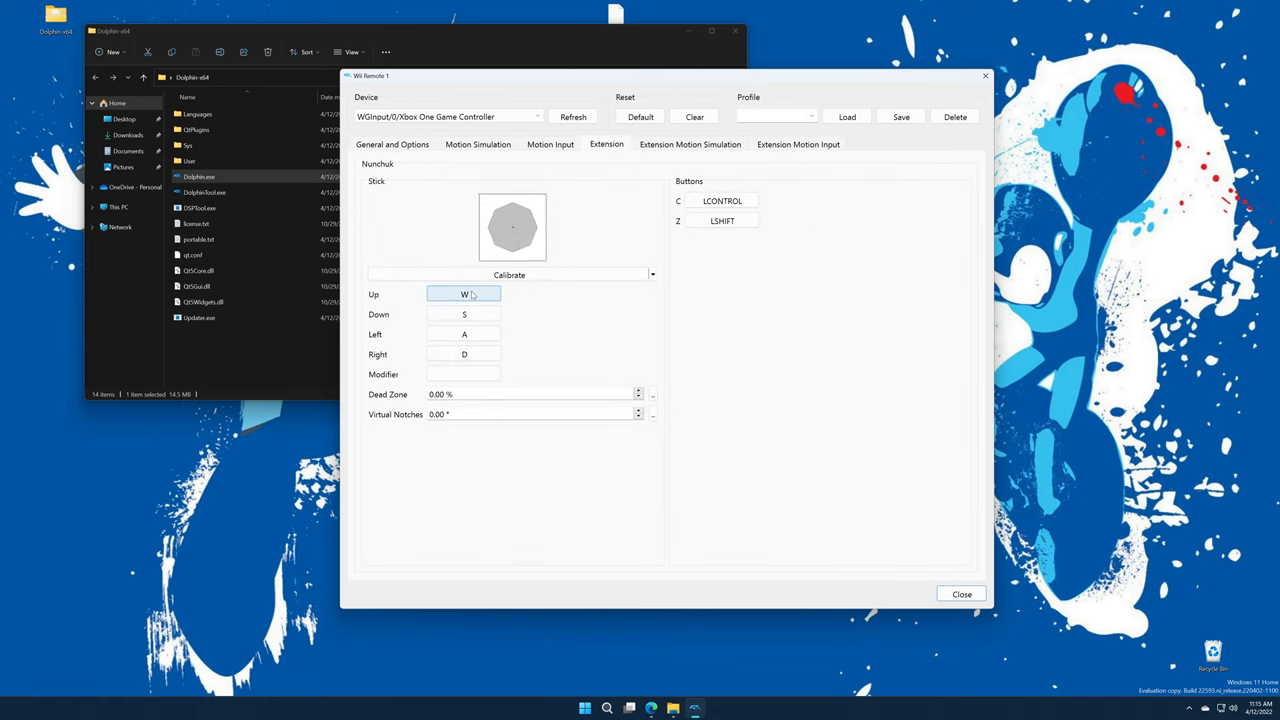
pyautogui.moveTo(464, 294)
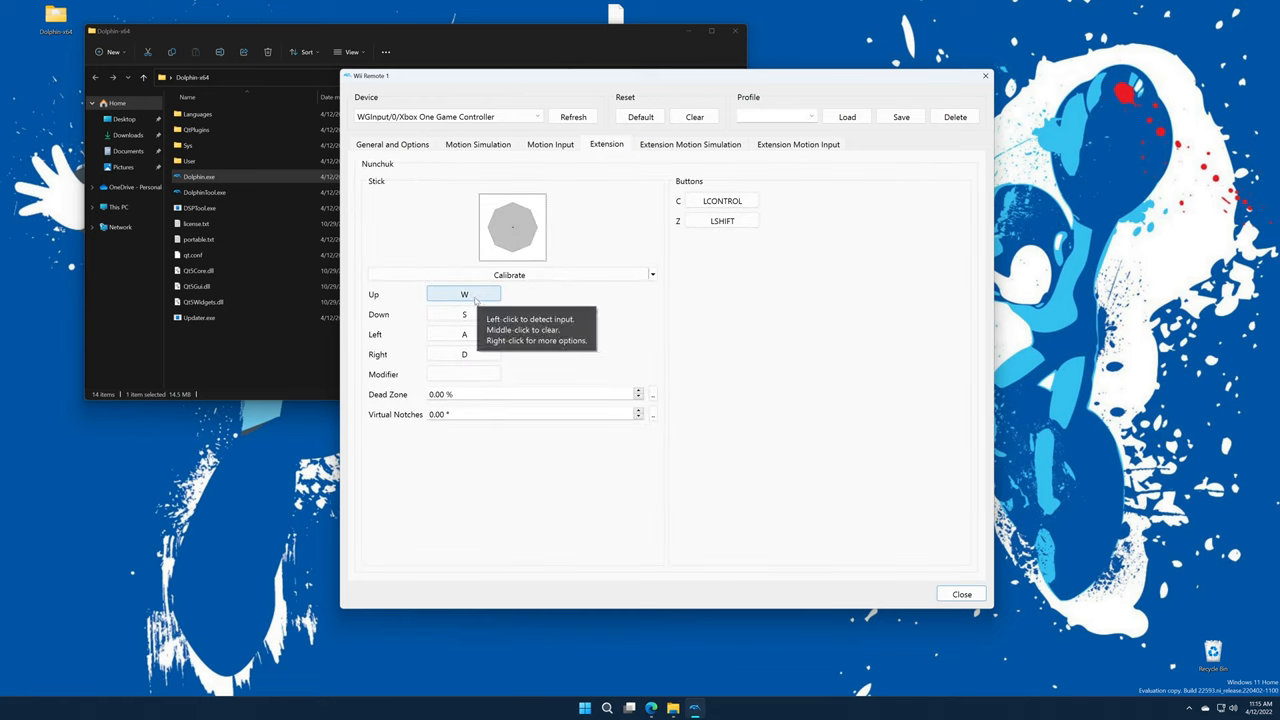
pyautogui.click(509, 275)
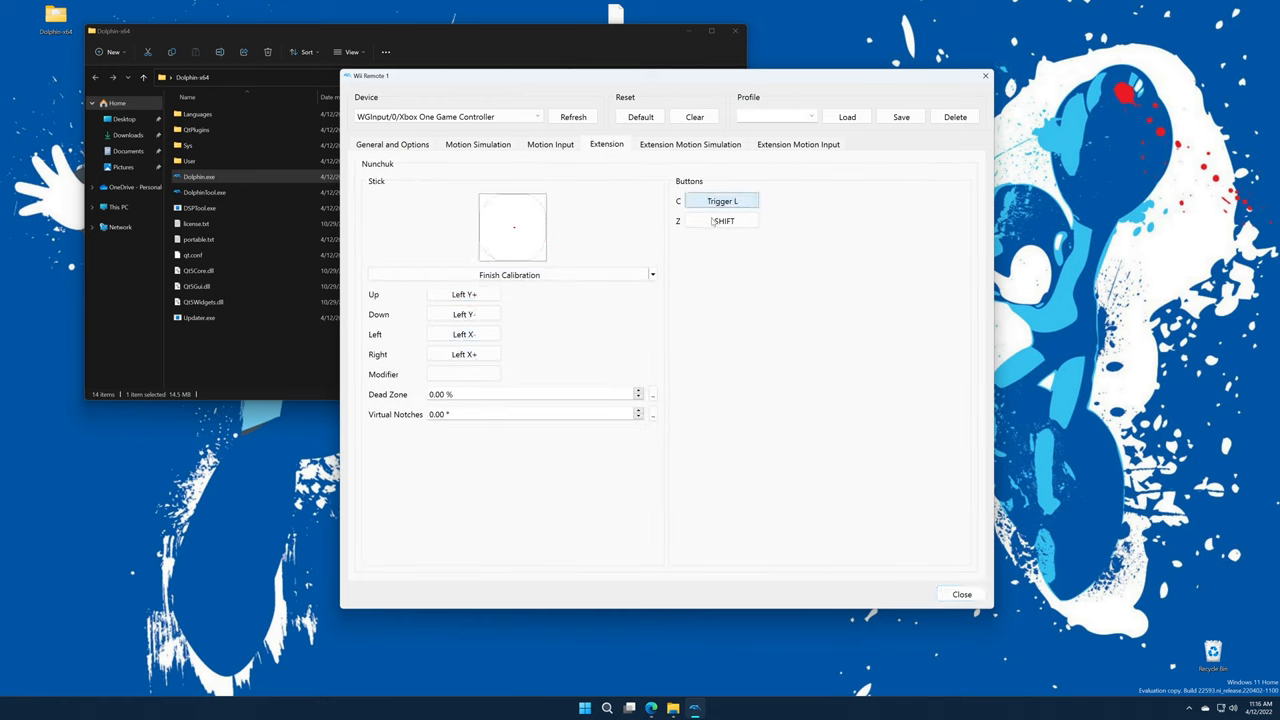
pyautogui.click(690, 144)
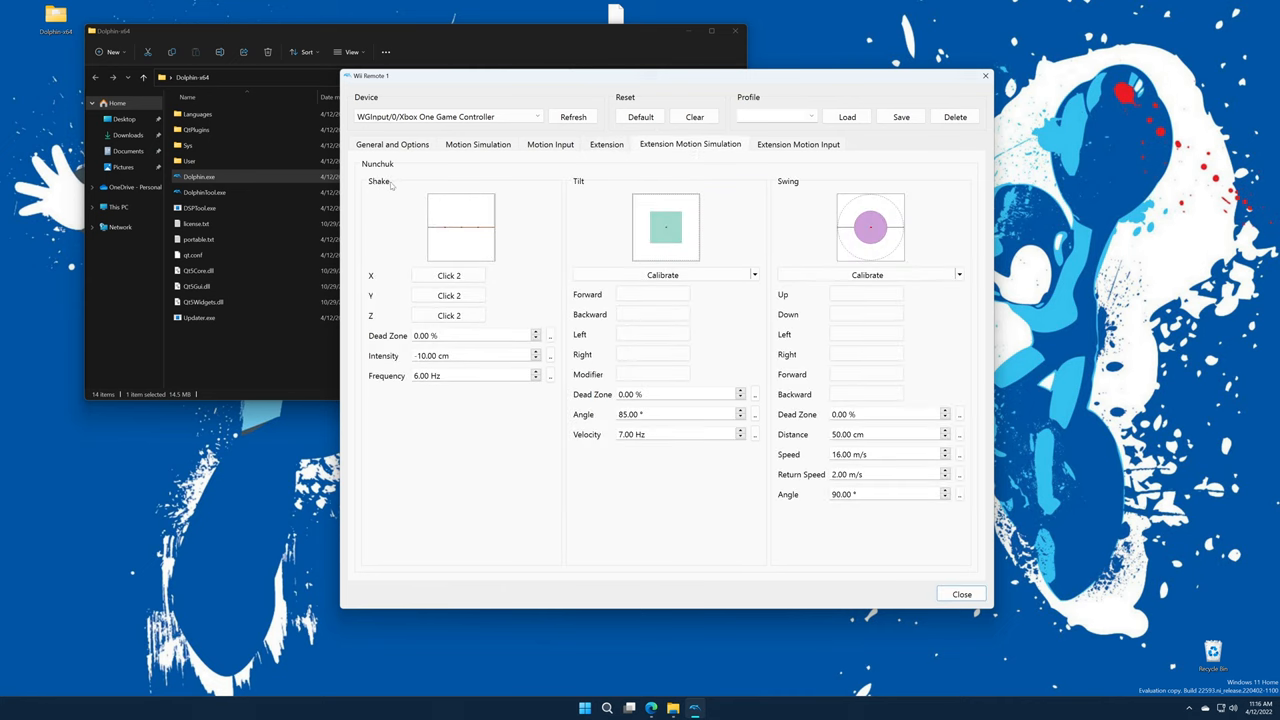
pyautogui.click(798, 143)
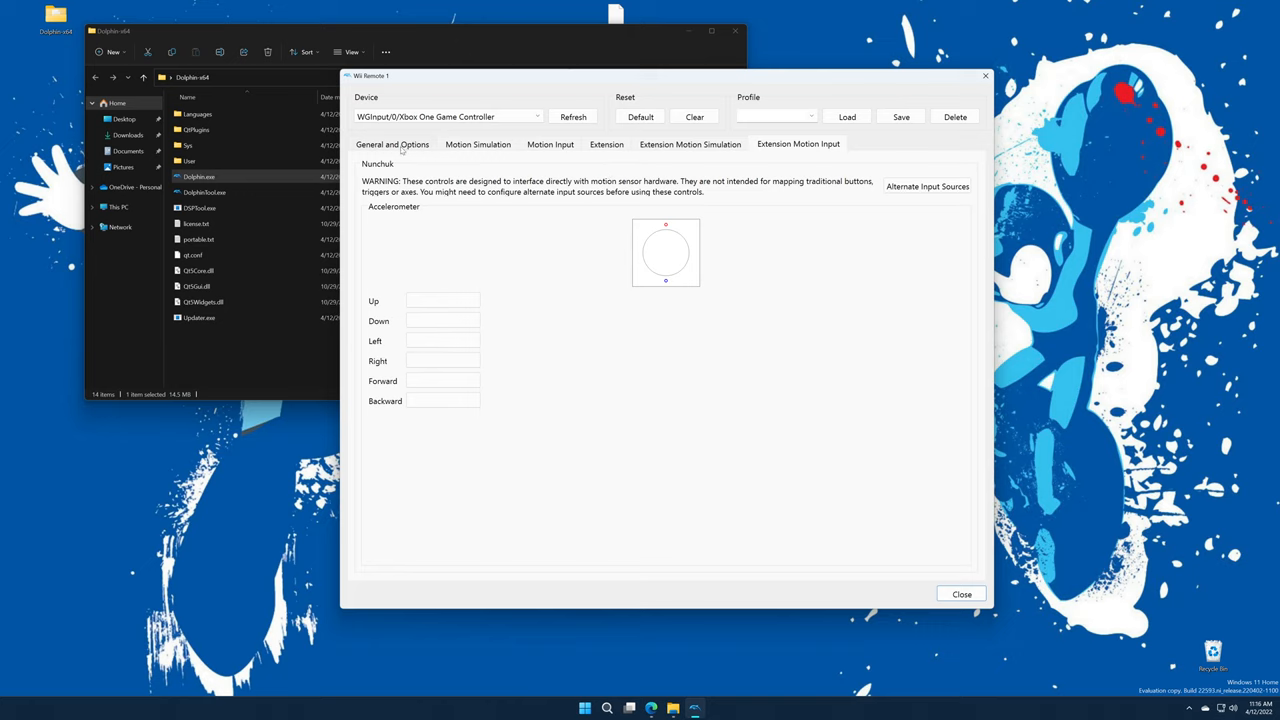
pyautogui.moveTo(430, 167)
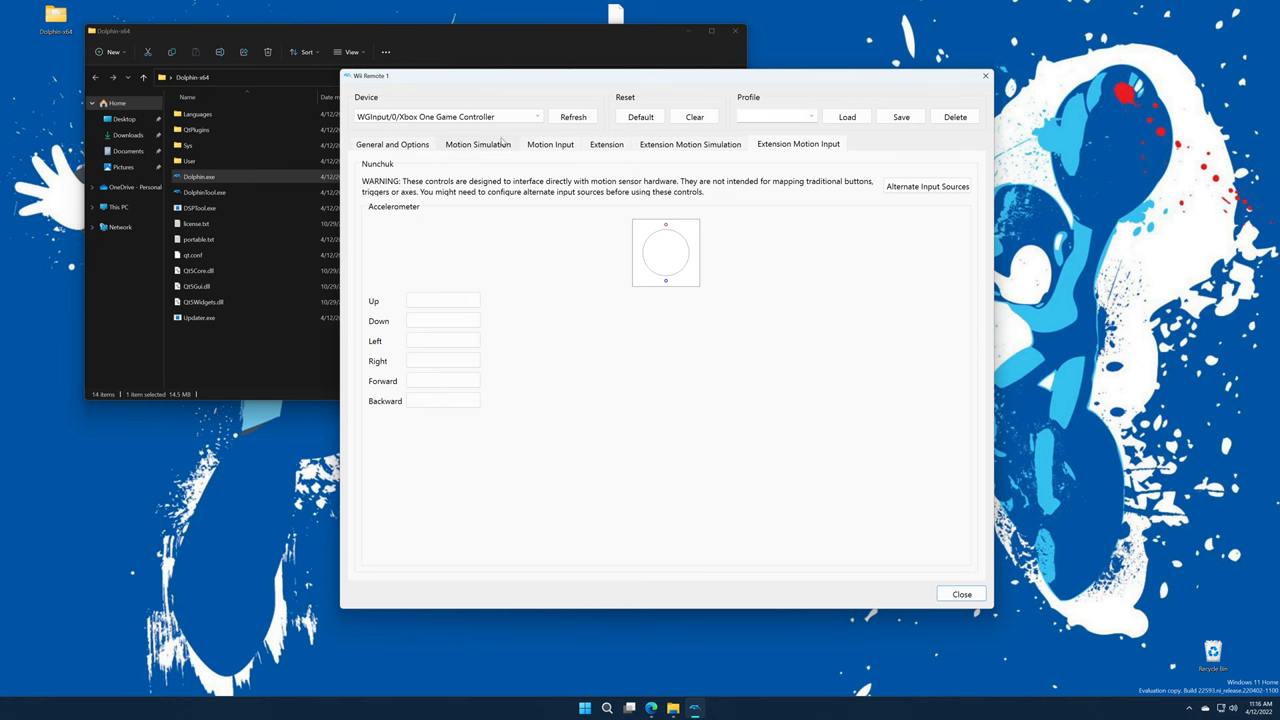
pyautogui.click(961, 594)
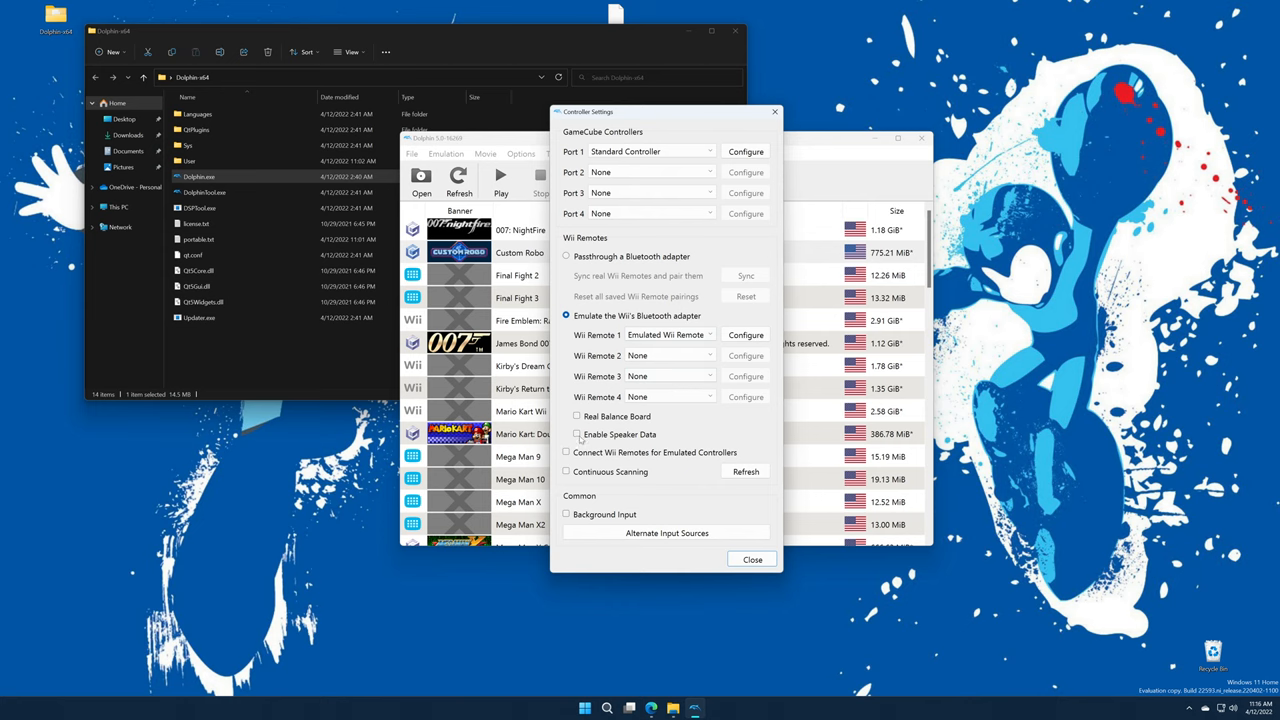
# - Check Enable Speaker Data, keep Wii Remote 1 as Emulated Wii Remote, and close Controller Settings
pyautogui.click(566, 434)
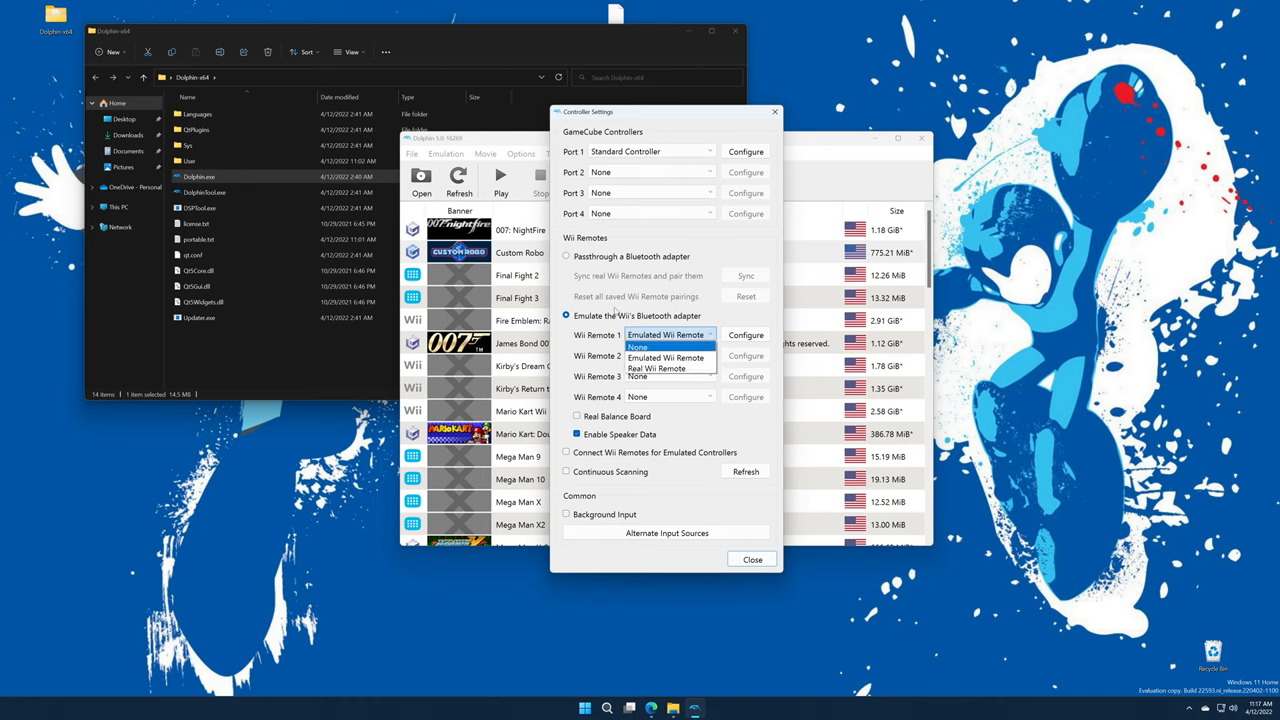
pyautogui.click(637, 347)
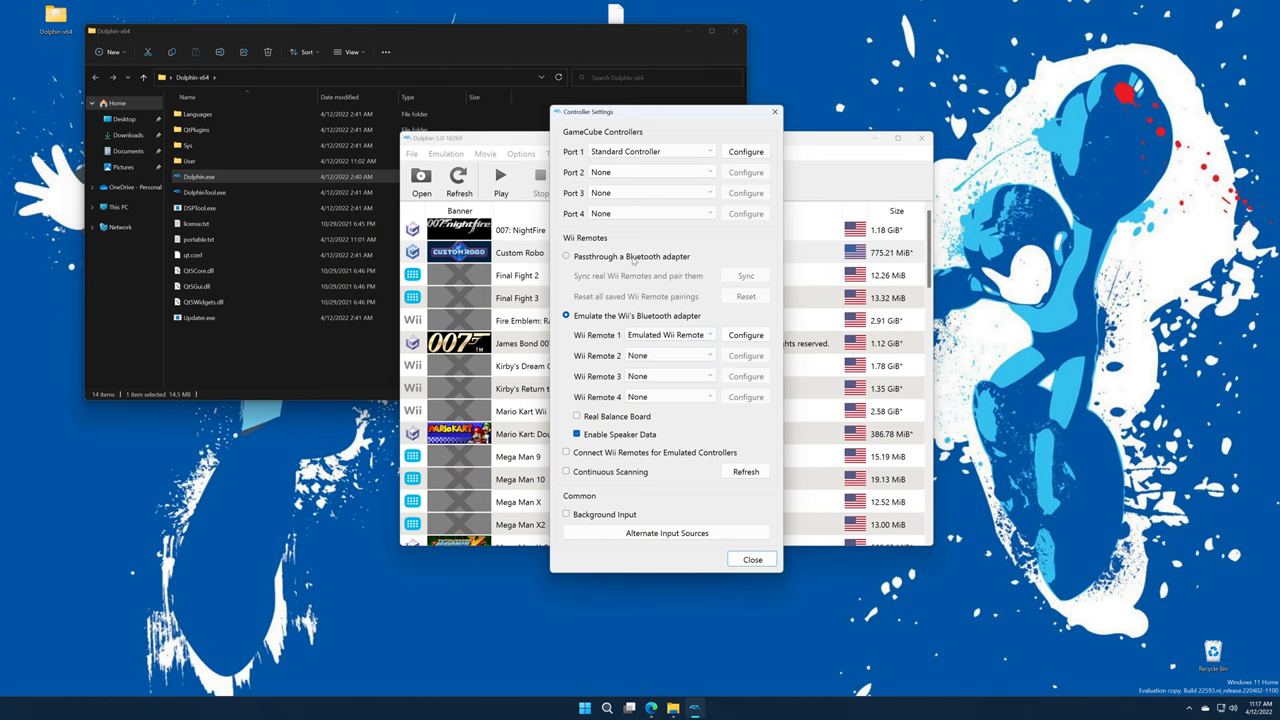
pyautogui.click(752, 559)
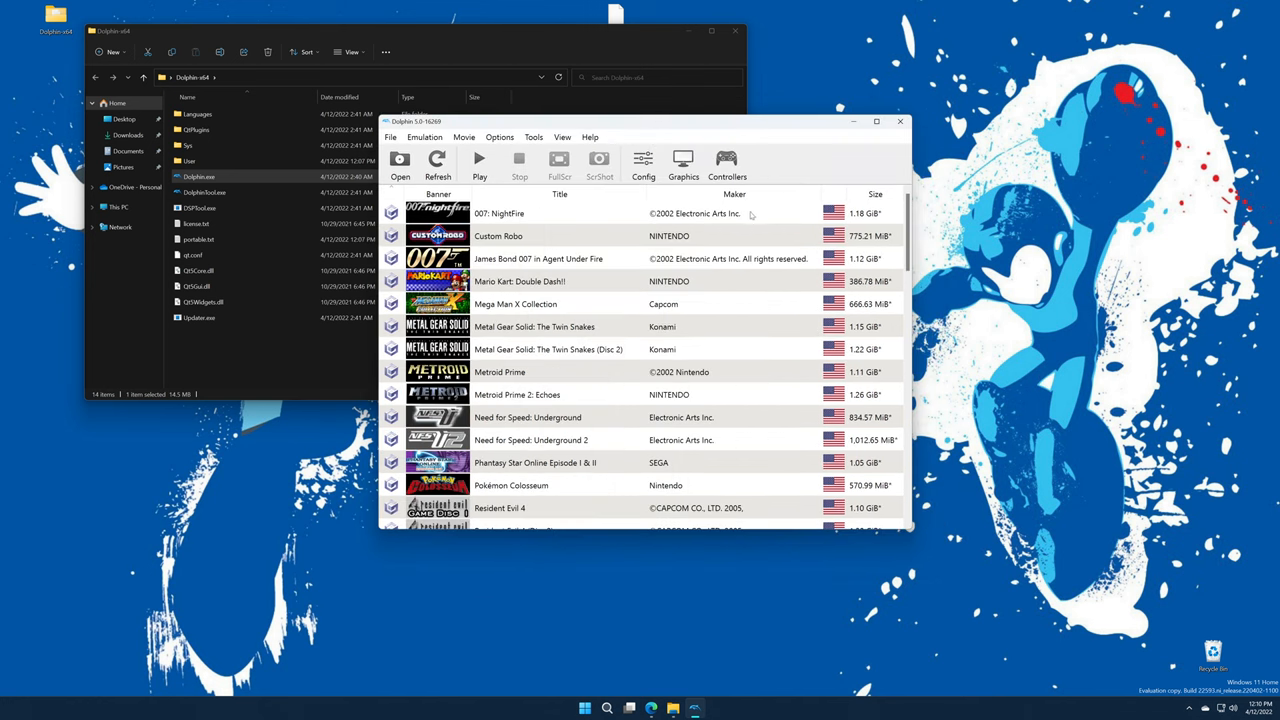
pyautogui.moveTo(674, 364)
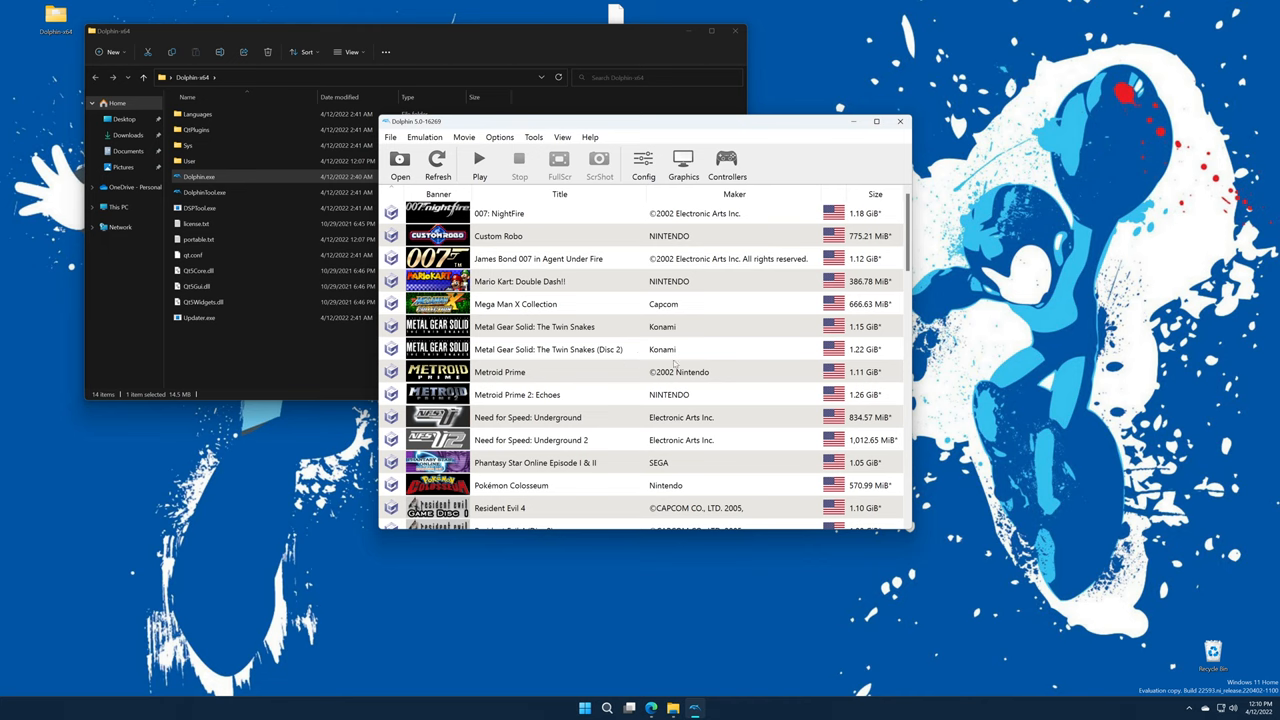
pyautogui.moveTo(570, 216)
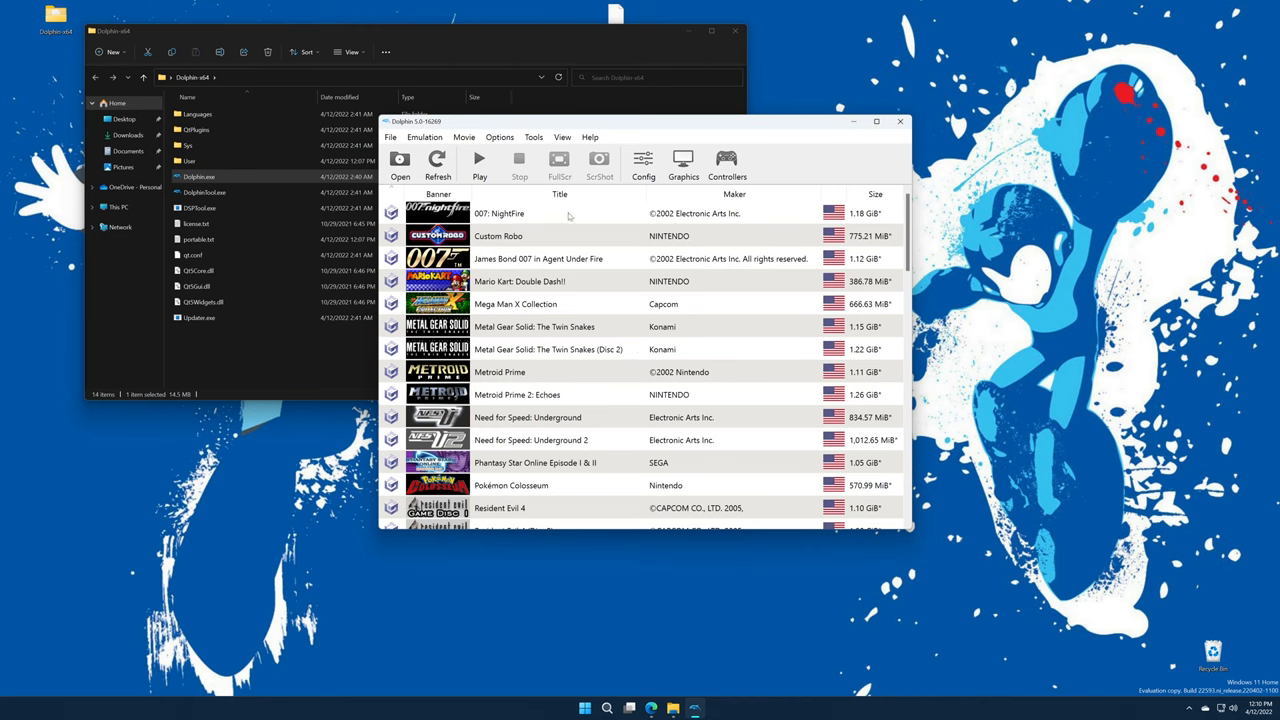
pyautogui.moveTo(612, 222)
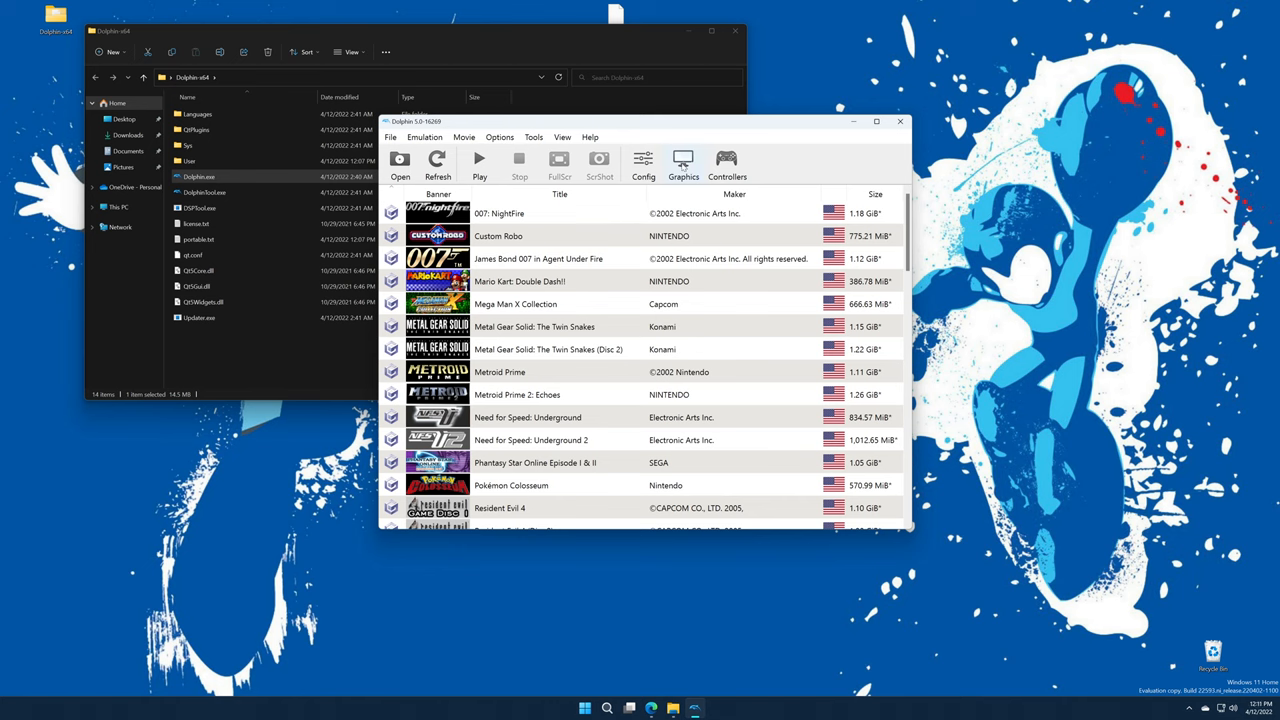
# - Open the Graphics window from the main toolbar
pyautogui.click(683, 165)
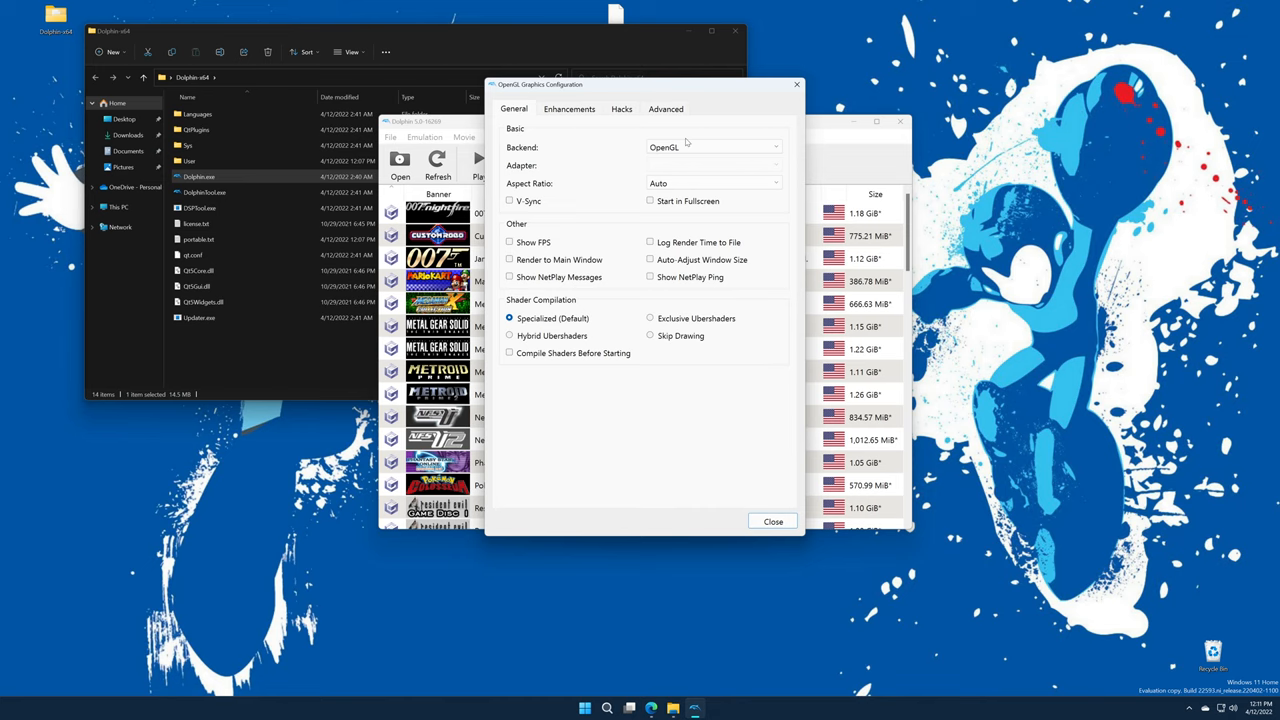
pyautogui.moveTo(701, 113)
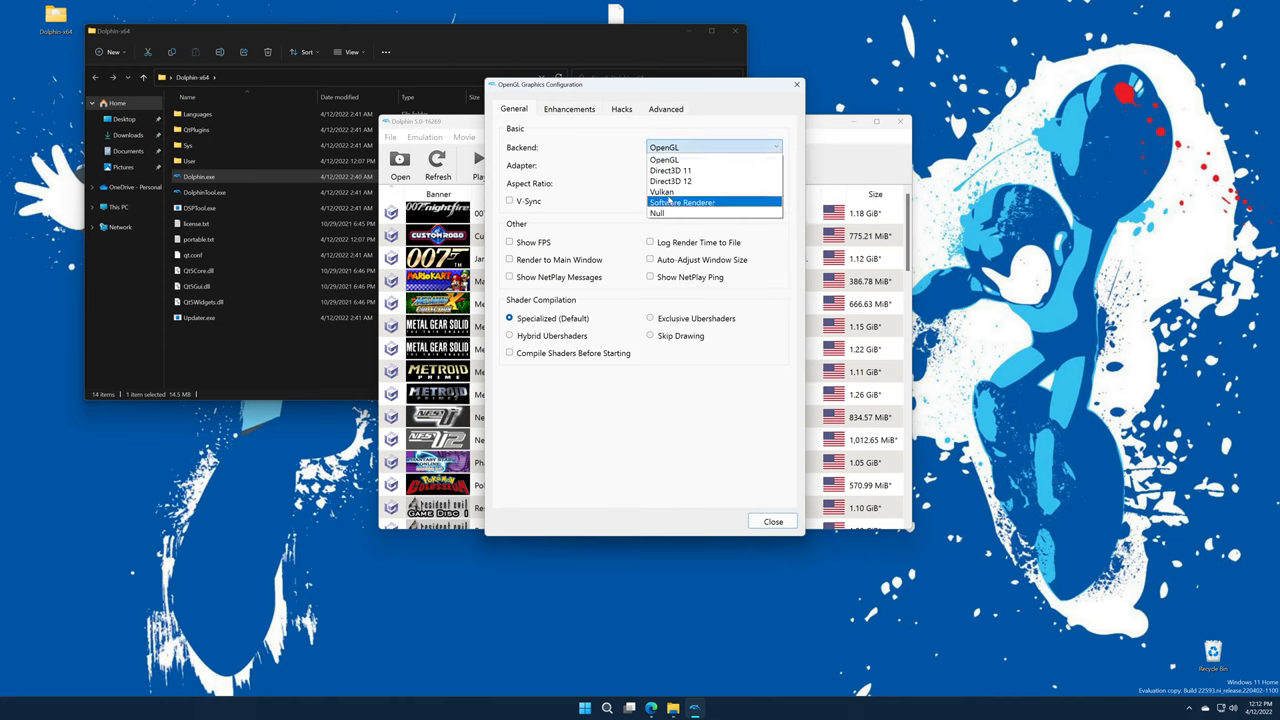
# - Set backend Vulkan, adapter NVIDIA GeForce RTX 3080, aspect ratio Auto, and enable Start in Fullscreen
pyautogui.click(662, 191)
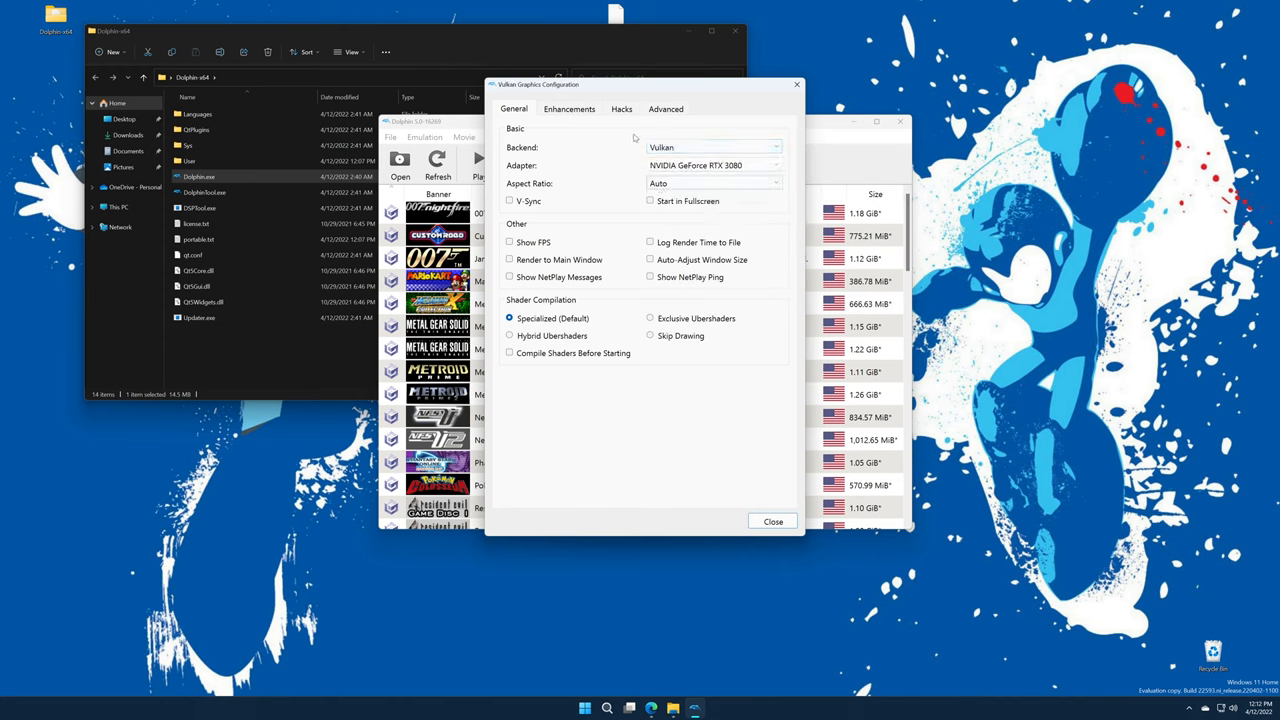
pyautogui.click(775, 165)
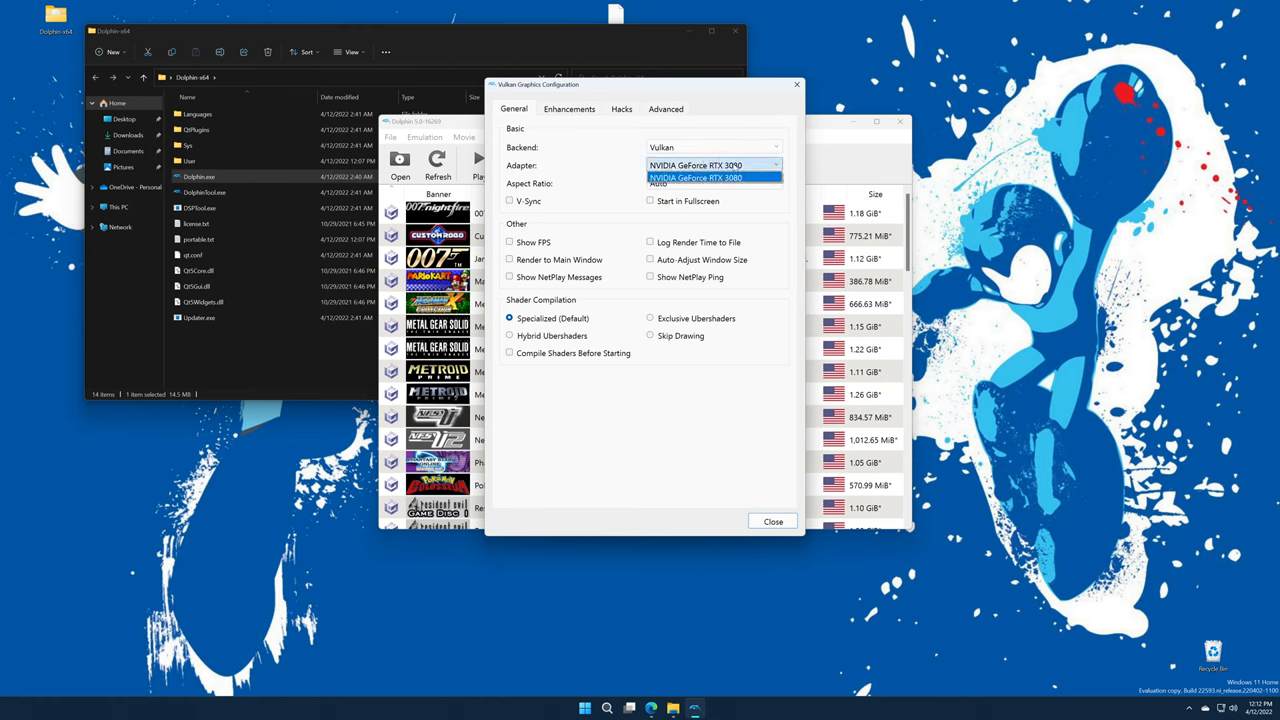
pyautogui.click(695, 178)
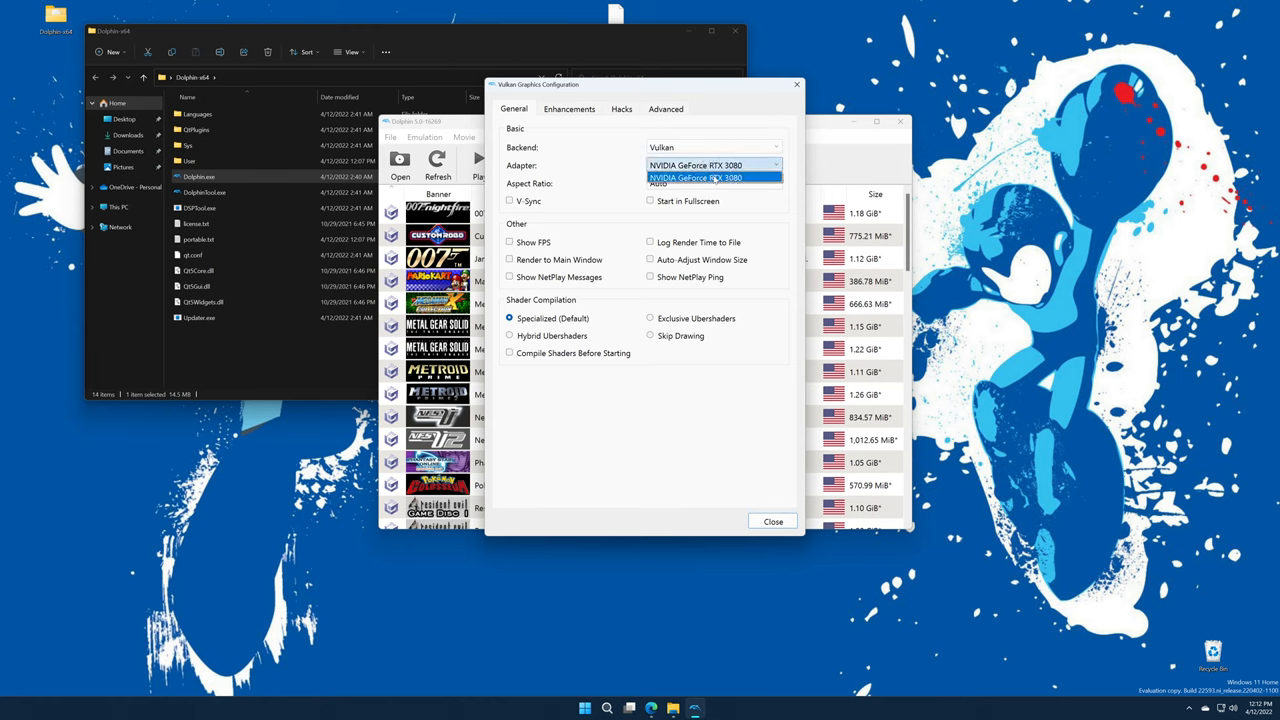
pyautogui.click(714, 177)
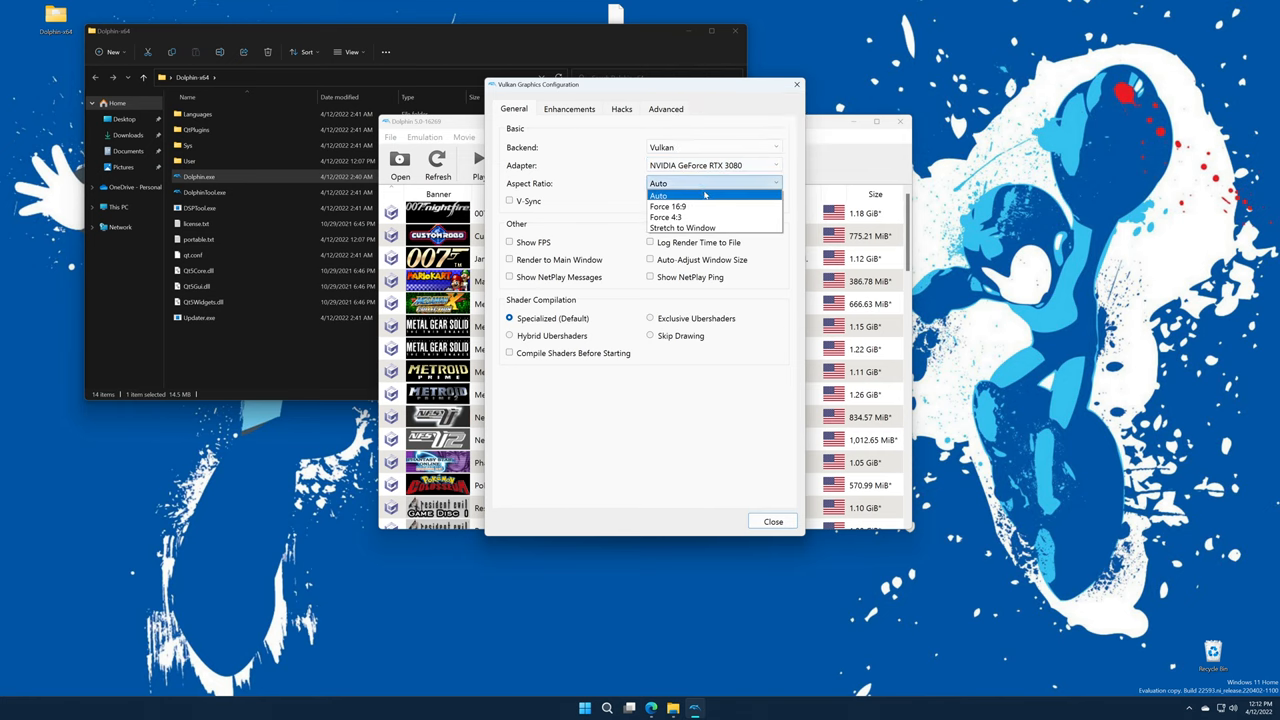
pyautogui.moveTo(680, 217)
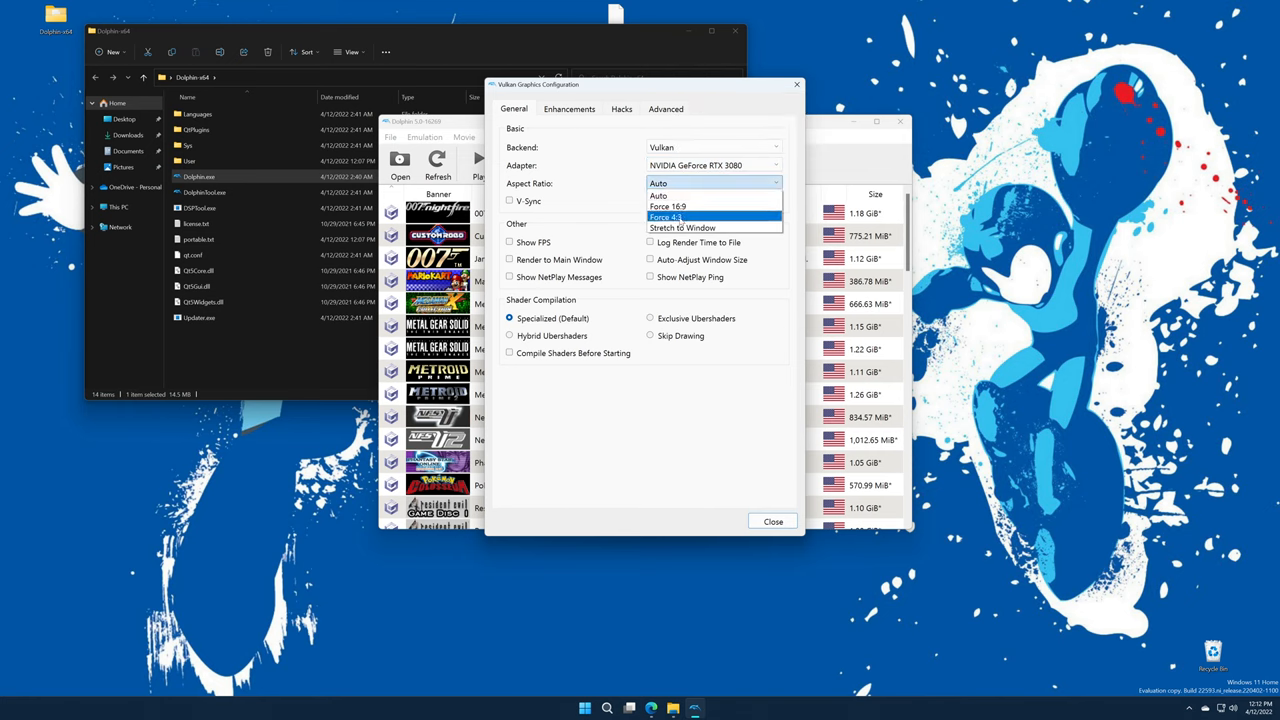
pyautogui.click(658, 183)
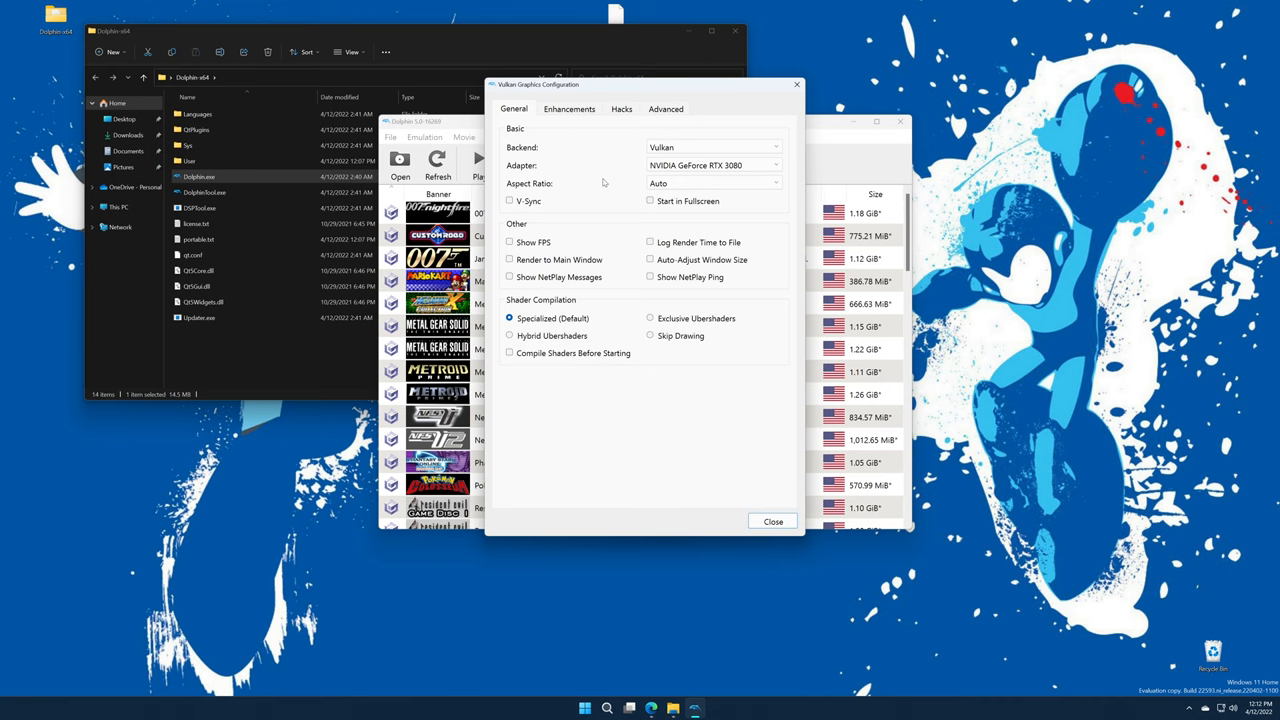
pyautogui.moveTo(533, 211)
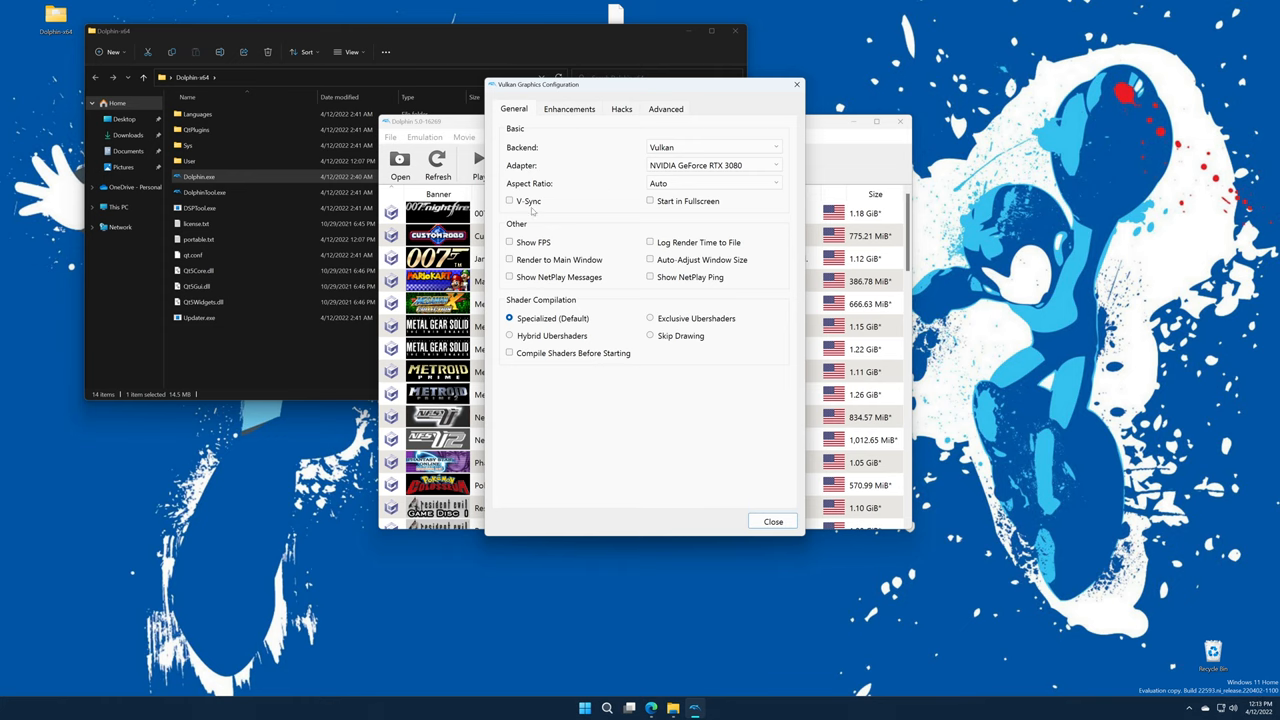
pyautogui.moveTo(510, 201)
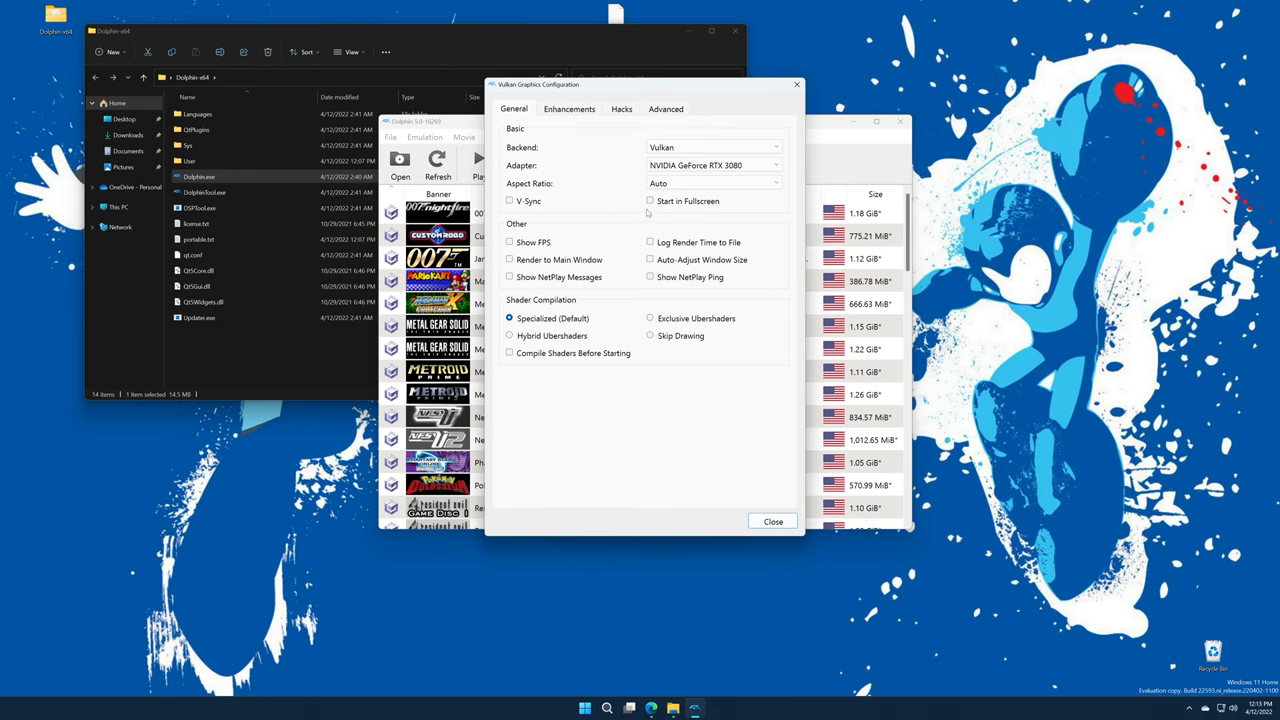
pyautogui.click(650, 201)
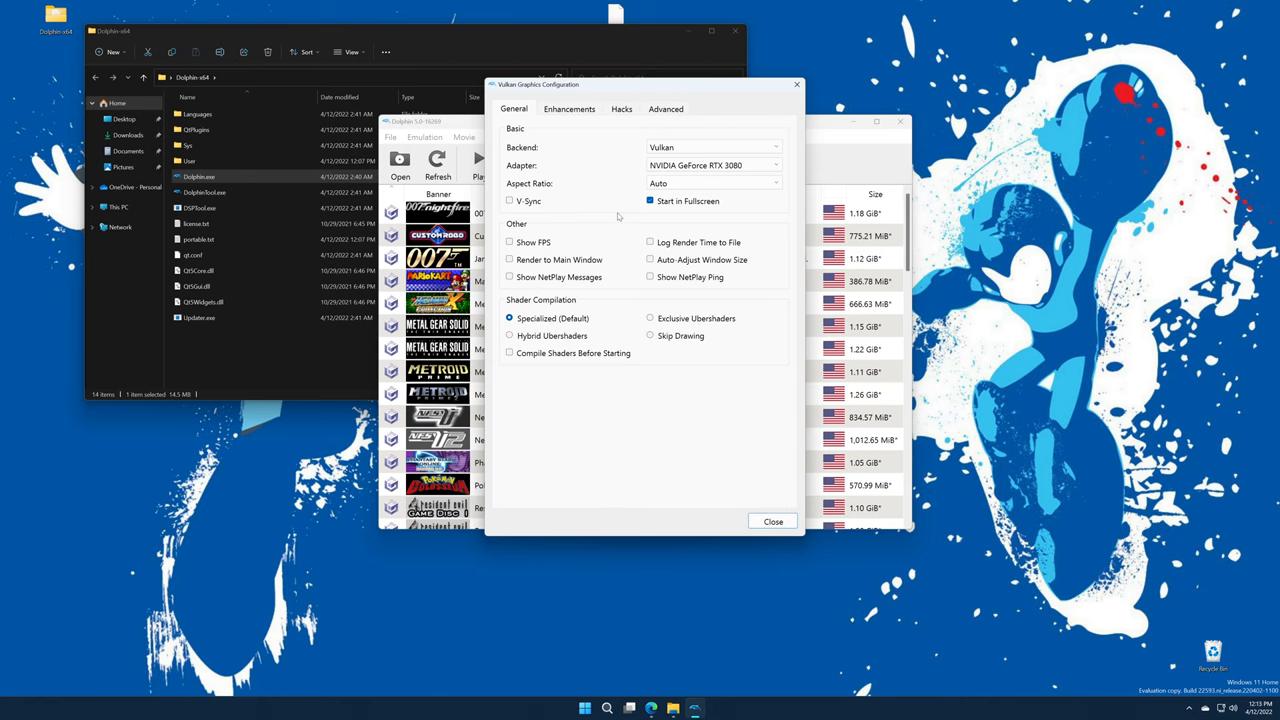
pyautogui.moveTo(632, 401)
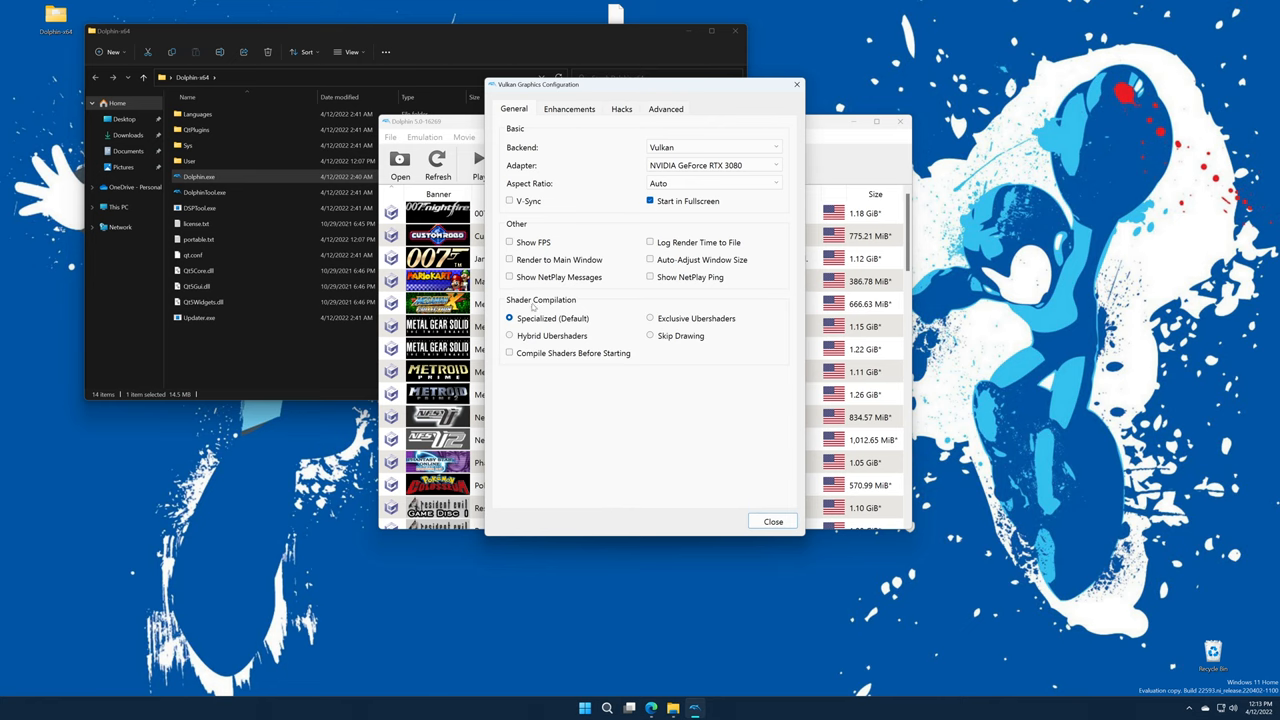
pyautogui.moveTo(589, 402)
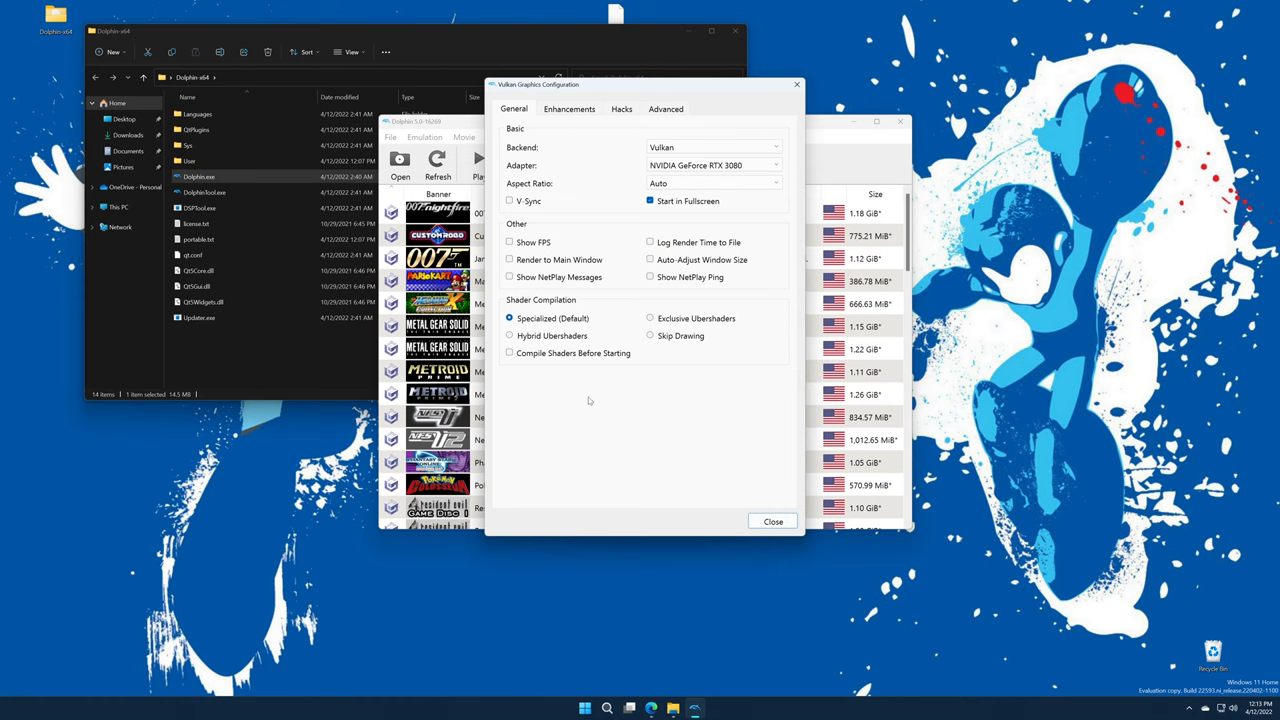
pyautogui.moveTo(602, 432)
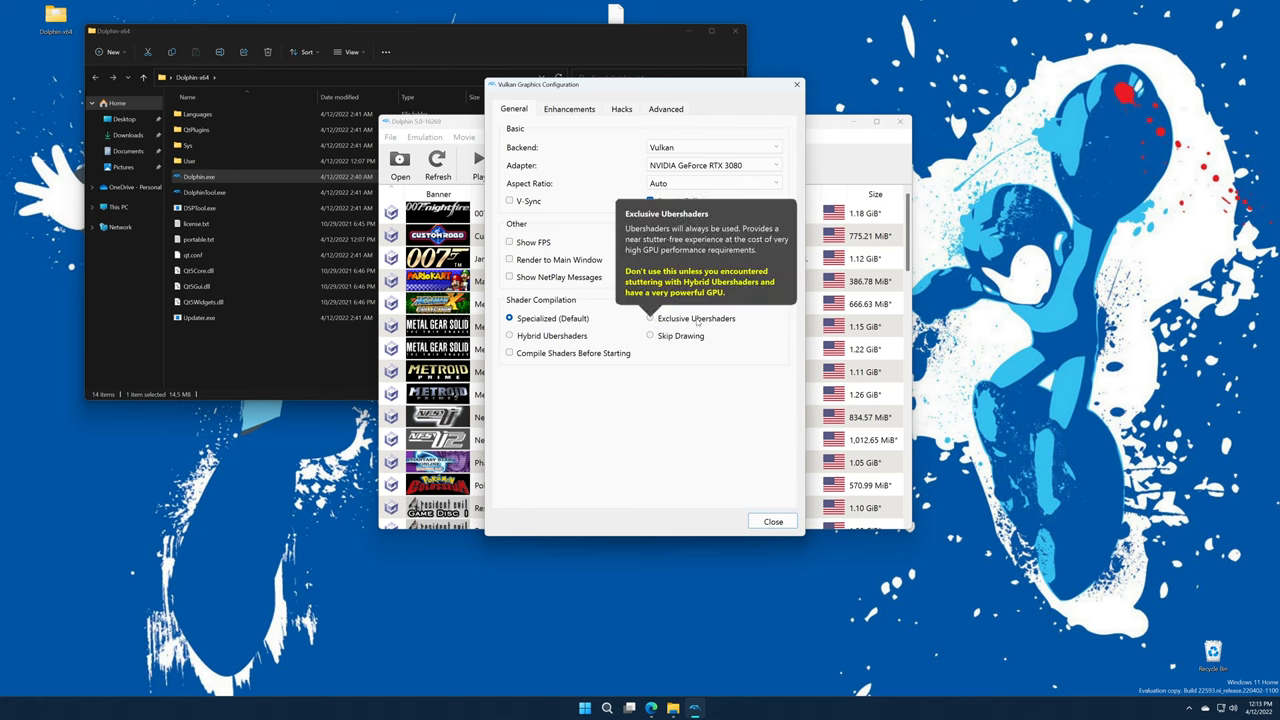
# - Choose Hybrid Ubershaders and enable Compile Shaders Before Starting and Render to Main Window
pyautogui.click(650, 318)
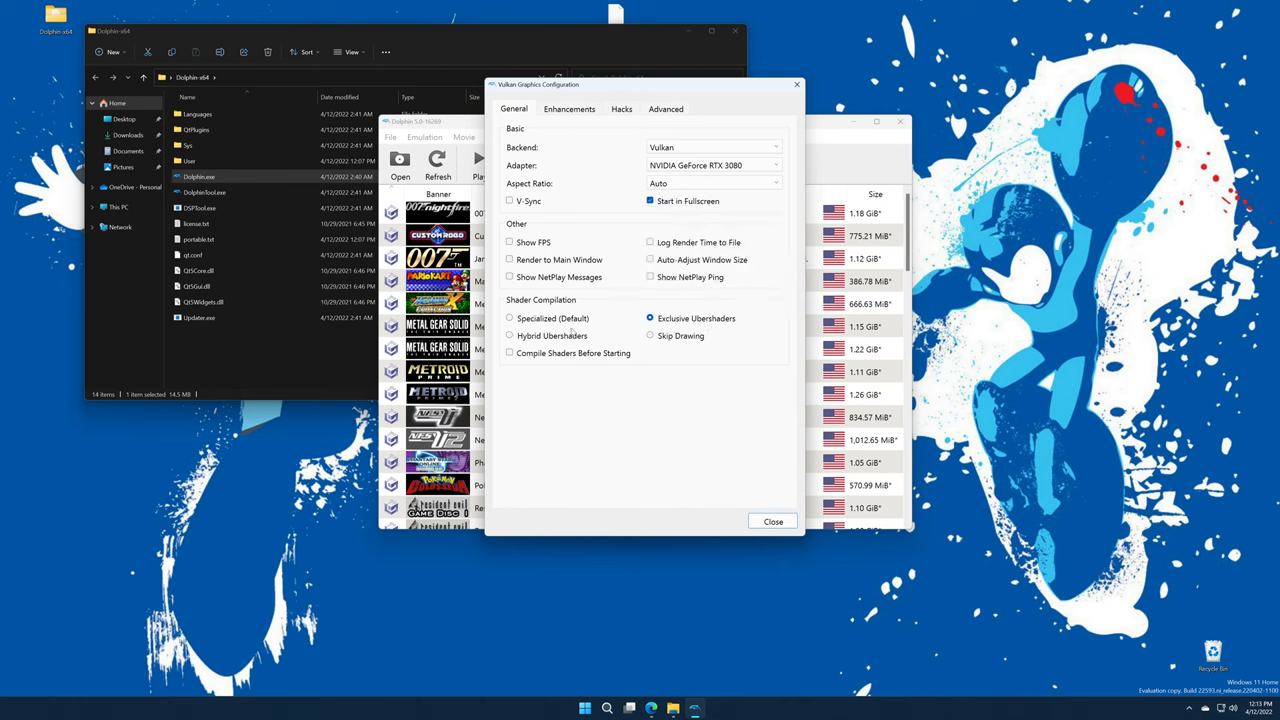
pyautogui.moveTo(552, 335)
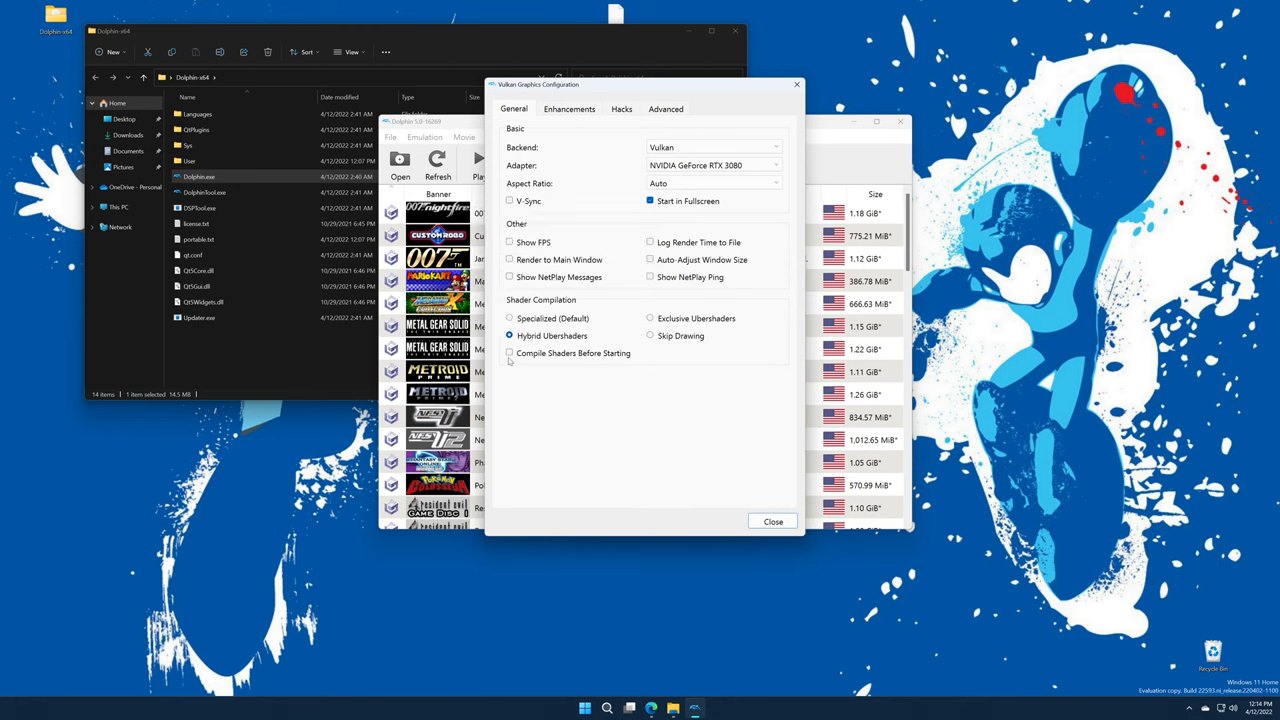
pyautogui.click(510, 353)
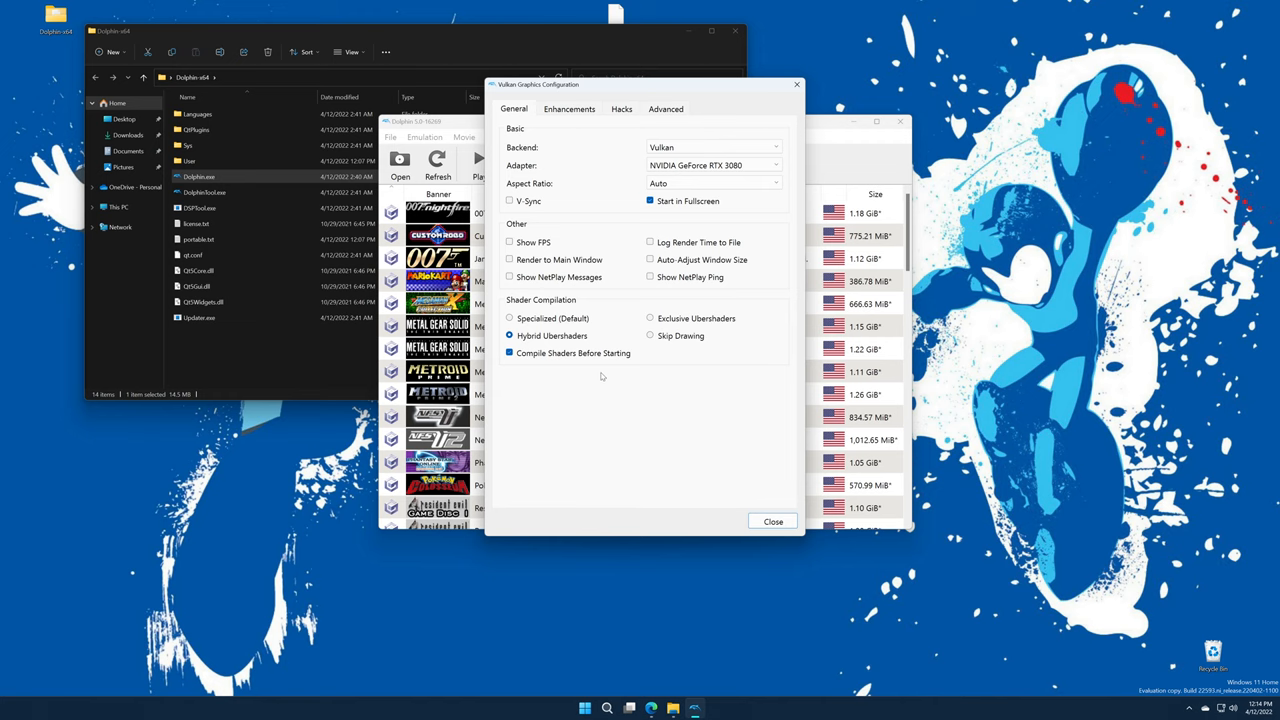
pyautogui.moveTo(510, 242)
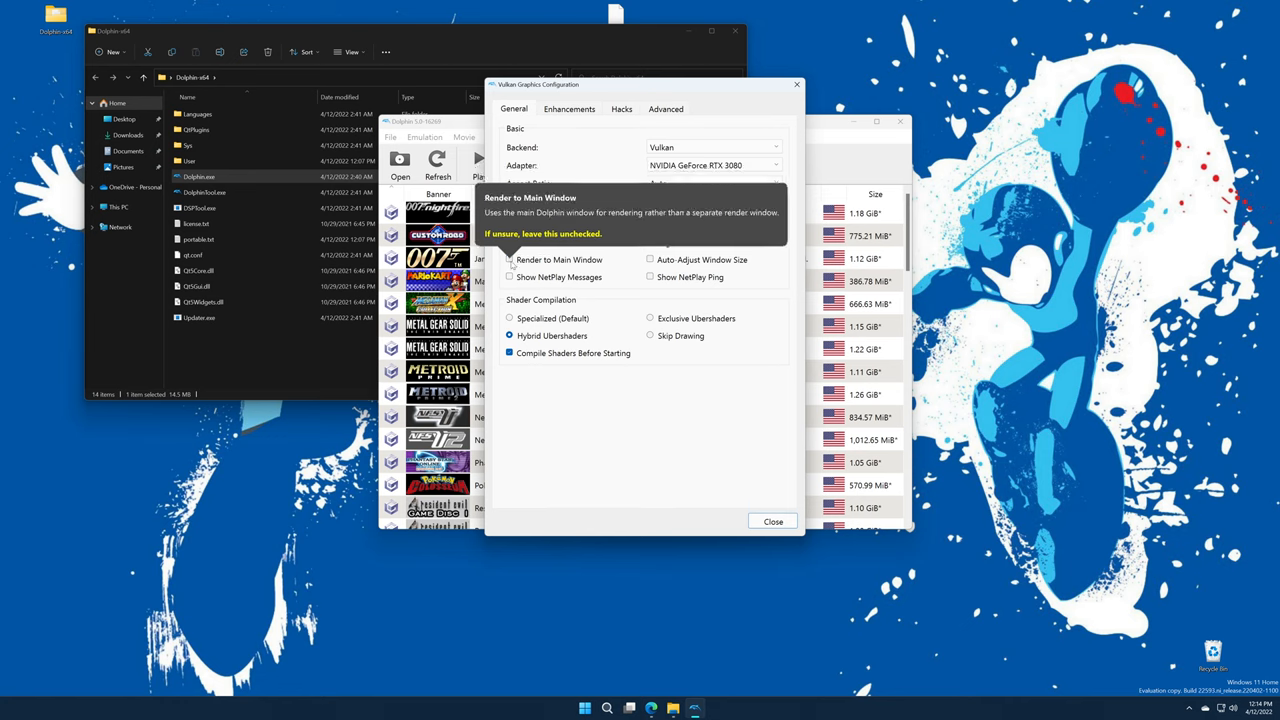
pyautogui.click(510, 260)
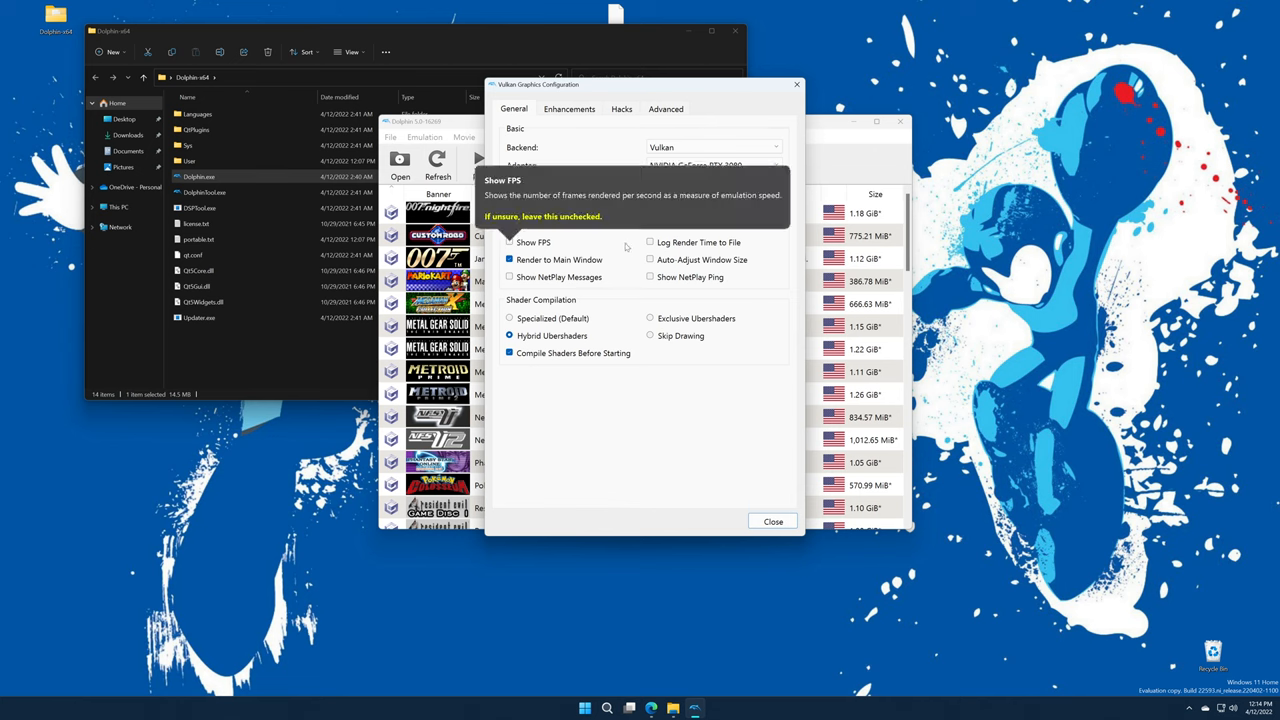
pyautogui.click(569, 109)
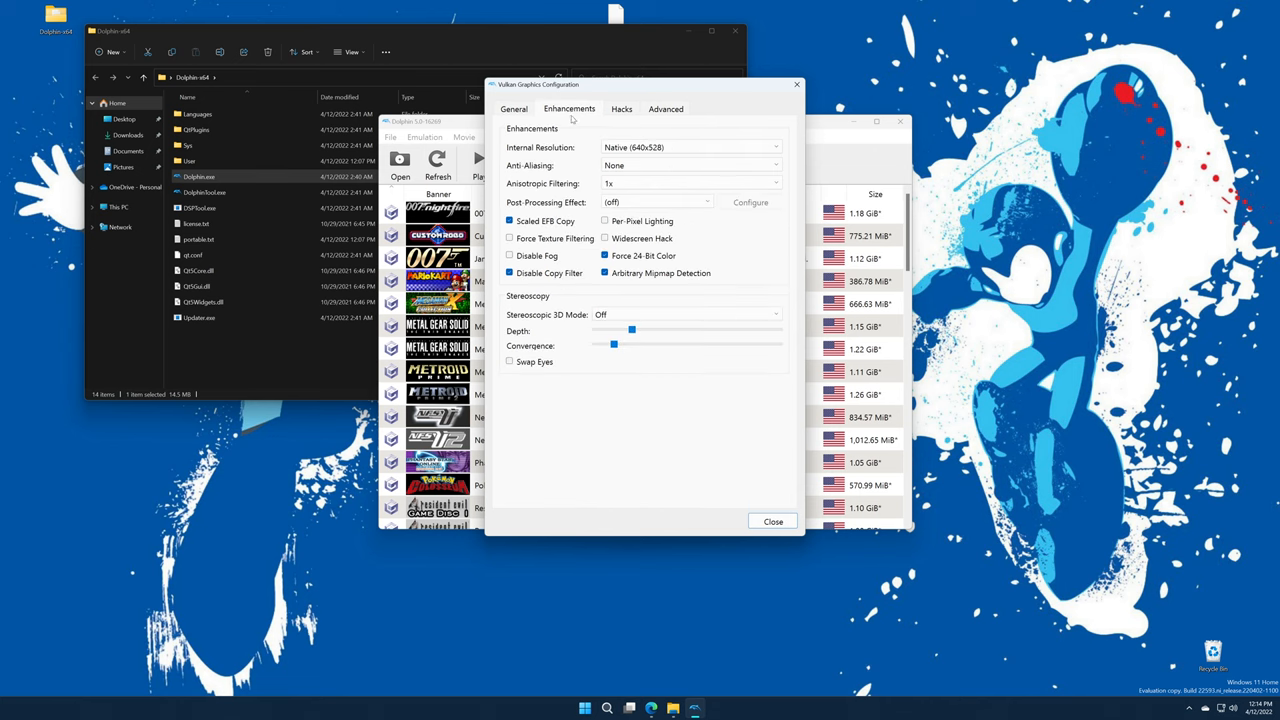
# - Set Internal Resolution to 6x Native, choose a post-processing effect, and keep Stereoscopic 3D Off
pyautogui.click(690, 147)
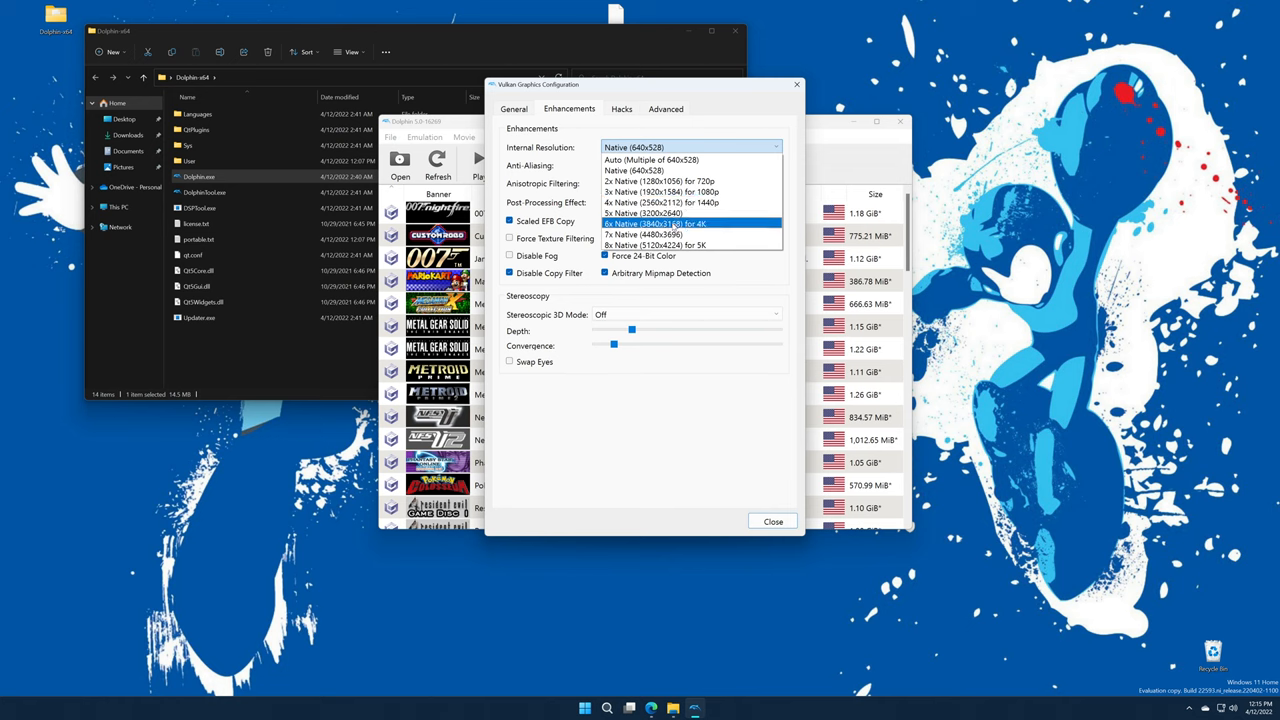
pyautogui.click(655, 223)
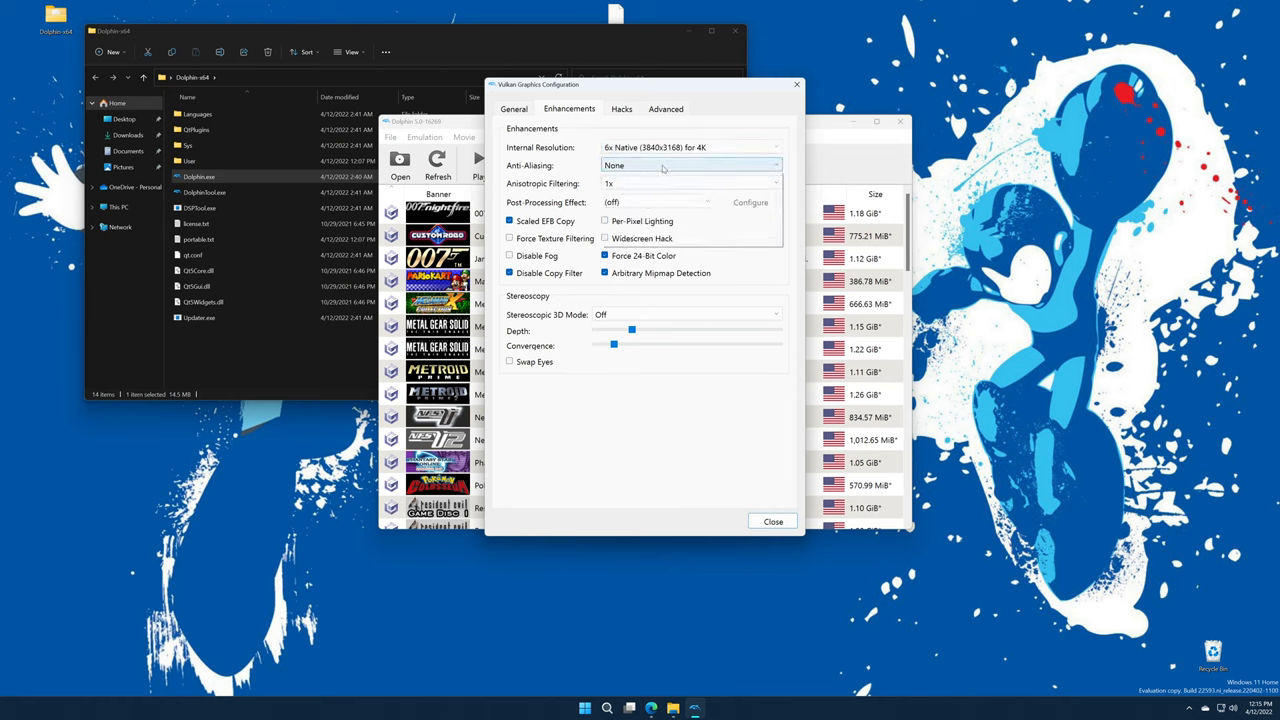
pyautogui.moveTo(675, 230)
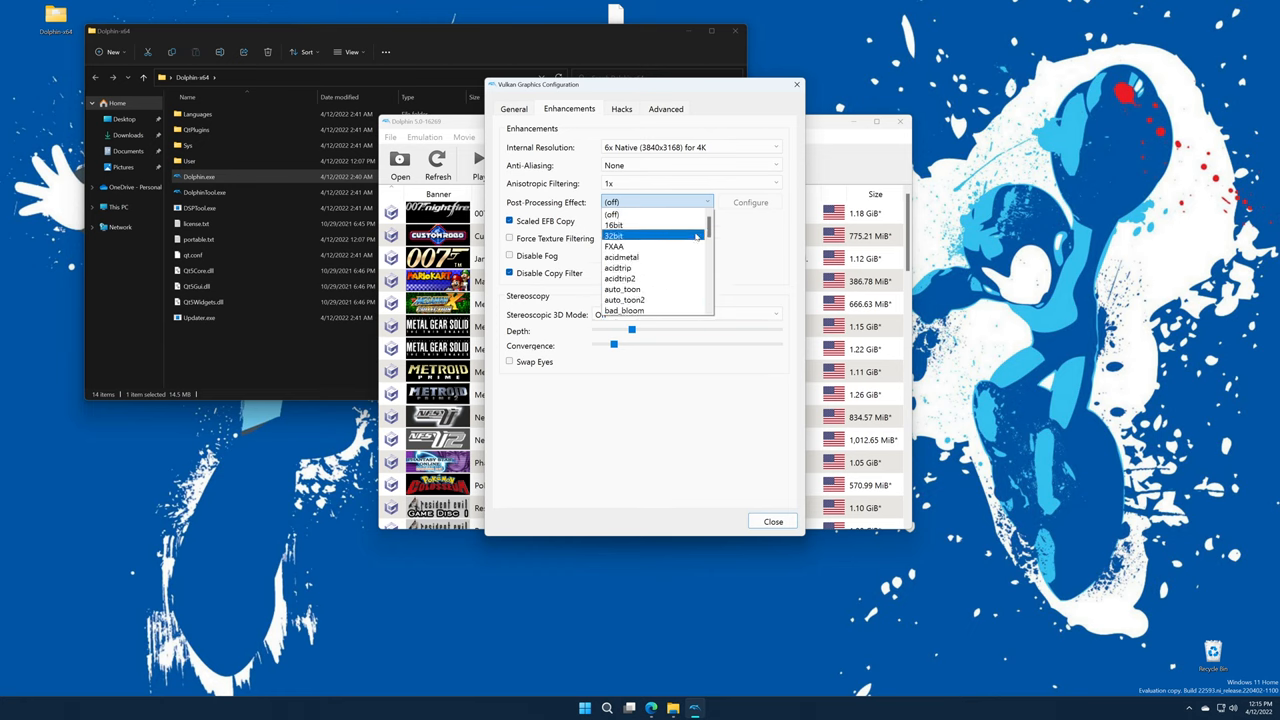
pyautogui.click(612, 202)
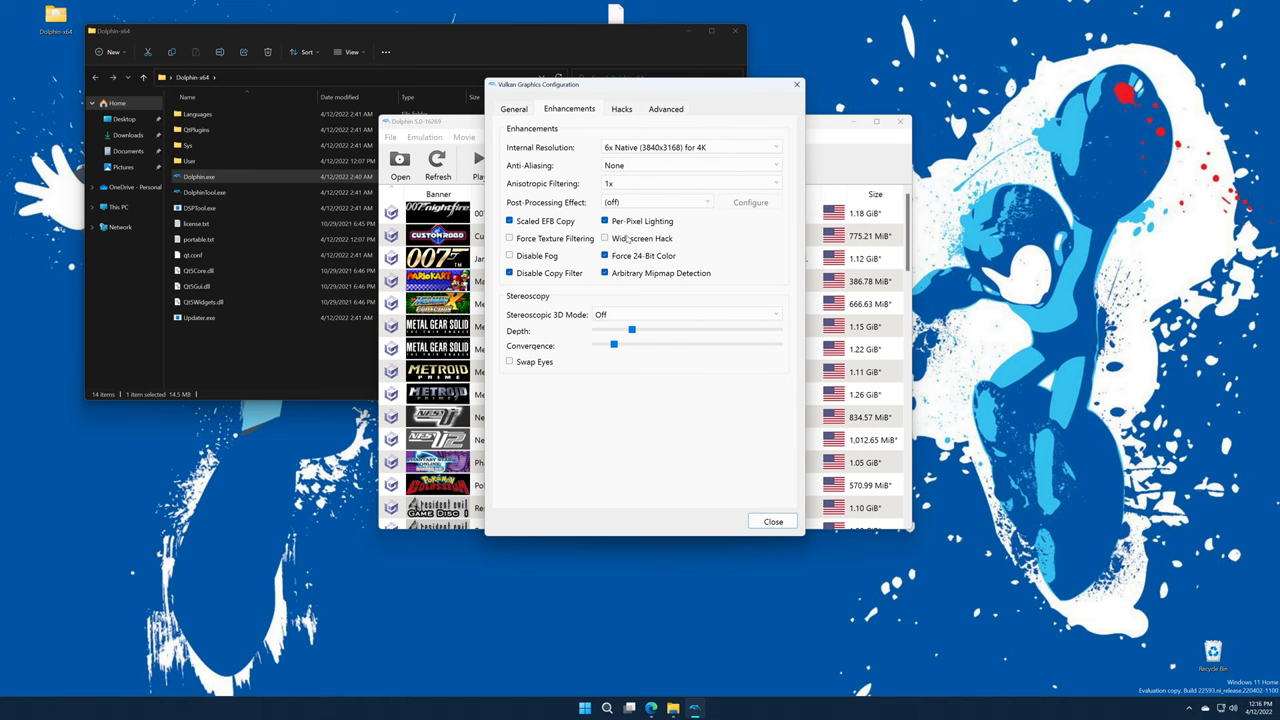
pyautogui.moveTo(642, 238)
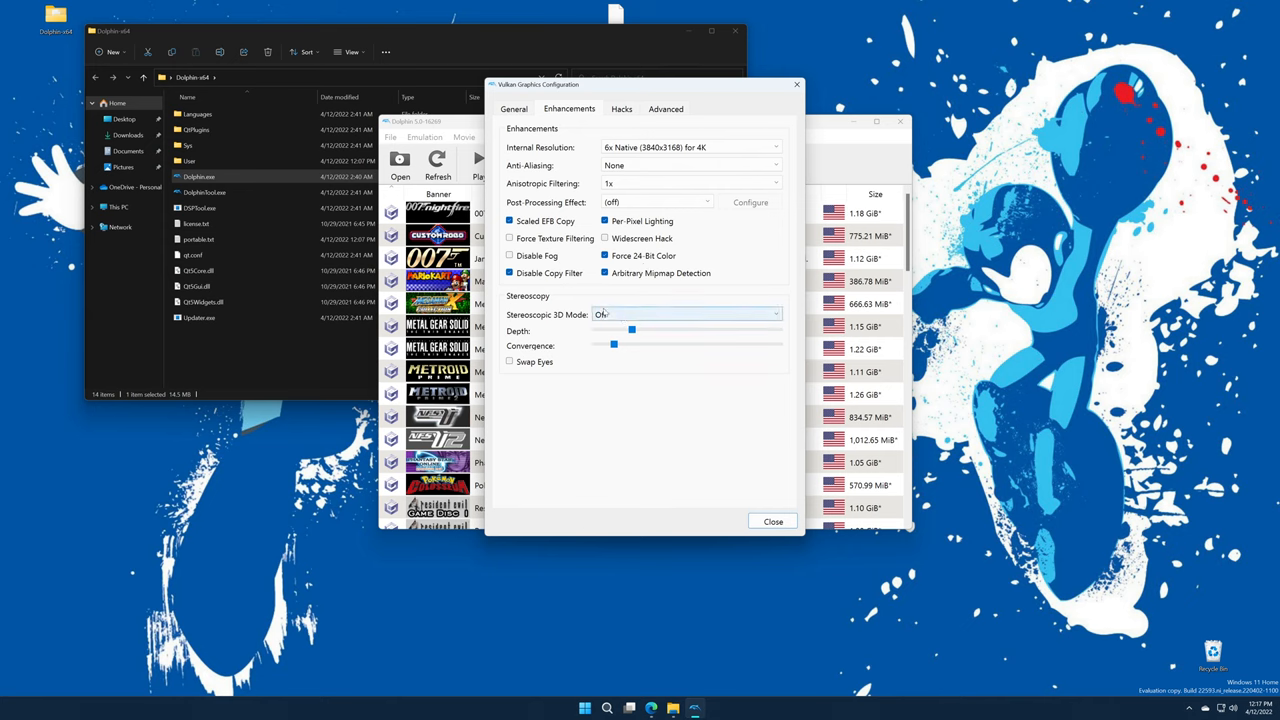
pyautogui.click(685, 314)
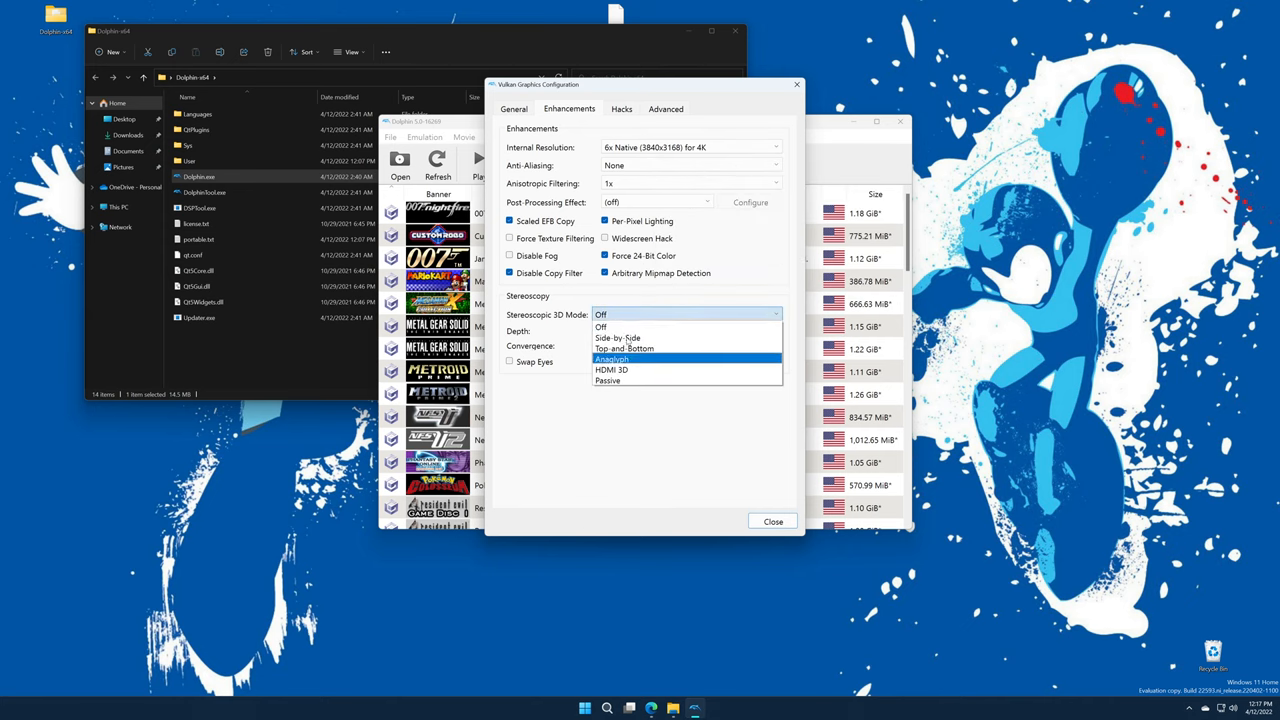
pyautogui.click(601, 327)
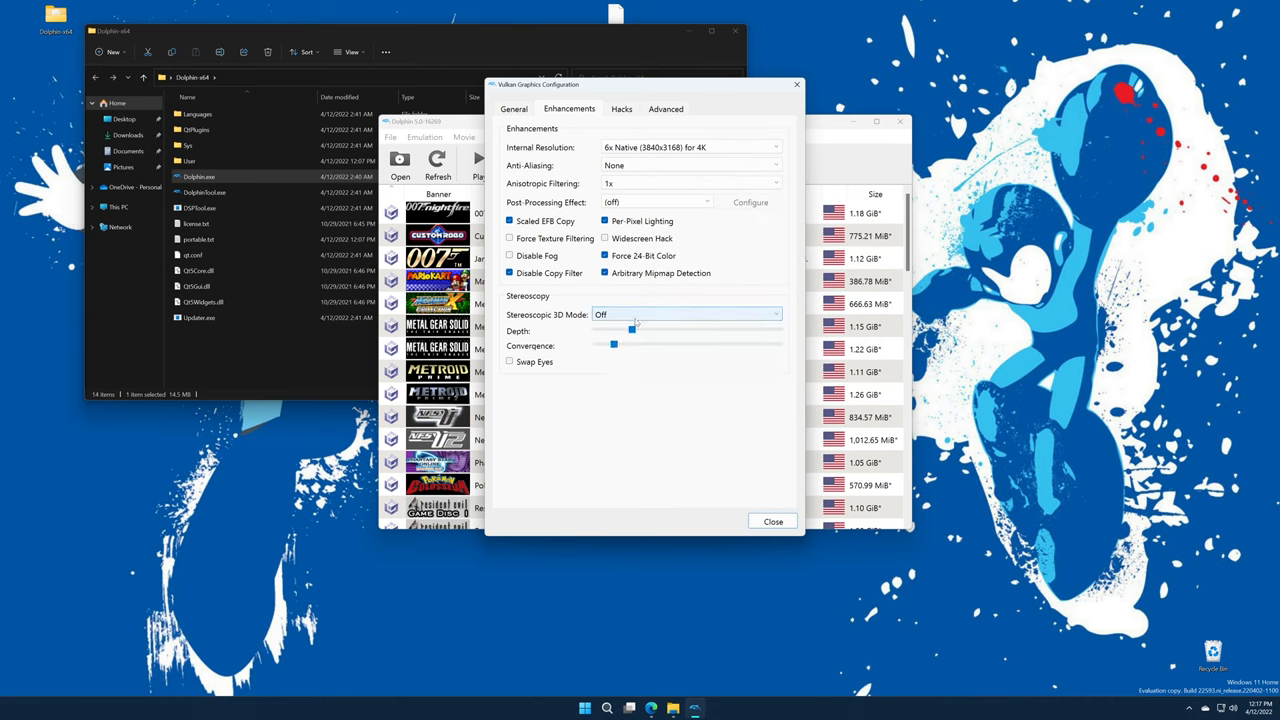
pyautogui.click(621, 108)
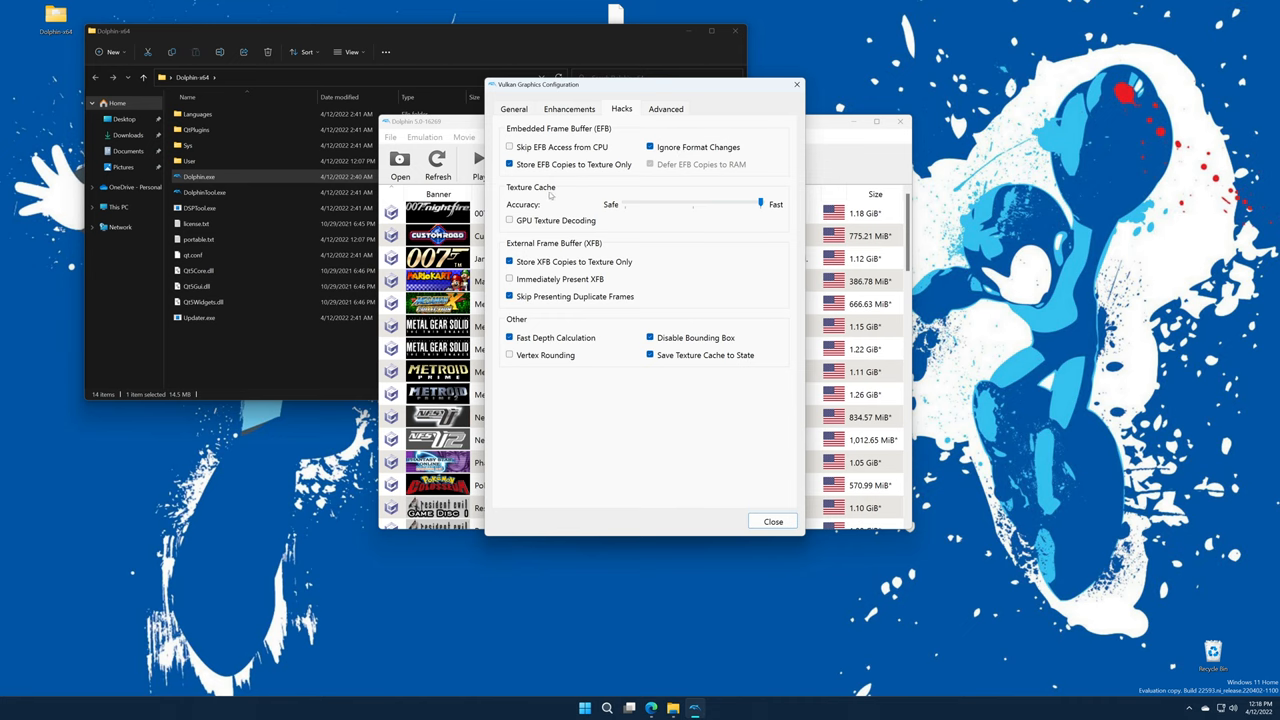
pyautogui.moveTo(758, 207)
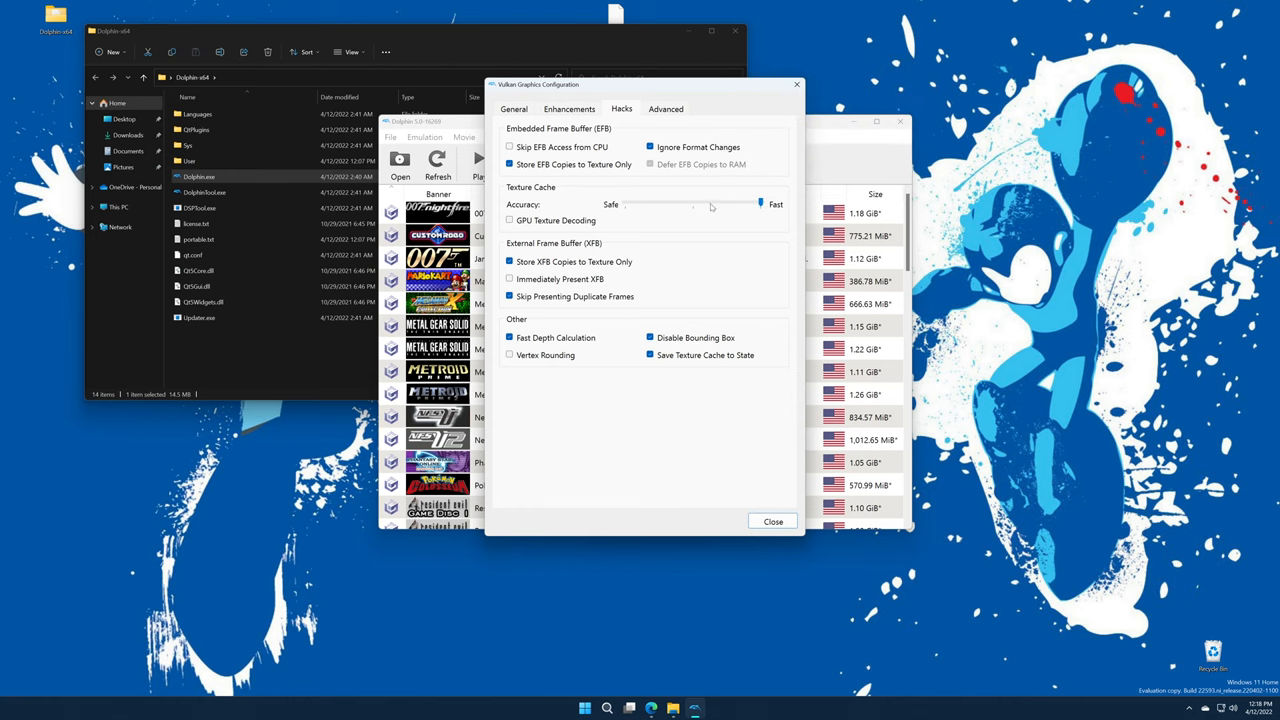
pyautogui.moveTo(510, 220)
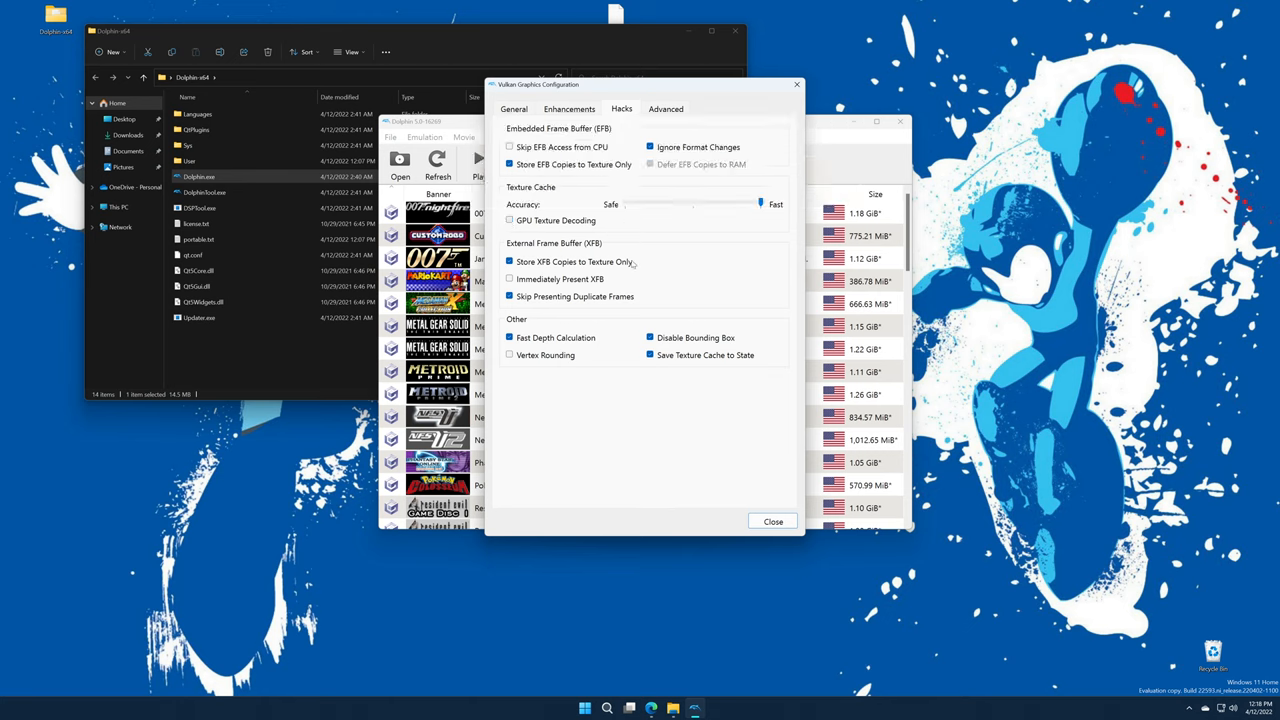
pyautogui.moveTo(545, 355)
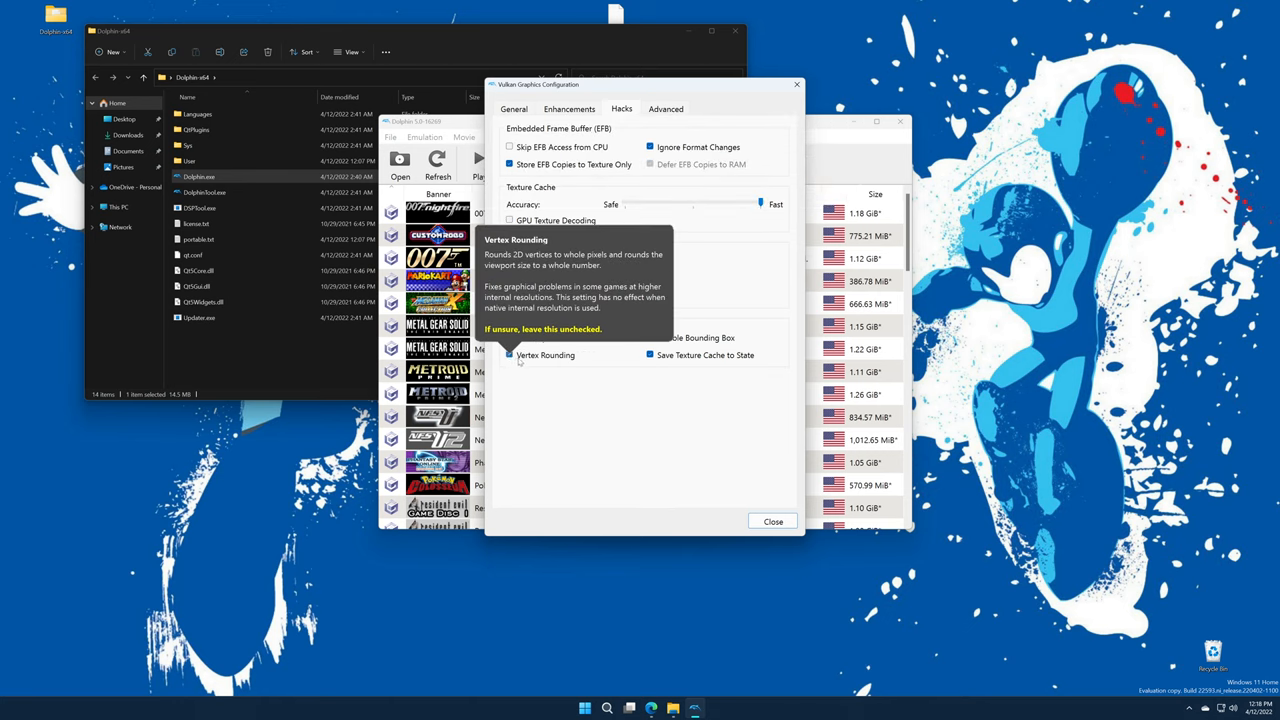
pyautogui.moveTo(596, 408)
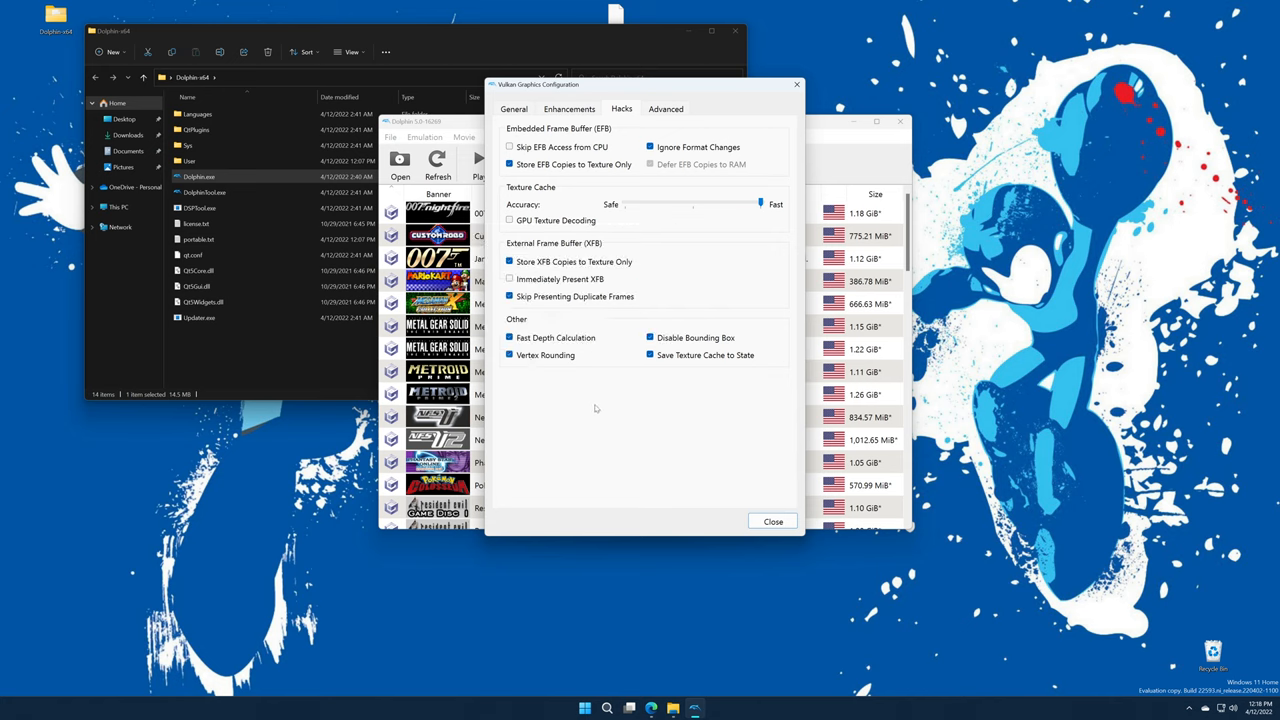
pyautogui.moveTo(545, 355)
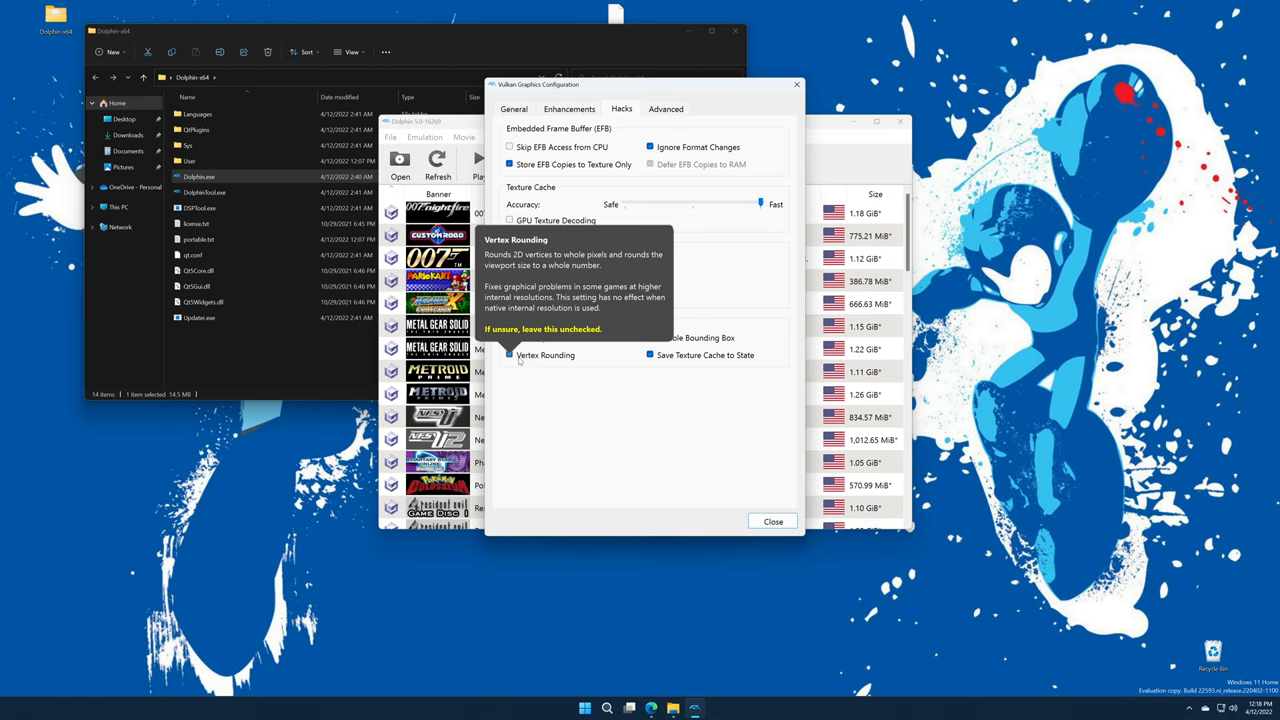
# - Review the Advanced graphics options, then close the Vulkan Graphics Configuration window
pyautogui.click(666, 108)
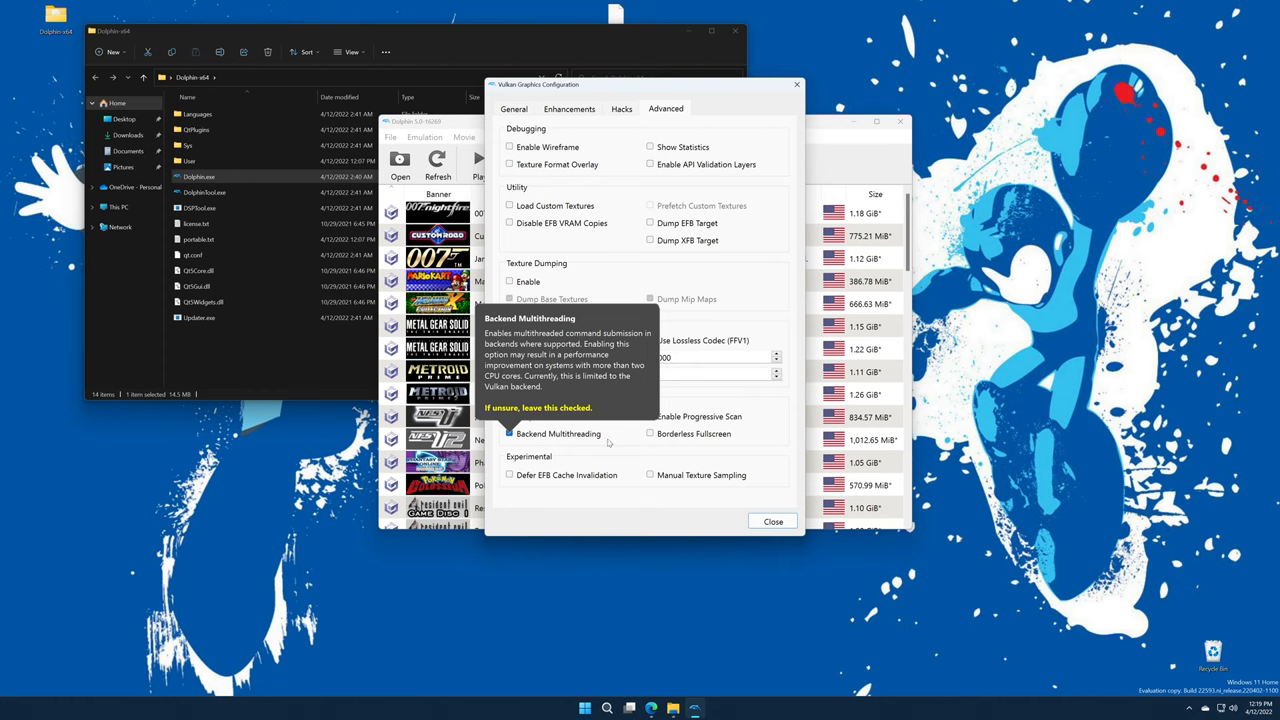
pyautogui.moveTo(608, 442)
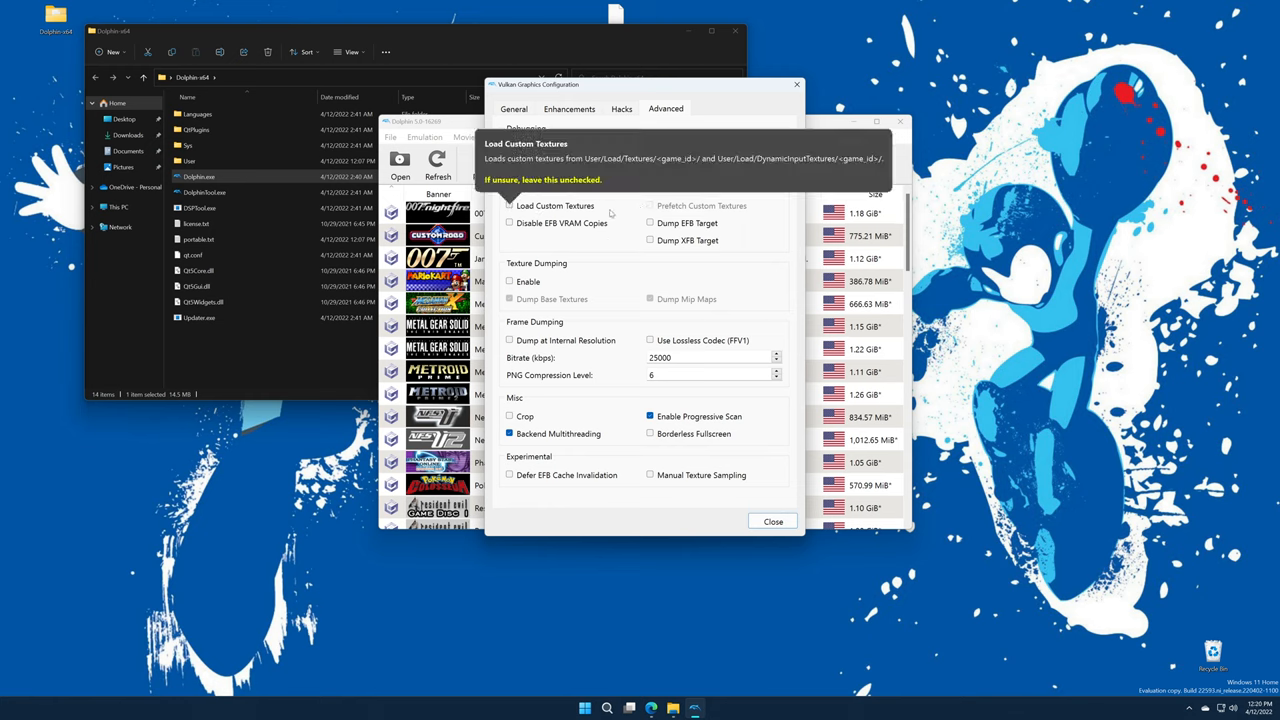
pyautogui.click(773, 521)
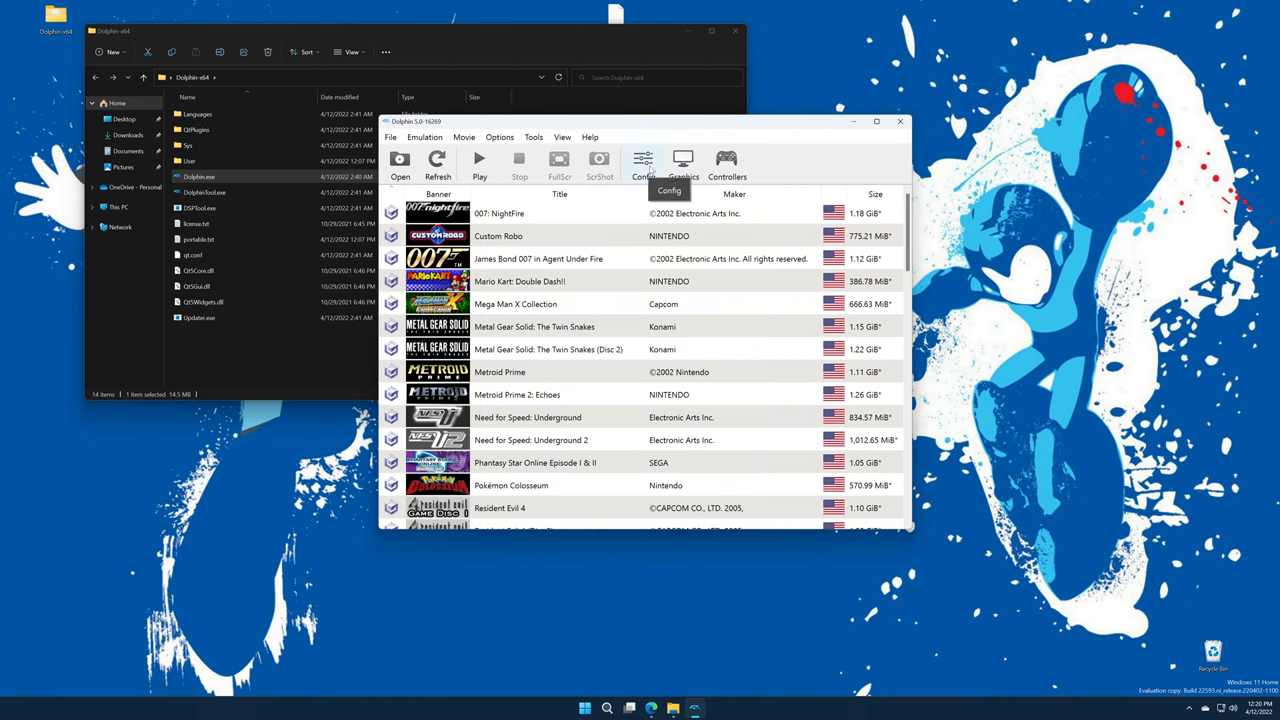
# - Open Dolphin's Settings from Config and show the GameCube tab
pyautogui.click(643, 165)
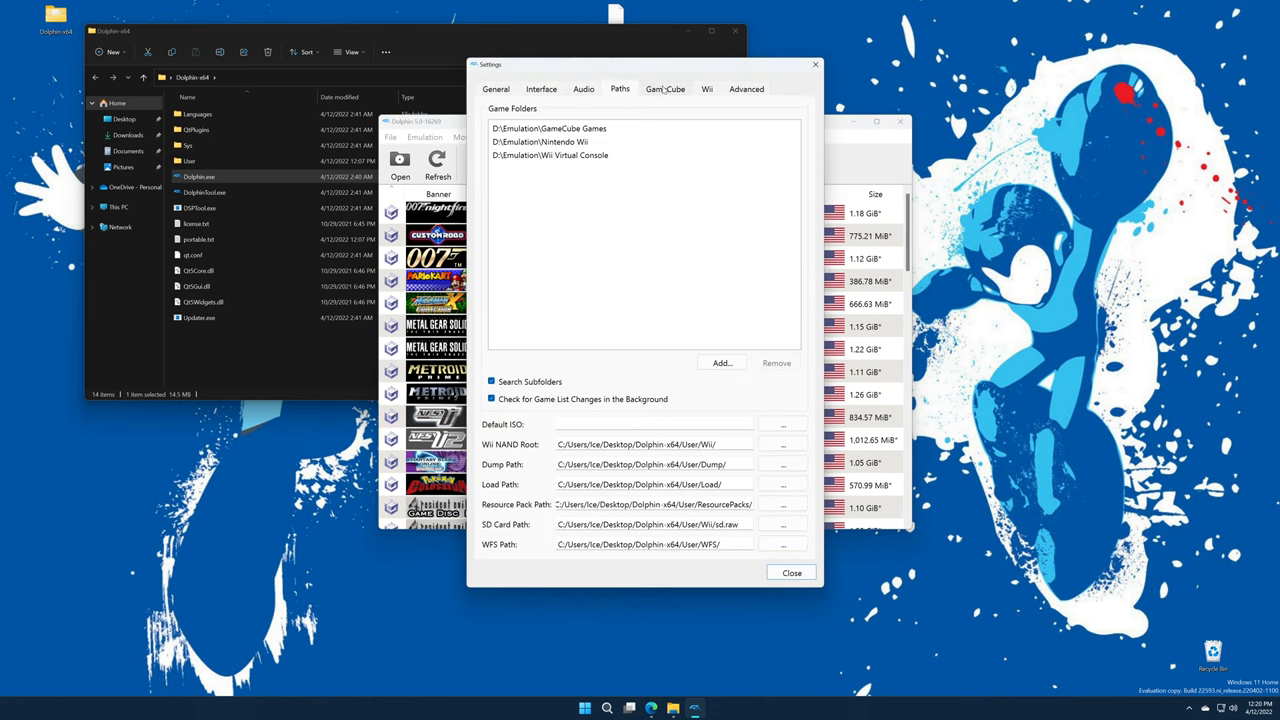
pyautogui.click(665, 89)
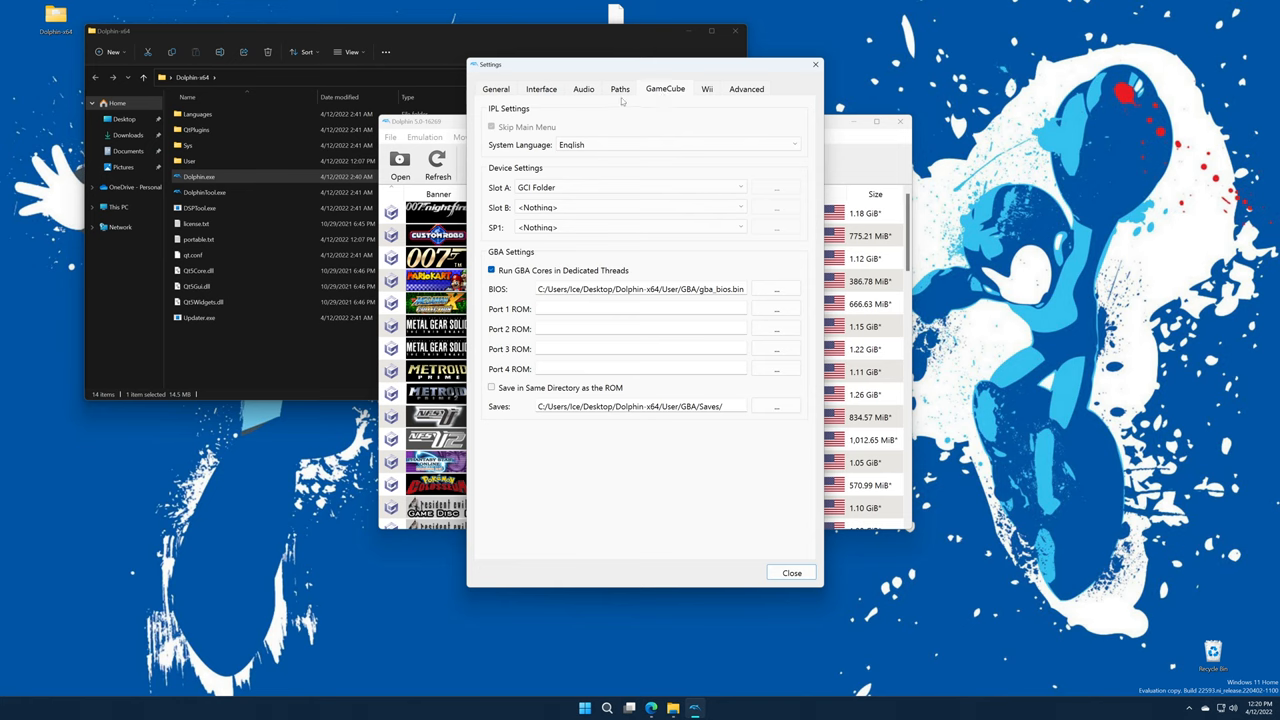
pyautogui.moveTo(490, 117)
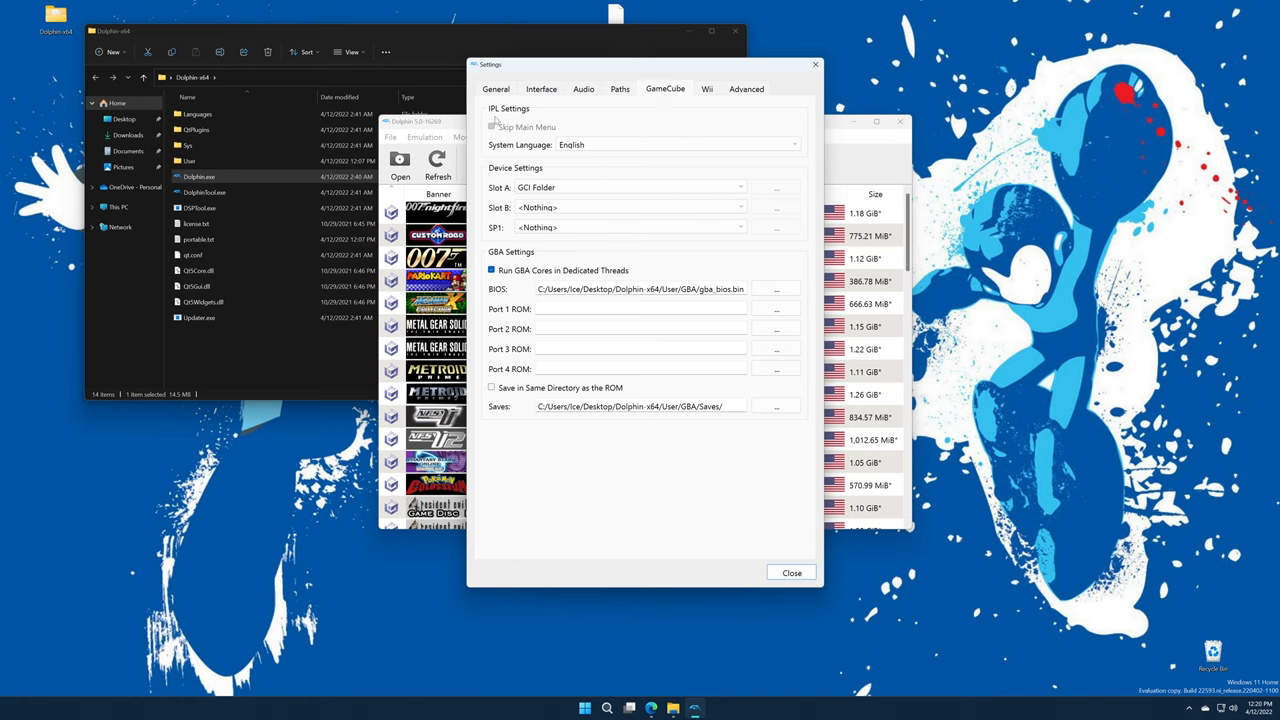
pyautogui.moveTo(615, 444)
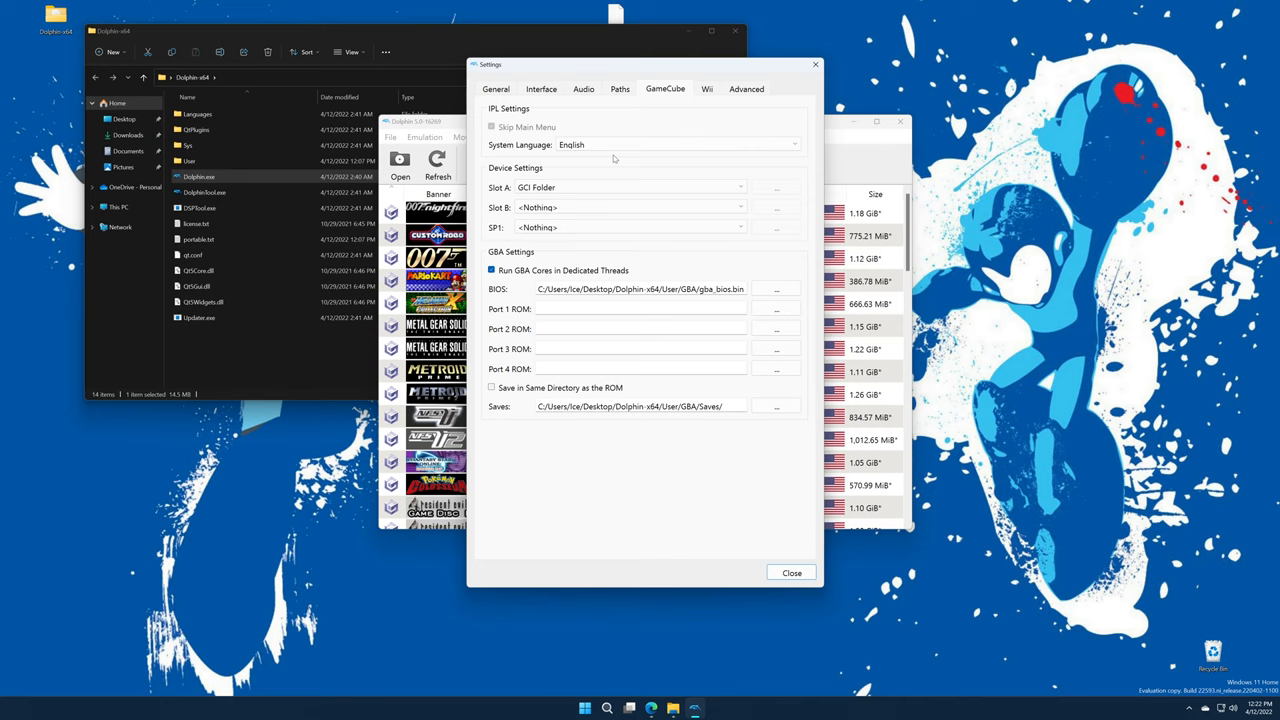
# - Put a Memory Card in GameCube Slot A, leaving Slot B and SP1 as <Nothing>
pyautogui.click(631, 187)
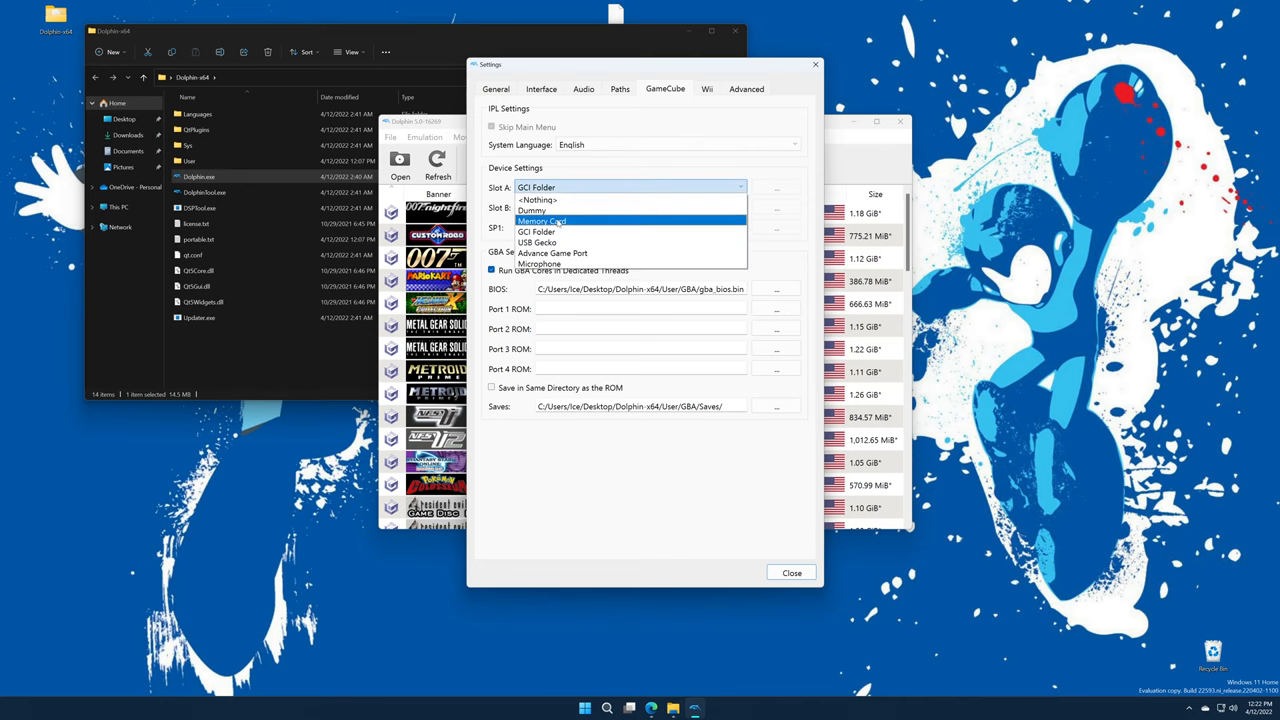
pyautogui.click(542, 221)
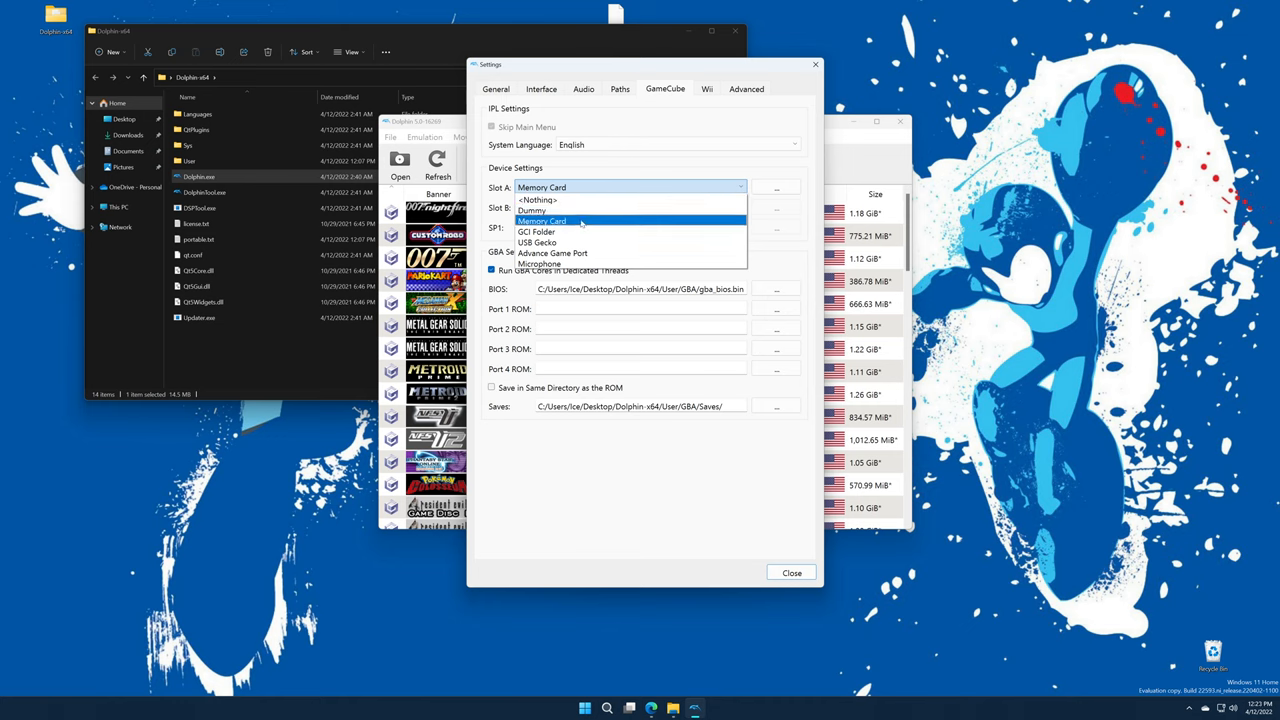
pyautogui.moveTo(537, 231)
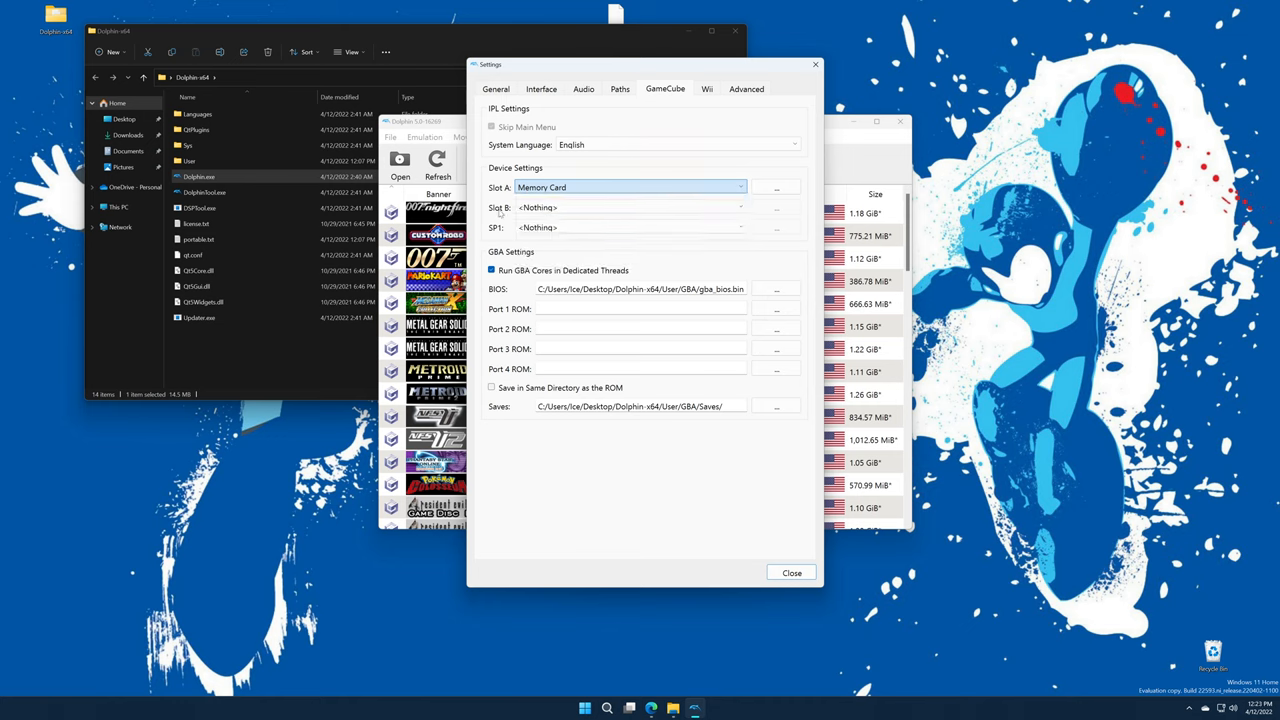
pyautogui.click(630, 207)
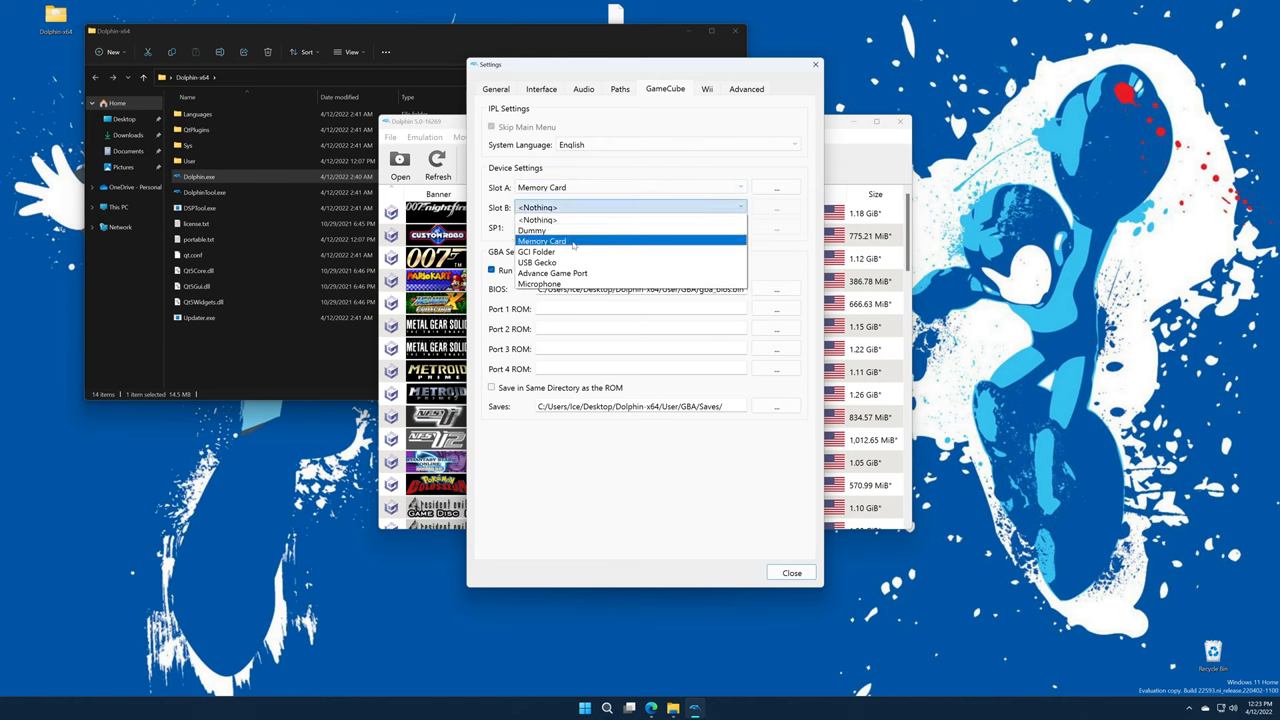
pyautogui.click(630, 227)
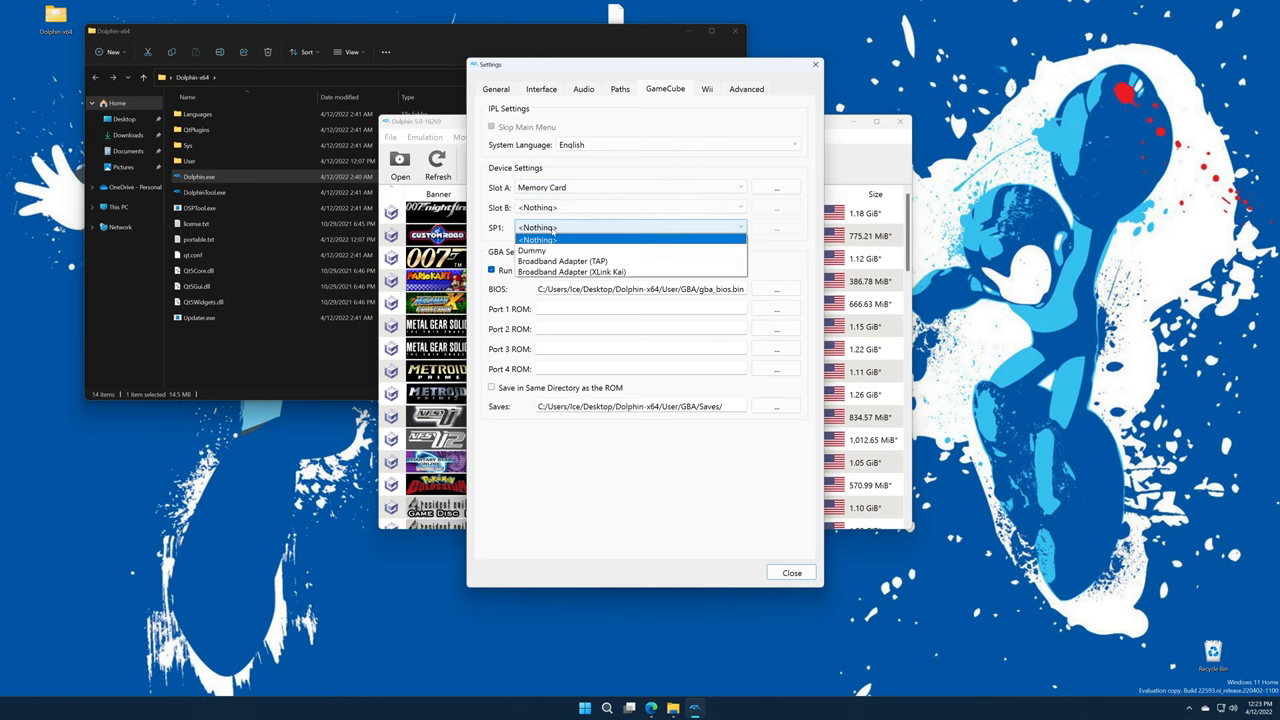
pyautogui.moveTo(562, 261)
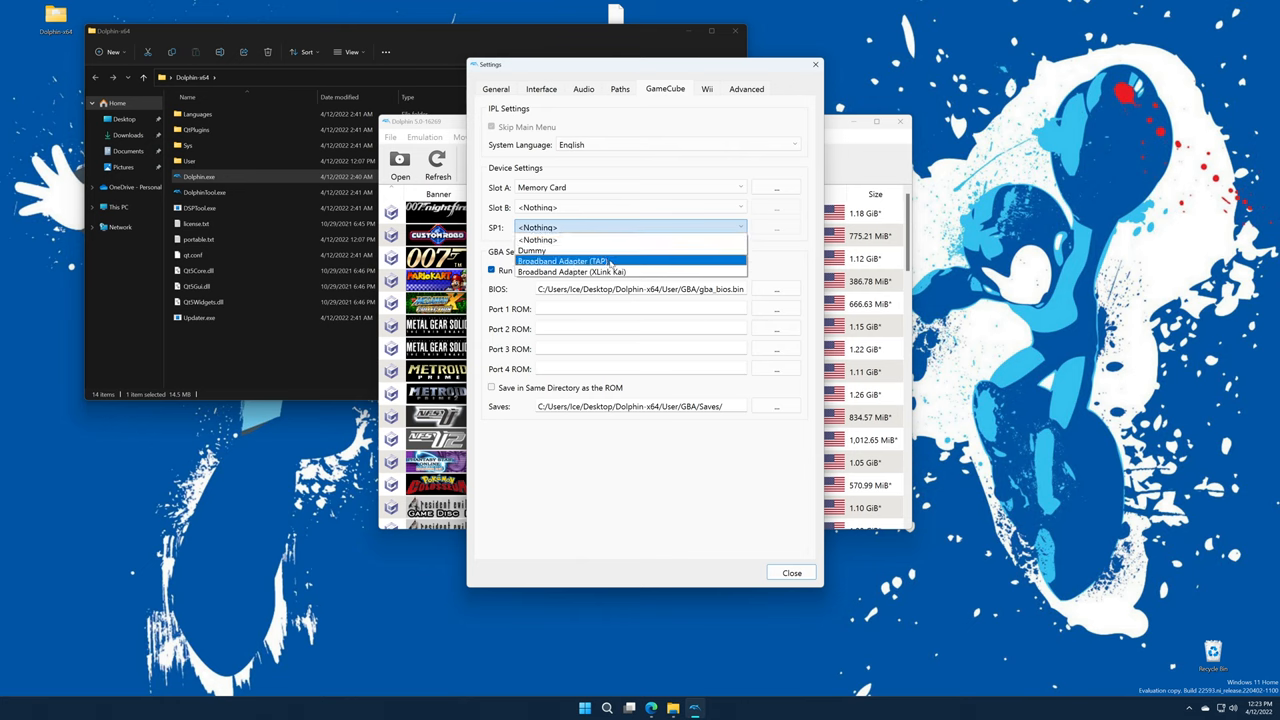
pyautogui.moveTo(570, 272)
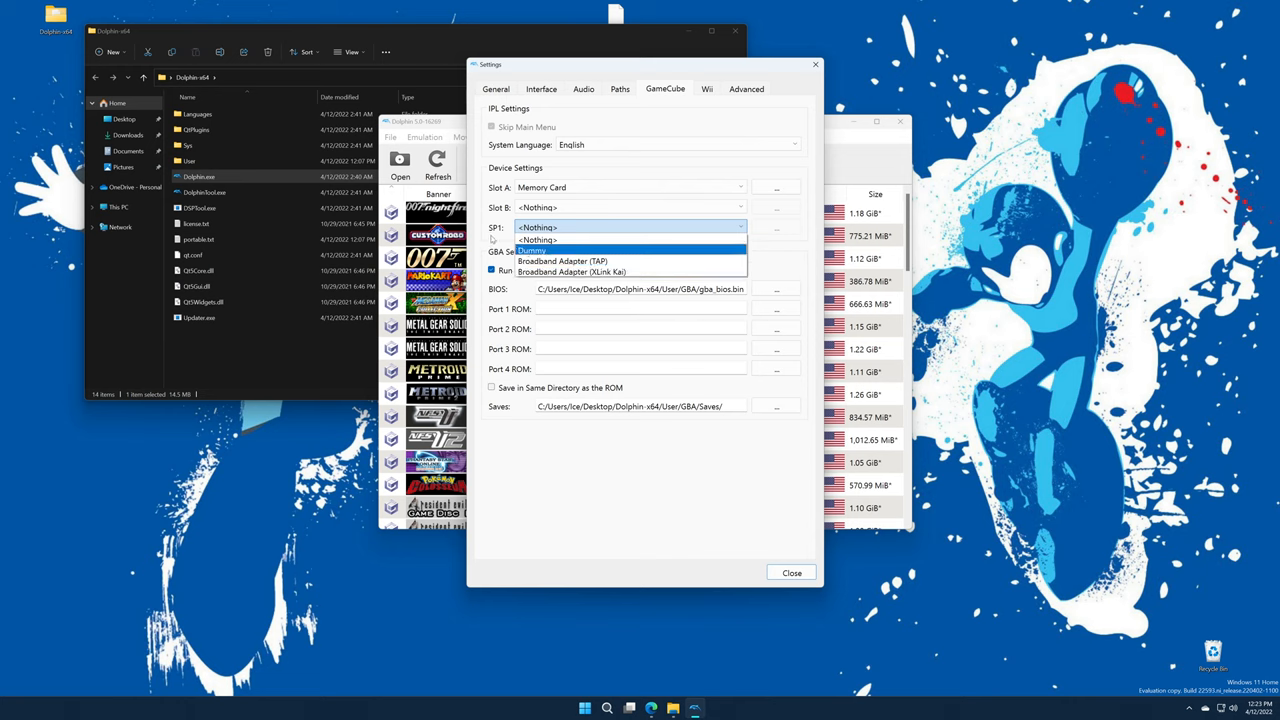
pyautogui.click(538, 239)
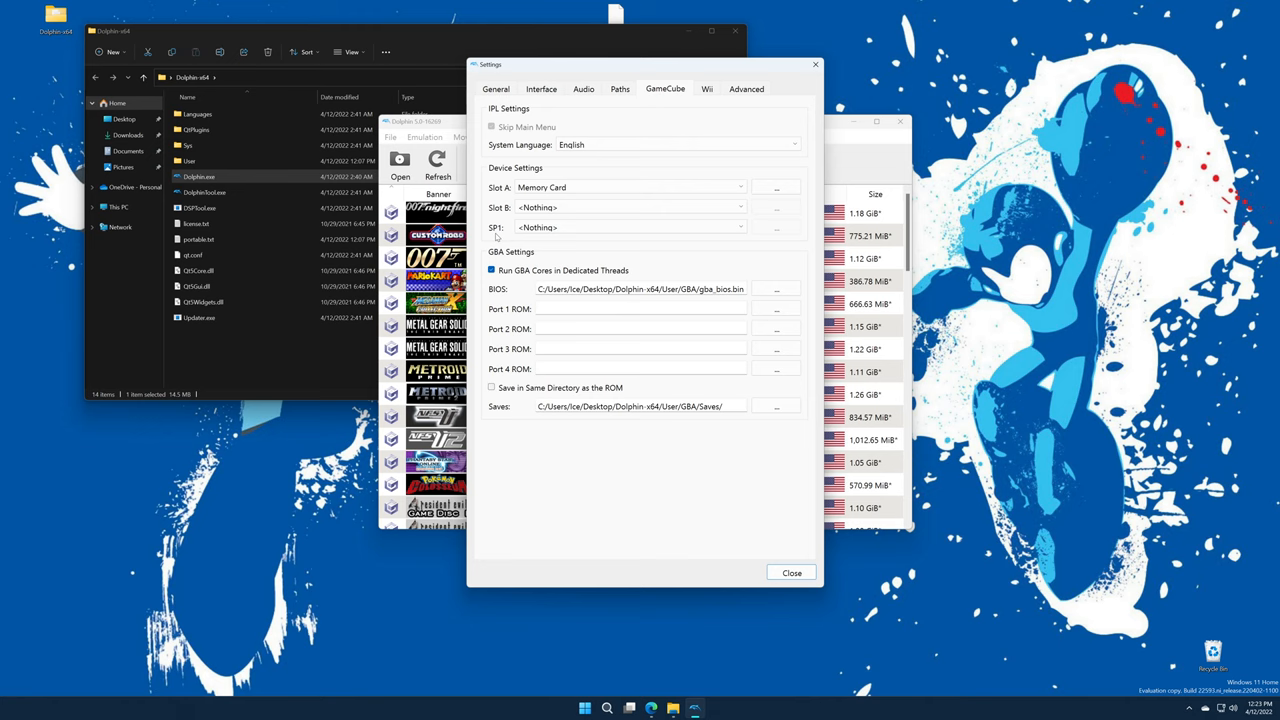
pyautogui.moveTo(706, 283)
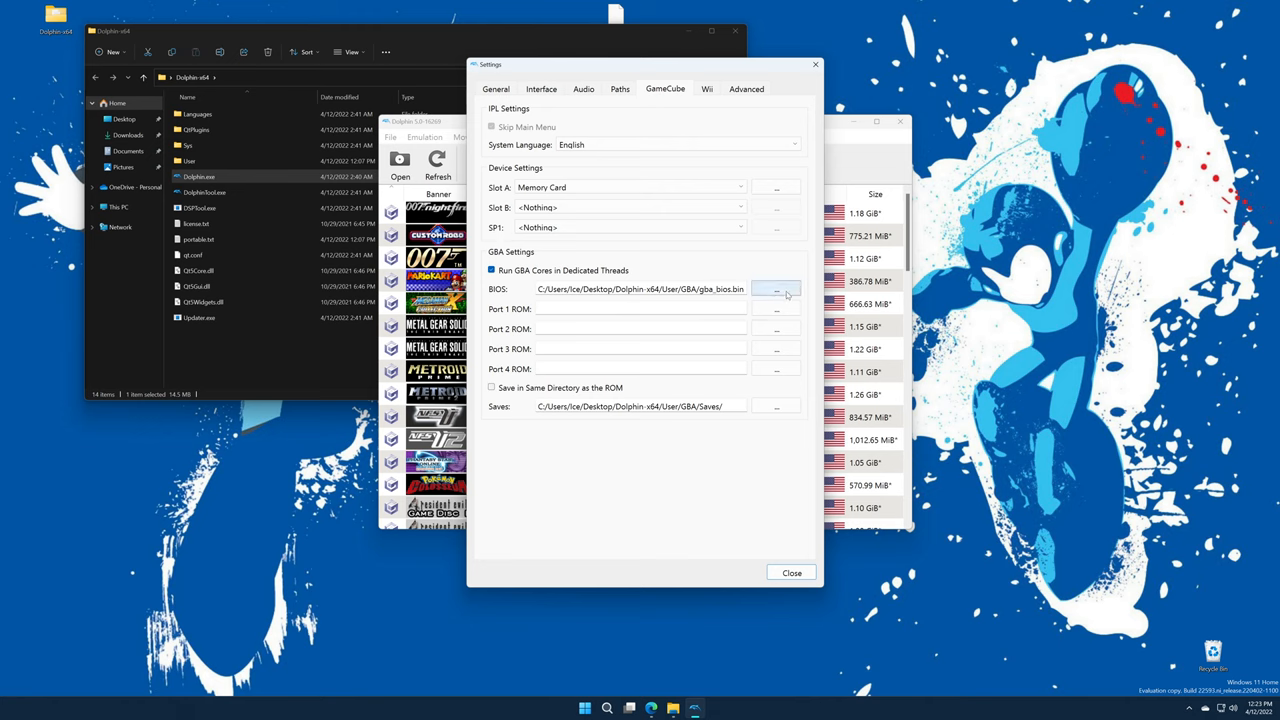
pyautogui.moveTo(776, 289)
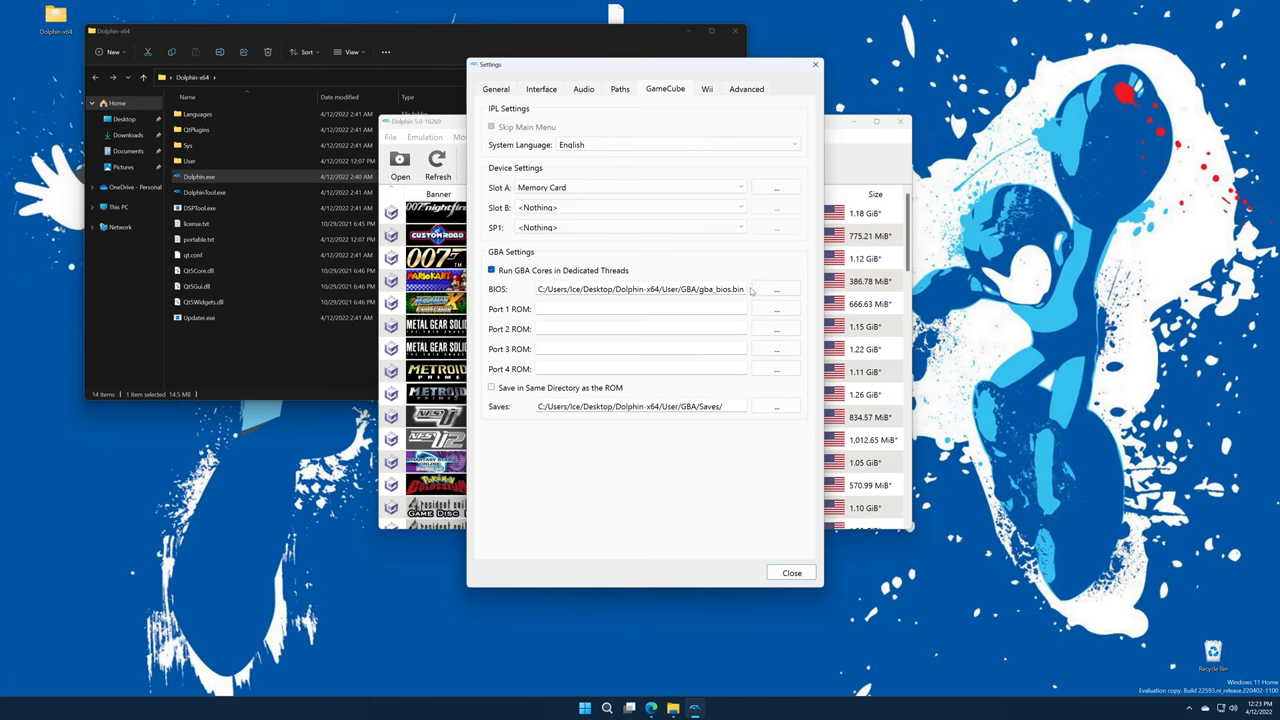
pyautogui.click(707, 89)
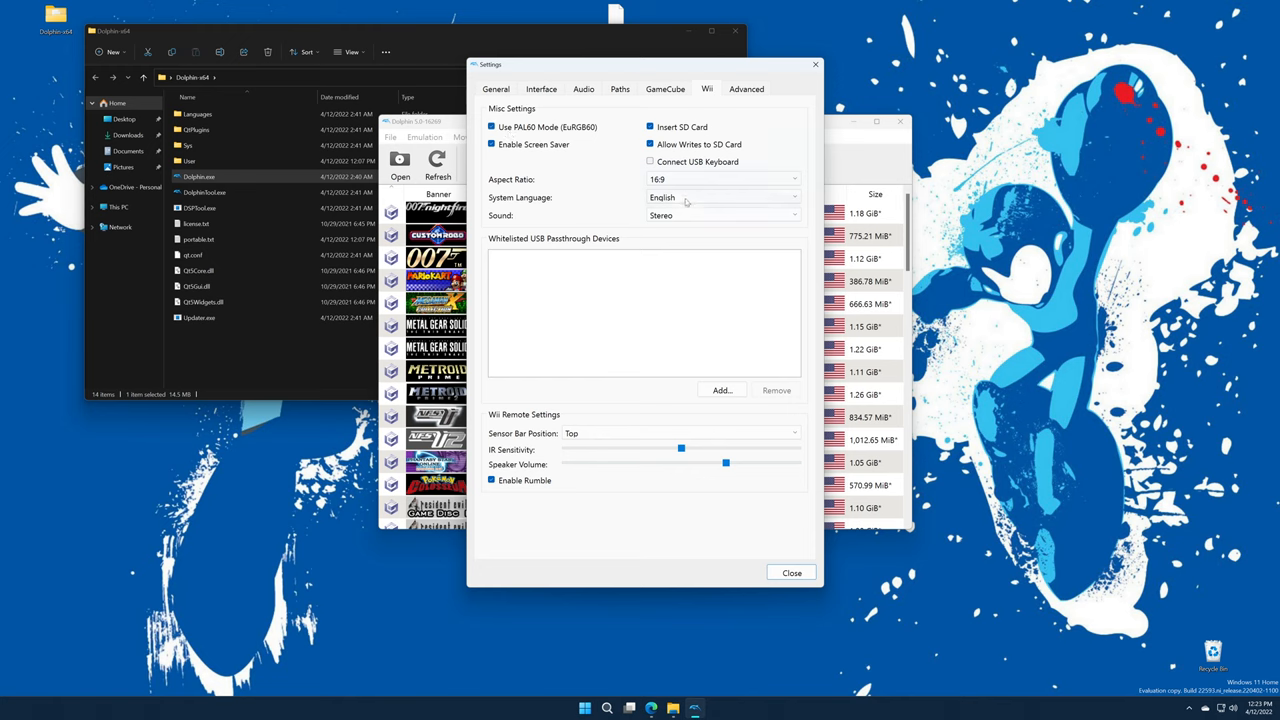
# - Choose Surround as the Wii sound output
pyautogui.click(722, 215)
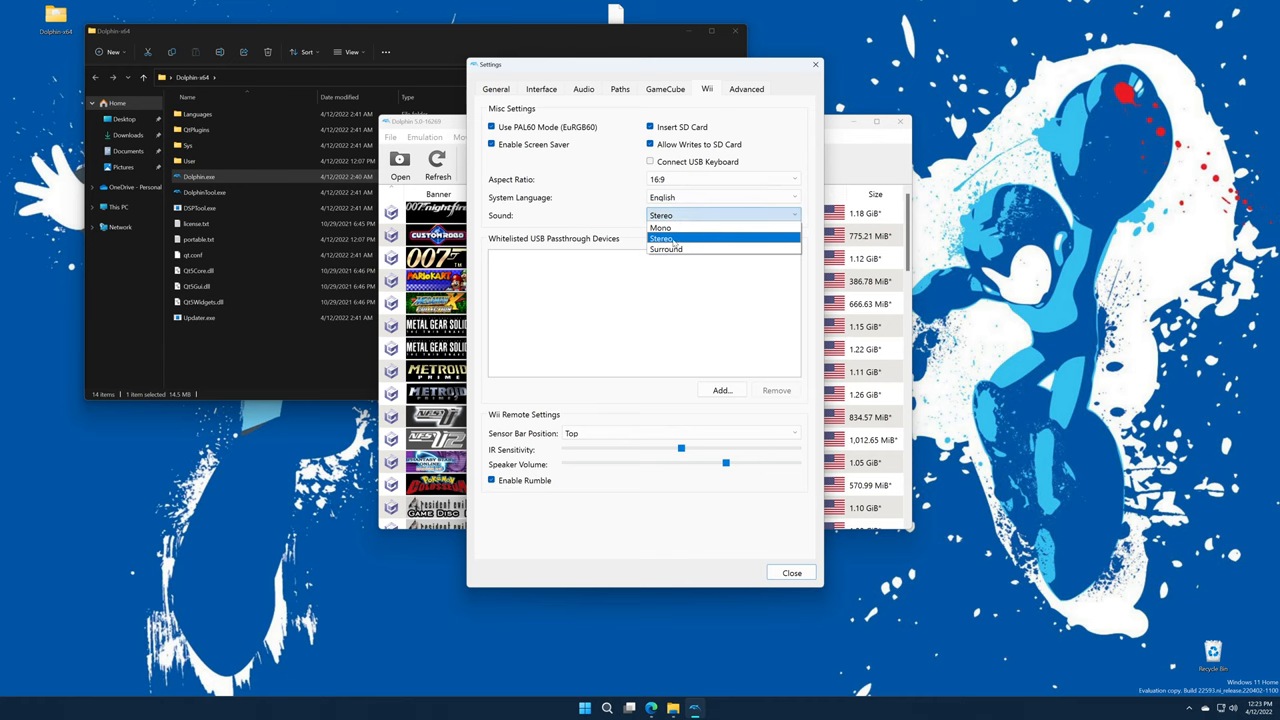
pyautogui.click(666, 249)
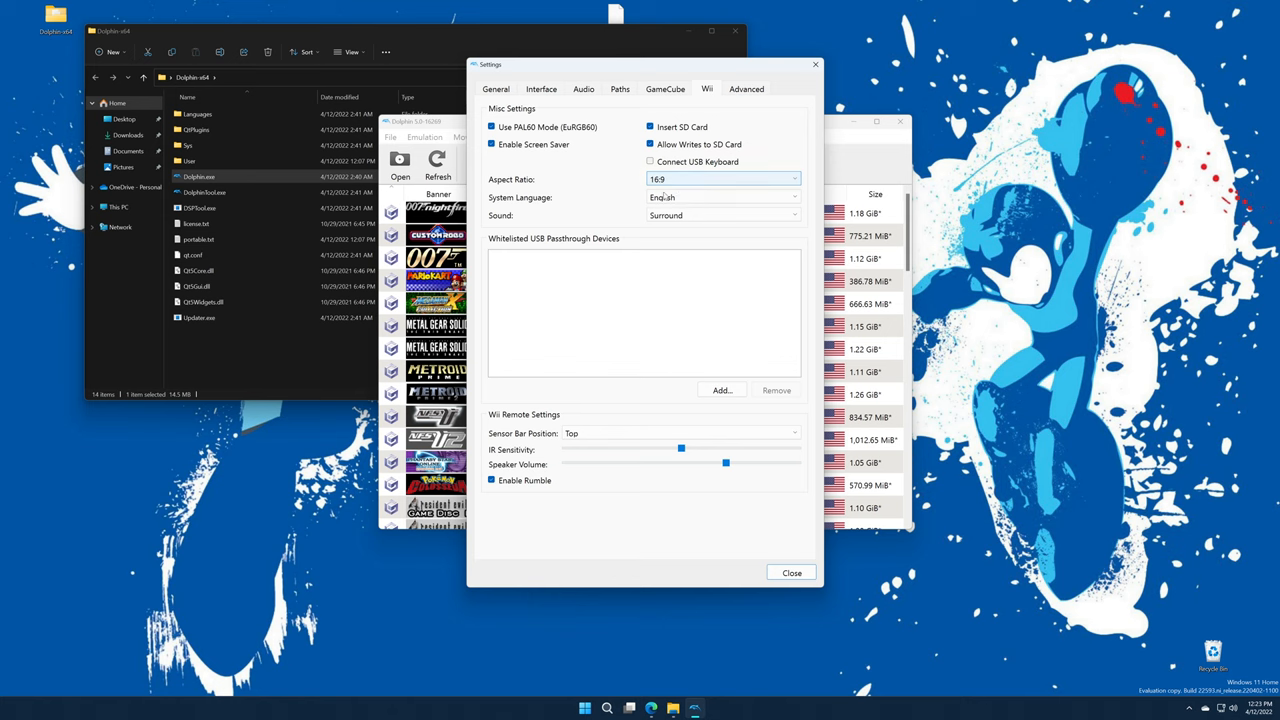
pyautogui.click(496, 89)
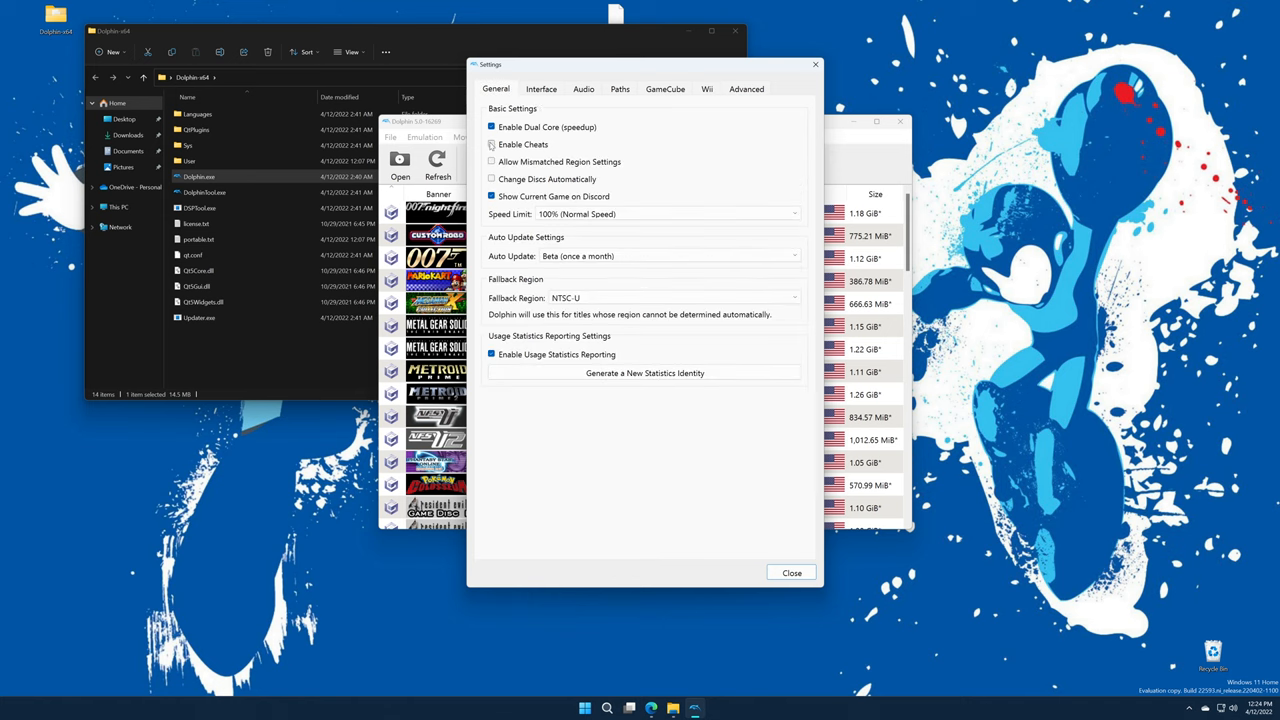
# - Close the Custom Robo game properties window
pyautogui.rightClick(435, 235)
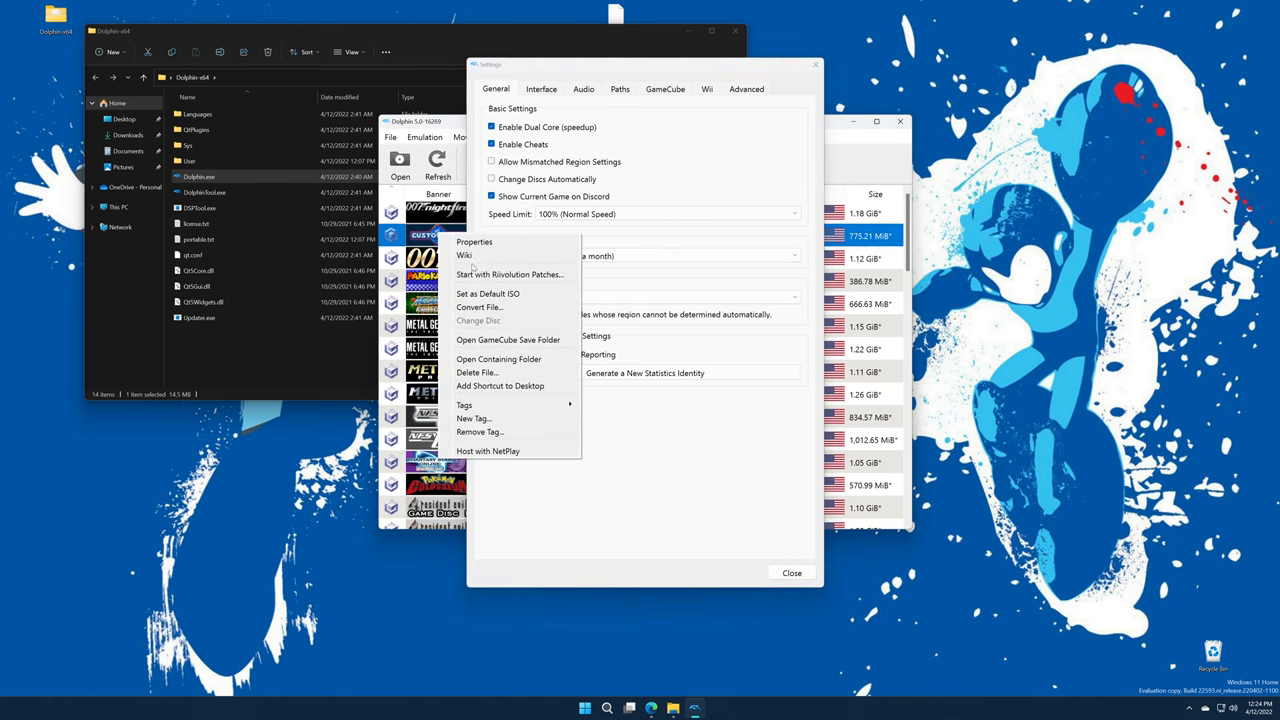
pyautogui.click(474, 241)
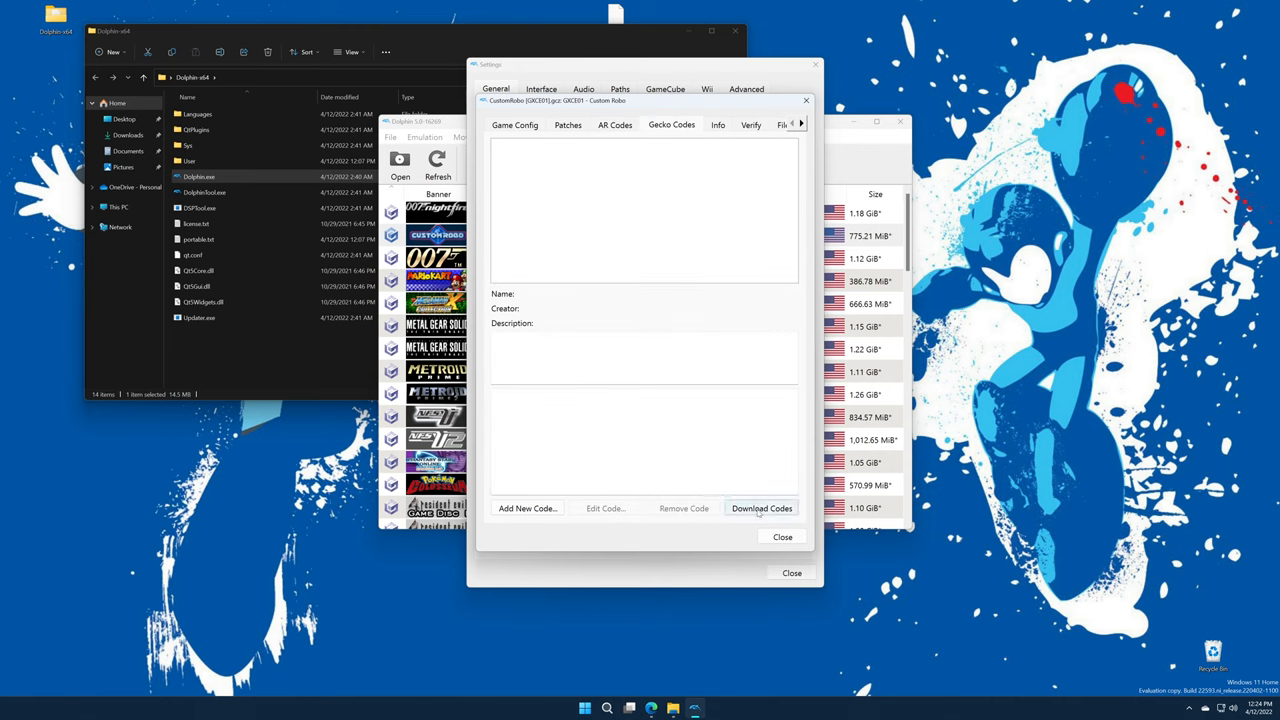
pyautogui.click(761, 508)
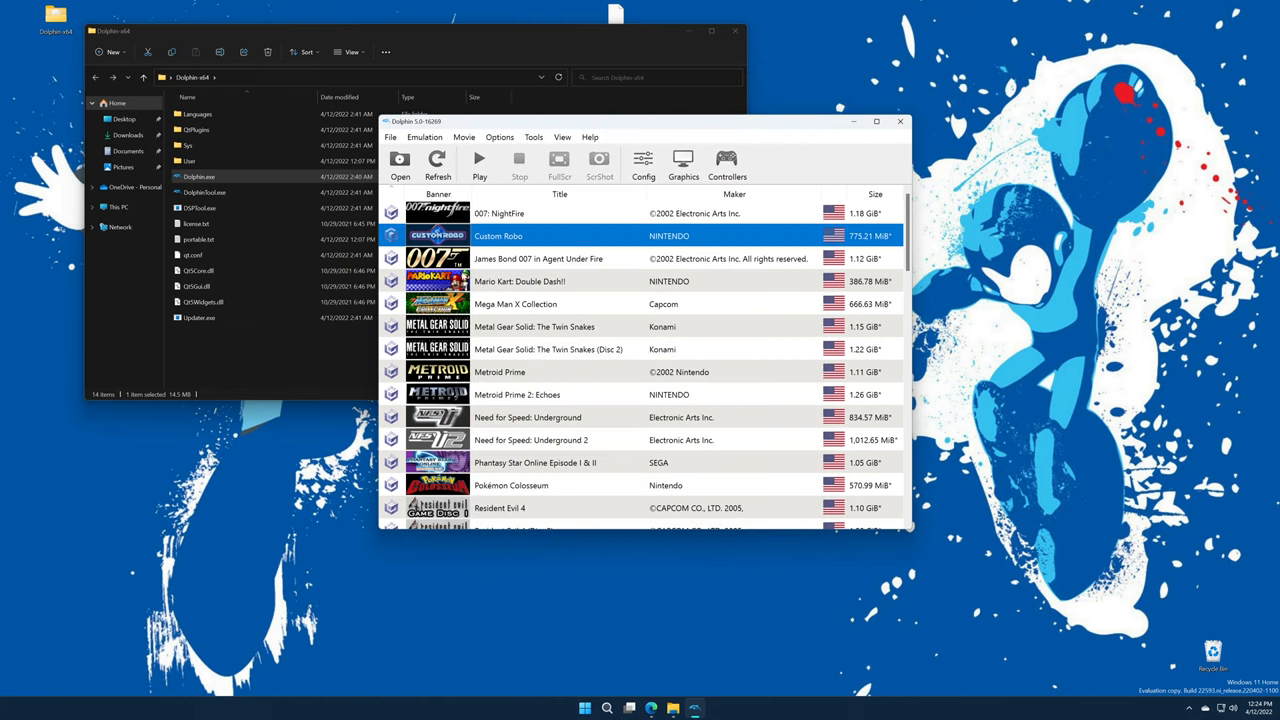
# - Inspect Mario Kart: Double Dash!! Action Replay codes in its properties, then close them
pyautogui.doubleClick(519, 281)
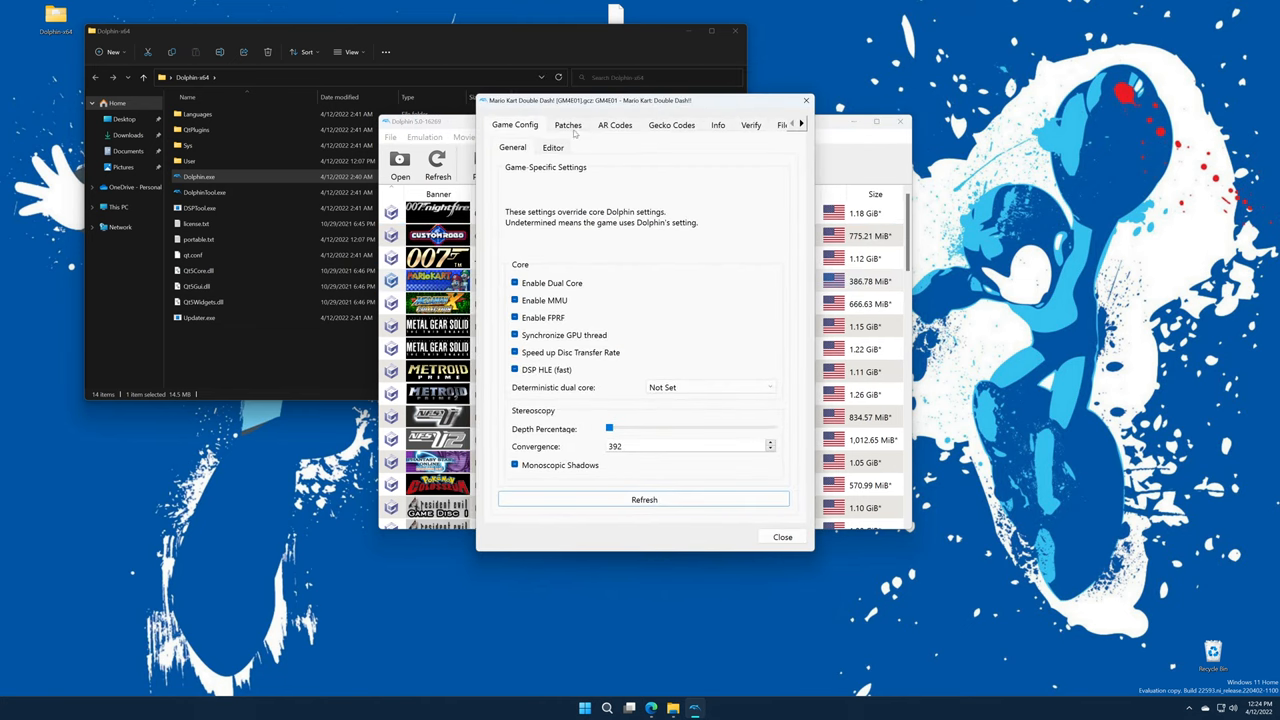
pyautogui.click(614, 124)
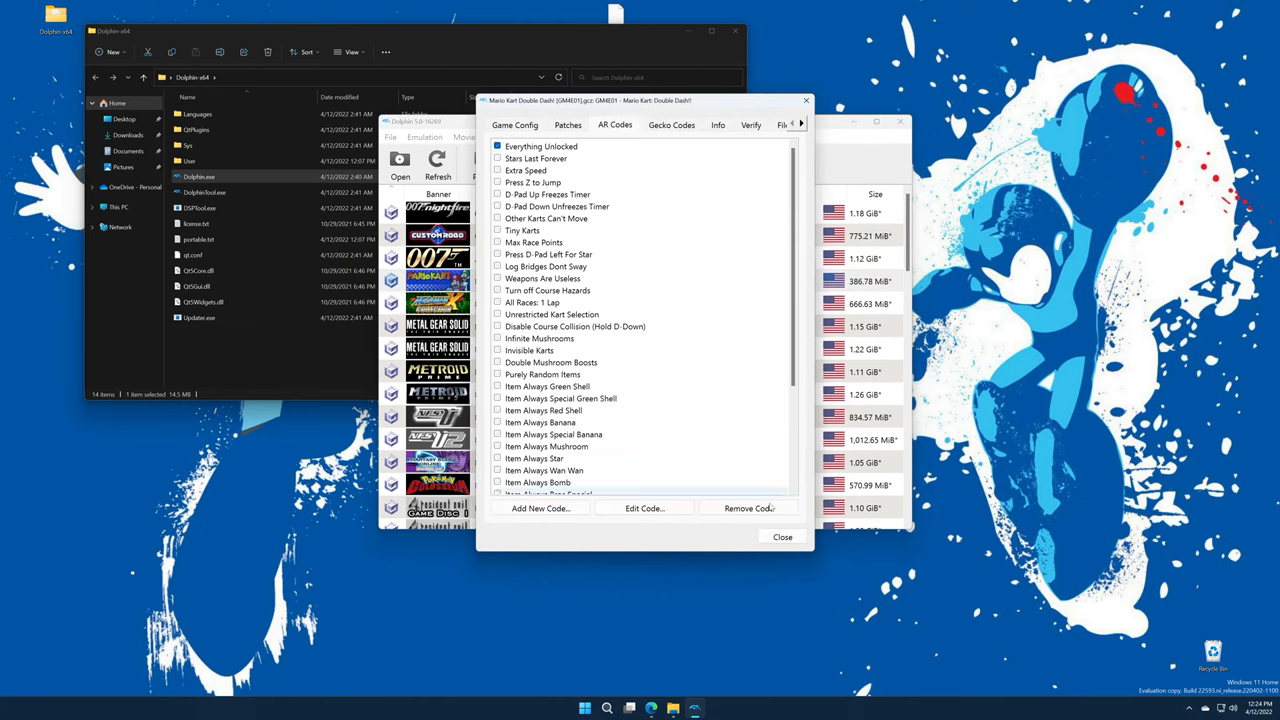
pyautogui.click(782, 537)
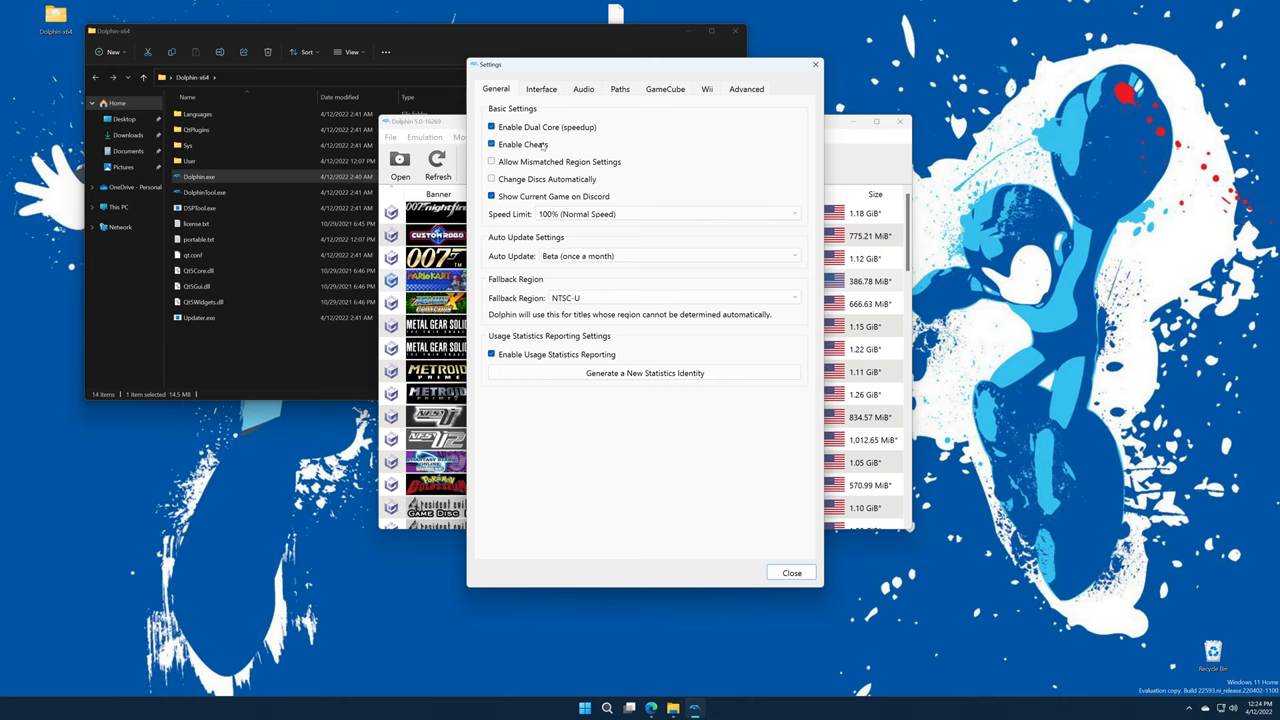
pyautogui.moveTo(510, 118)
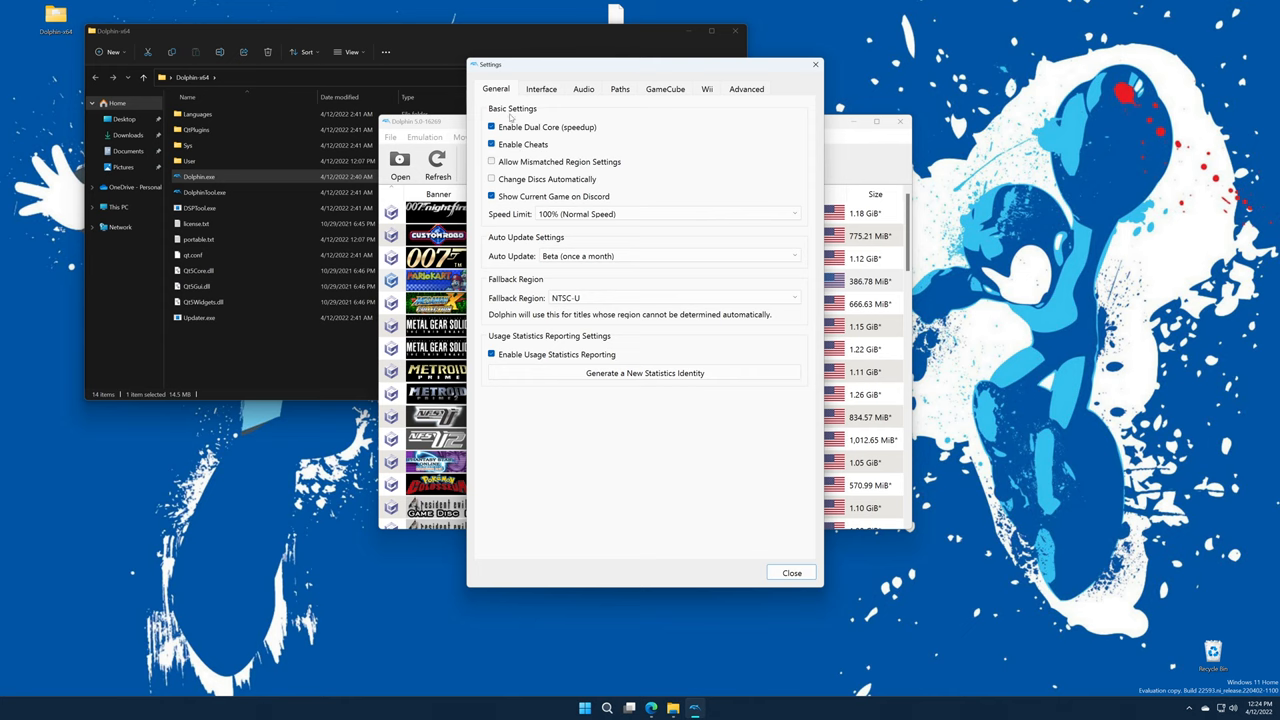
# - Enable Change Discs Automatically and set Auto Update to the Dev channel
pyautogui.click(491, 178)
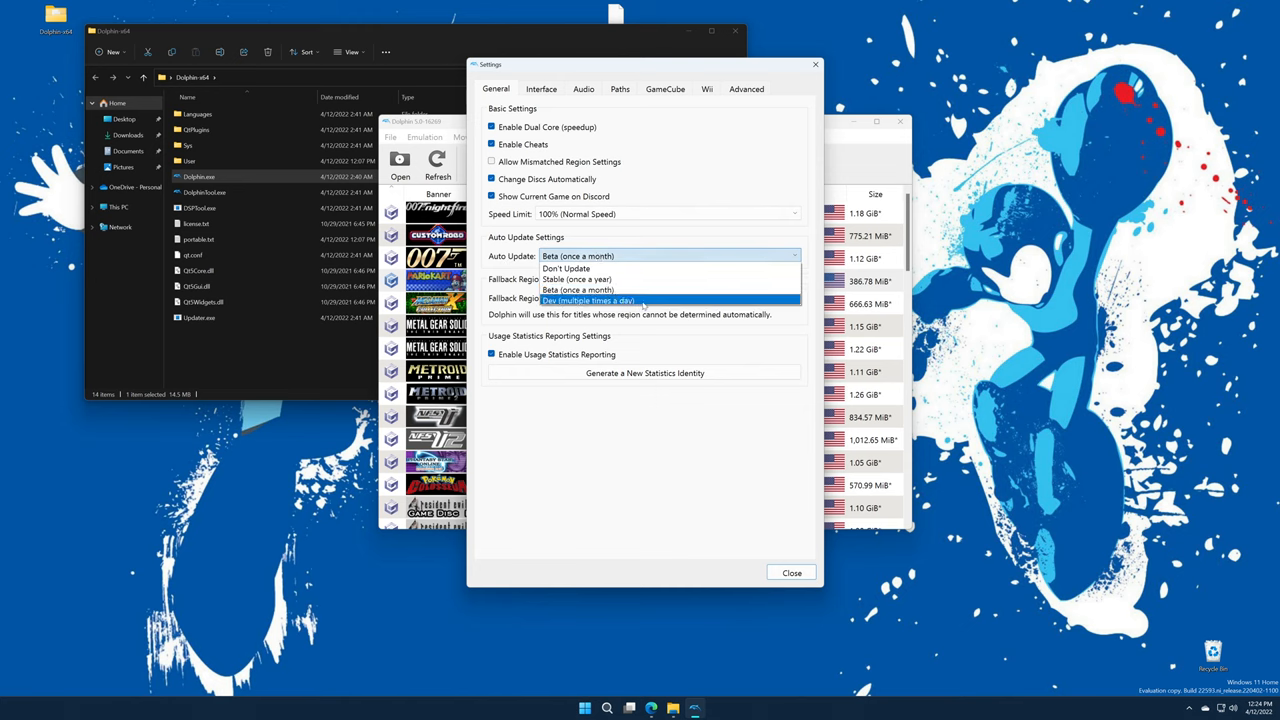
pyautogui.click(588, 300)
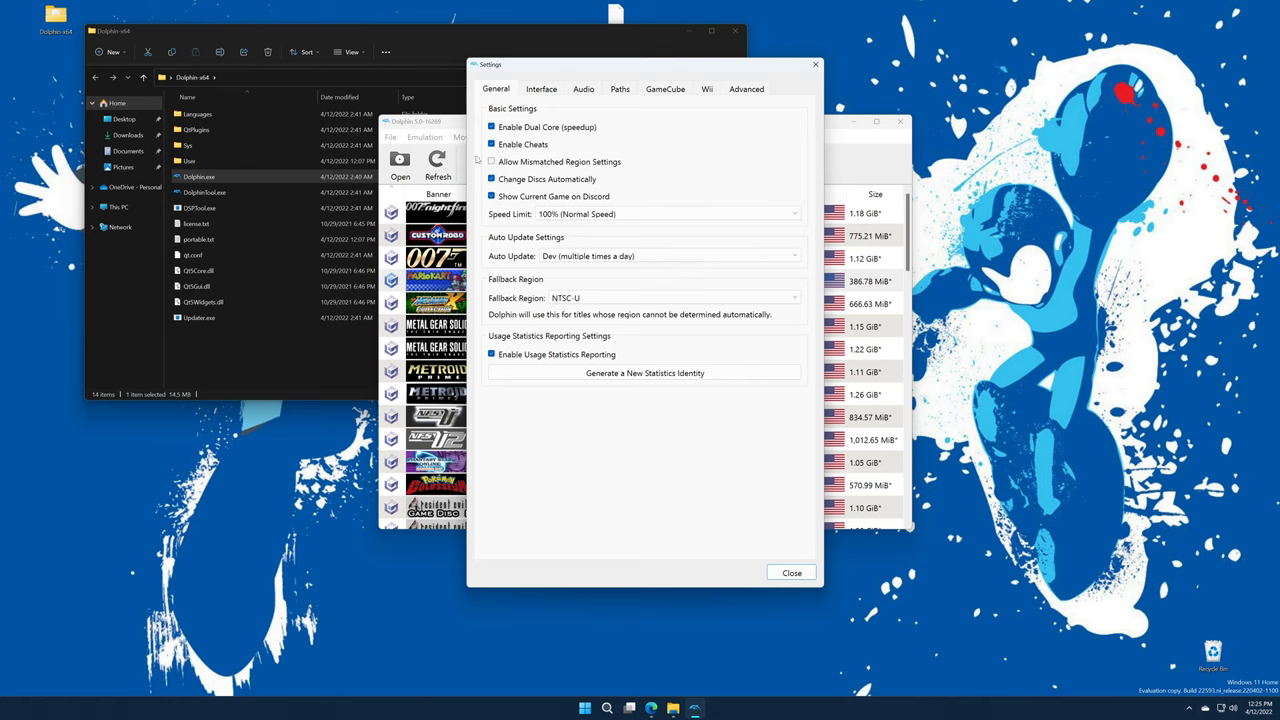
pyautogui.click(583, 89)
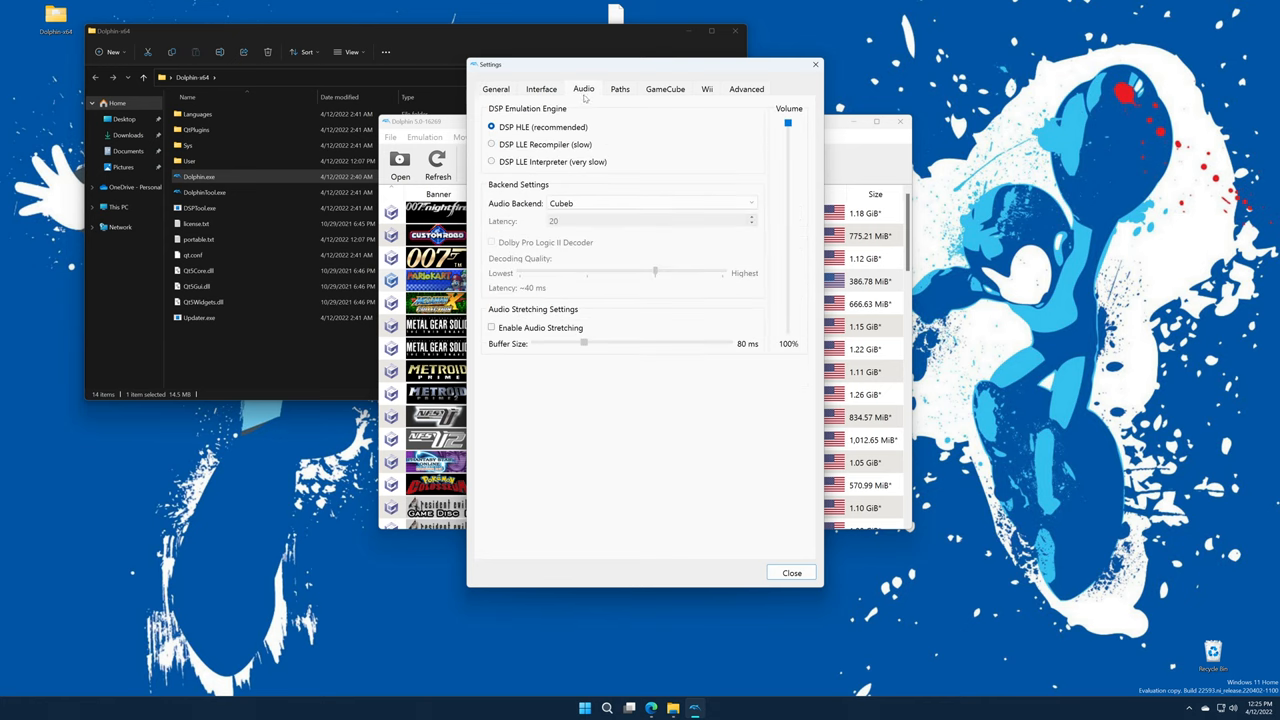
pyautogui.moveTo(600, 147)
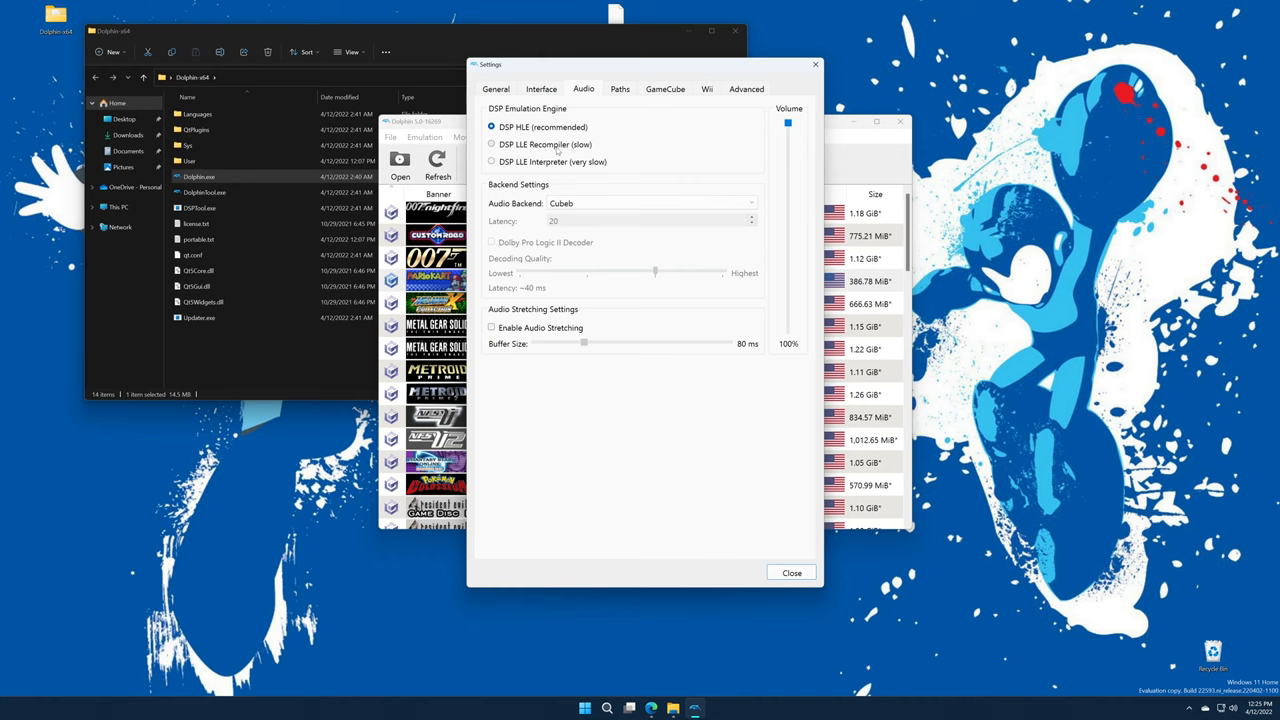
# - Use DSP LLE Recompiler with Dolby Pro Logic II decoding at about 20 ms quality
pyautogui.click(491, 144)
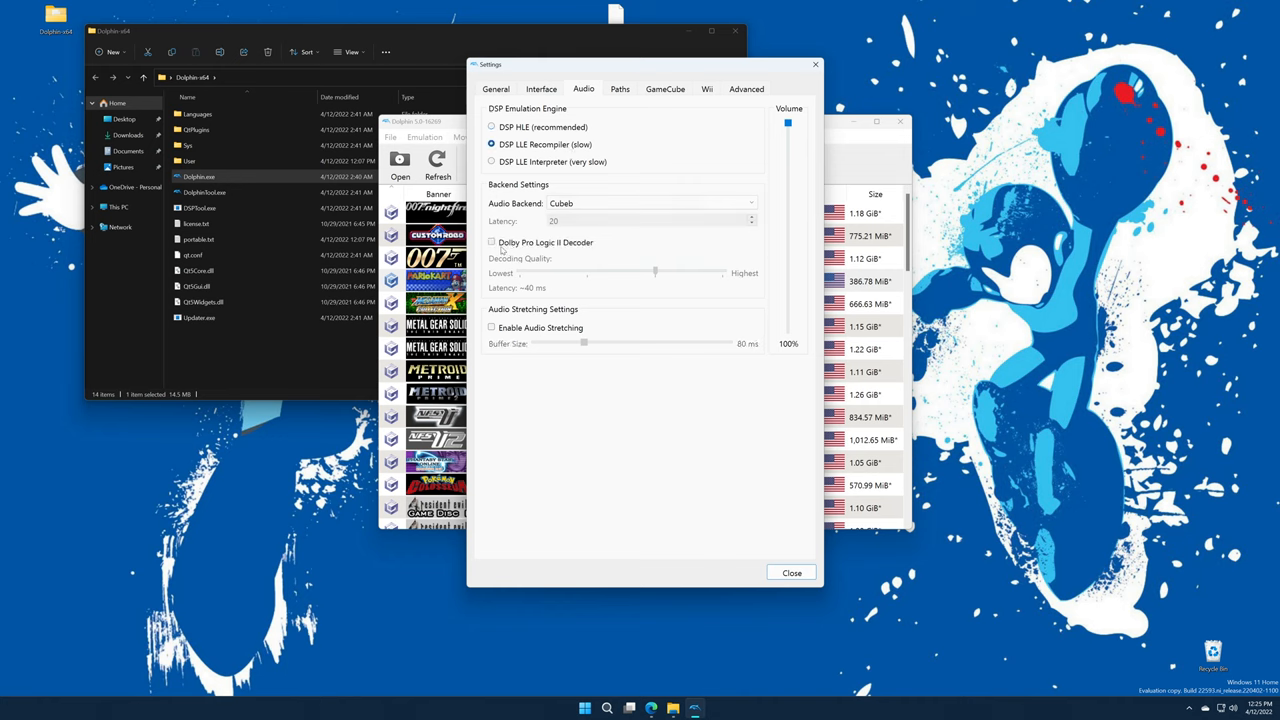
pyautogui.click(491, 242)
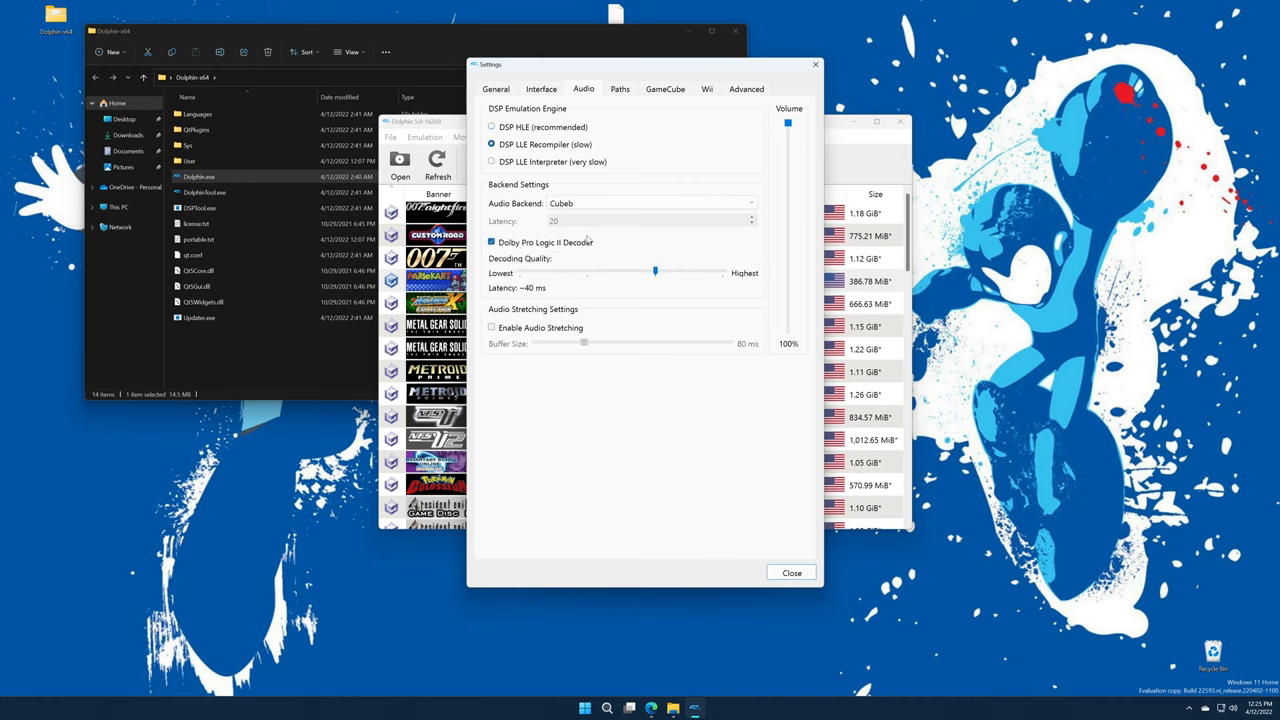
pyautogui.moveTo(655, 272); pyautogui.dragTo(722, 272)
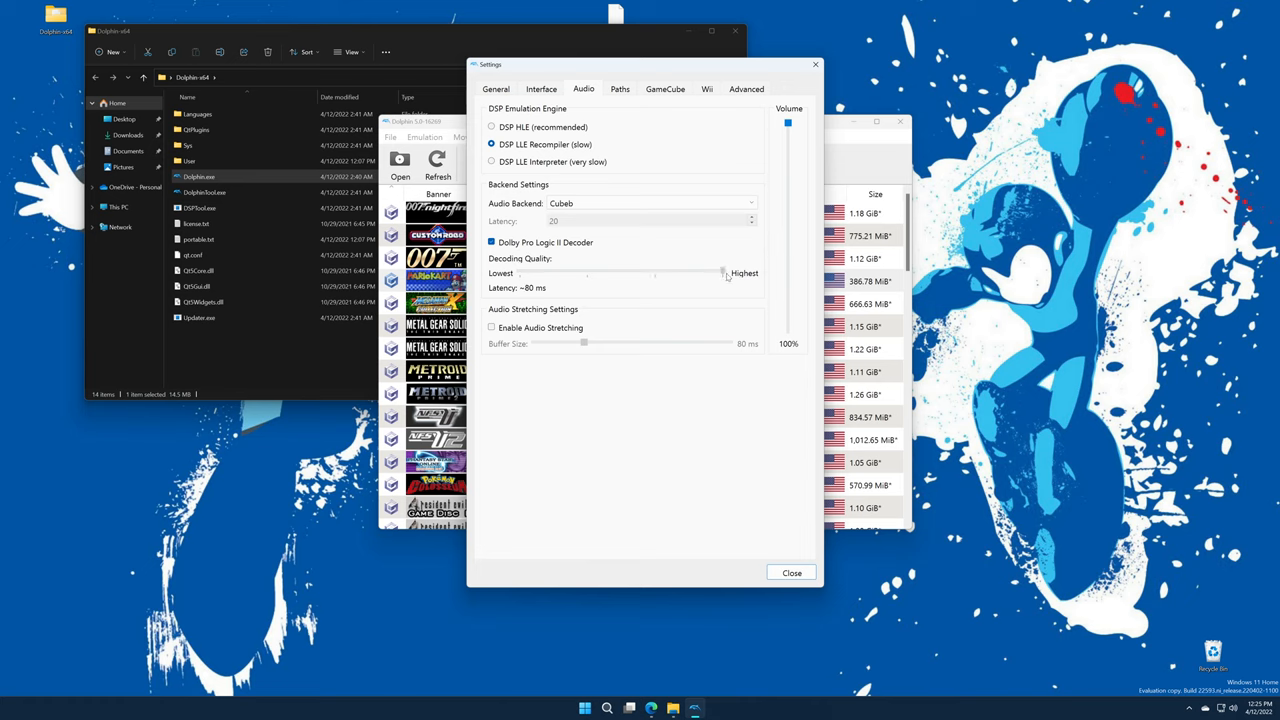
pyautogui.moveTo(723, 273); pyautogui.dragTo(522, 273)
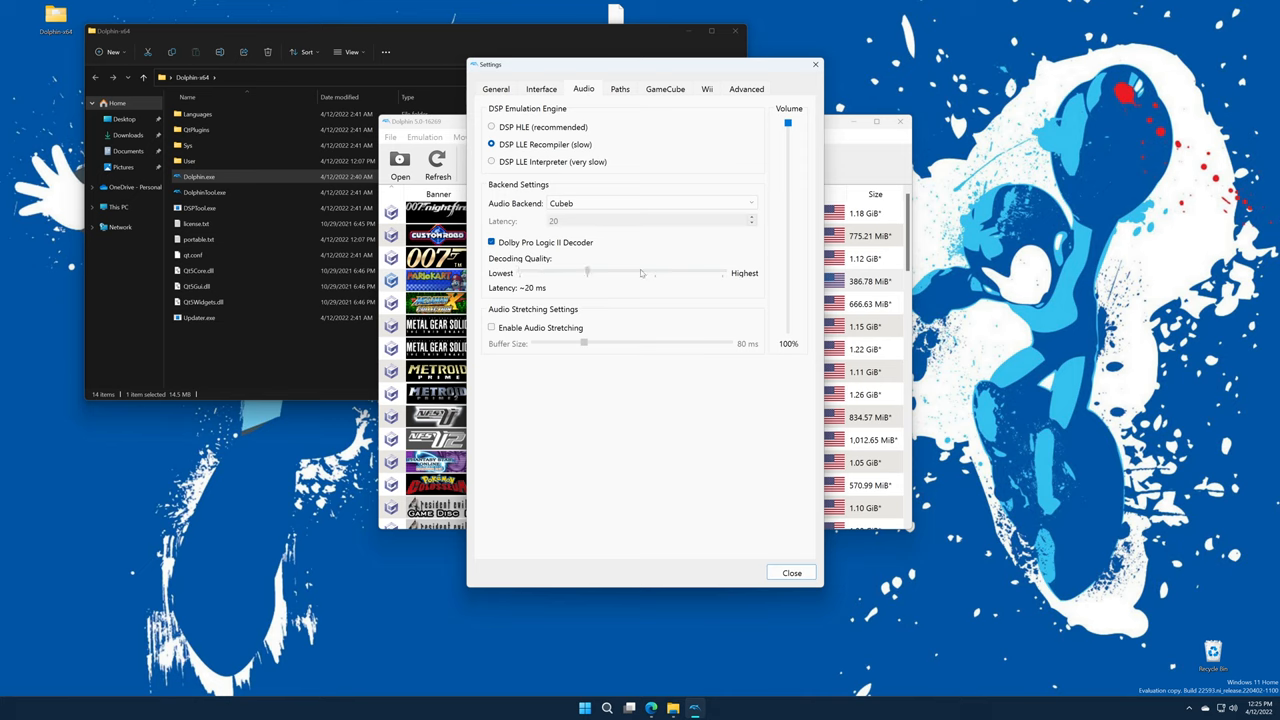
pyautogui.moveTo(568, 263)
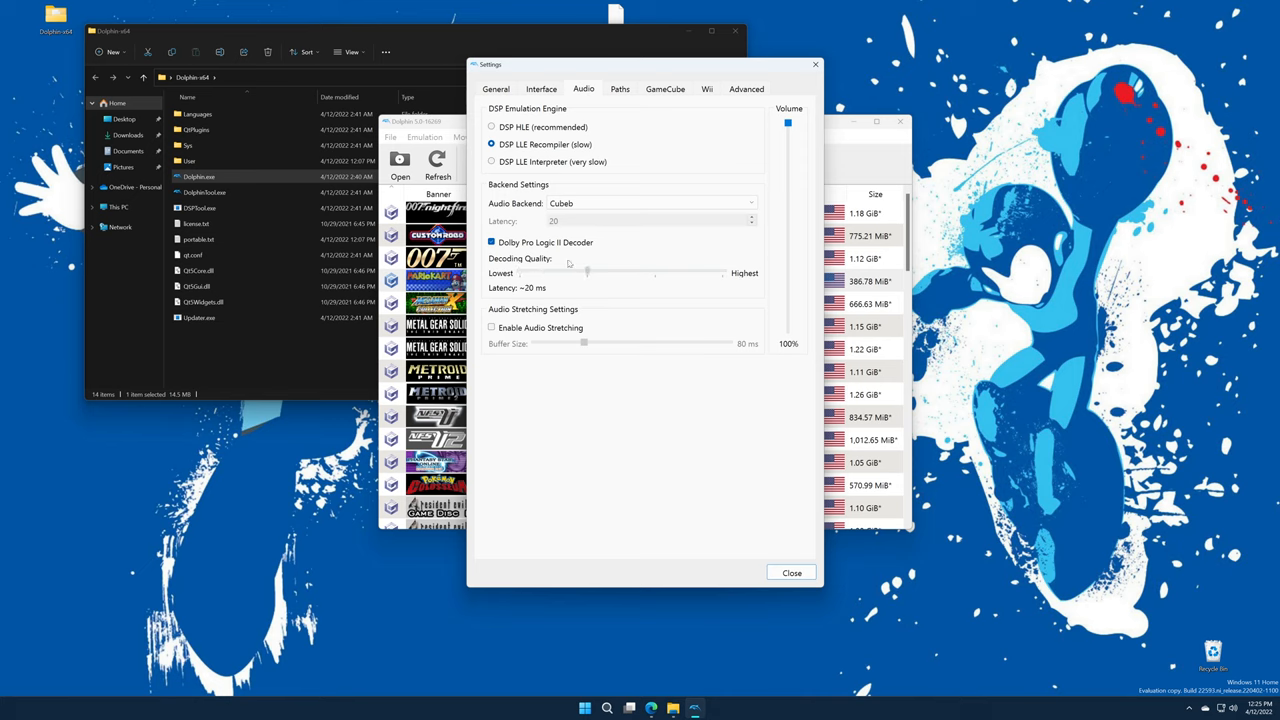
pyautogui.moveTo(601, 266)
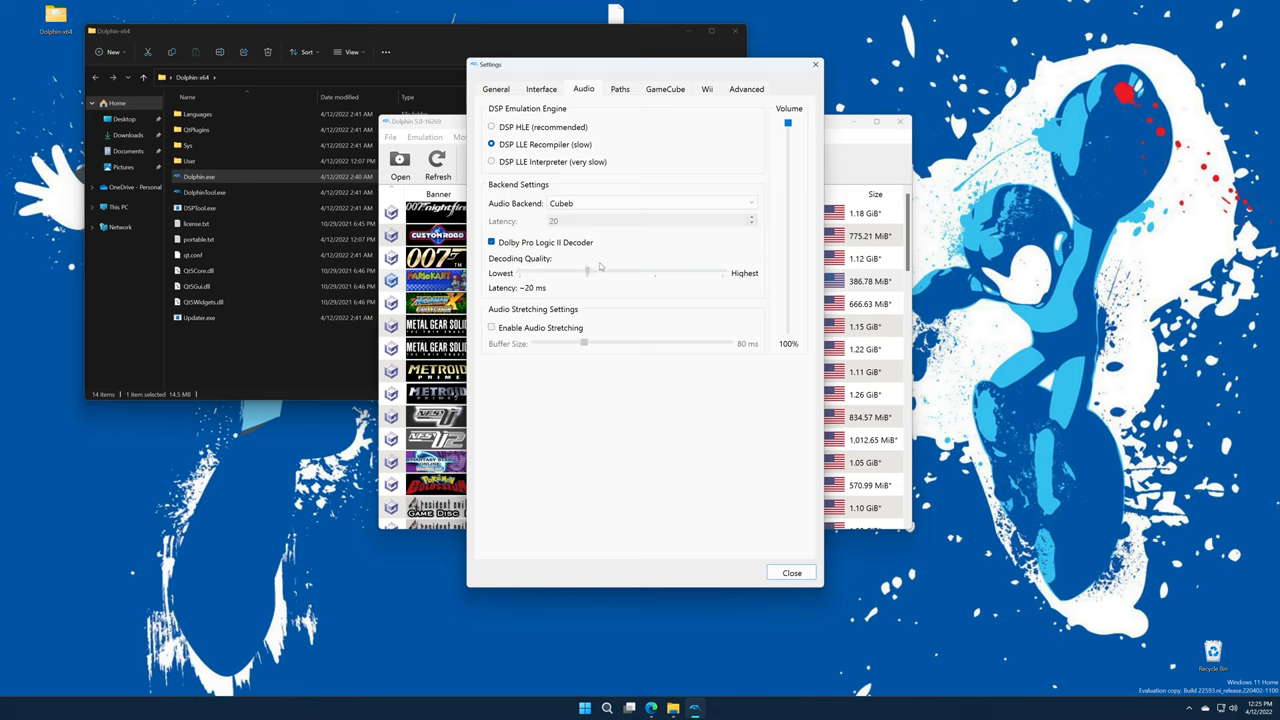
pyautogui.moveTo(578, 267)
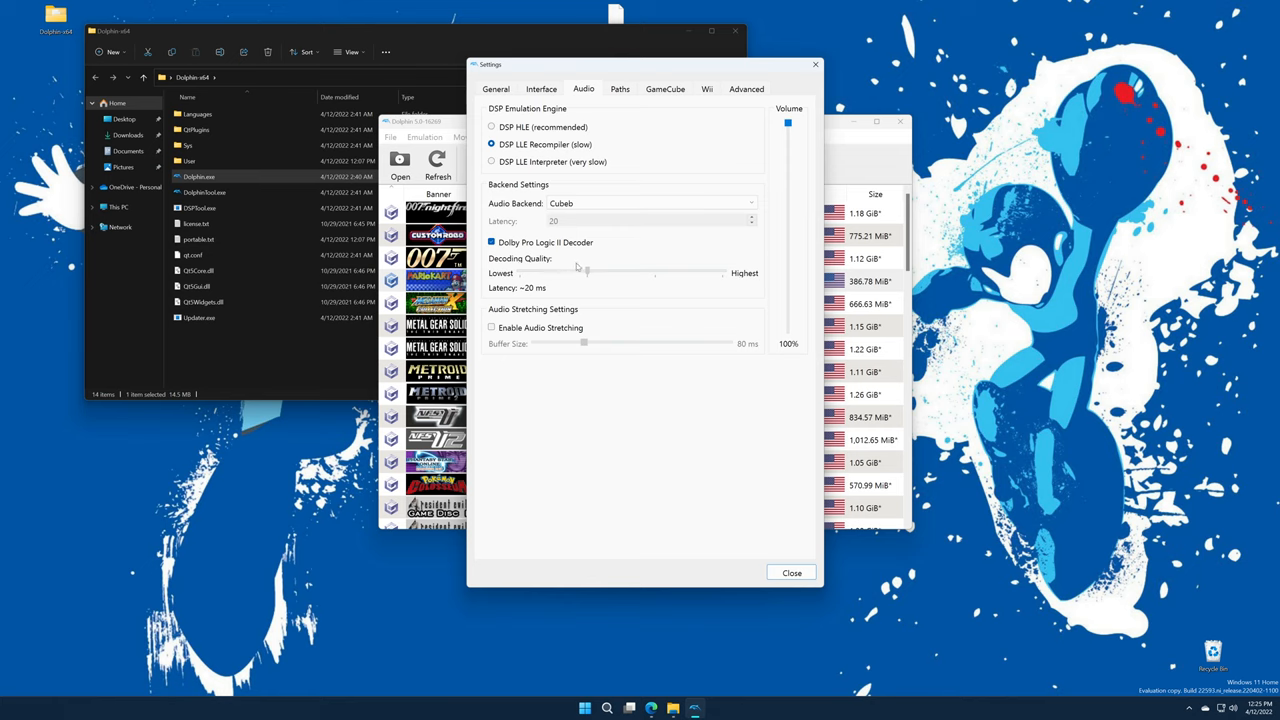
pyautogui.moveTo(585, 273); pyautogui.dragTo(587, 273)
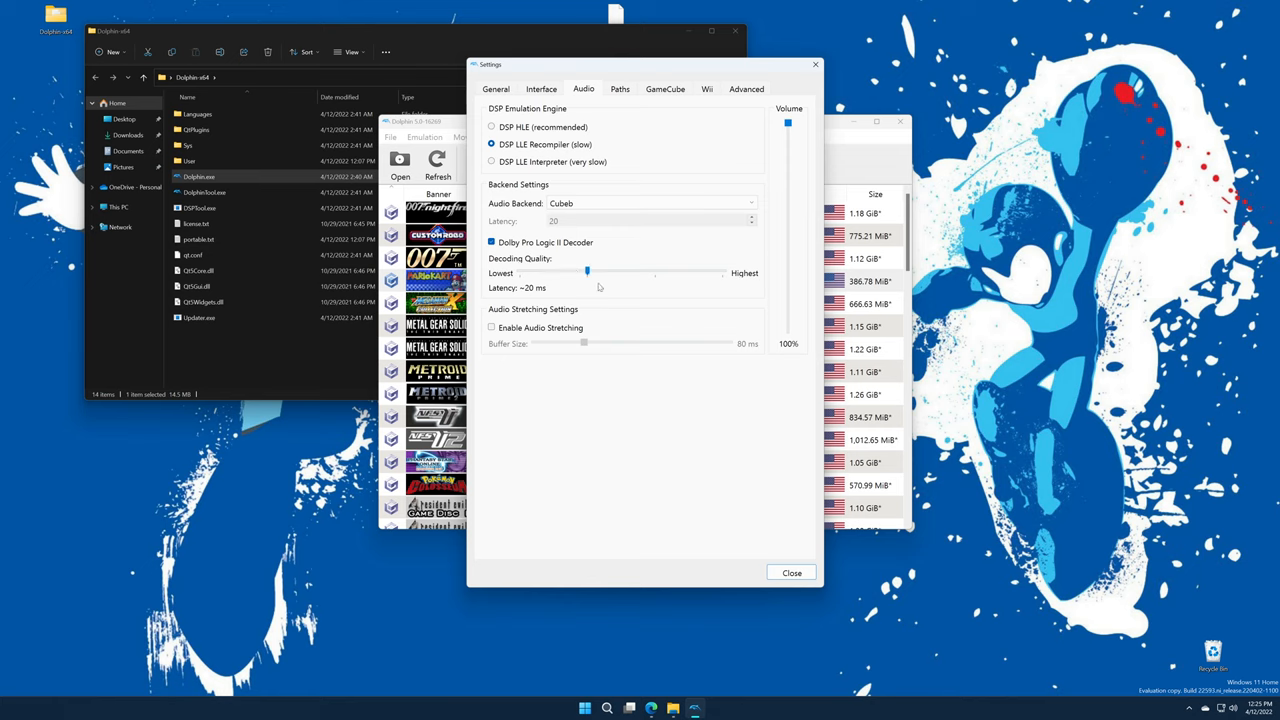
pyautogui.moveTo(783, 77)
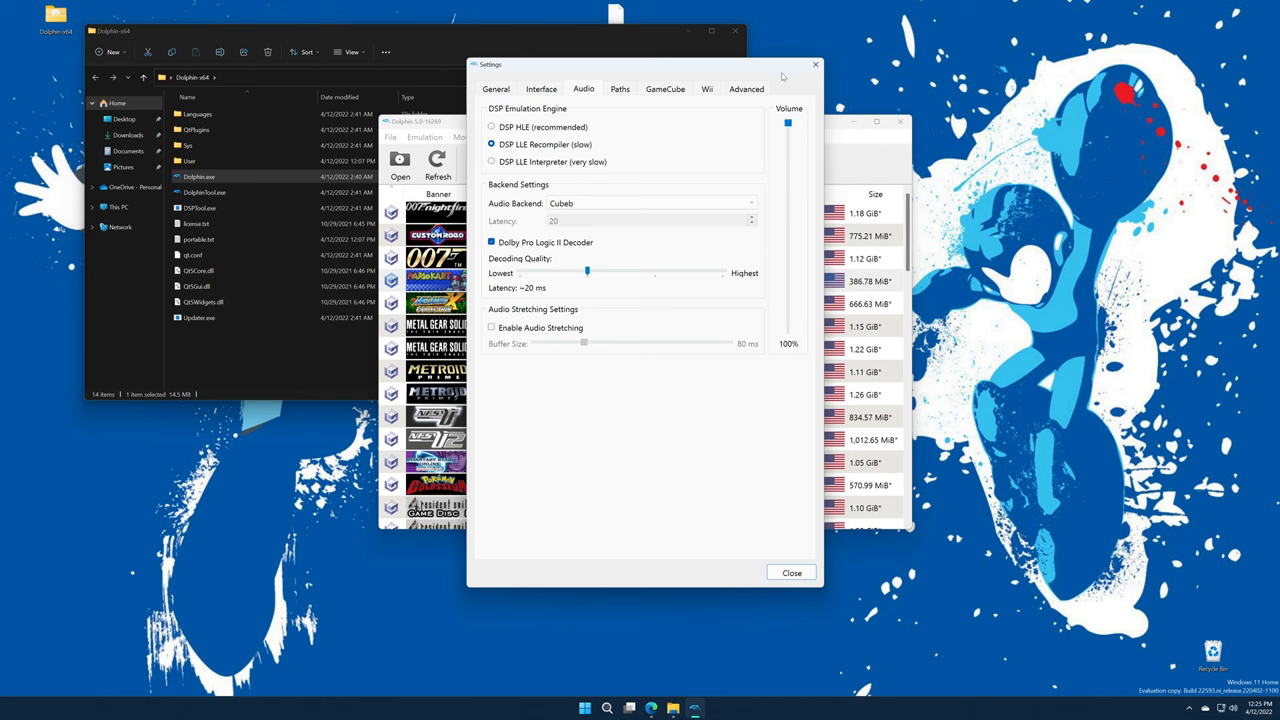
pyautogui.click(746, 89)
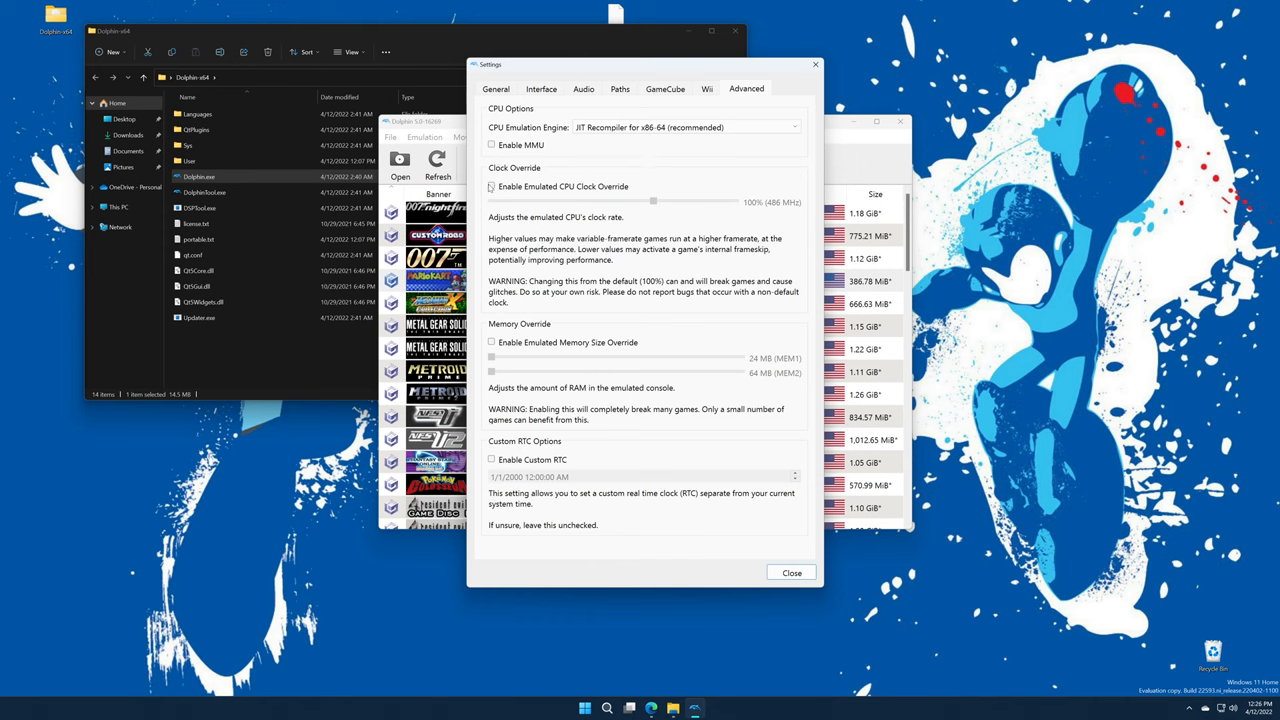
# - Enable the CPU clock override and settle the slider at 100% (486 MHz)
pyautogui.click(491, 186)
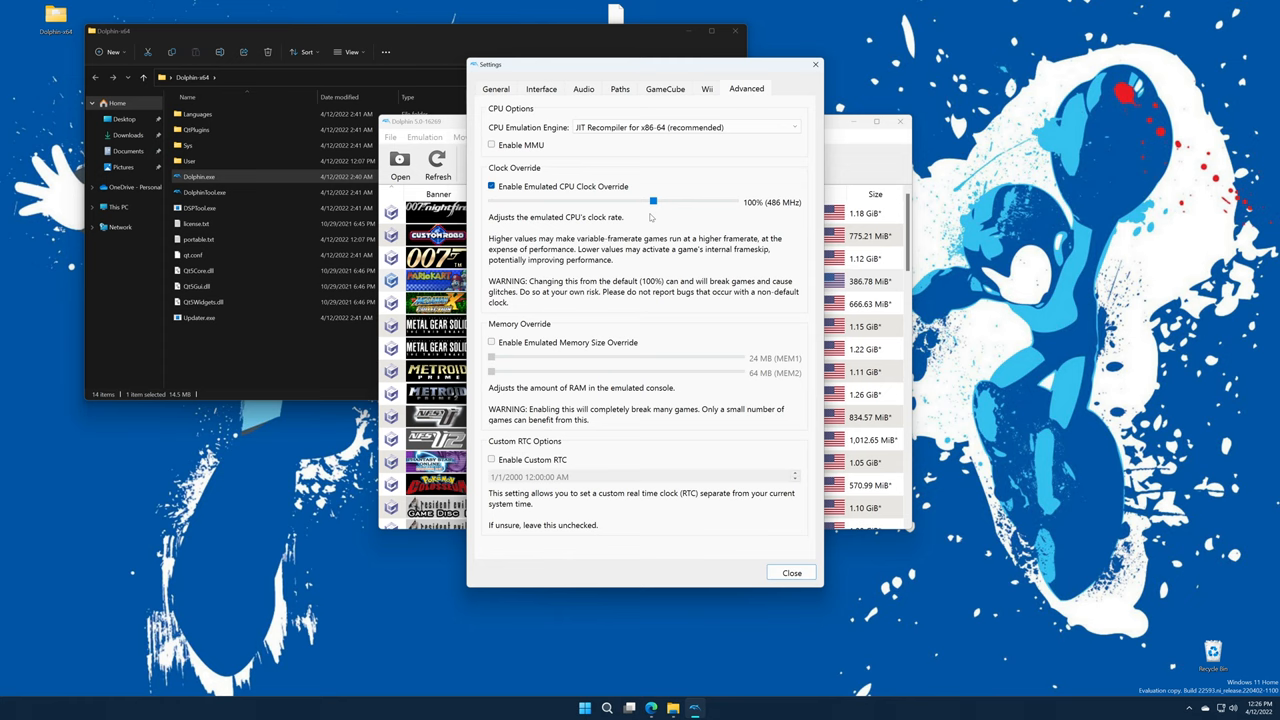
pyautogui.moveTo(653, 202); pyautogui.dragTo(670, 202)
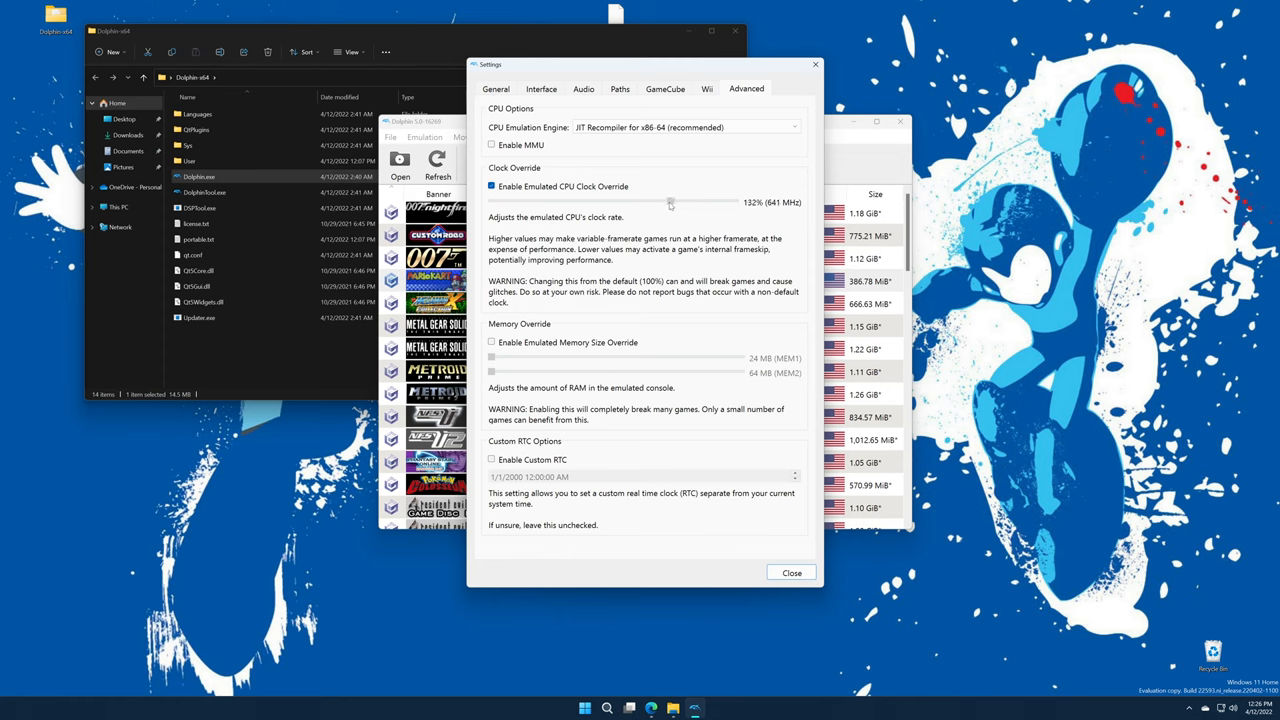
pyautogui.moveTo(670, 202); pyautogui.dragTo(727, 202)
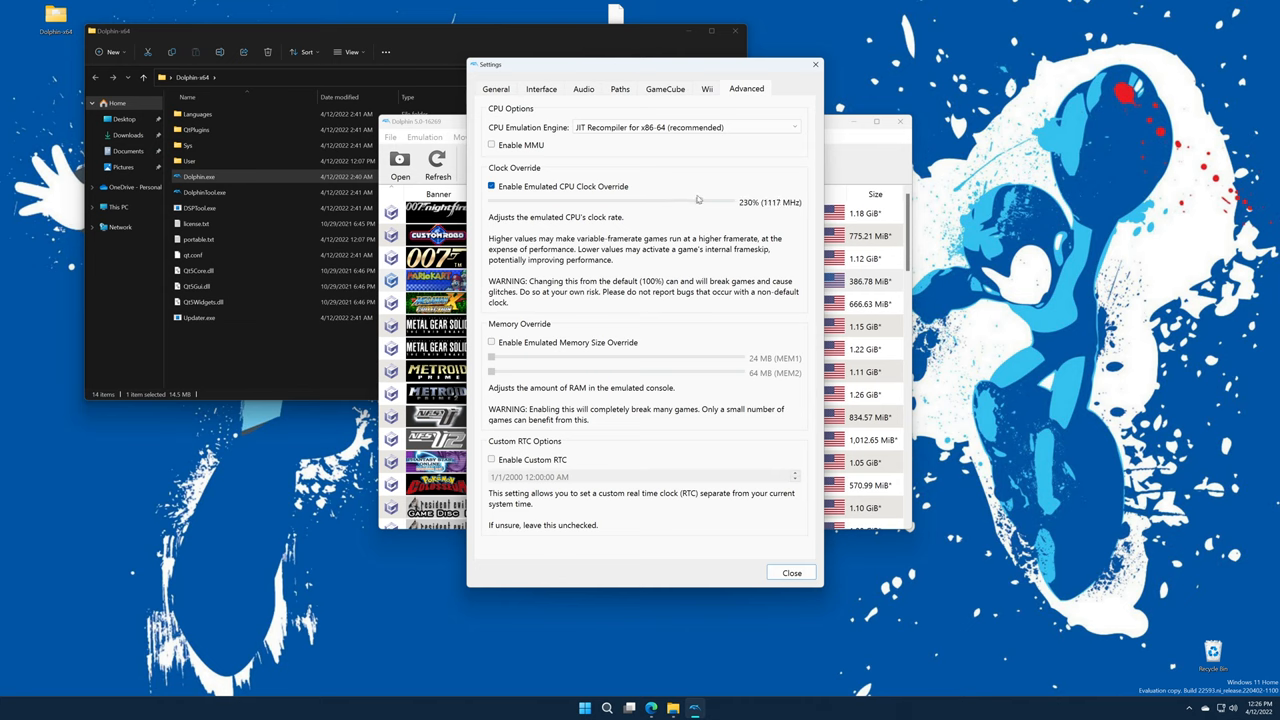
pyautogui.moveTo(698, 202); pyautogui.dragTo(706, 202)
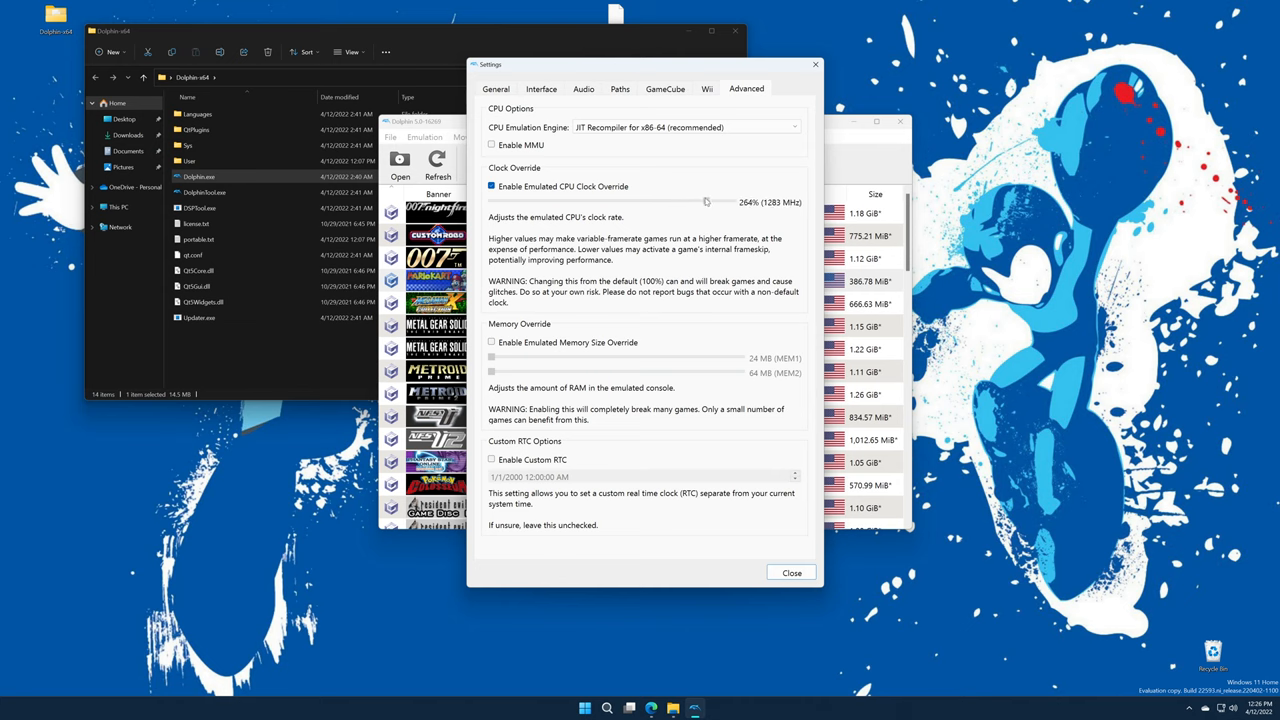
pyautogui.moveTo(705, 202); pyautogui.dragTo(694, 202)
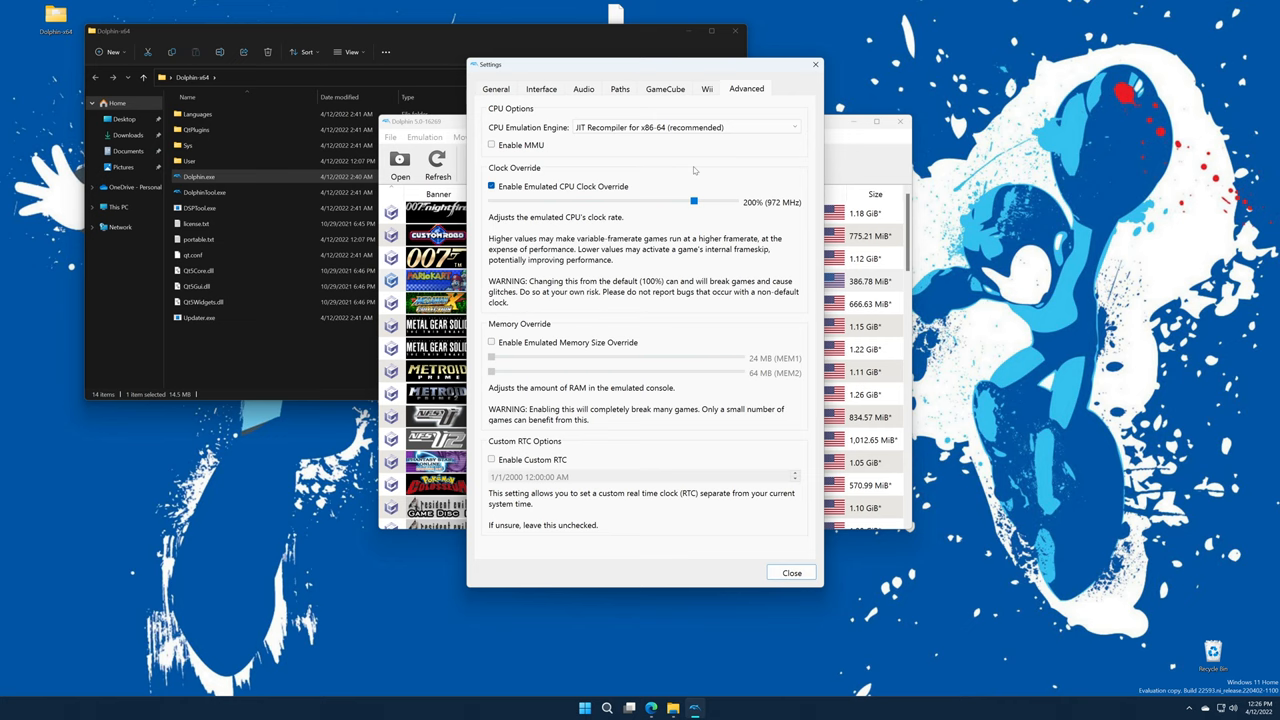
pyautogui.moveTo(722, 193)
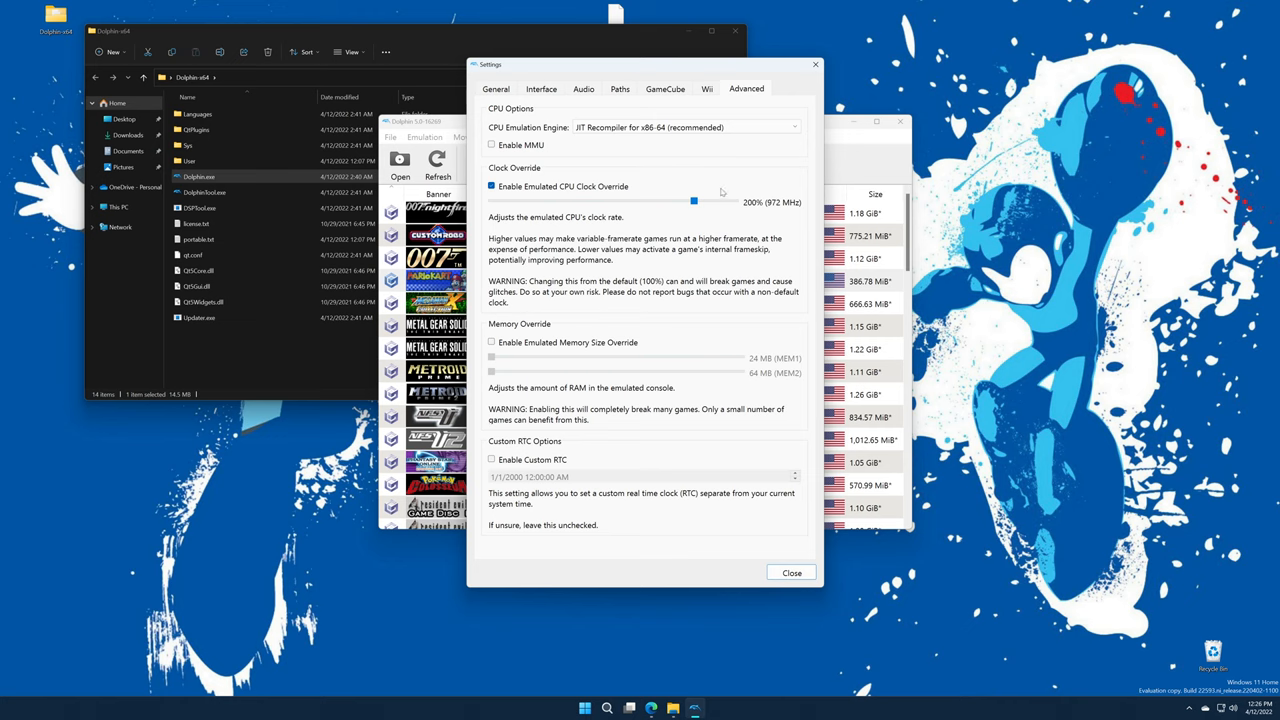
pyautogui.moveTo(694, 202); pyautogui.dragTo(688, 202)
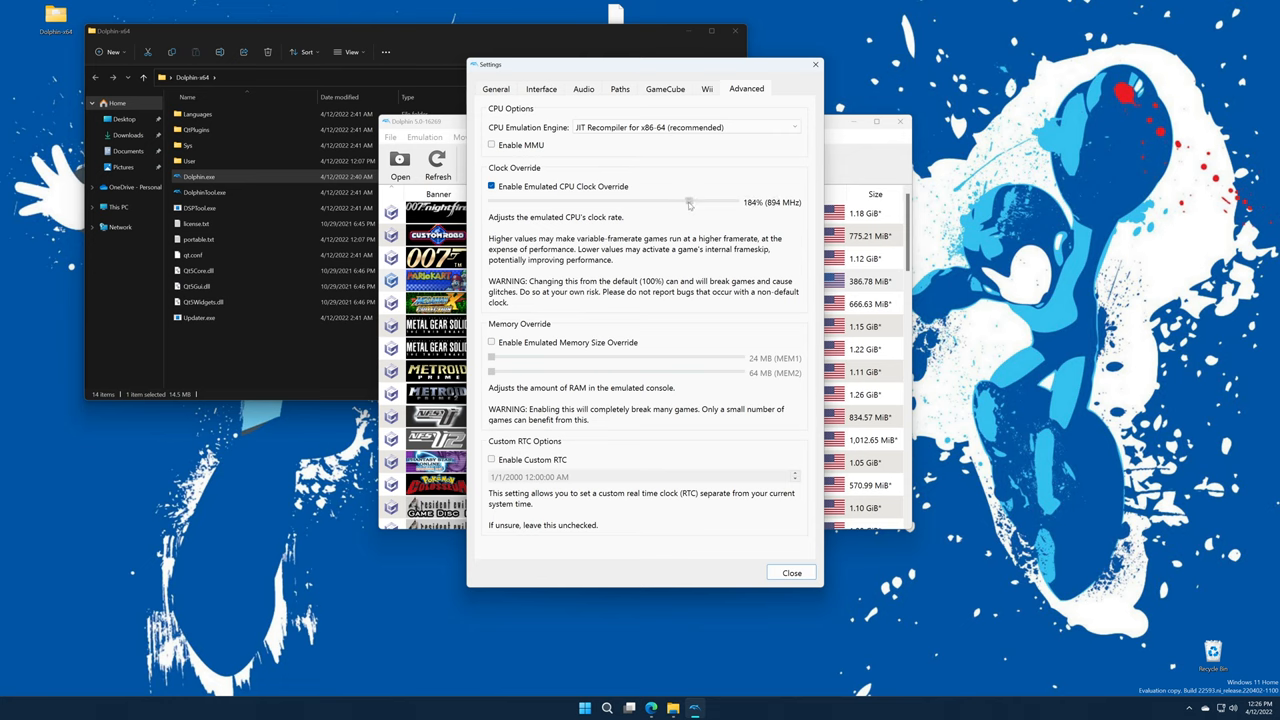
pyautogui.moveTo(688, 202); pyautogui.dragTo(620, 202)
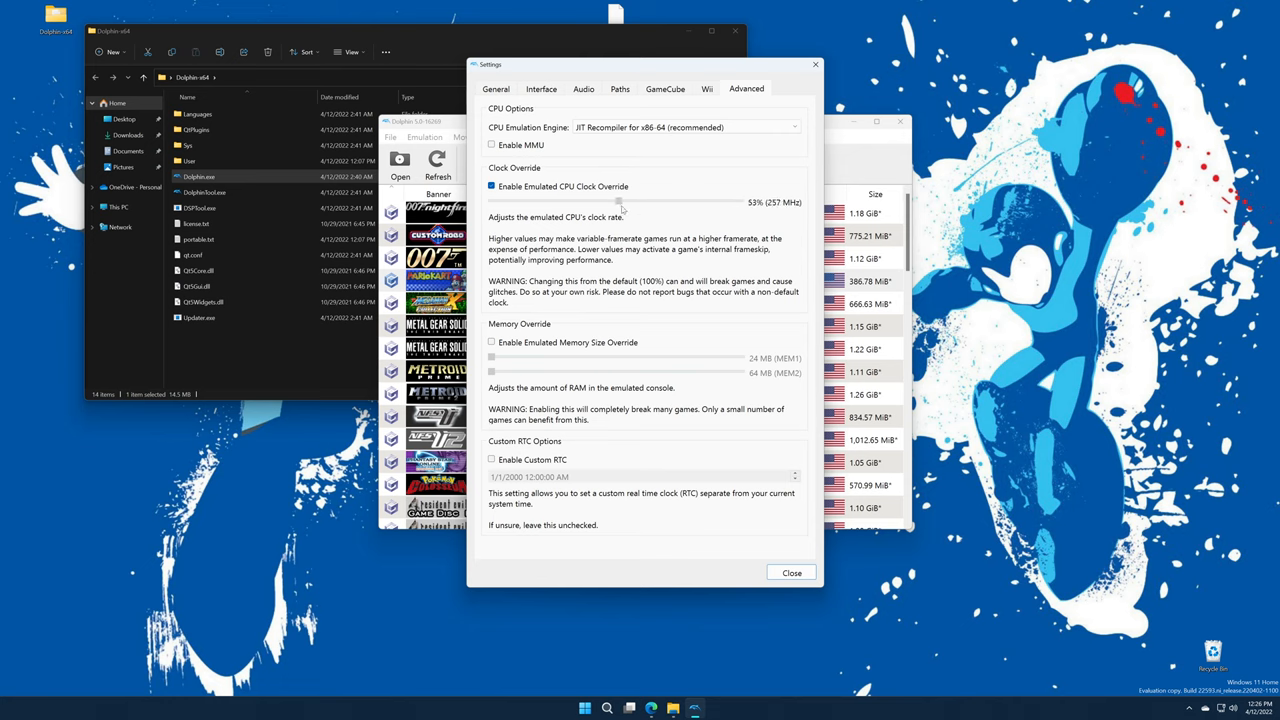
pyautogui.moveTo(620, 202); pyautogui.dragTo(614, 202)
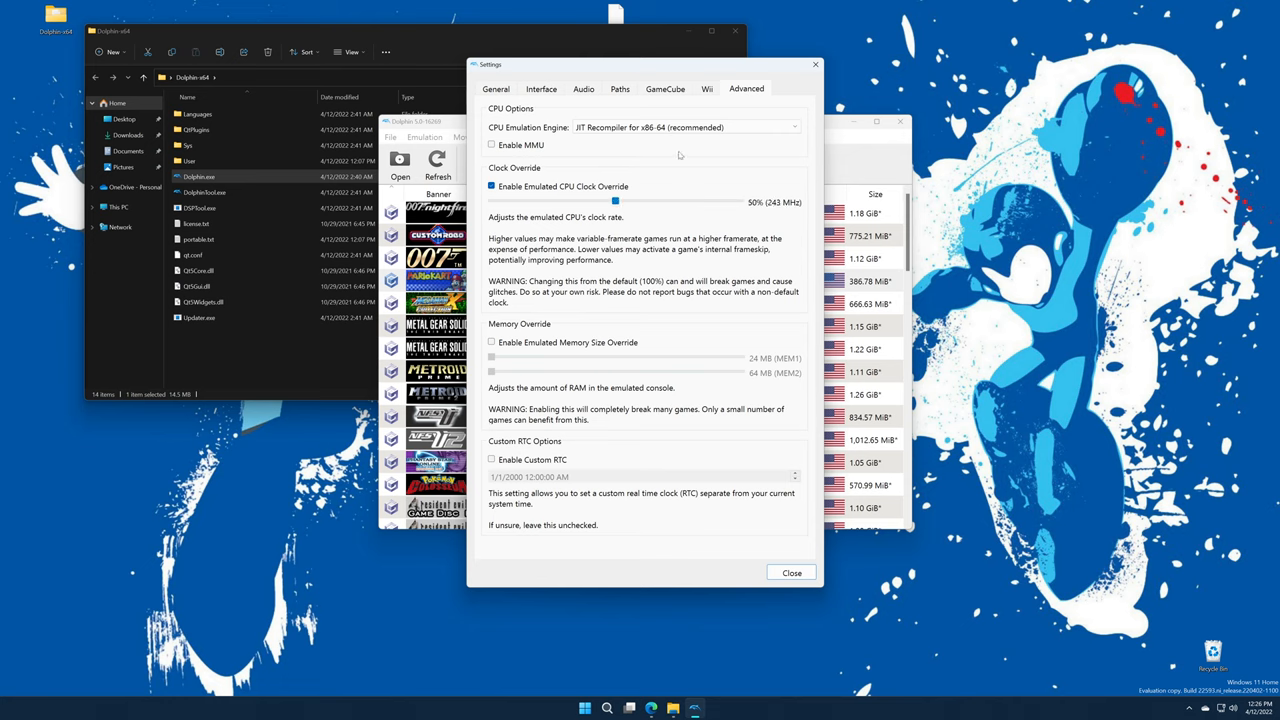
pyautogui.moveTo(679, 155)
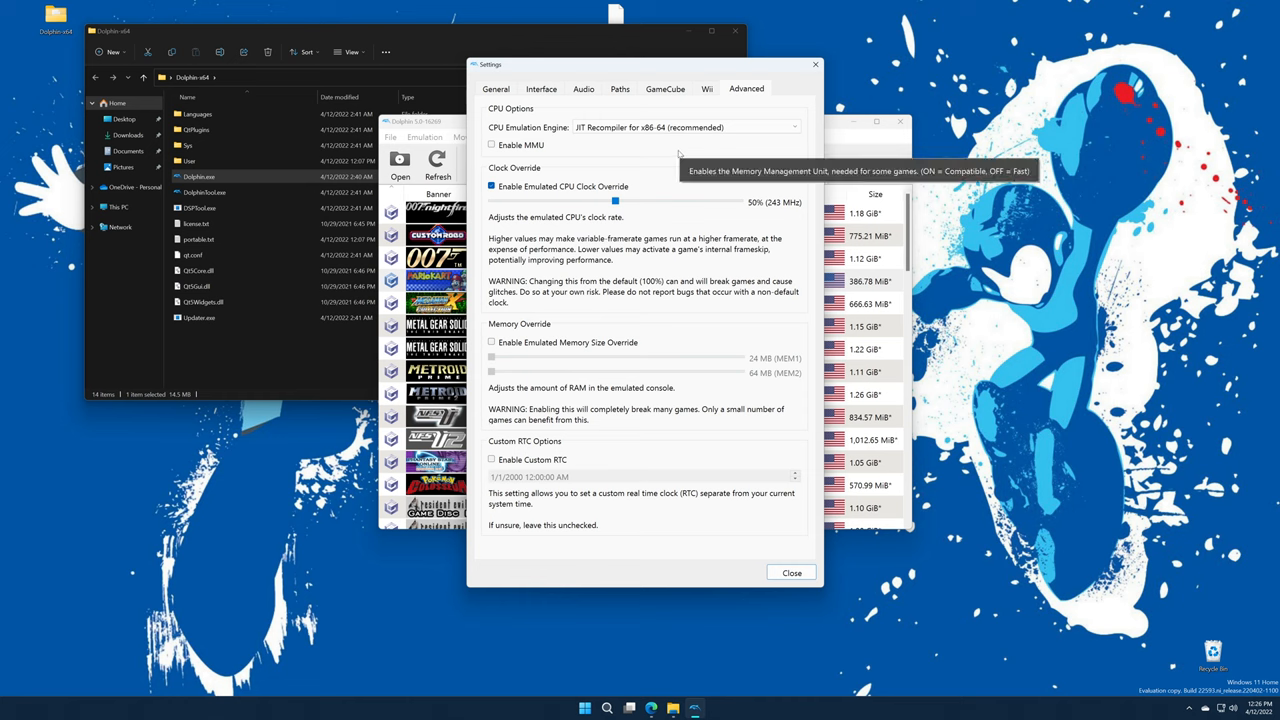
pyautogui.moveTo(617, 34)
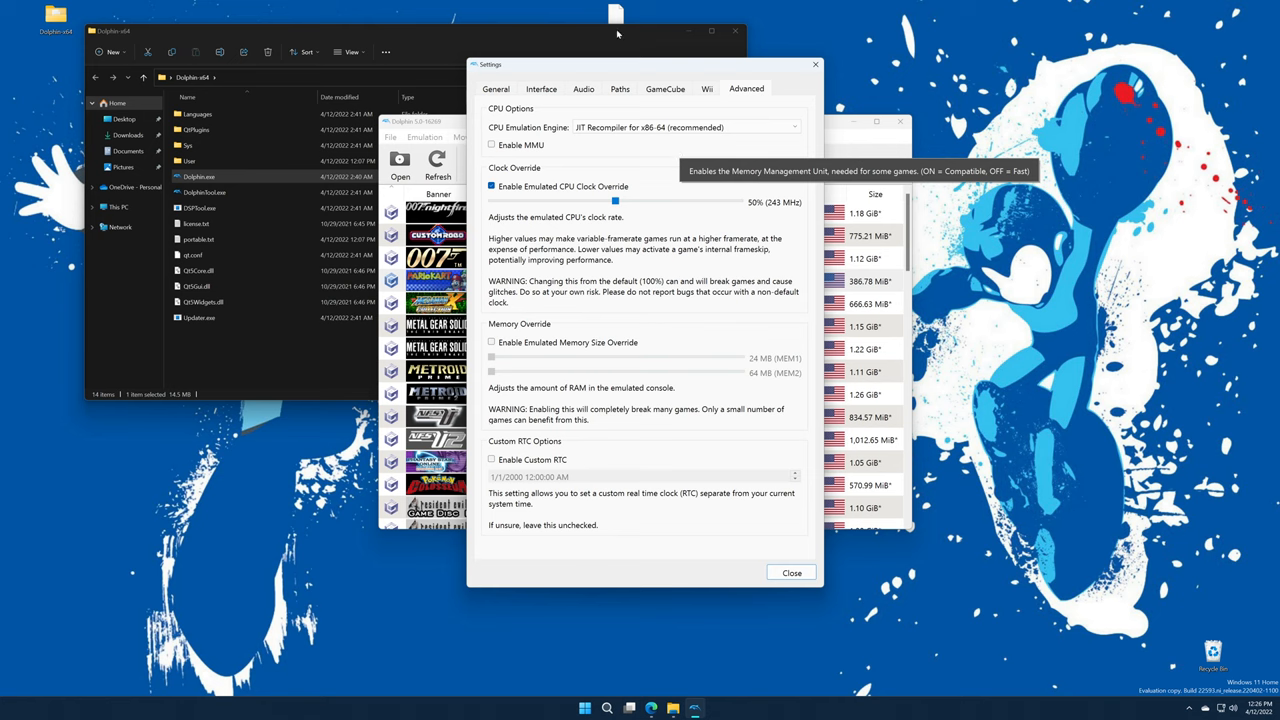
pyautogui.moveTo(614, 202); pyautogui.dragTo(620, 202)
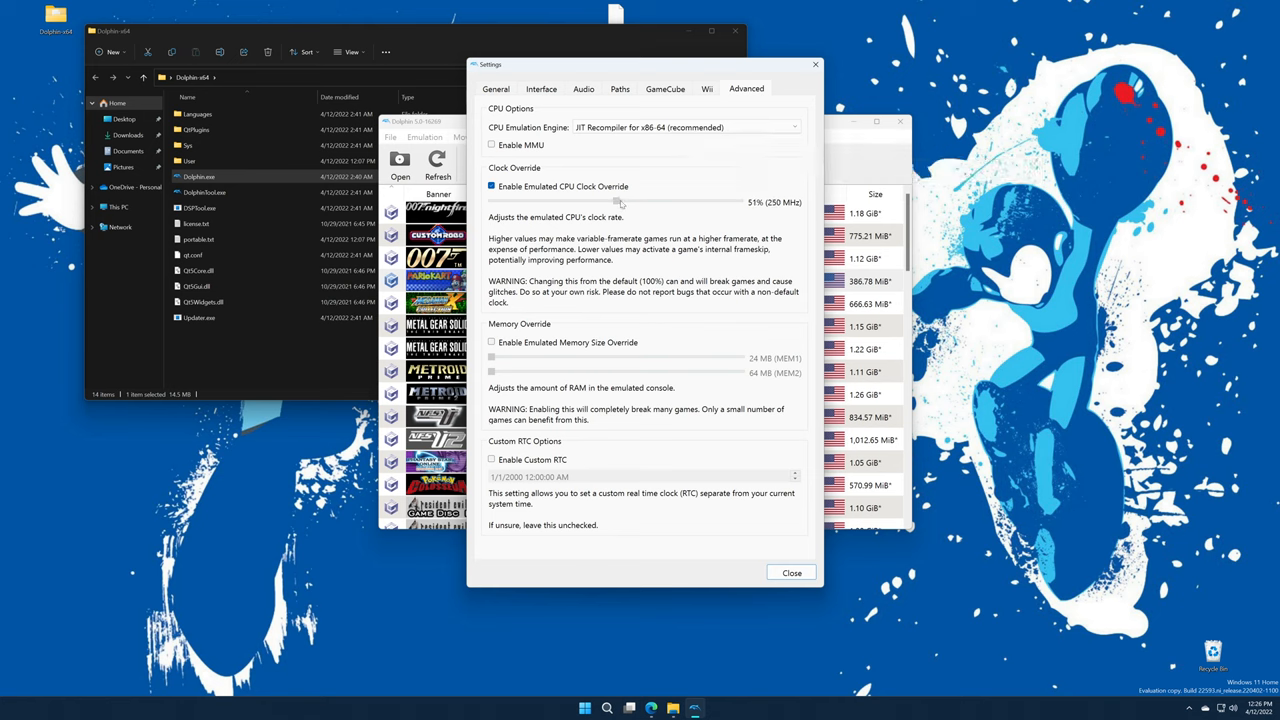
pyautogui.moveTo(620, 202); pyautogui.dragTo(655, 202)
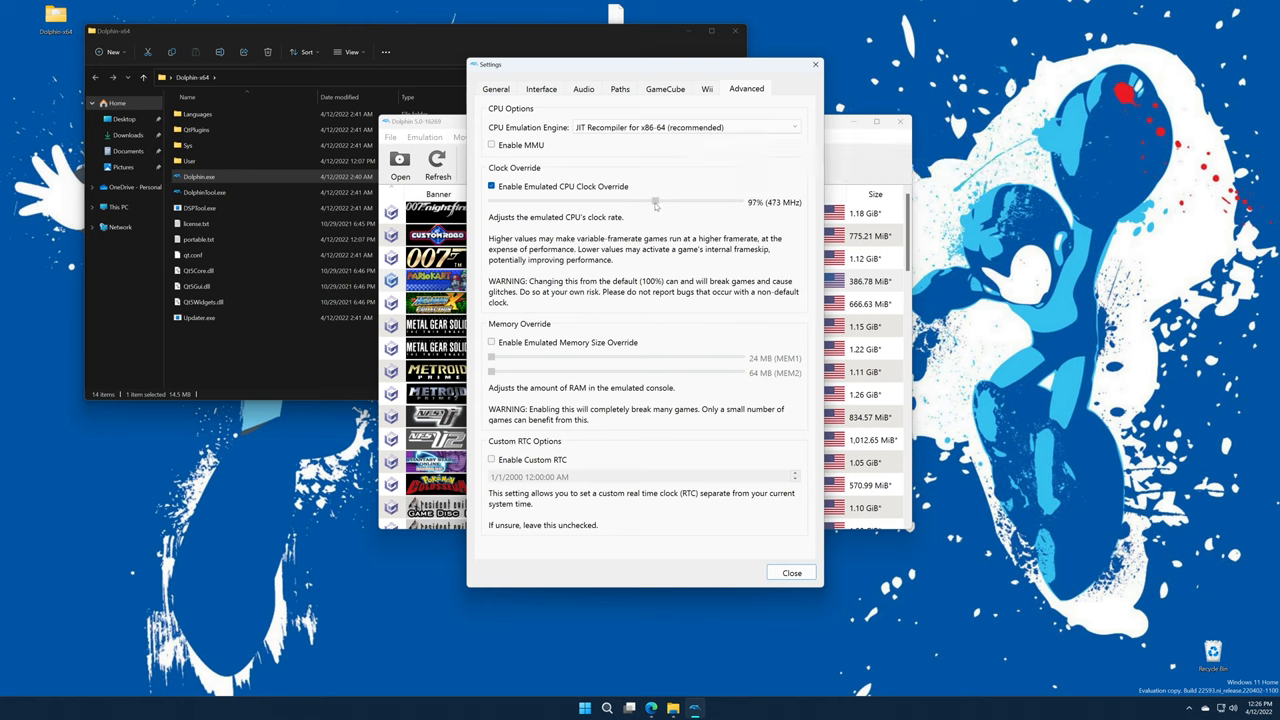
pyautogui.moveTo(655, 202); pyautogui.dragTo(654, 202)
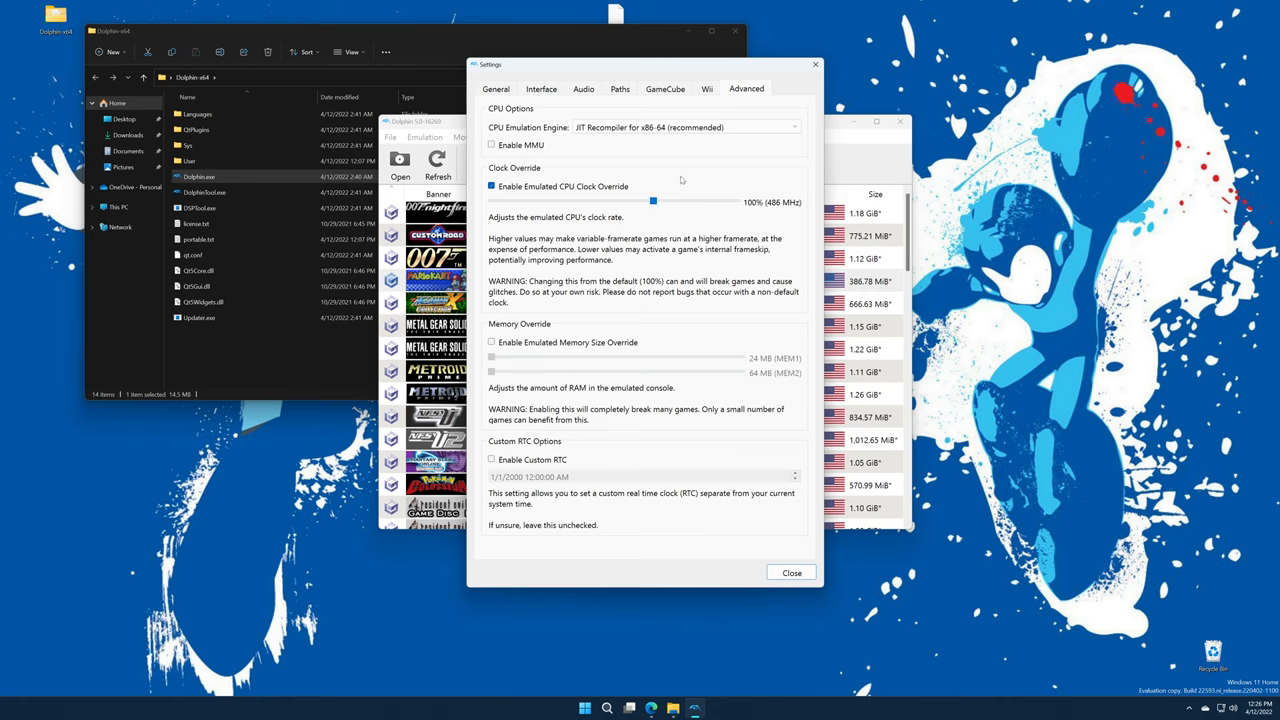
pyautogui.moveTo(538, 336)
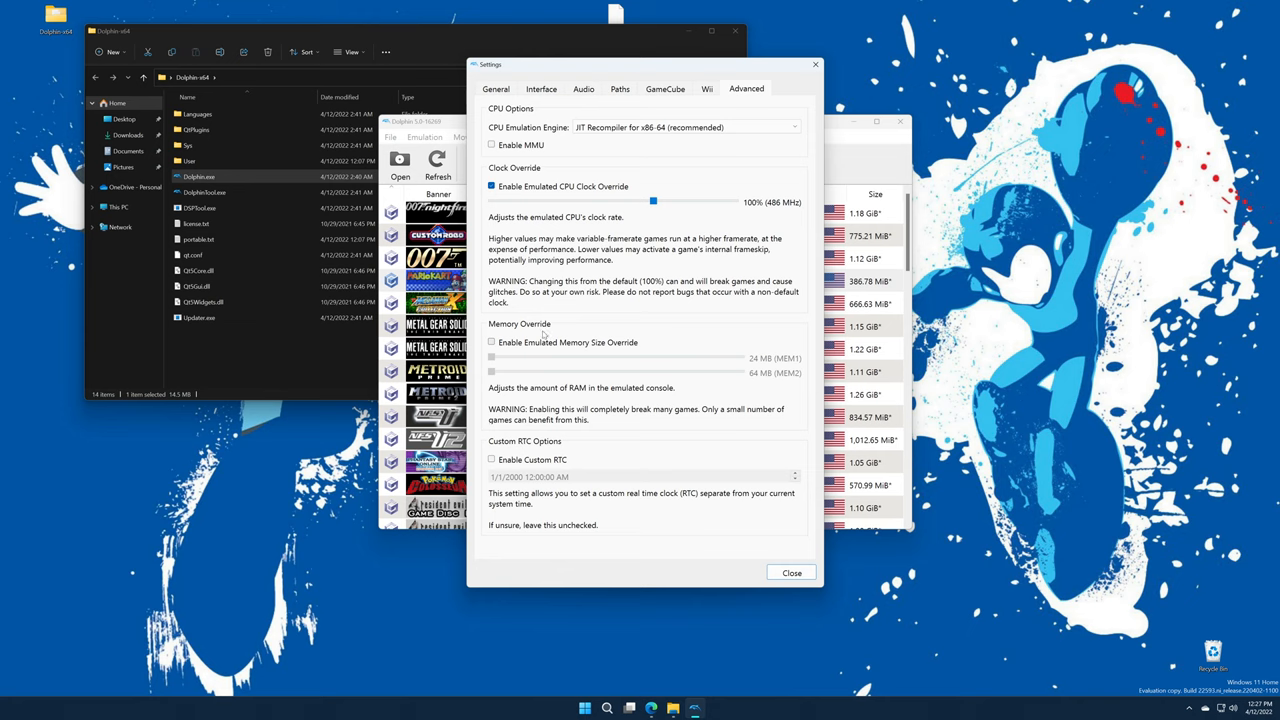
# - Uncheck Enable Emulated CPU Clock Override, leaving the default 100% clock rate
pyautogui.click(491, 187)
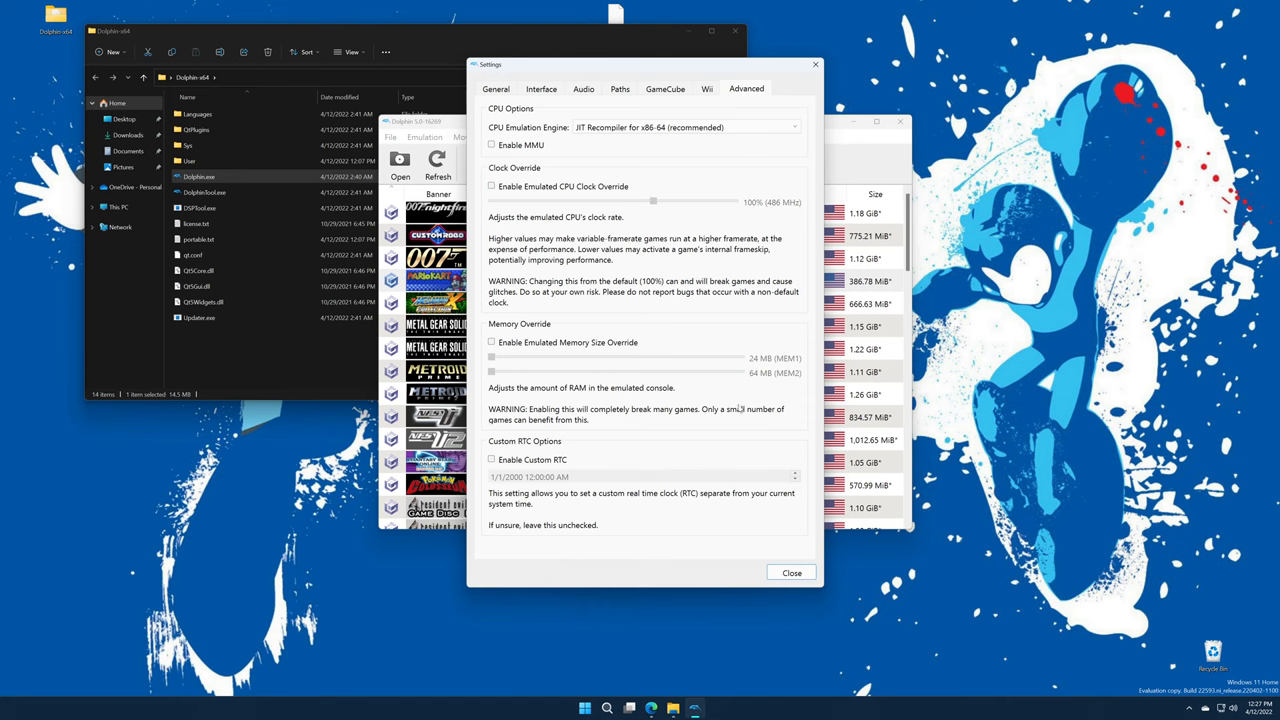
# - Keep Language on <System Language> and set the interface theme to Clean Emerald
pyautogui.click(541, 89)
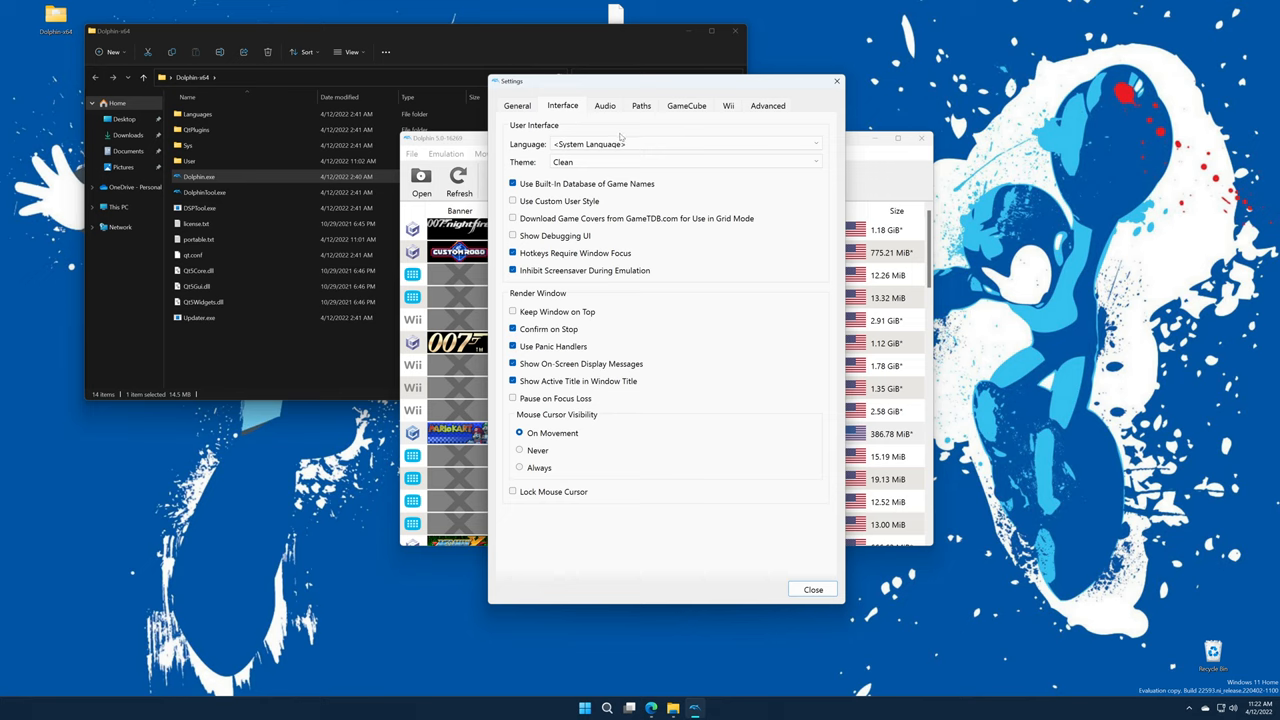
pyautogui.click(685, 143)
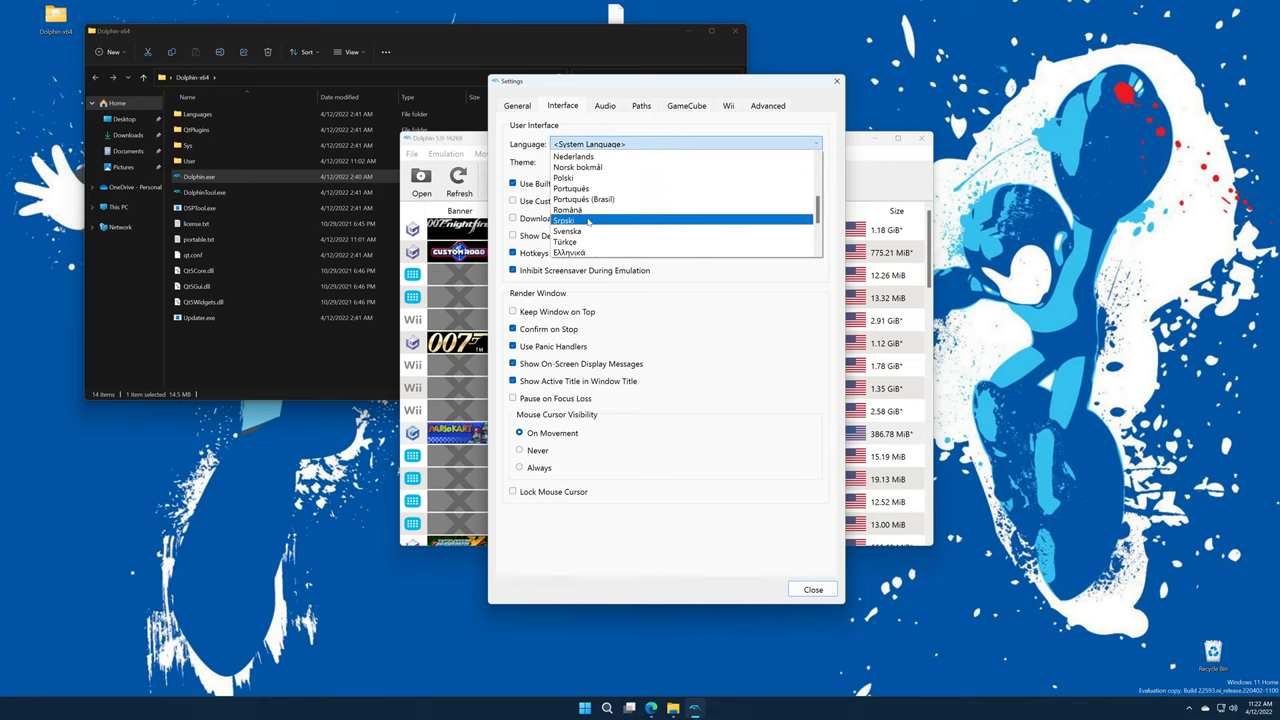
pyautogui.scroll(3)
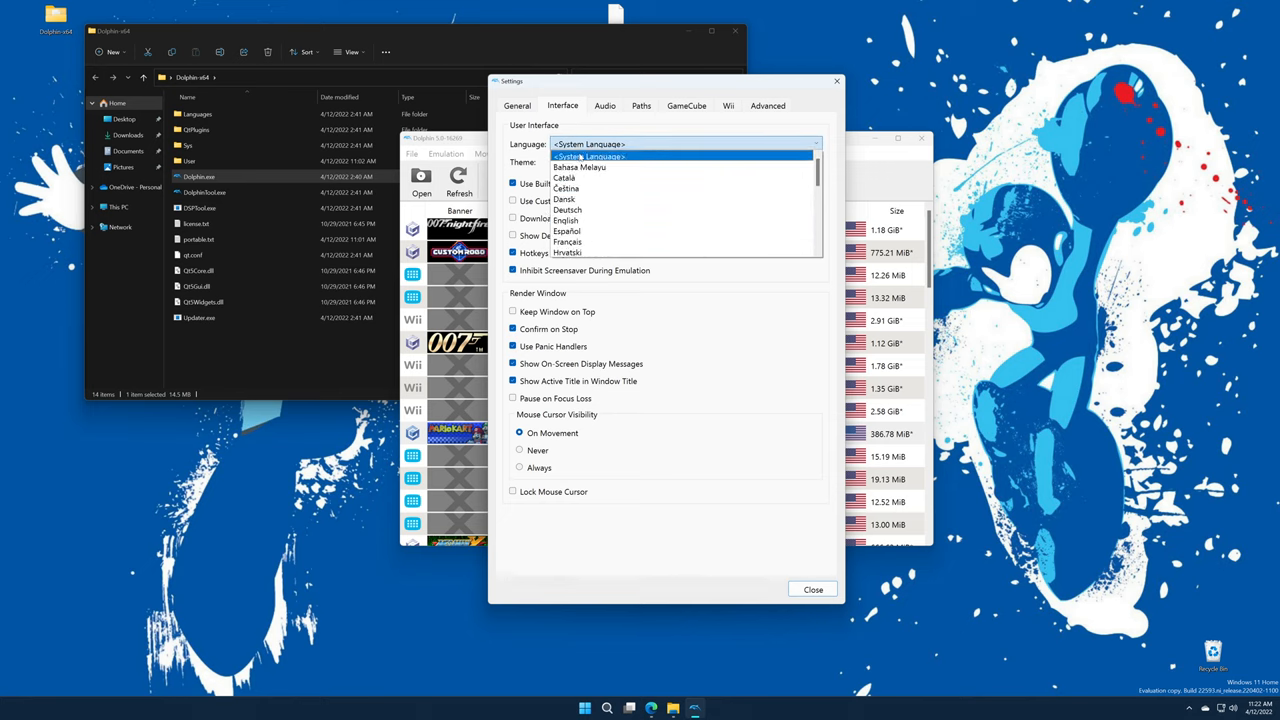
pyautogui.click(685, 162)
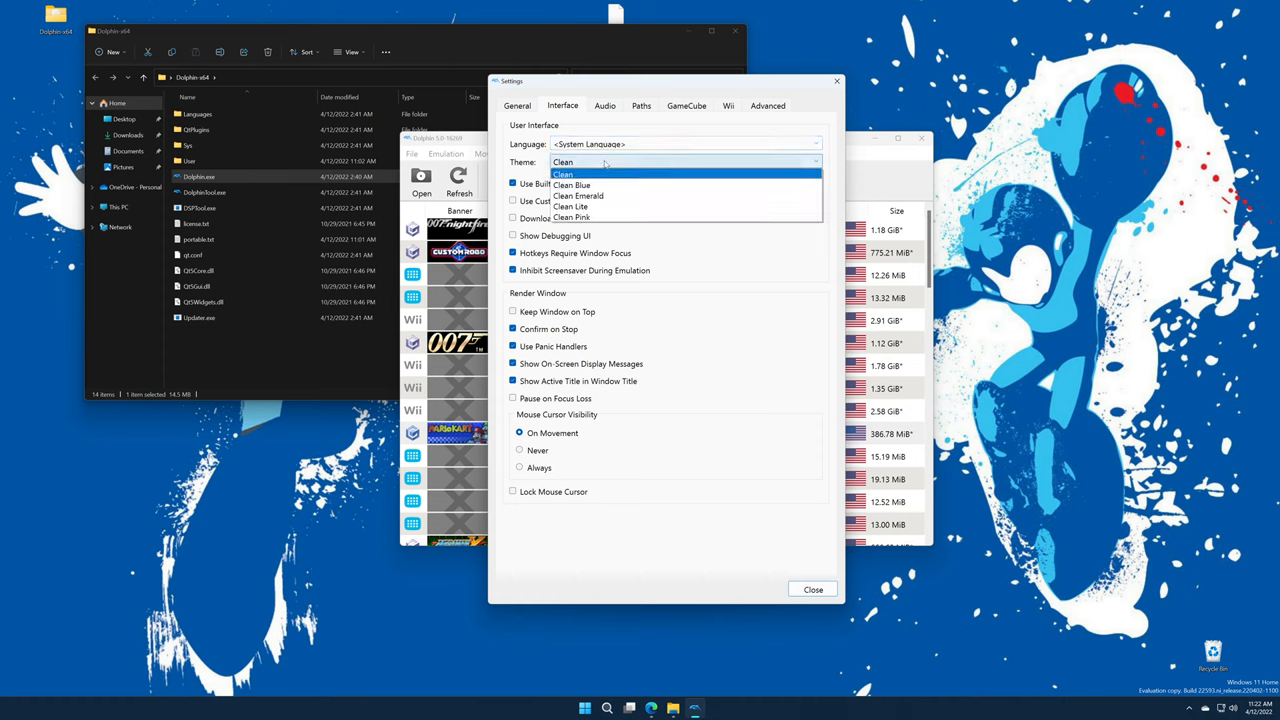
pyautogui.click(578, 196)
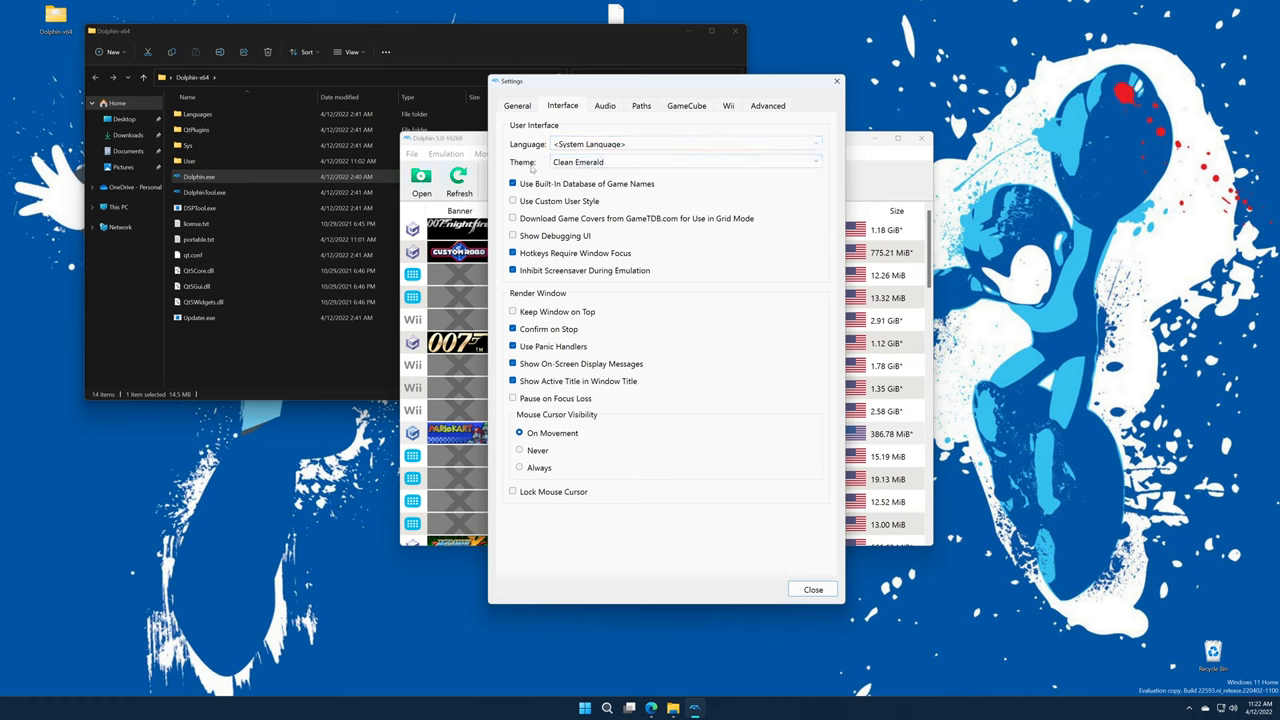
pyautogui.click(683, 162)
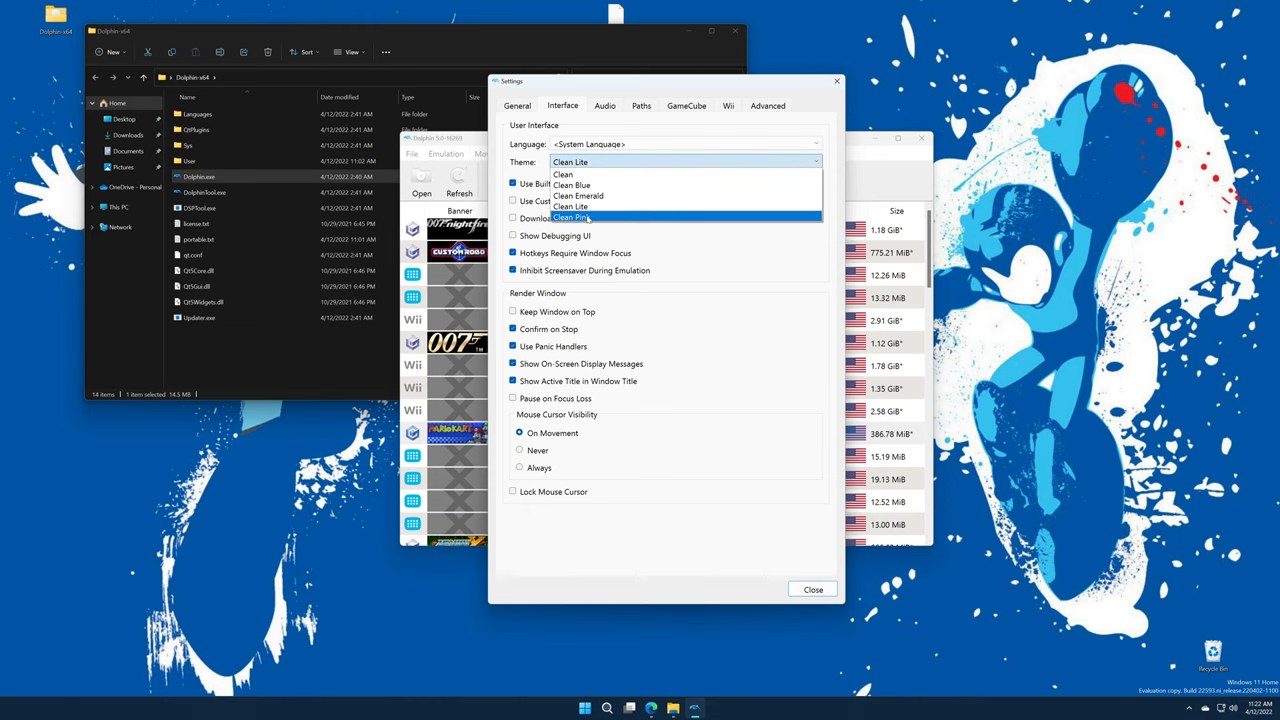
pyautogui.click(578, 195)
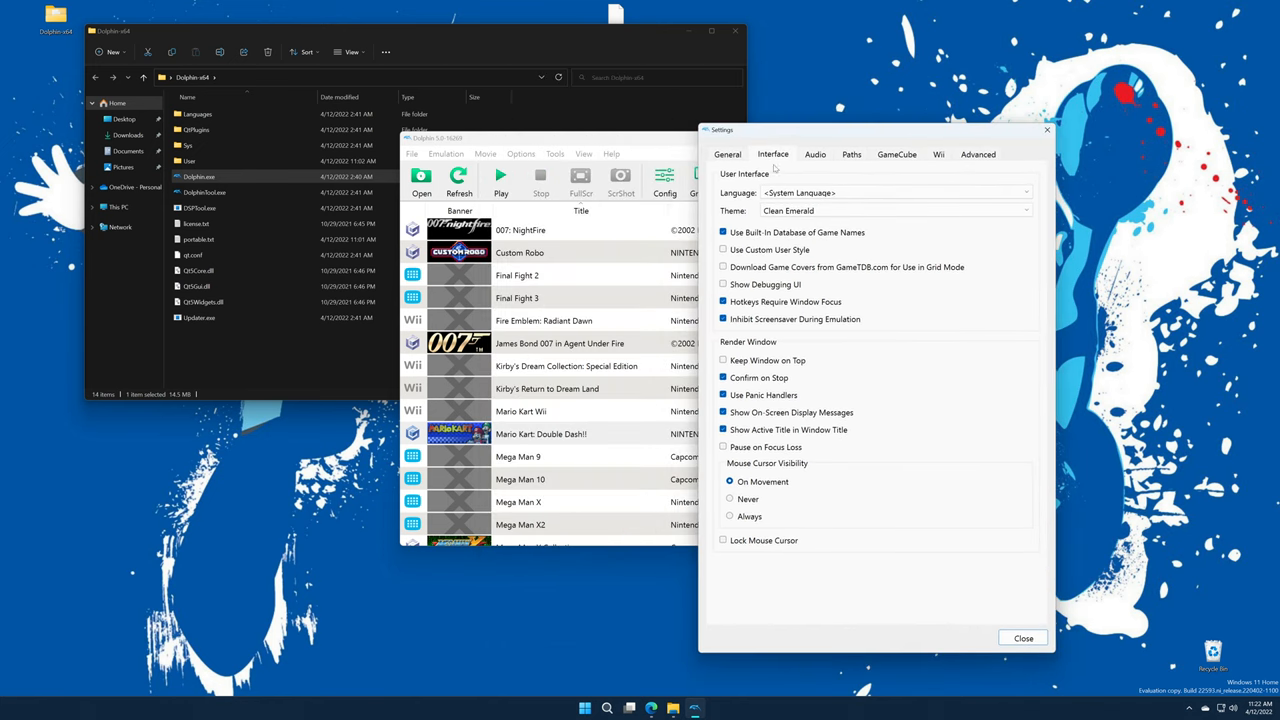
# - Enable GameTDB cover downloads, keeping built-in game names on and user style None
pyautogui.click(723, 232)
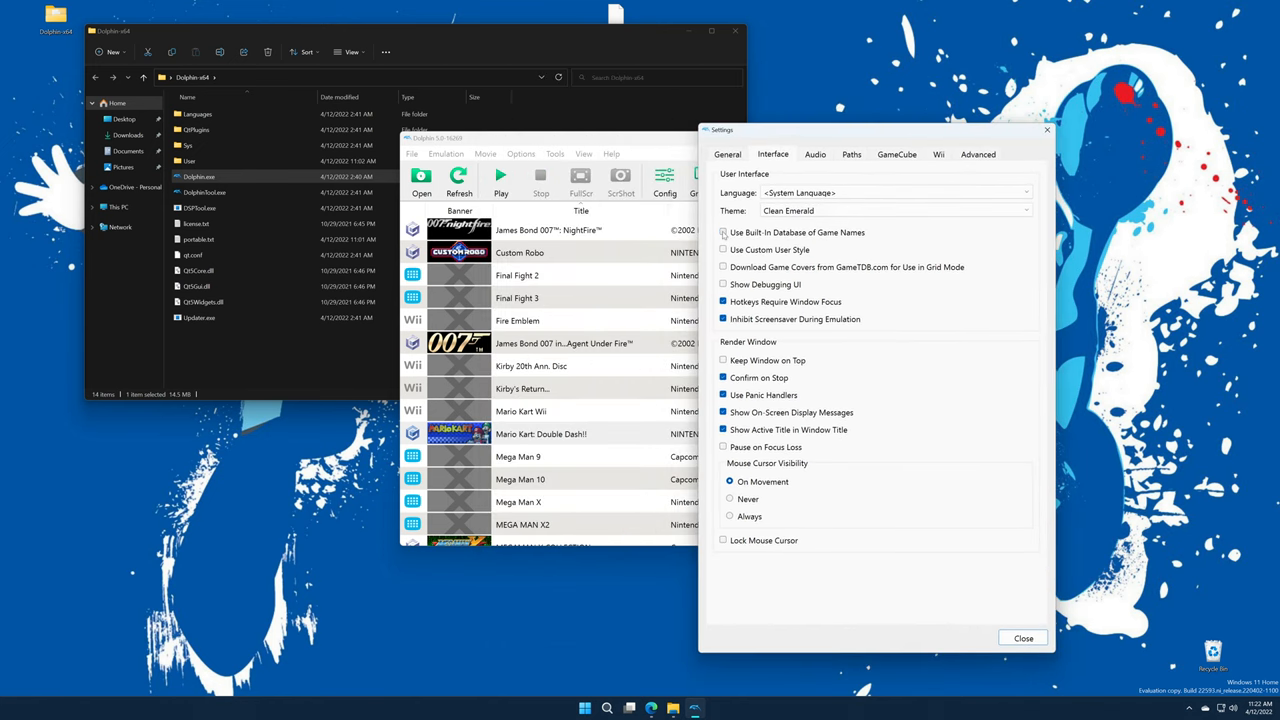
pyautogui.click(723, 232)
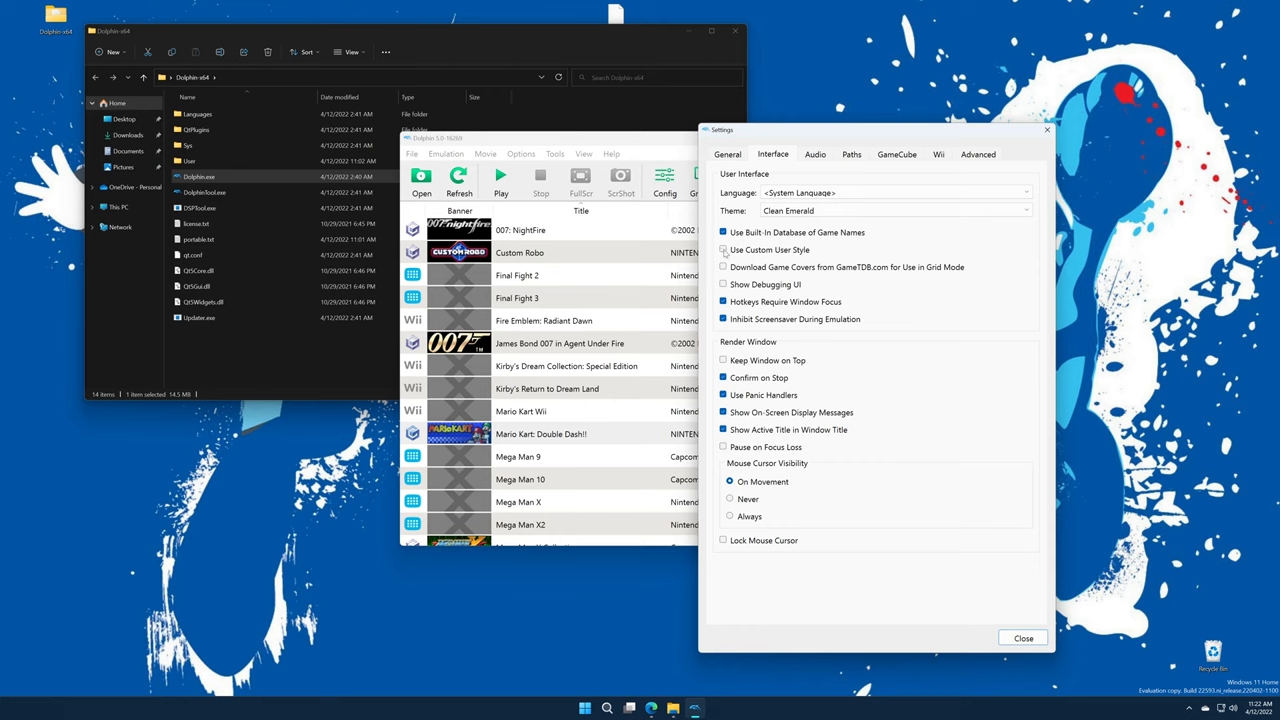
pyautogui.click(723, 250)
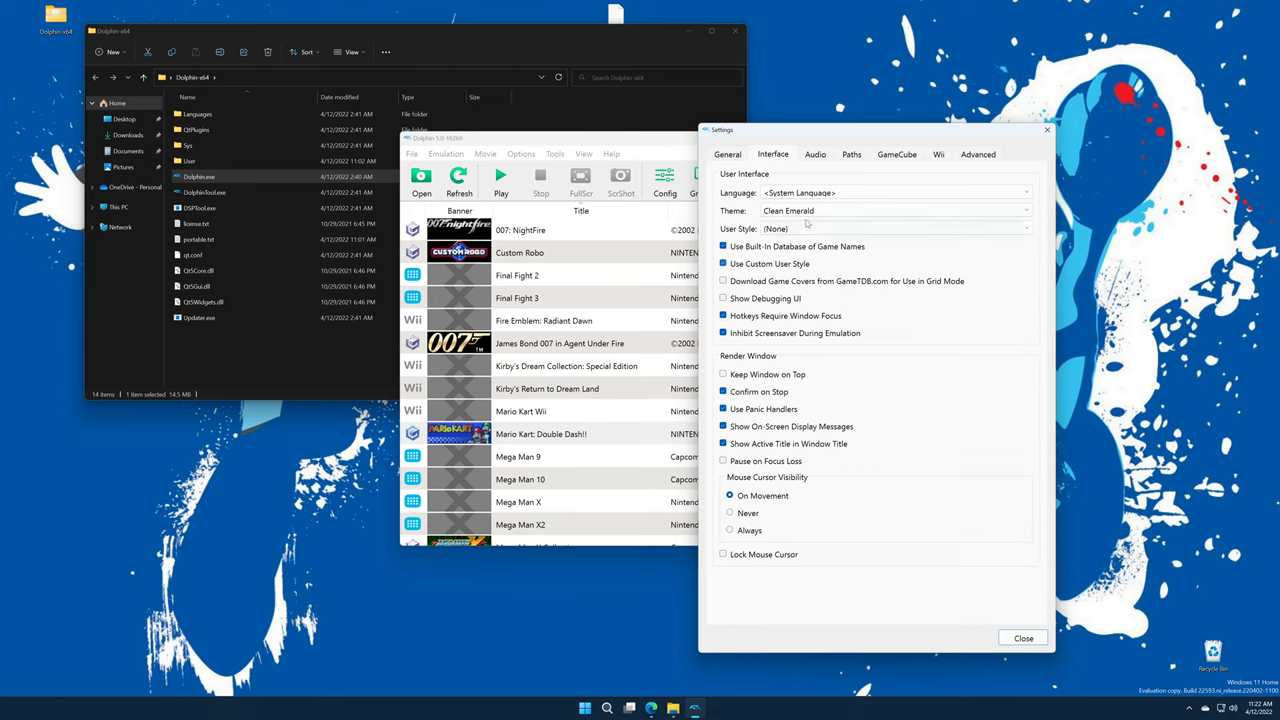
pyautogui.click(895, 228)
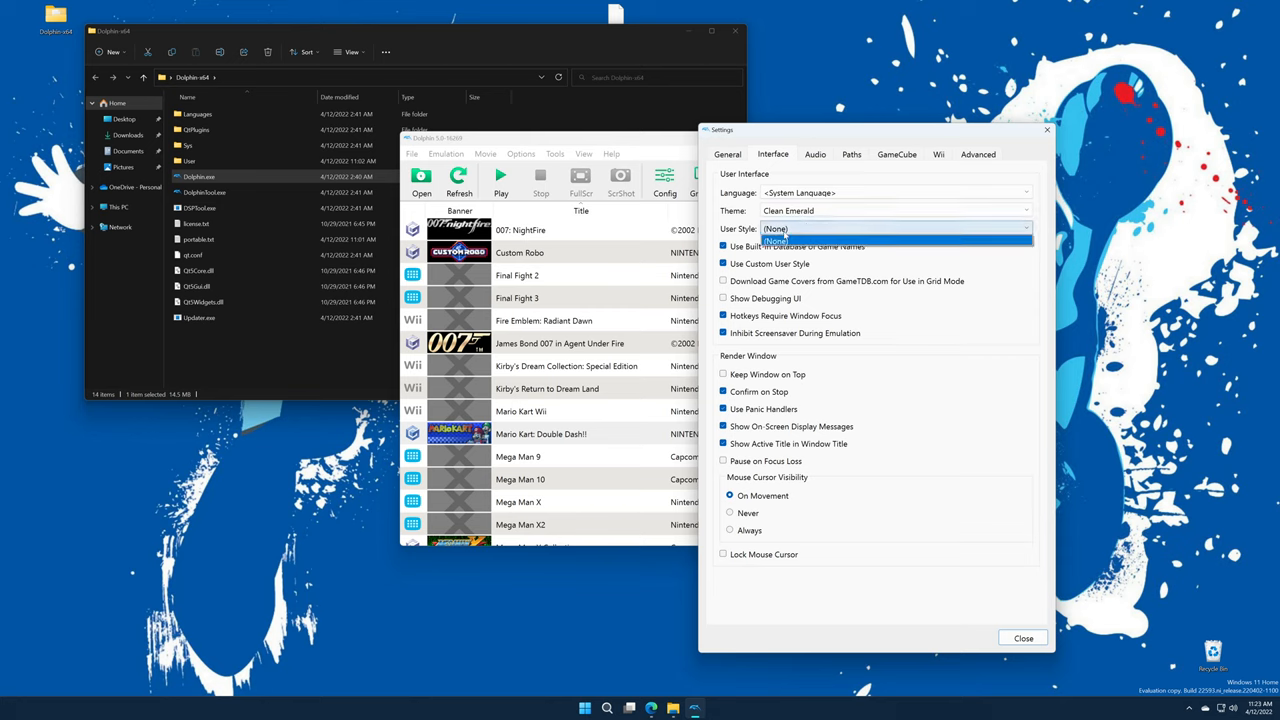
pyautogui.click(775, 240)
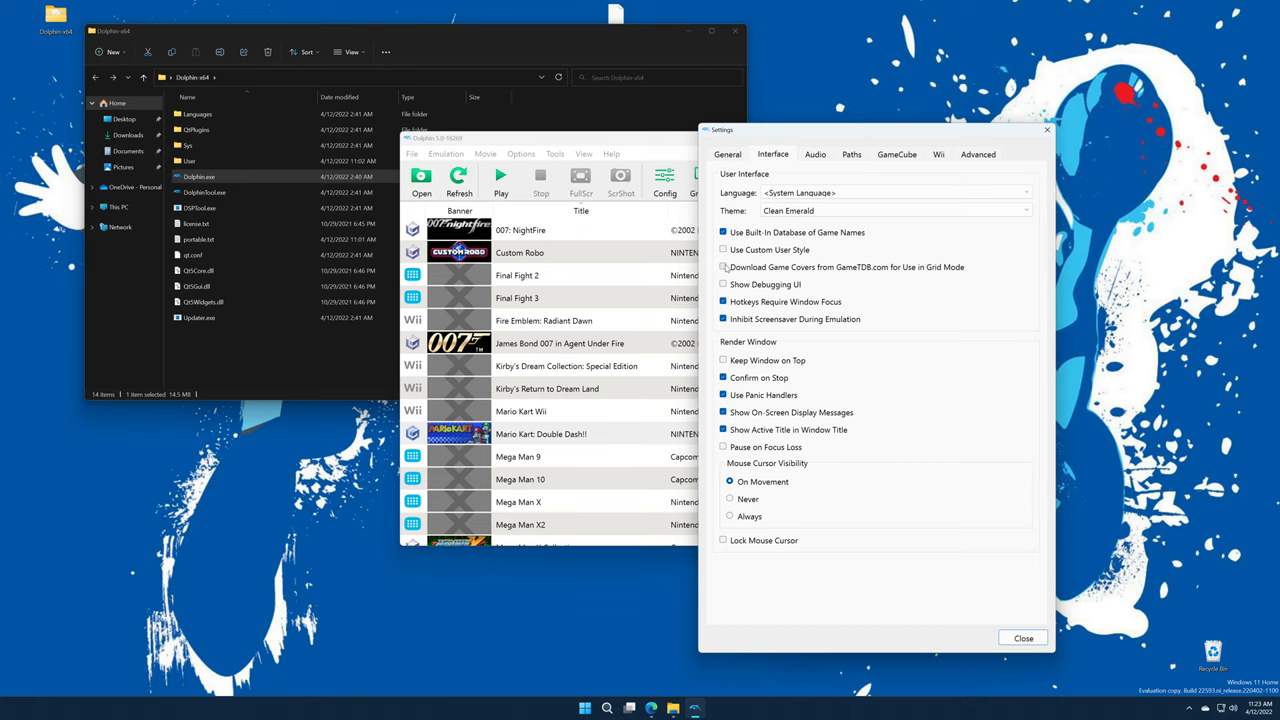
pyautogui.click(724, 267)
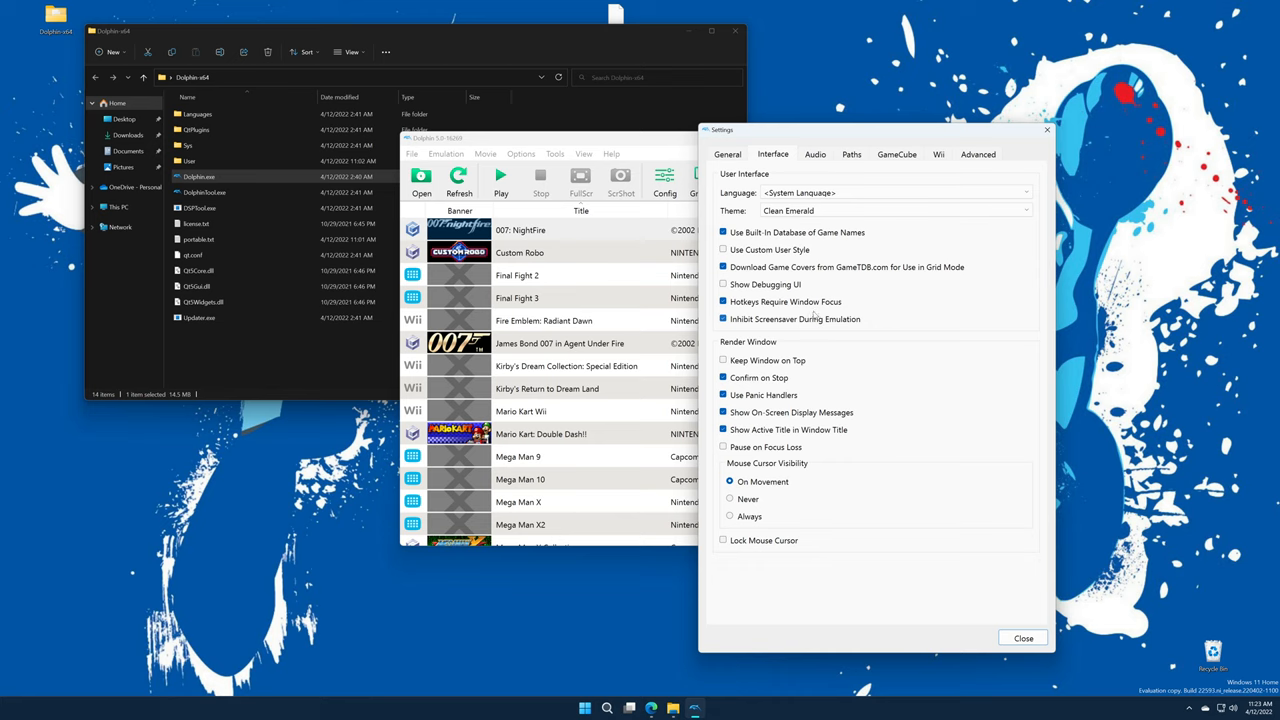
pyautogui.moveTo(932, 348)
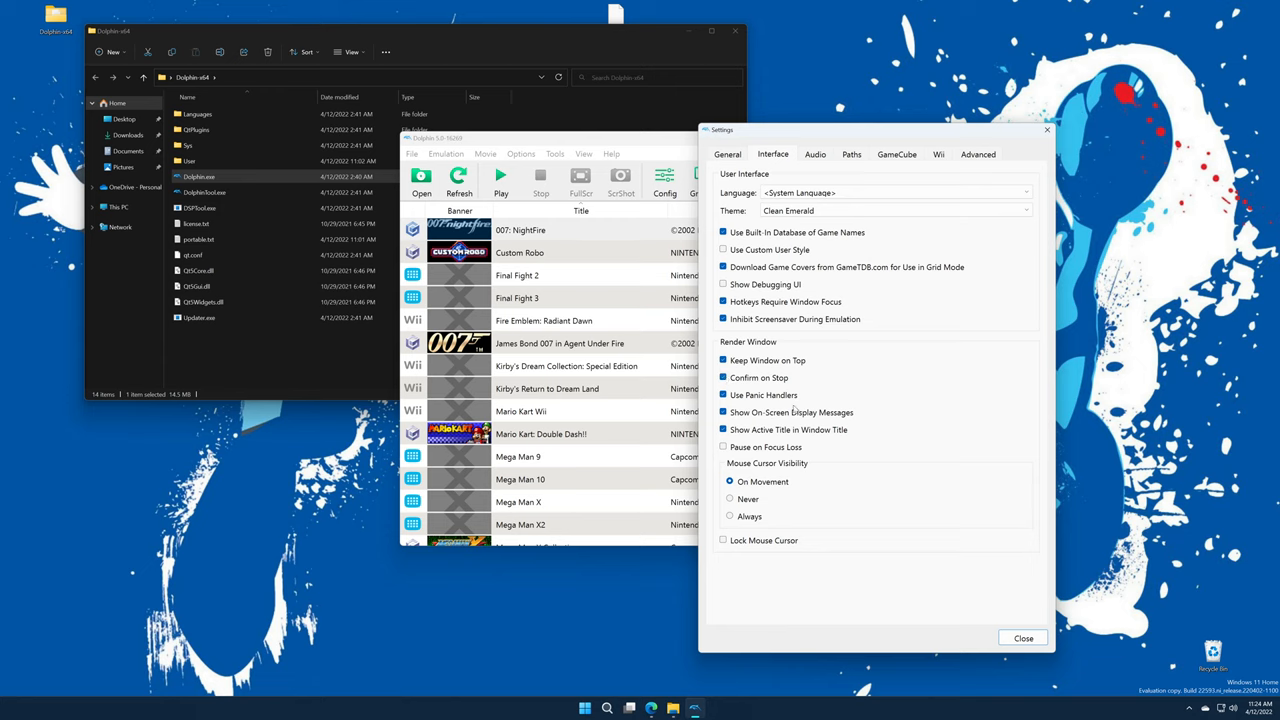
# - Turn off Confirm on Stop, Use Panic Handlers and Show On-Screen Display Messages
pyautogui.click(723, 377)
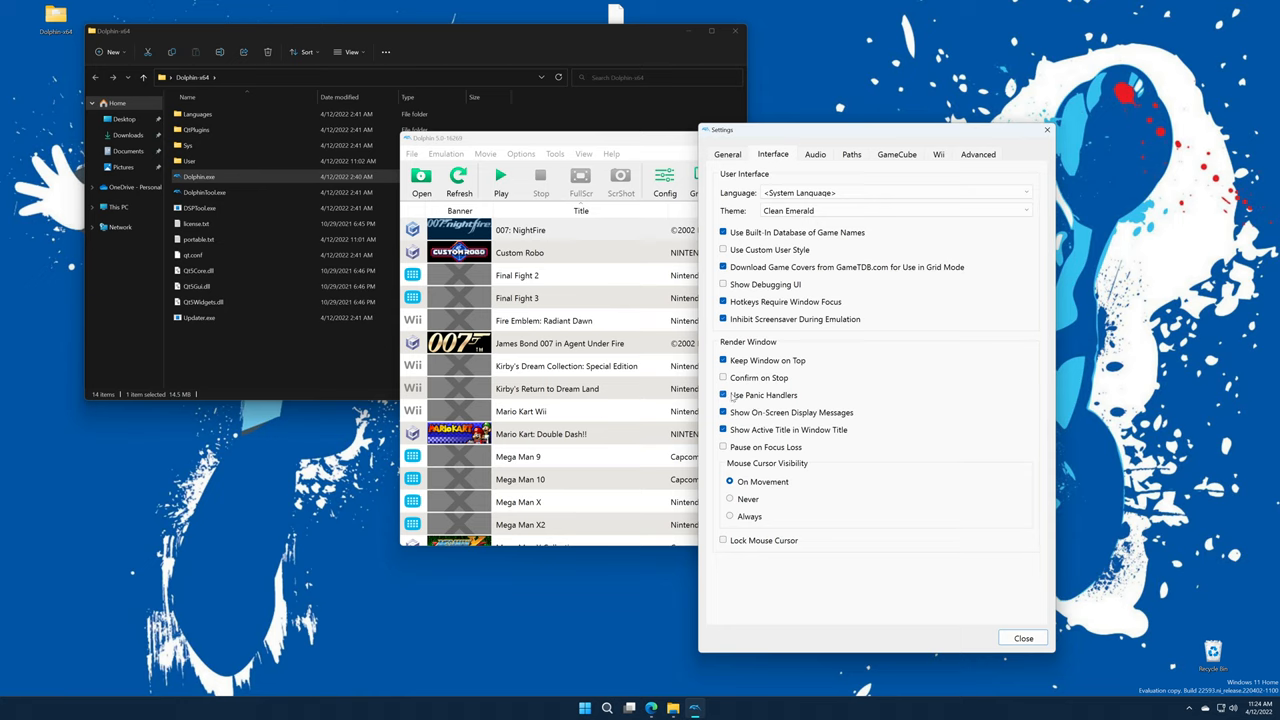
pyautogui.click(723, 395)
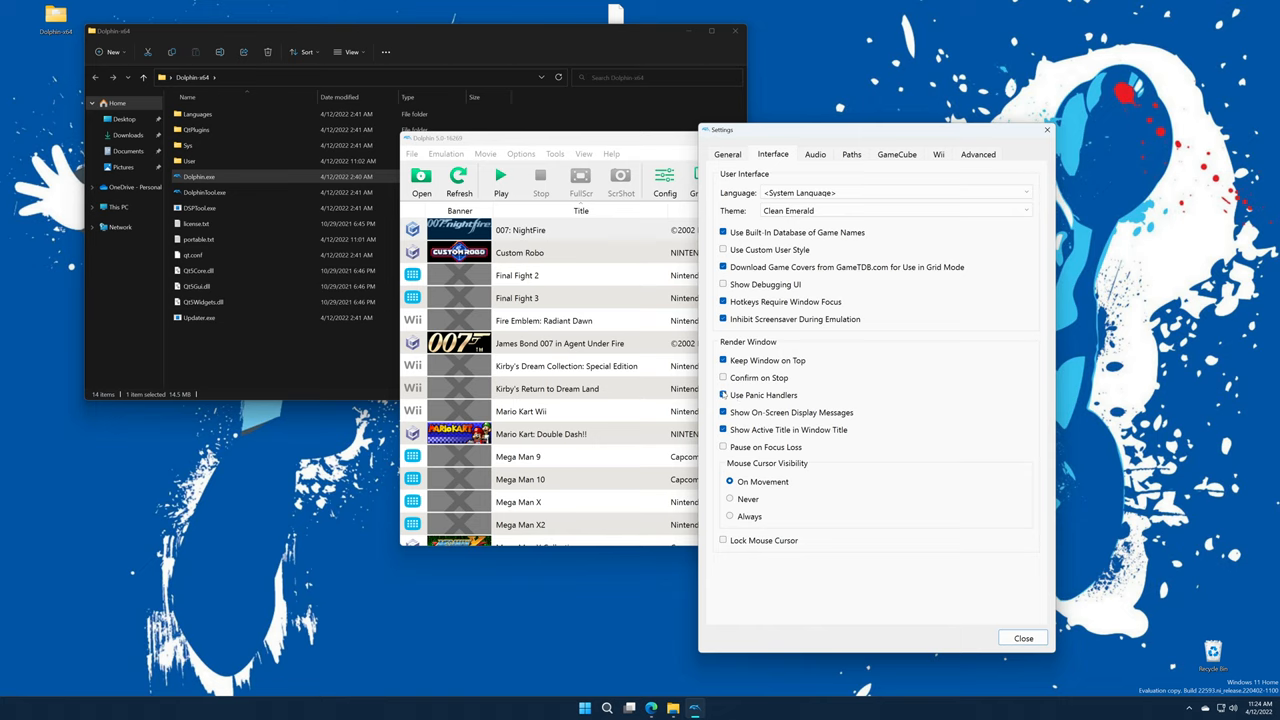
pyautogui.click(723, 394)
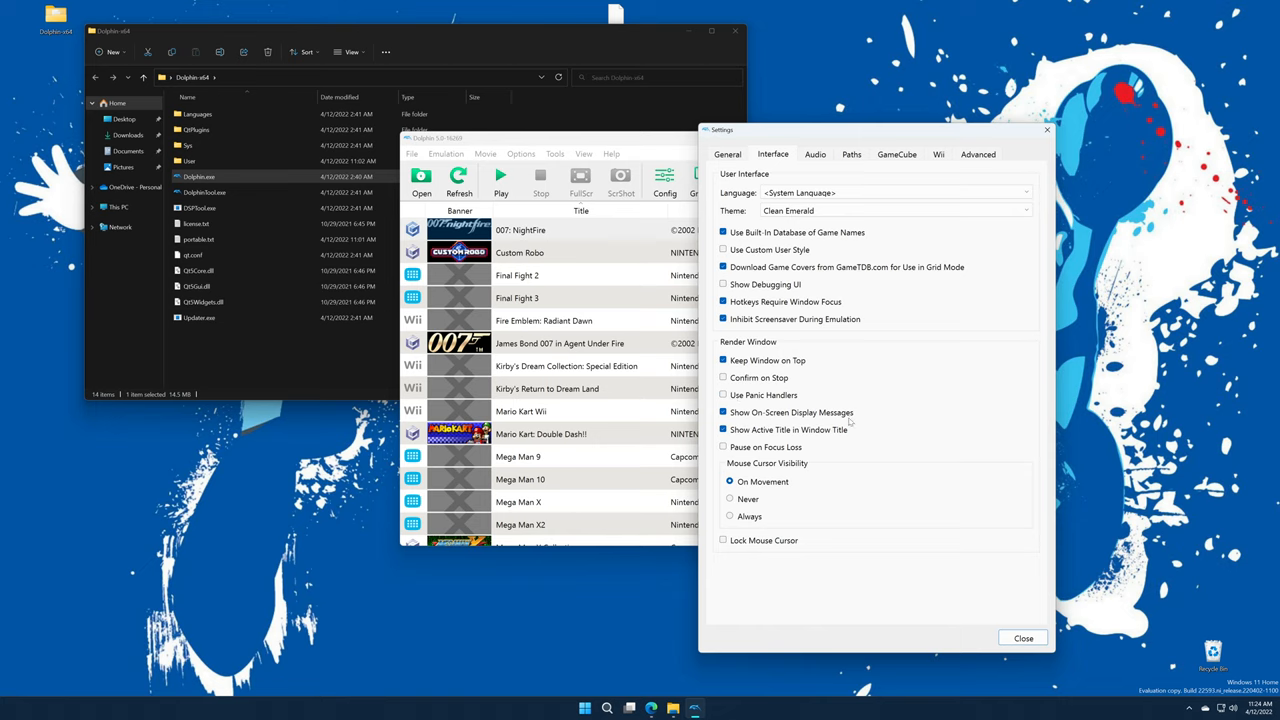
pyautogui.click(723, 412)
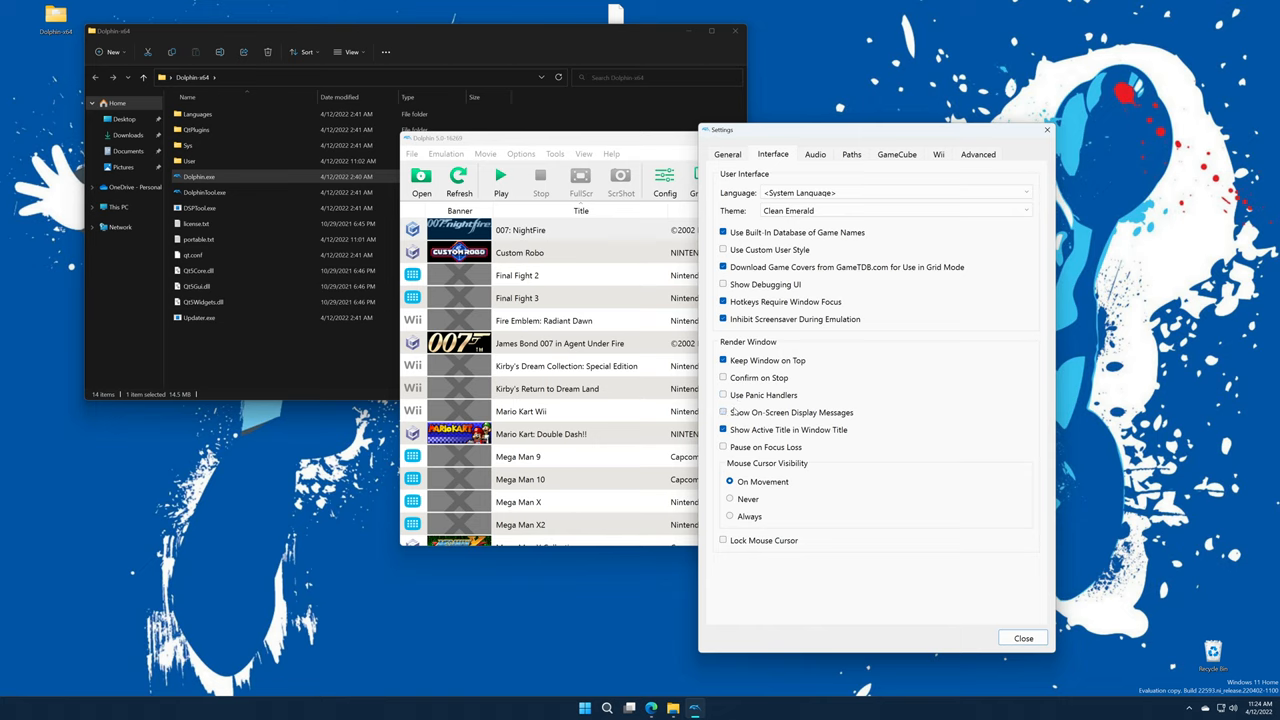
pyautogui.click(723, 412)
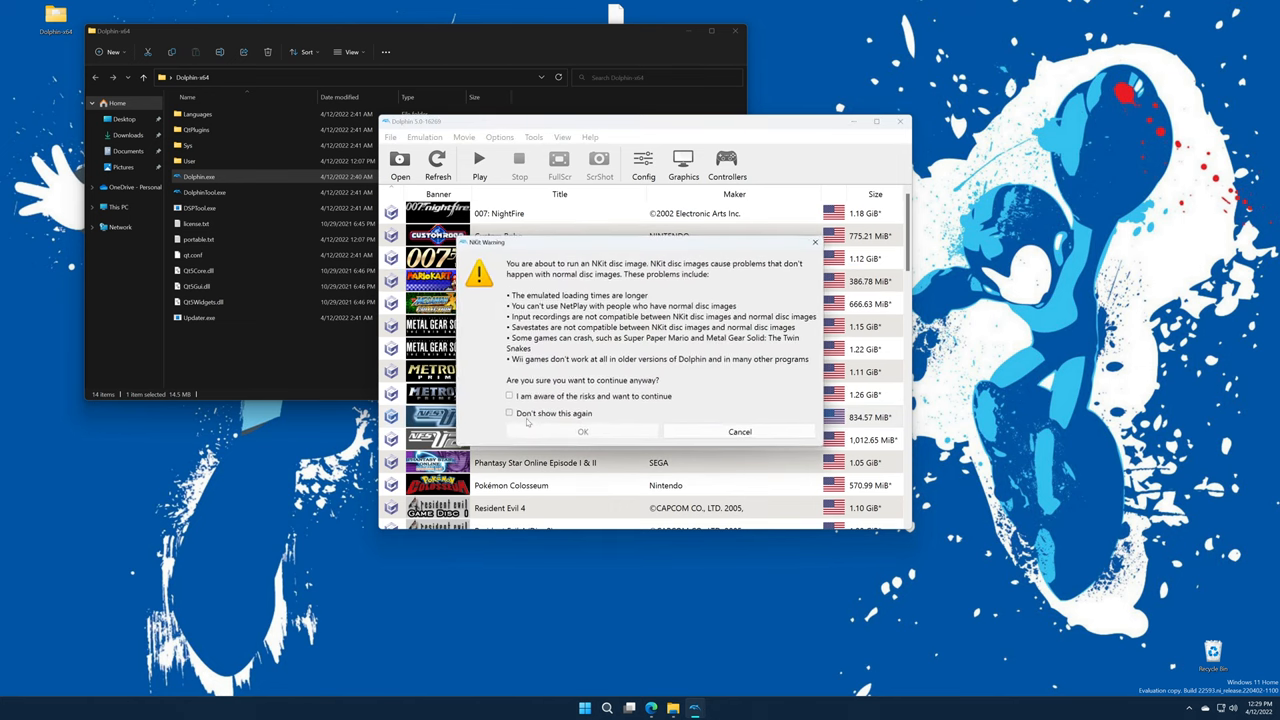
# - Accept the NKit risks with 'Don't show this again' and launch the game
pyautogui.click(509, 396)
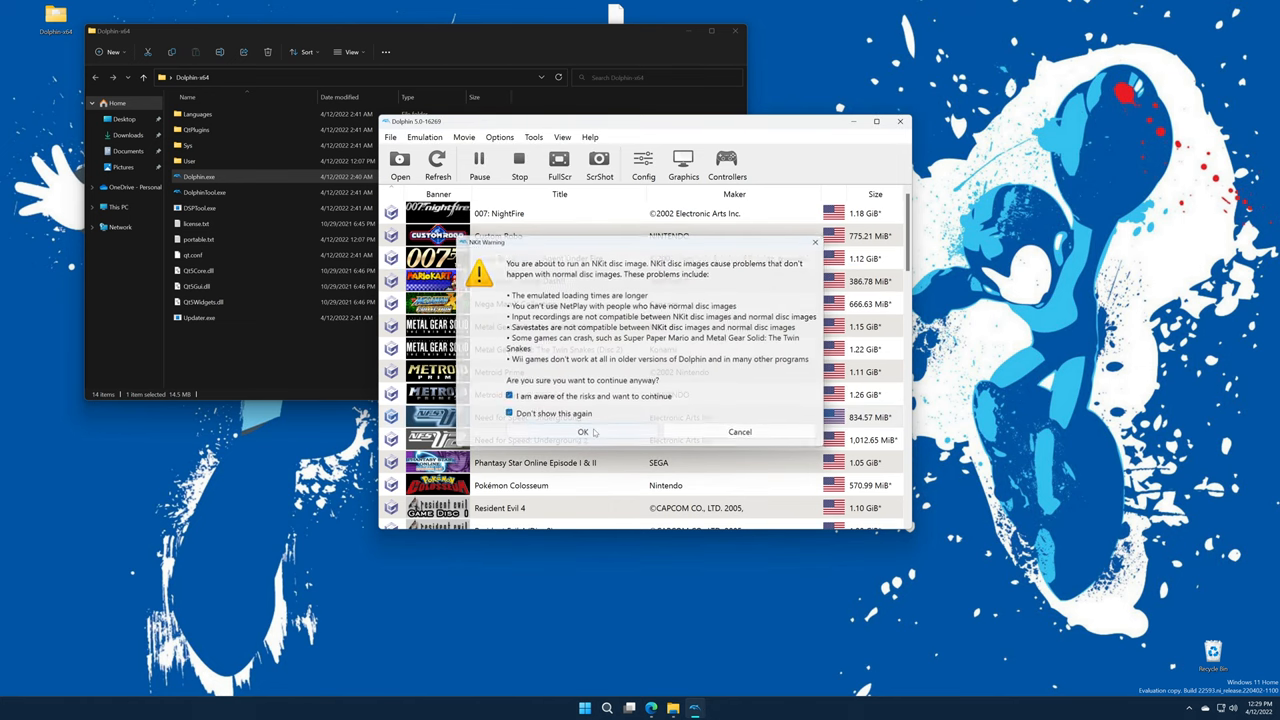
pyautogui.click(583, 431)
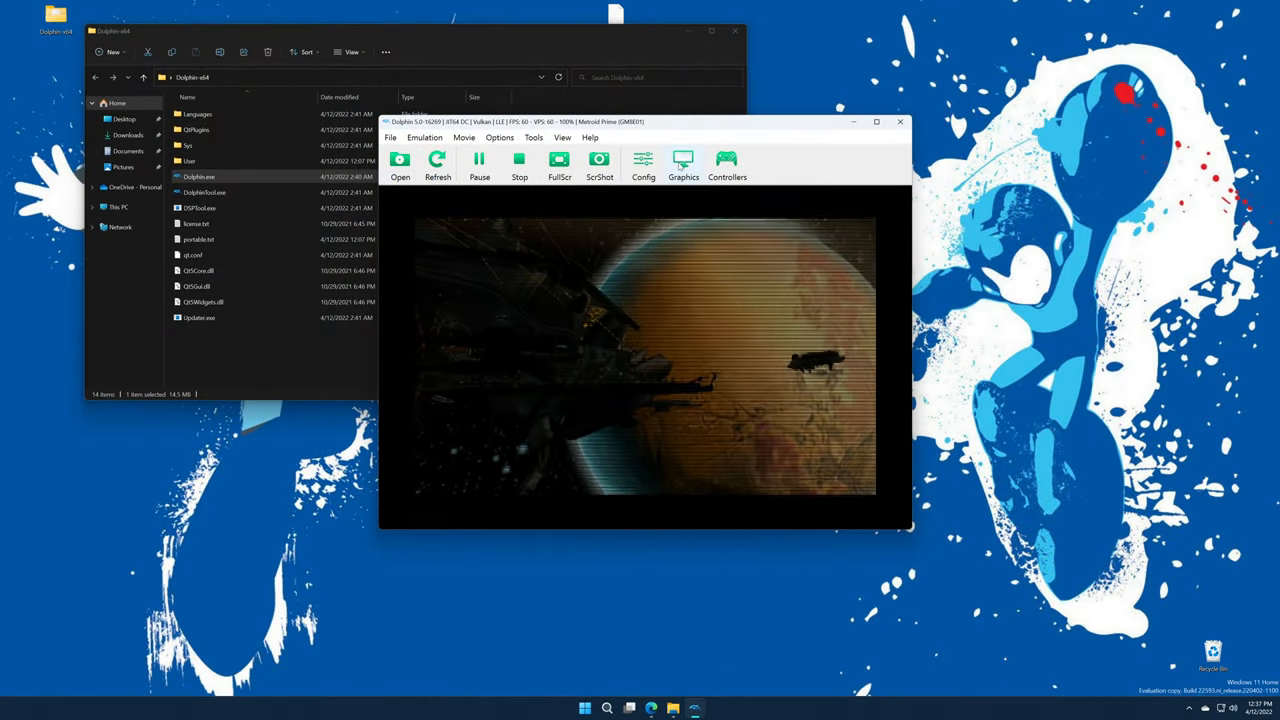
# - Review the in-game Graphics settings: Enhancements, Internal Resolution and the Advanced tab
pyautogui.click(683, 165)
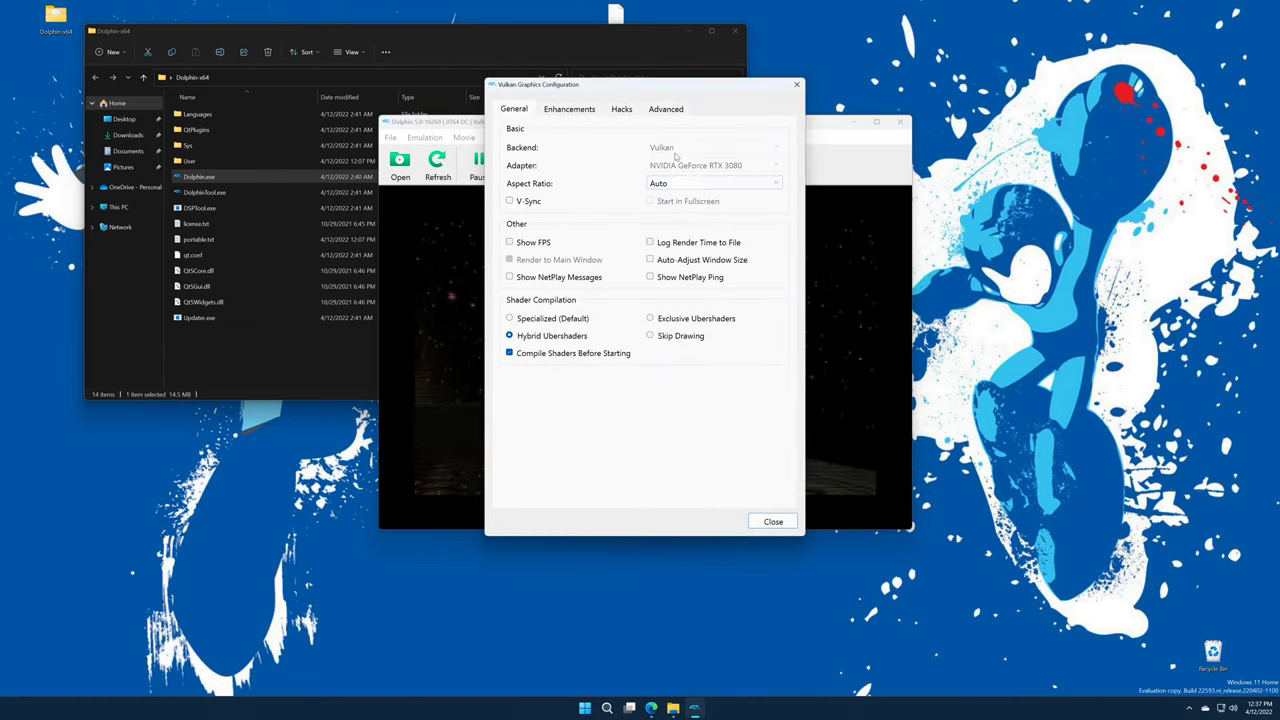
pyautogui.moveTo(661, 147)
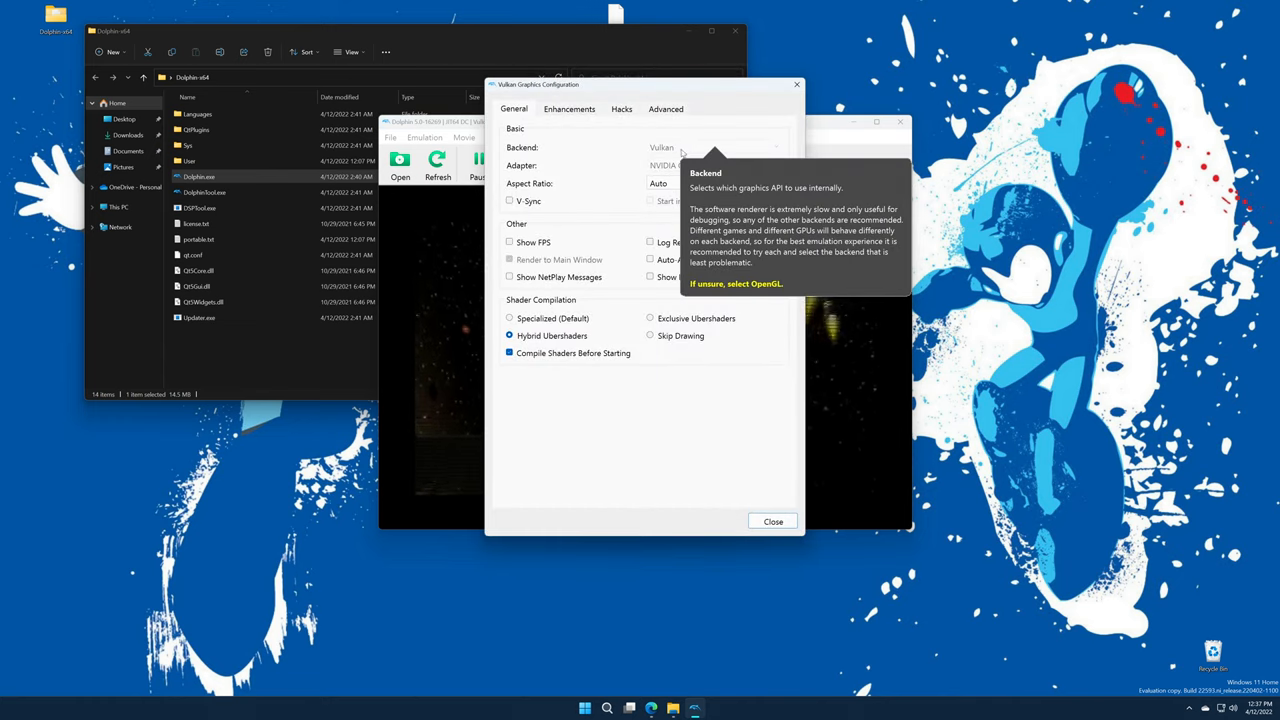
pyautogui.click(569, 109)
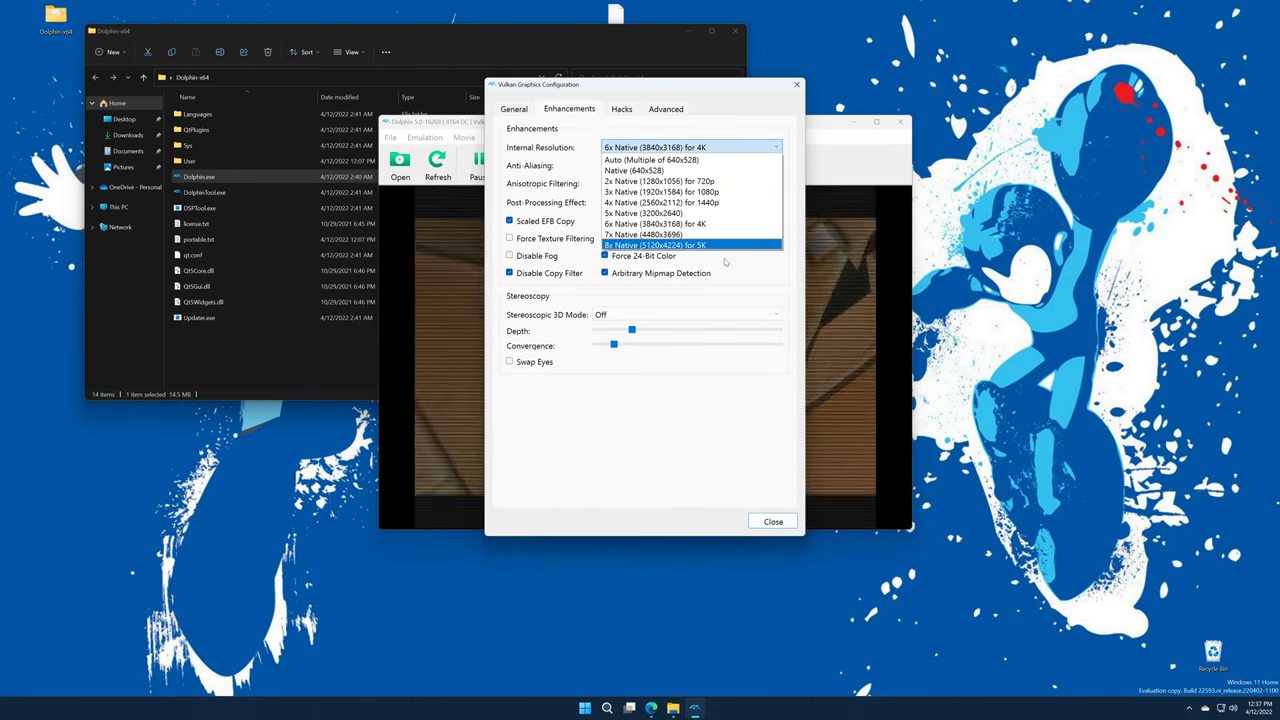
pyautogui.moveTo(735, 160)
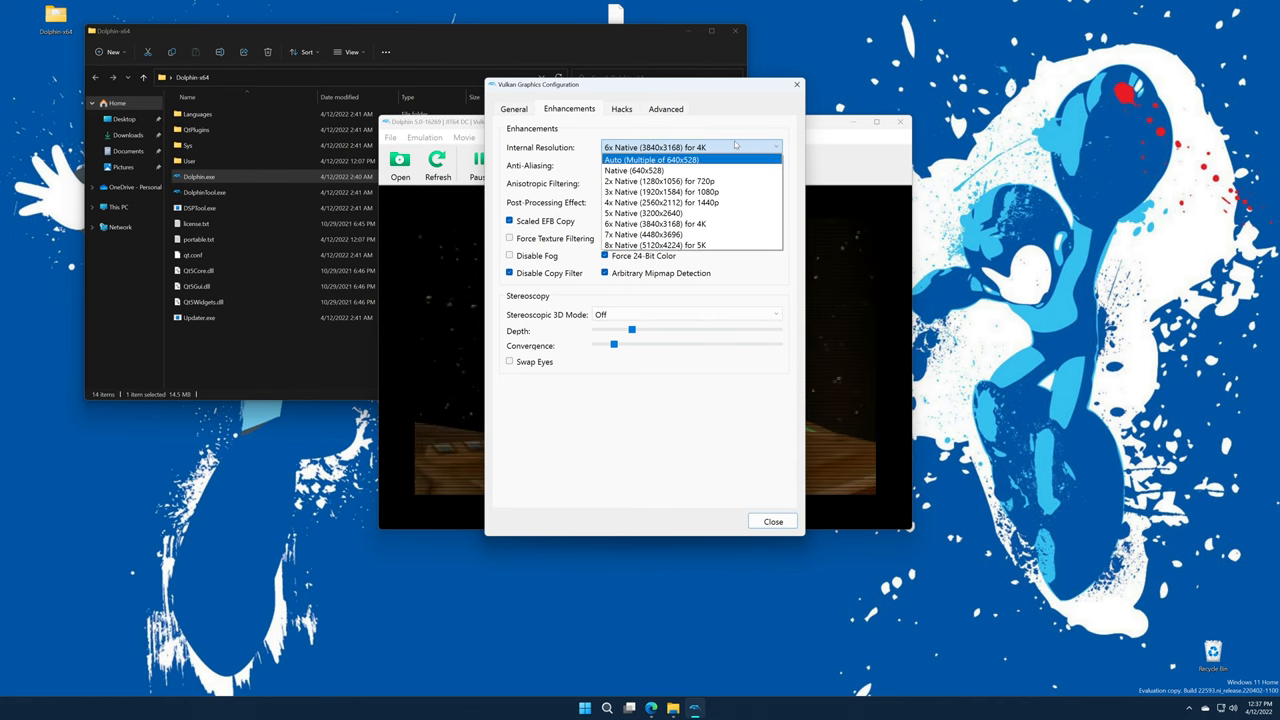
pyautogui.click(621, 109)
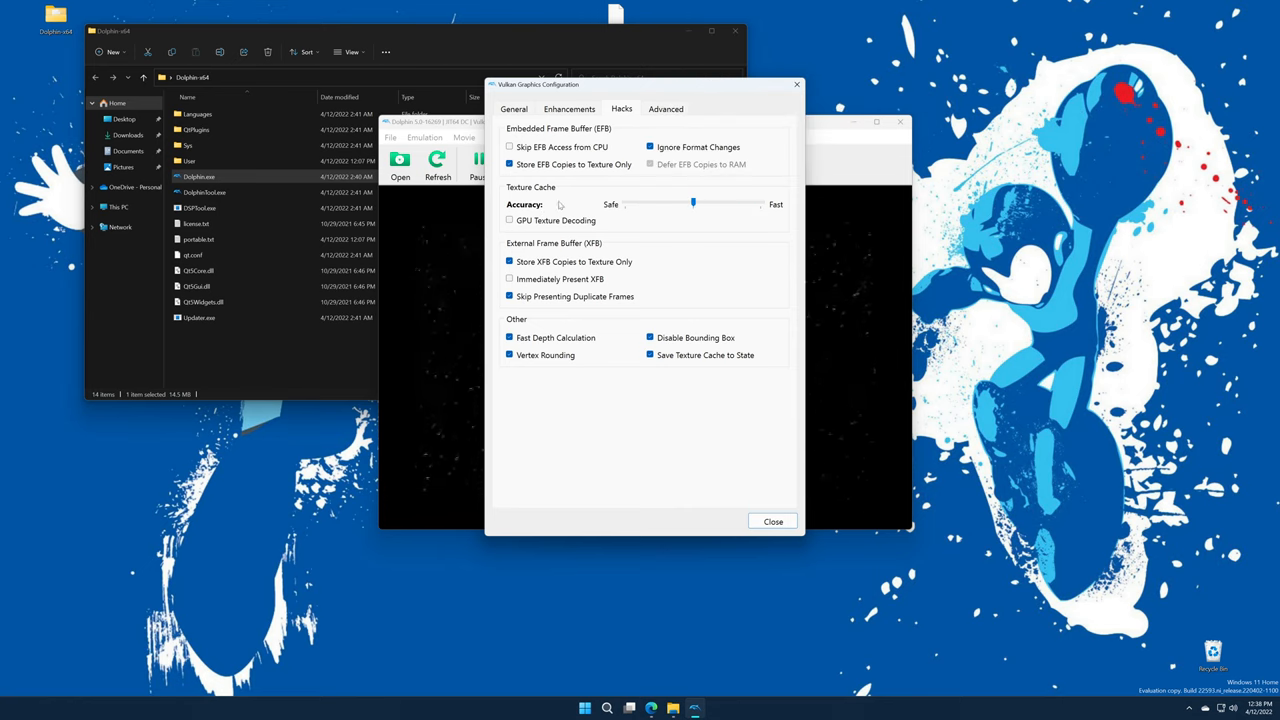
pyautogui.moveTo(730, 205)
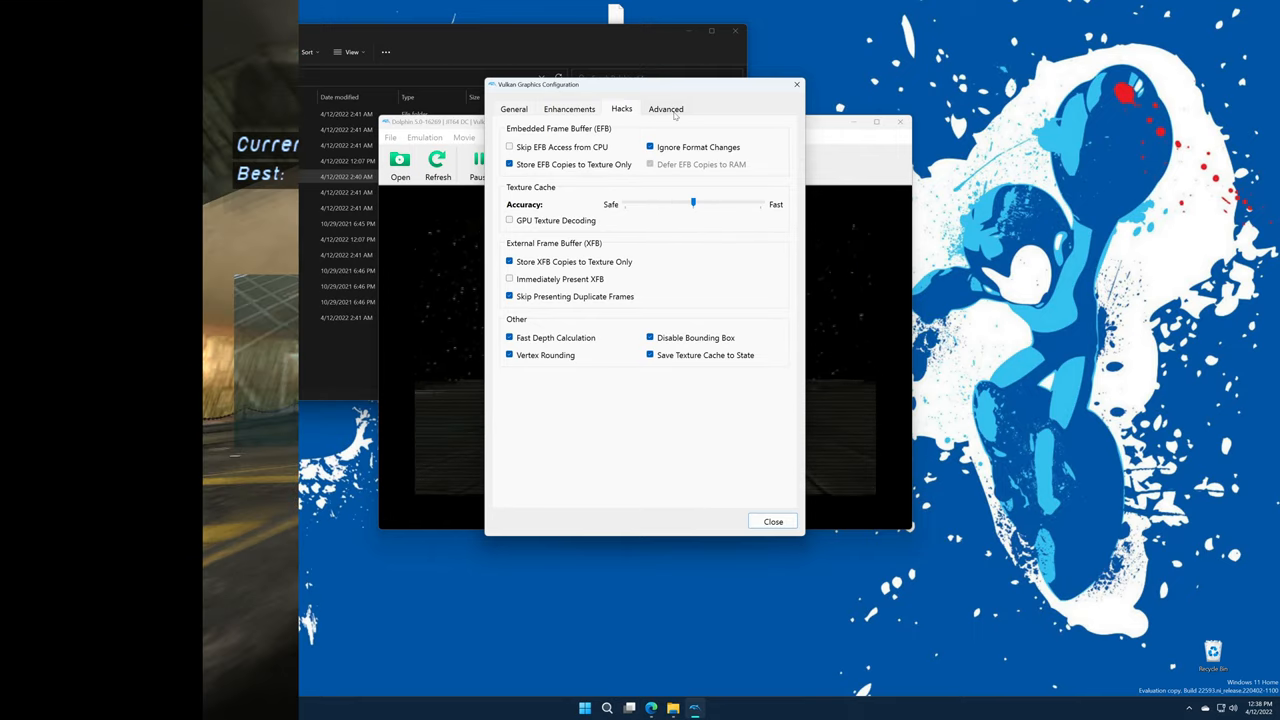
pyautogui.click(773, 521)
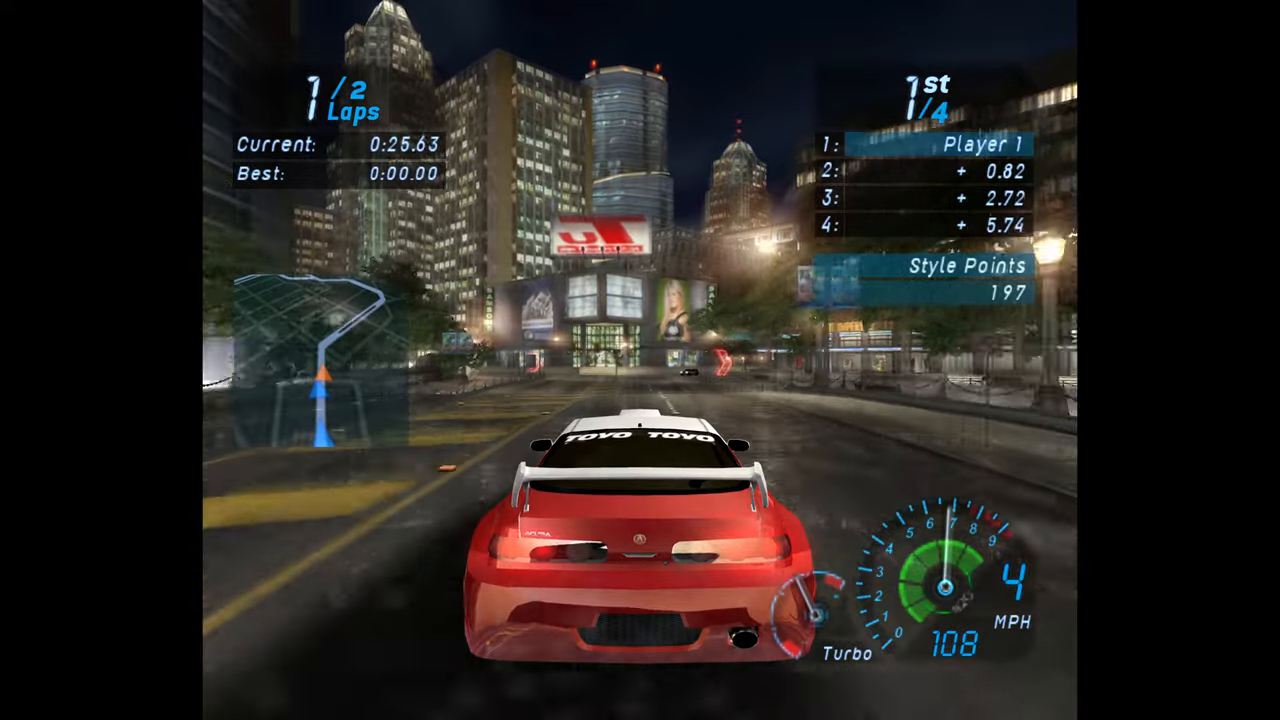